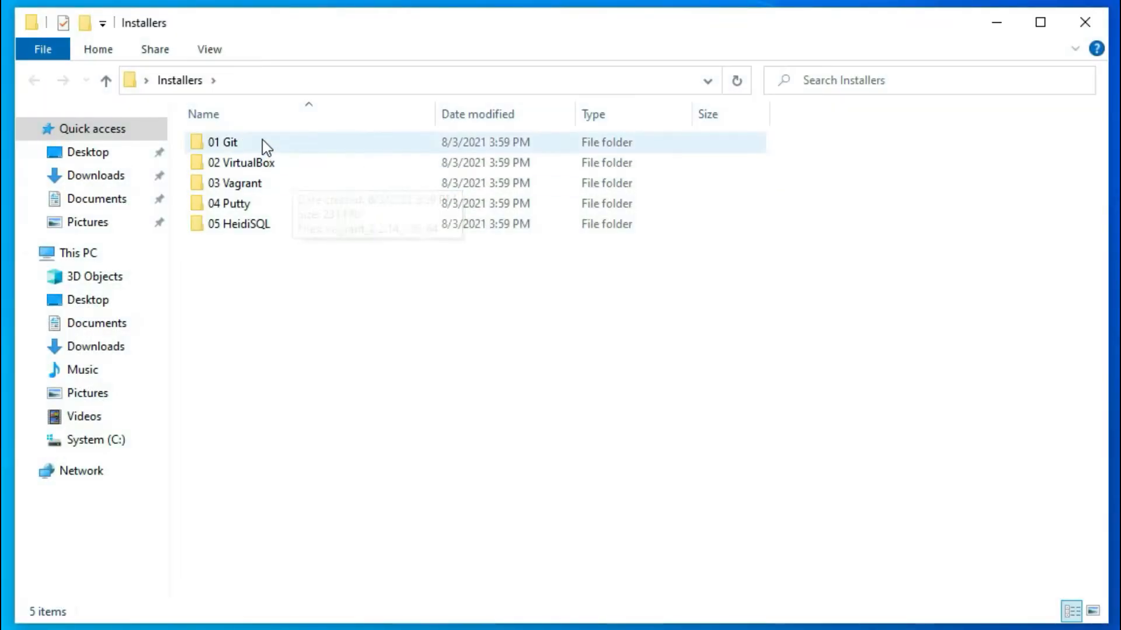
Launch Git-2.30.1-64-bit from 01 Git, accepting the license, install folder and components
double_click(222, 143)
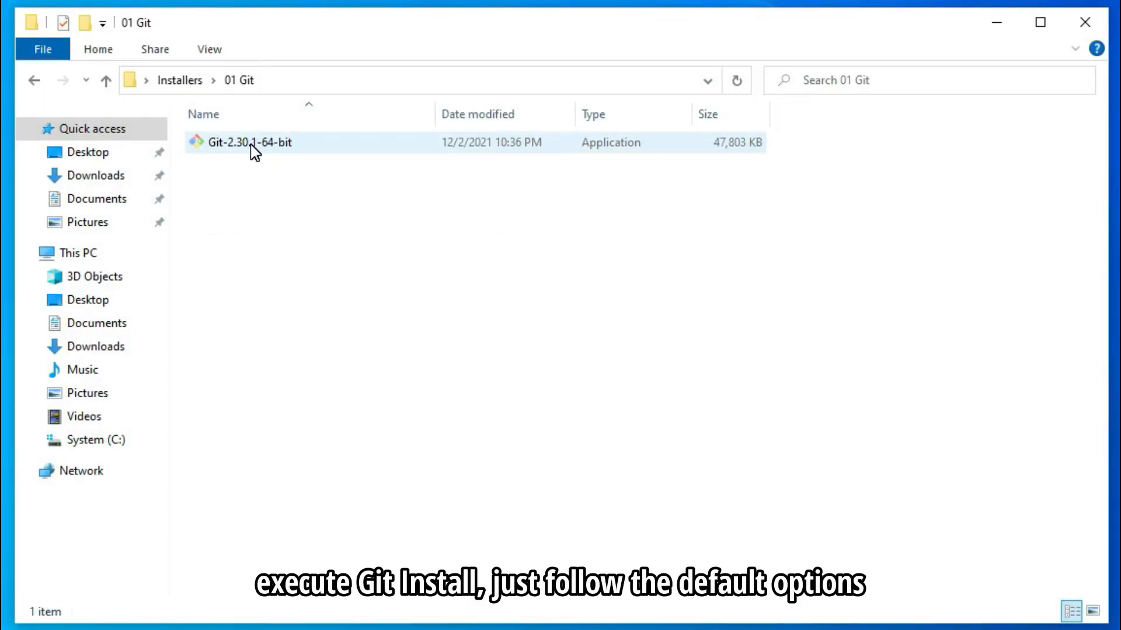
double_click(248, 142)
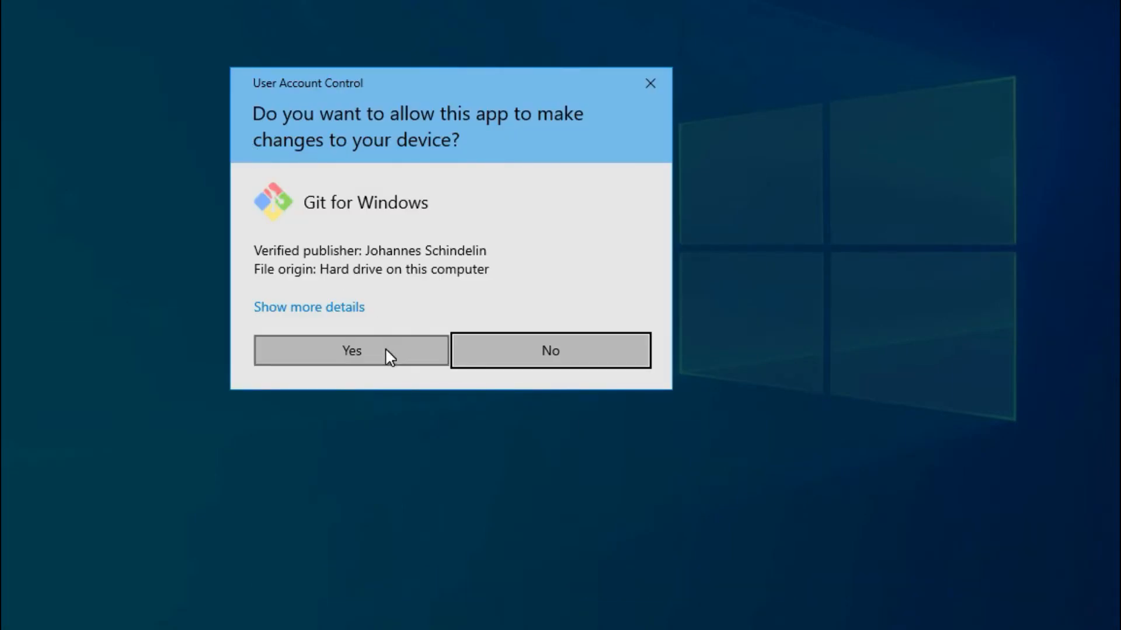
click(350, 350)
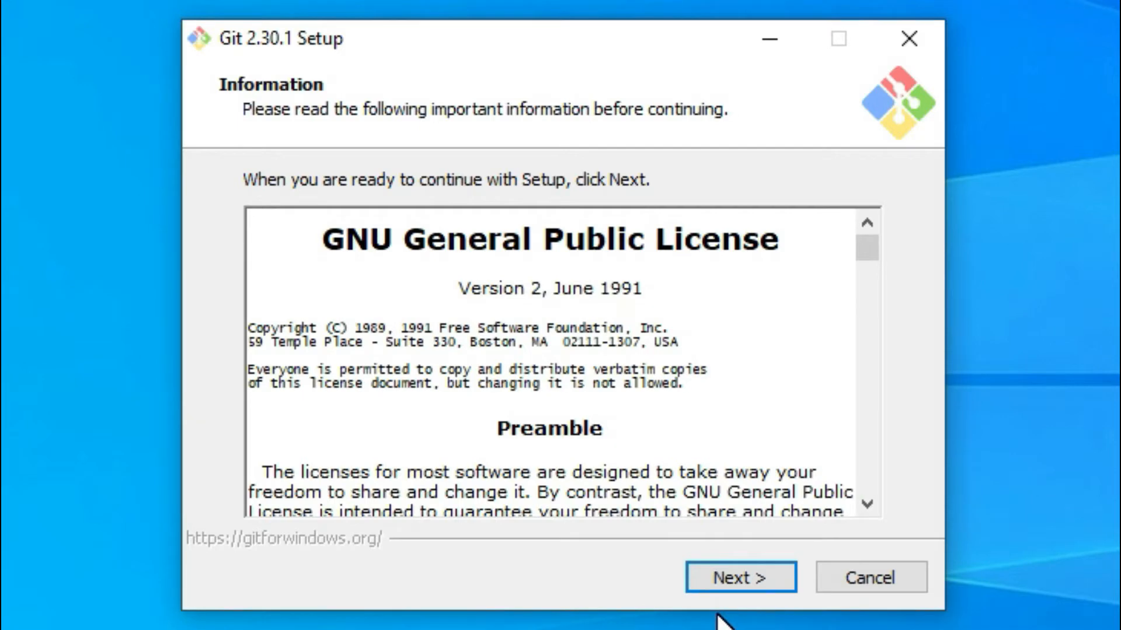
click(740, 577)
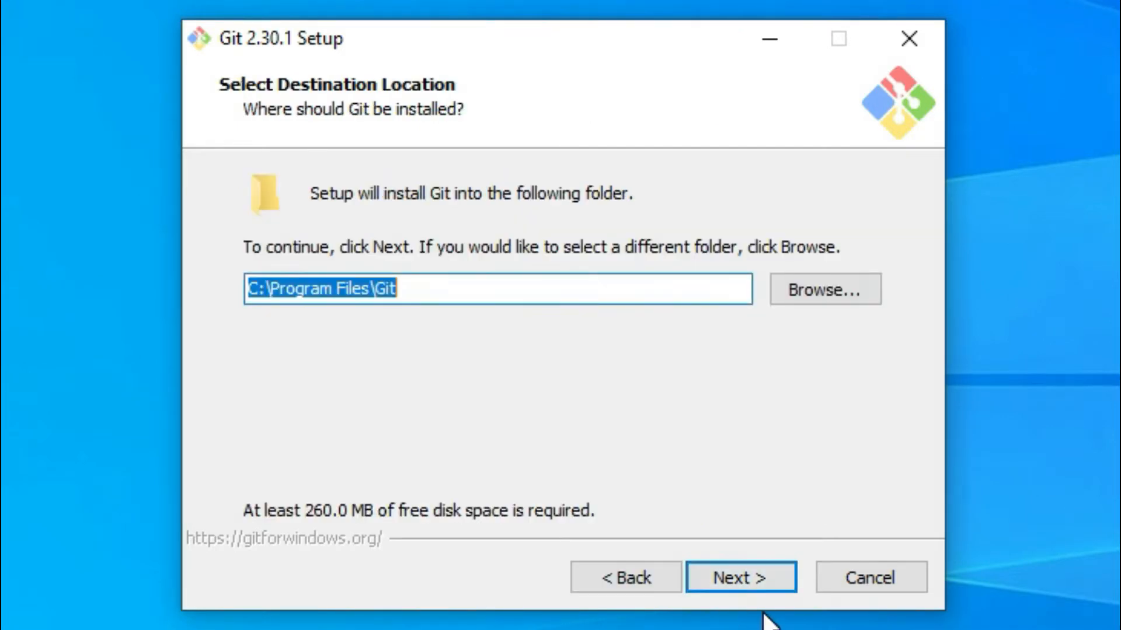
click(741, 577)
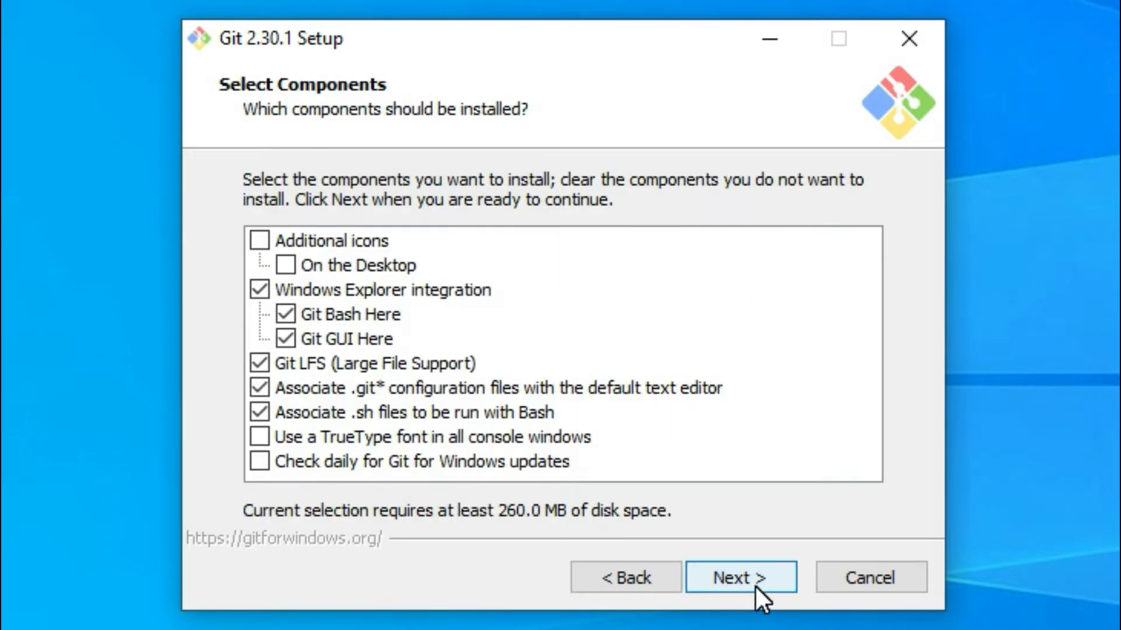
click(741, 577)
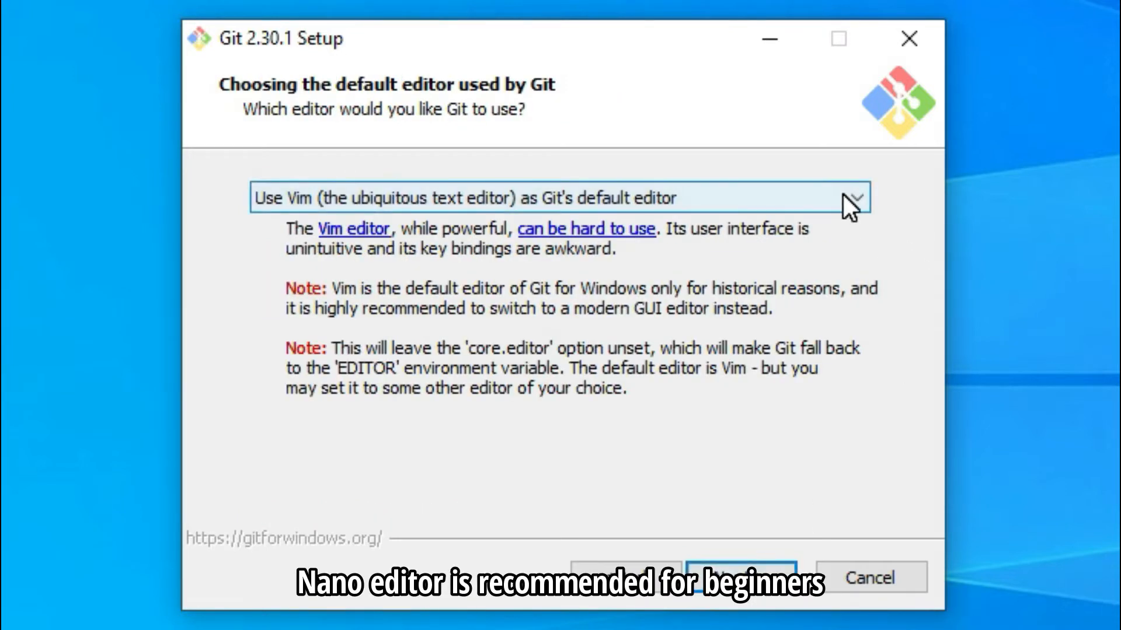
Choose Nano as Git's default editor, keep the remaining defaults and finish setup
click(853, 198)
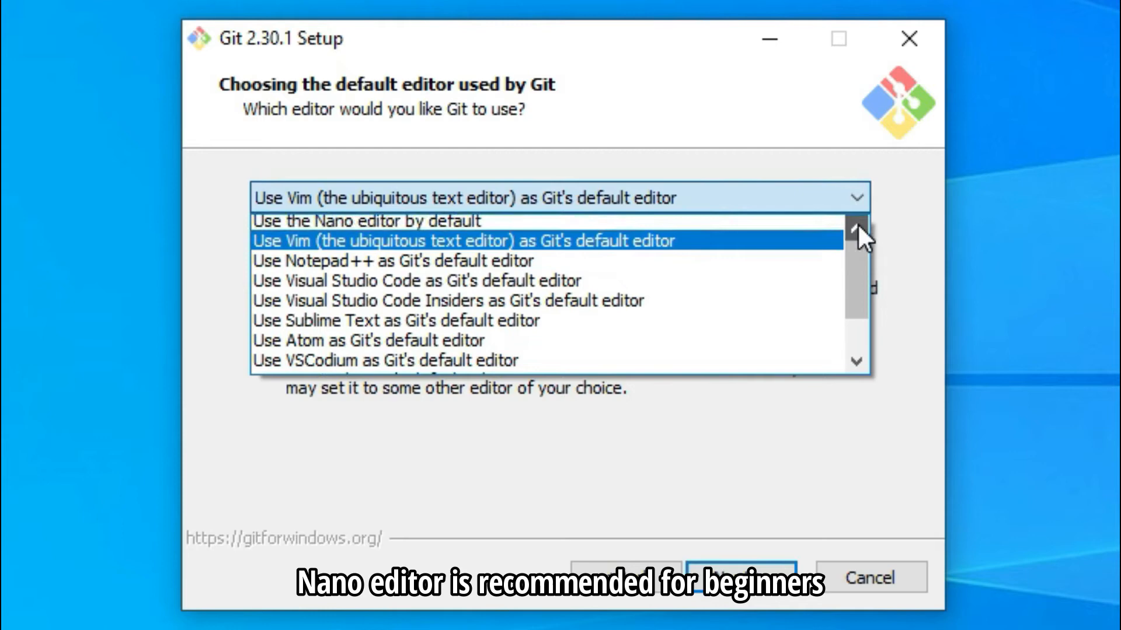
click(365, 220)
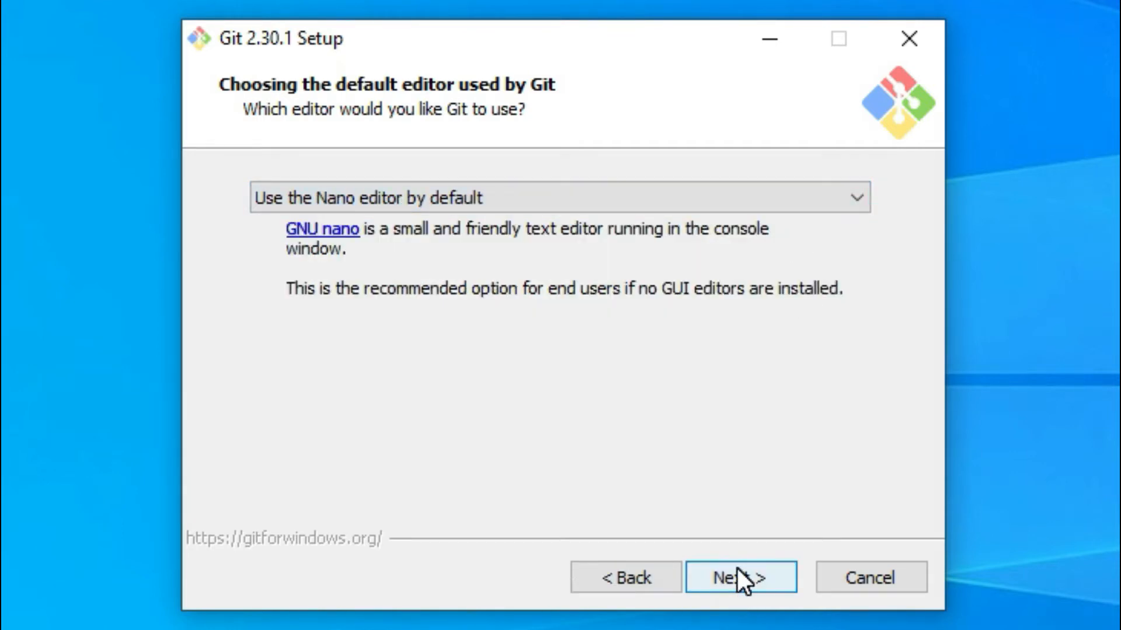
click(739, 577)
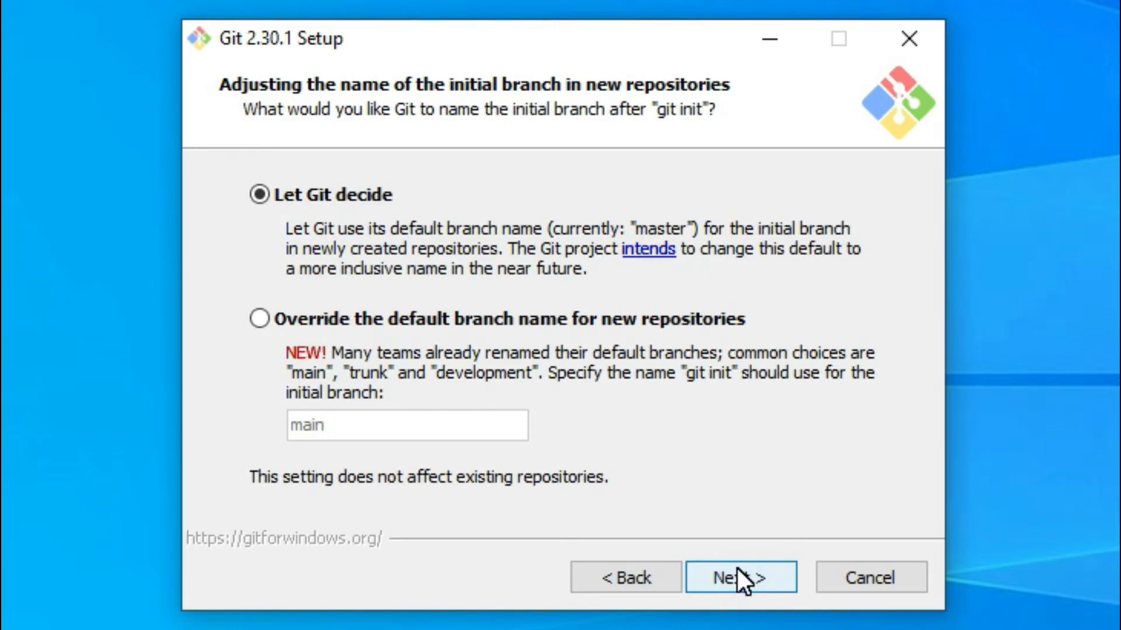
click(739, 577)
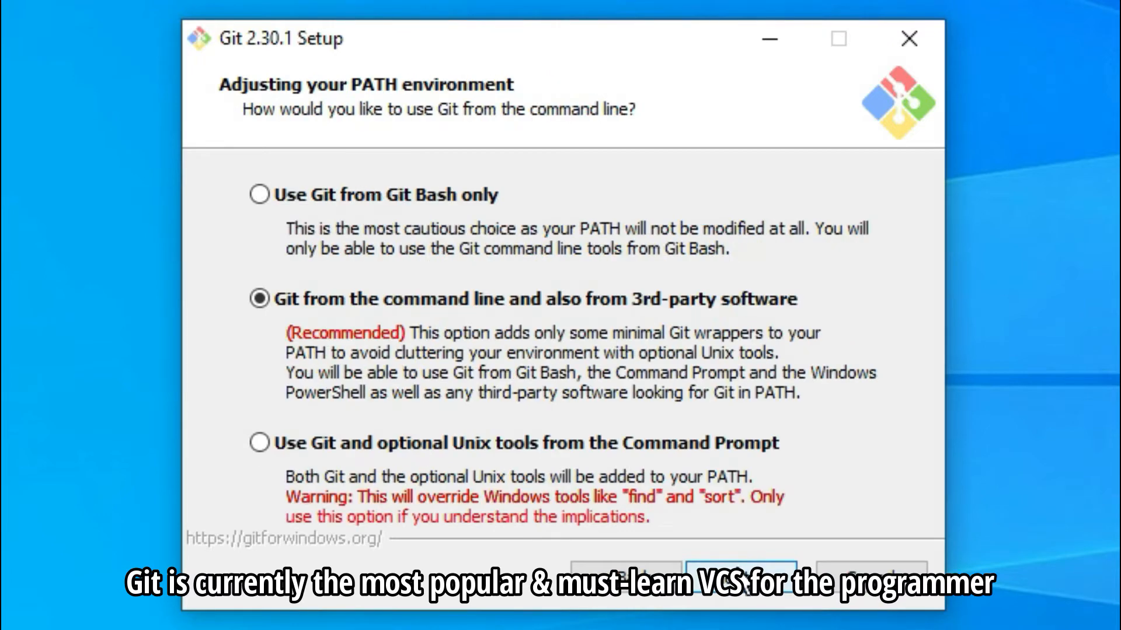
click(740, 572)
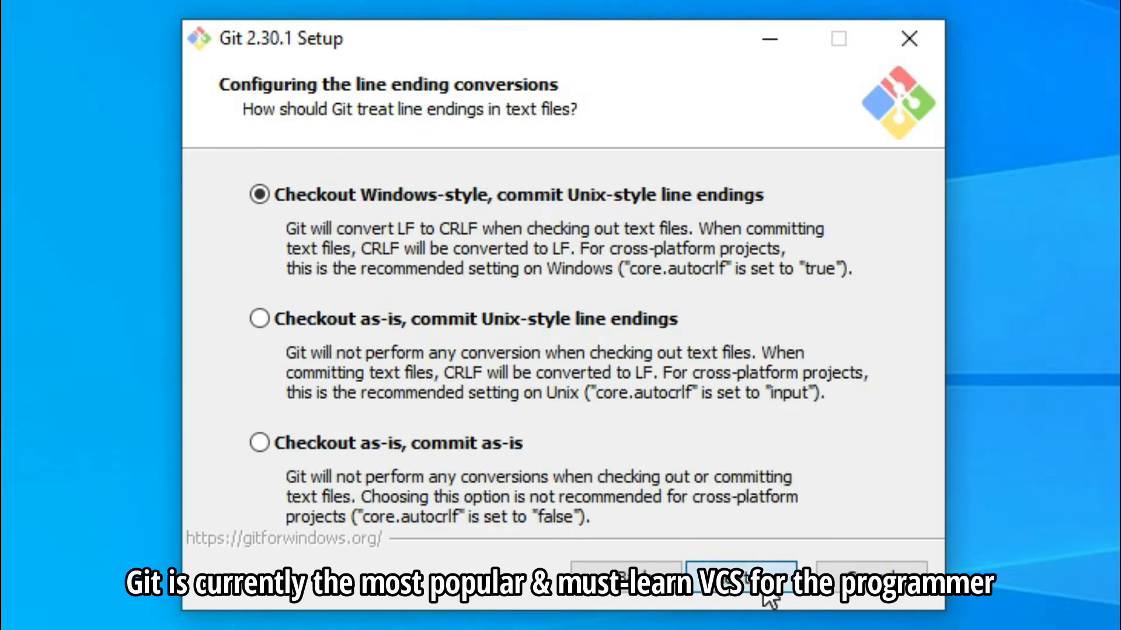
click(721, 573)
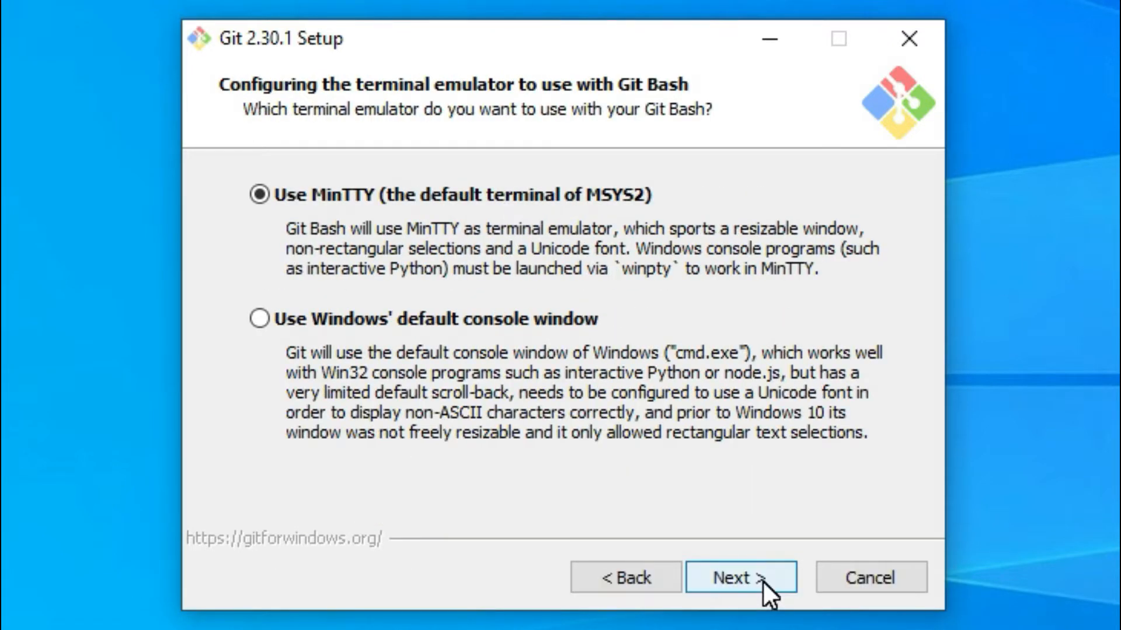
click(740, 578)
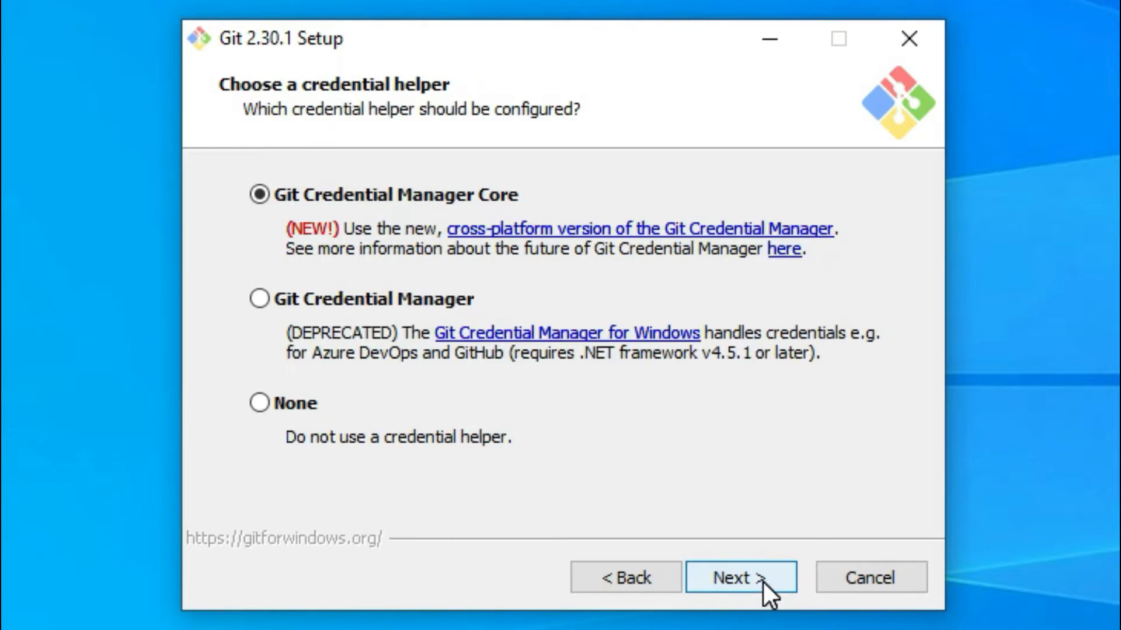
click(740, 578)
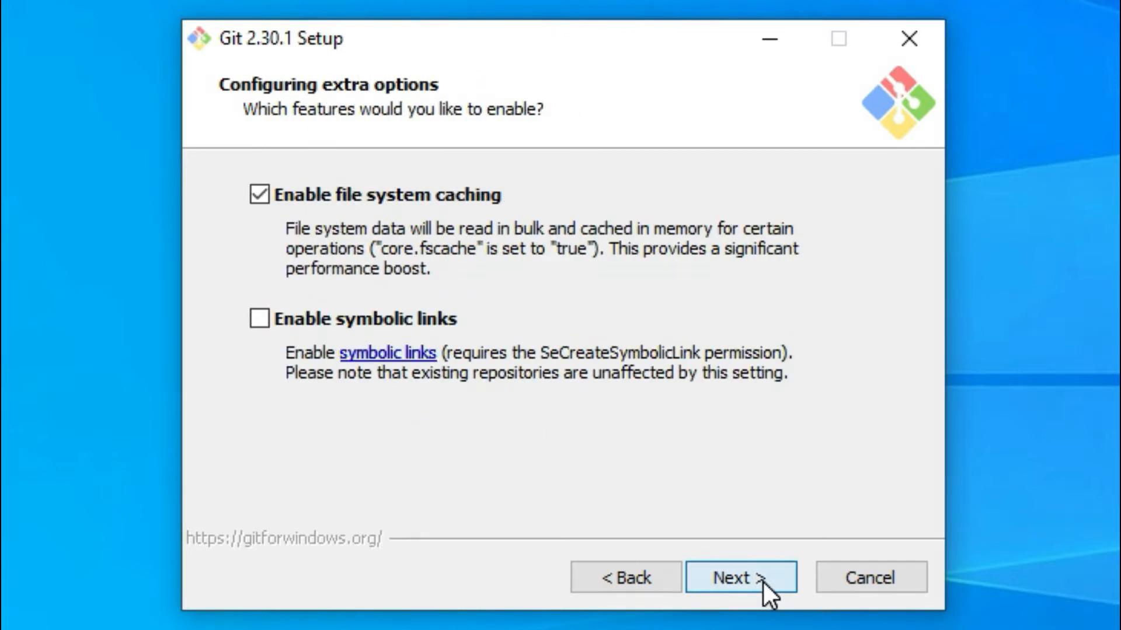
click(741, 577)
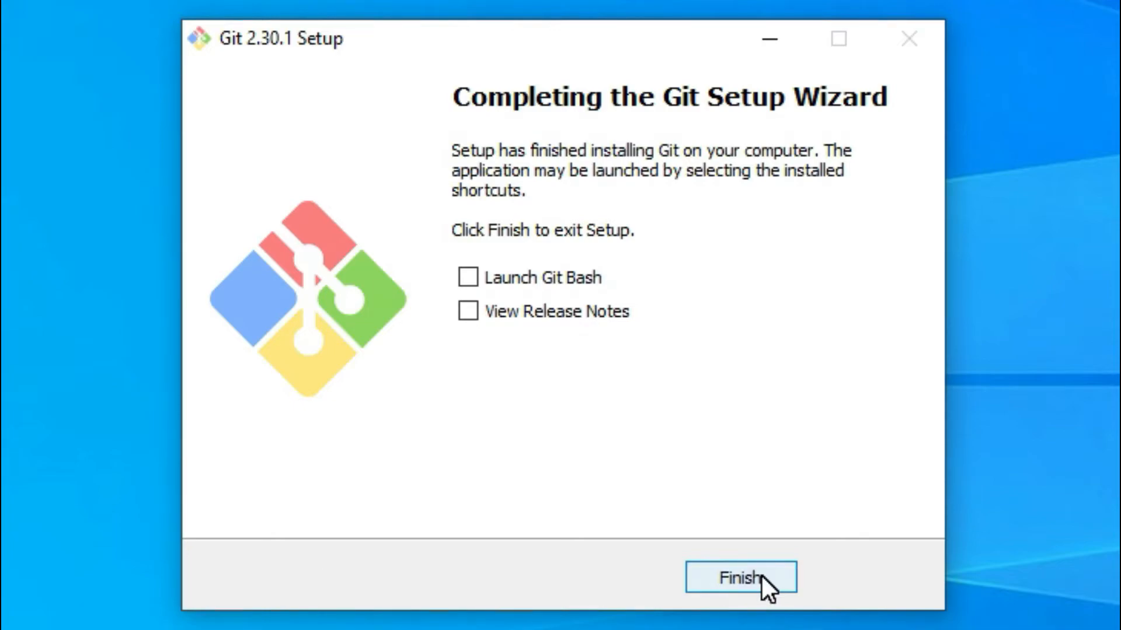
click(739, 577)
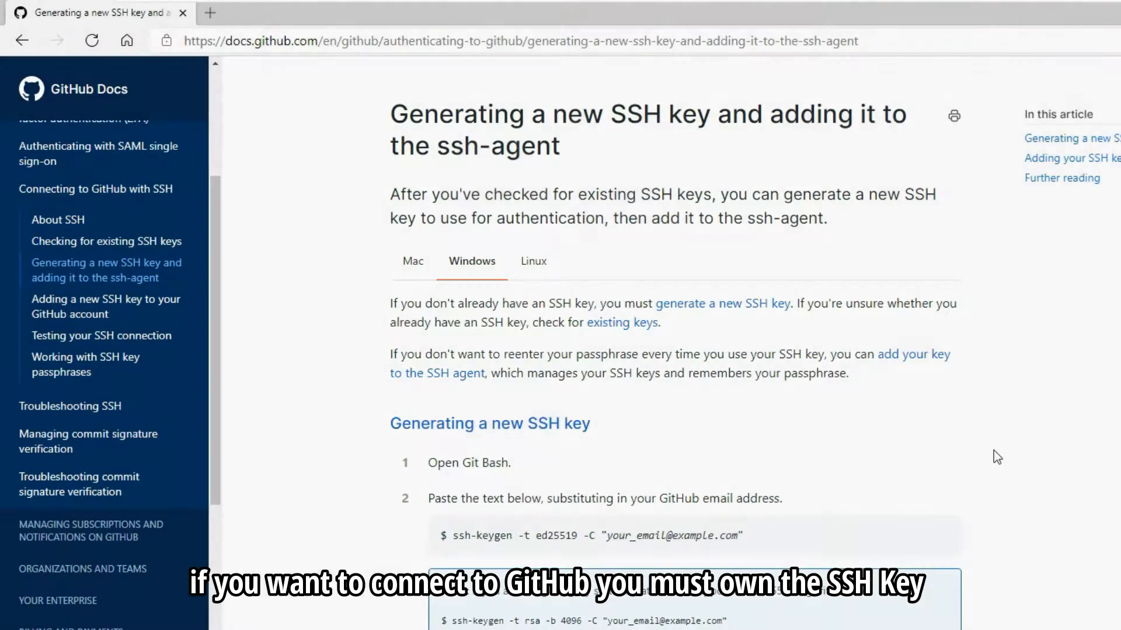
Scroll to 'Generating a new SSH key' and select the ssh-keygen command text
scroll(down, 3)
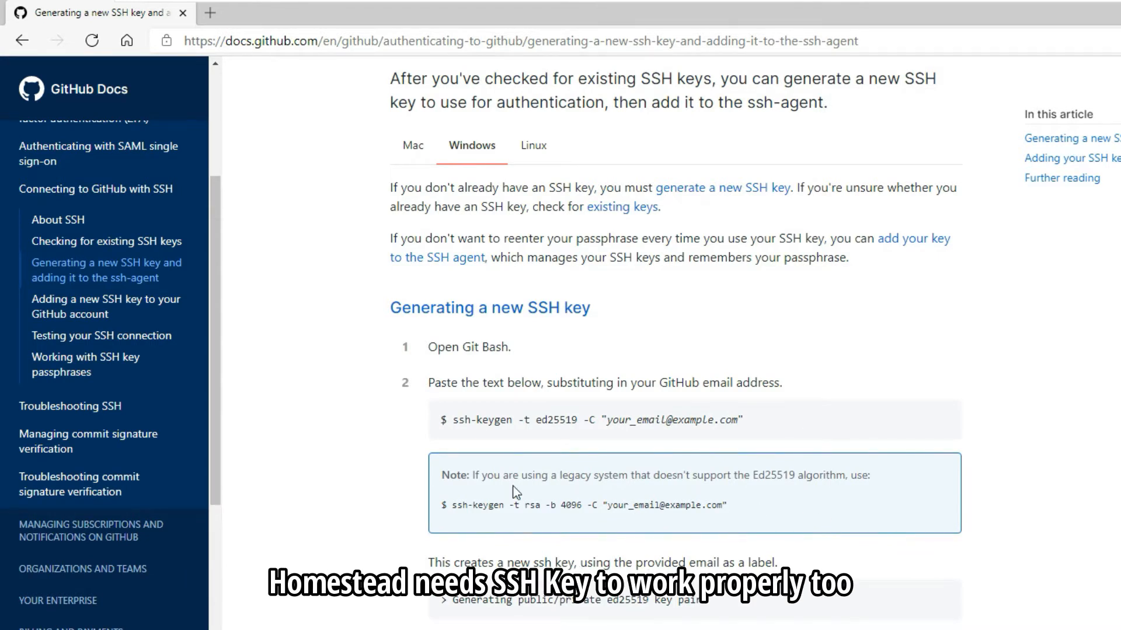
drag(471, 475, 691, 475)
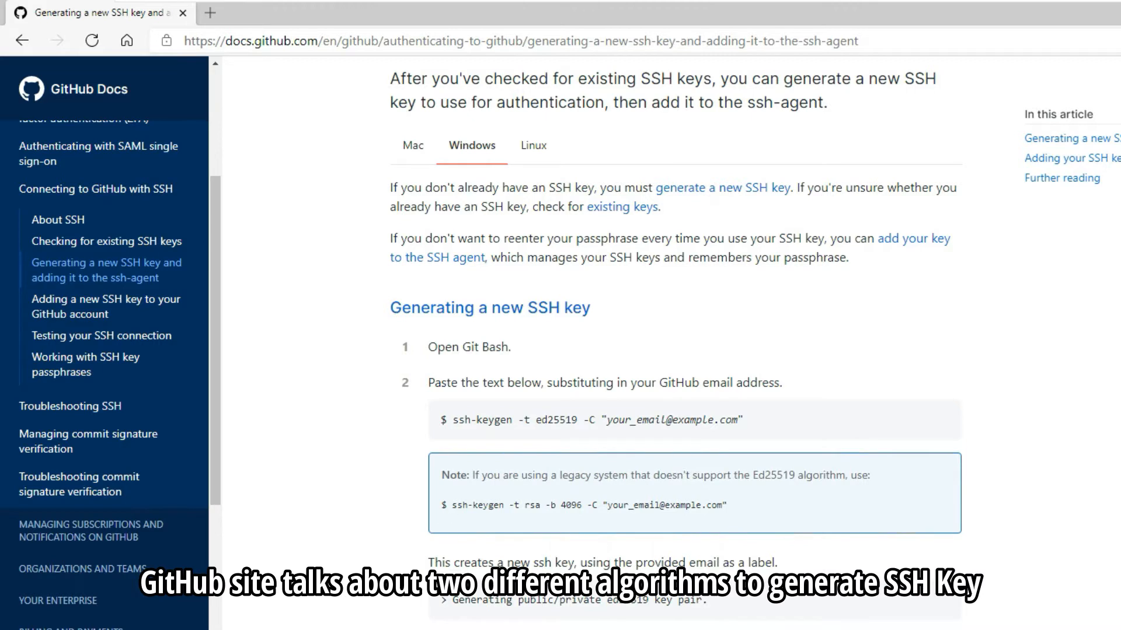
mouse_move(764, 415)
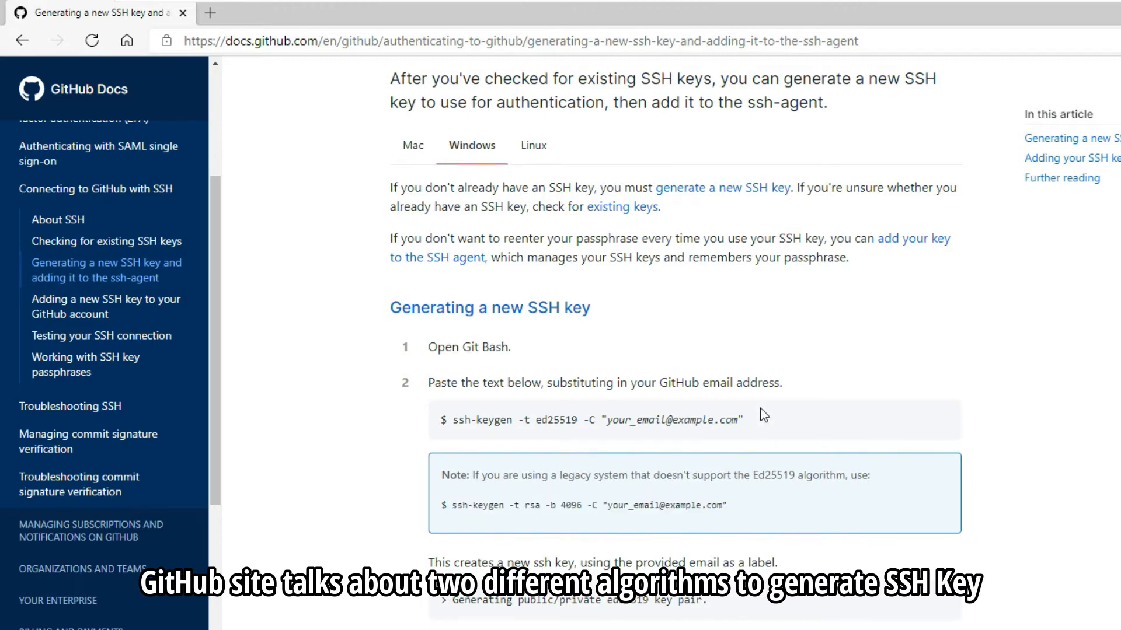
drag(452, 420, 743, 420)
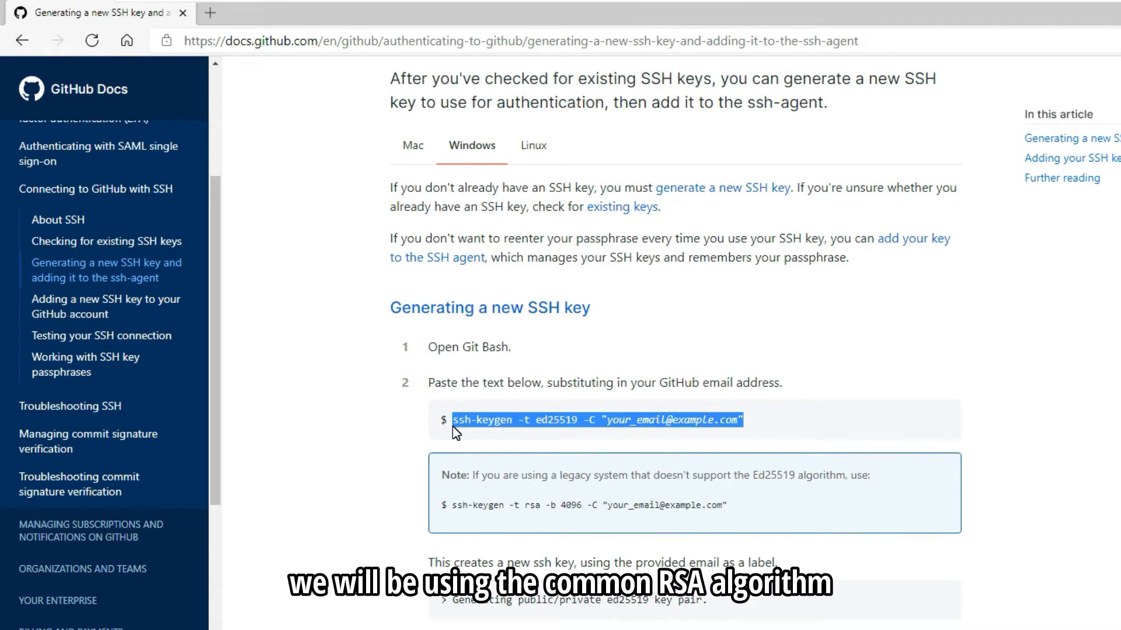
click(14, 625)
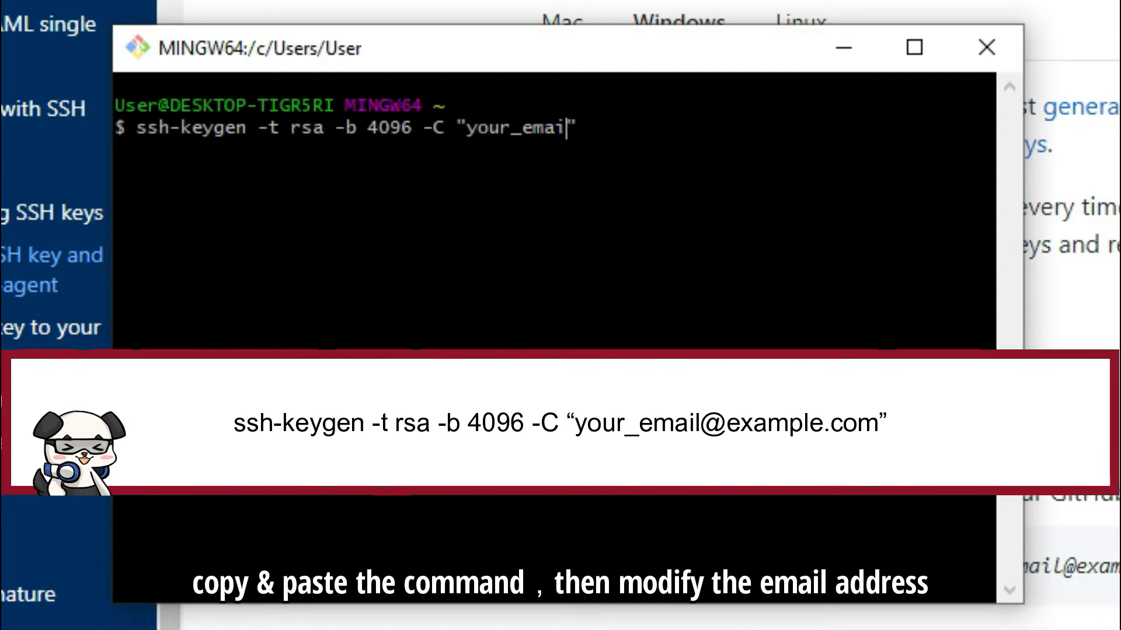
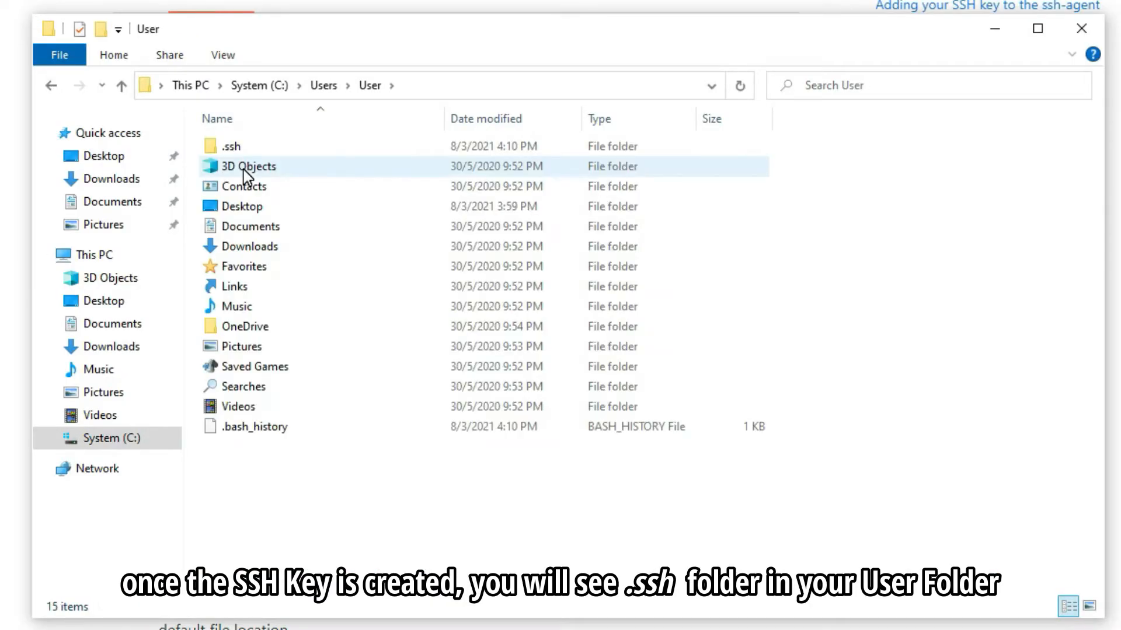
Open the .ssh folder and open id_rsa.pub with Notepad through More apps
click(230, 146)
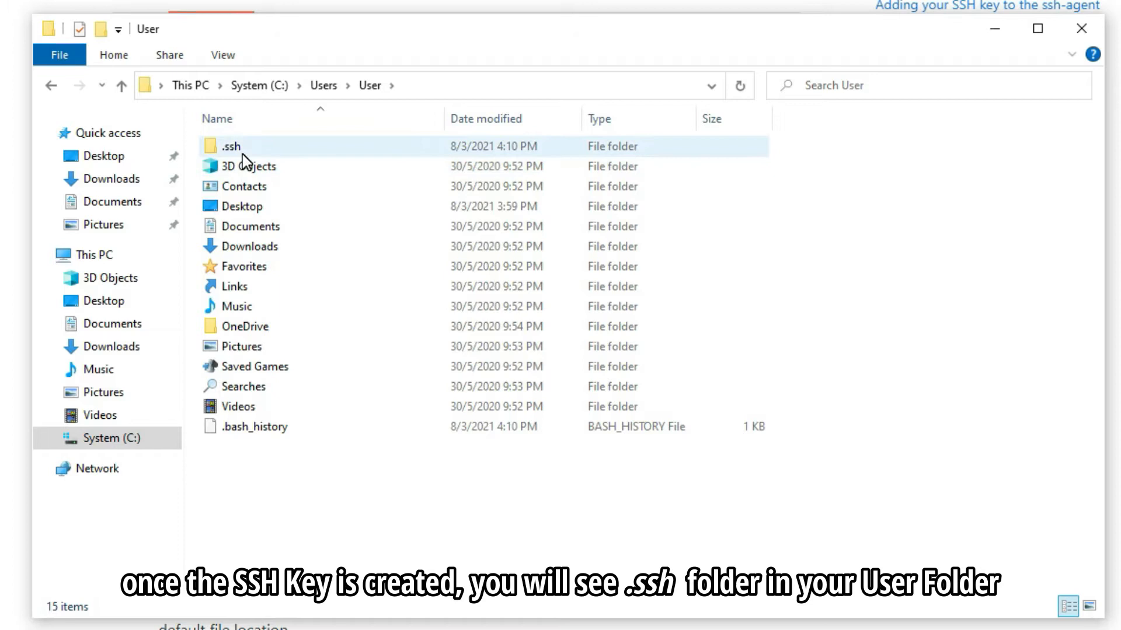
double_click(230, 147)
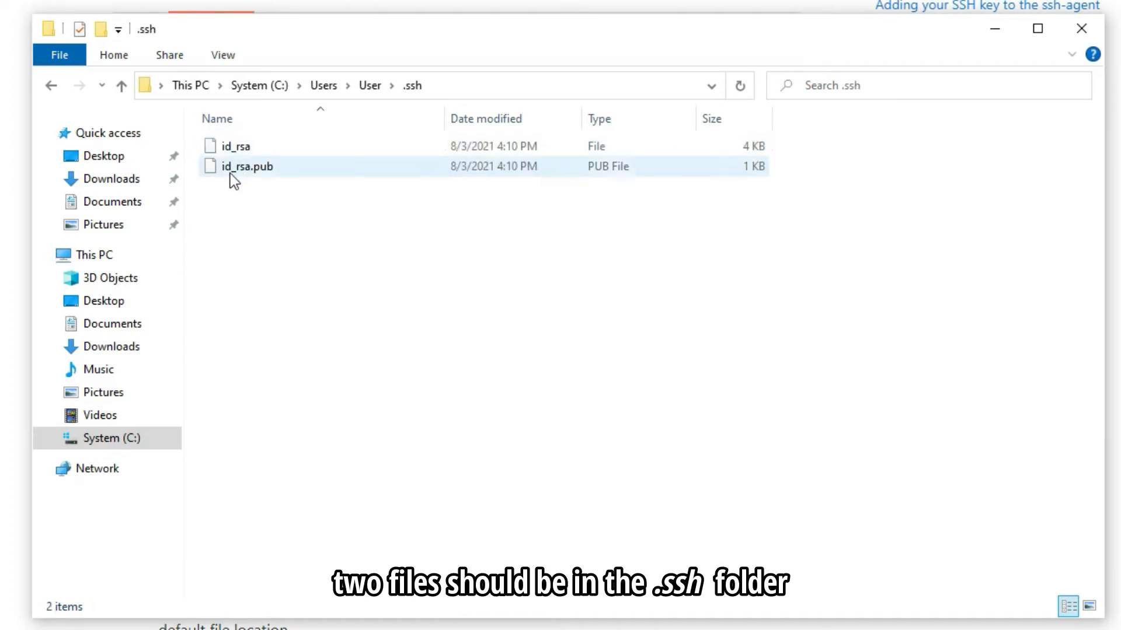
click(246, 166)
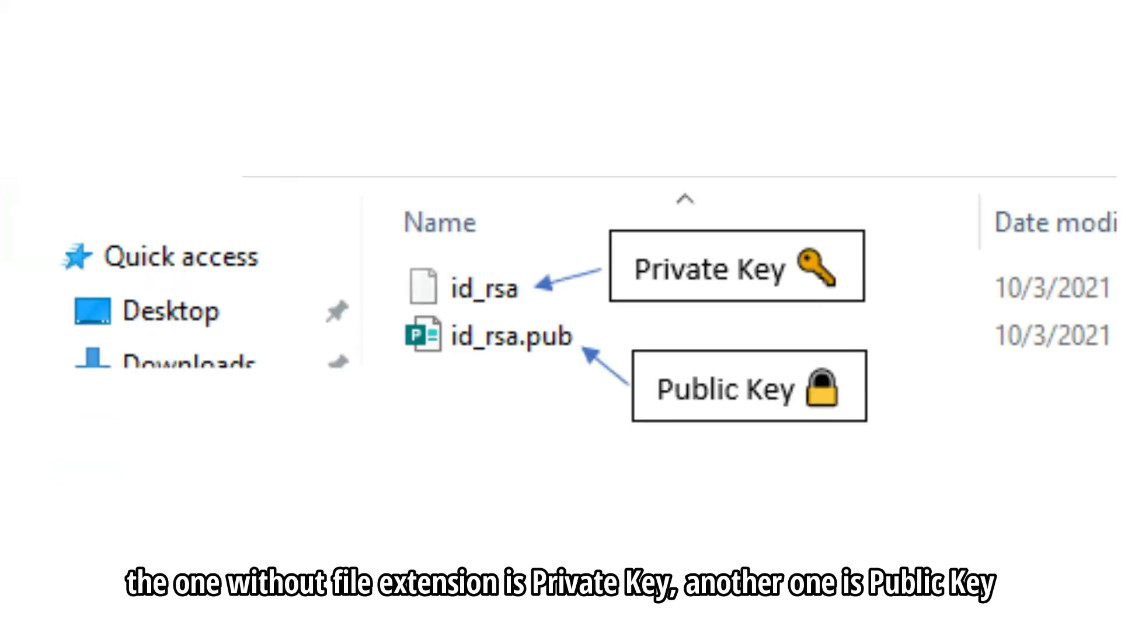
right_click(246, 165)
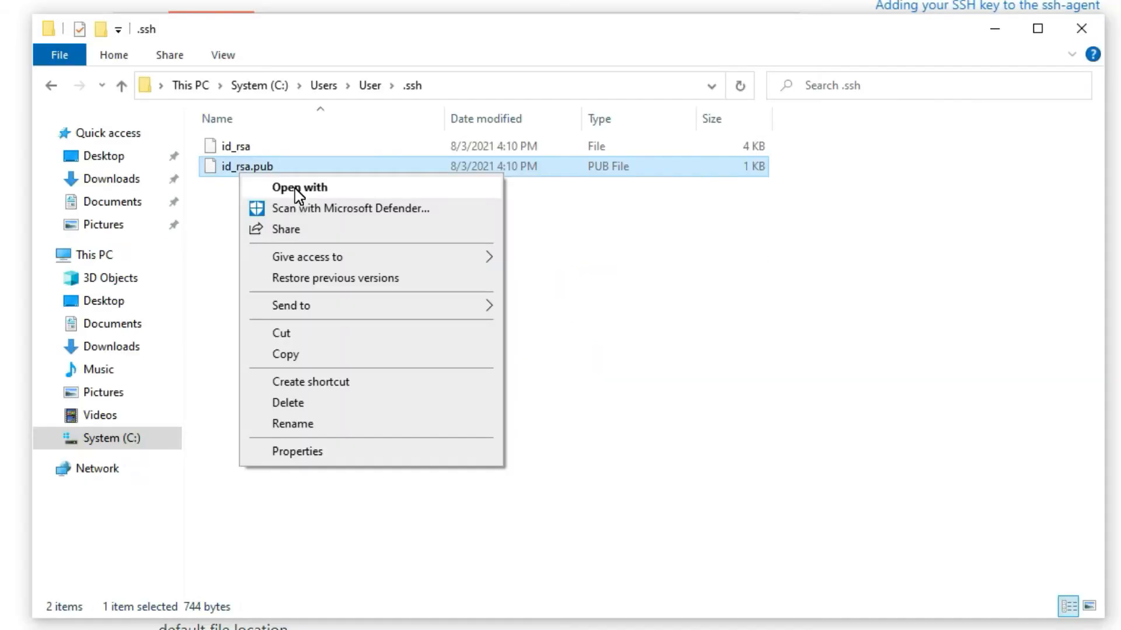
click(299, 187)
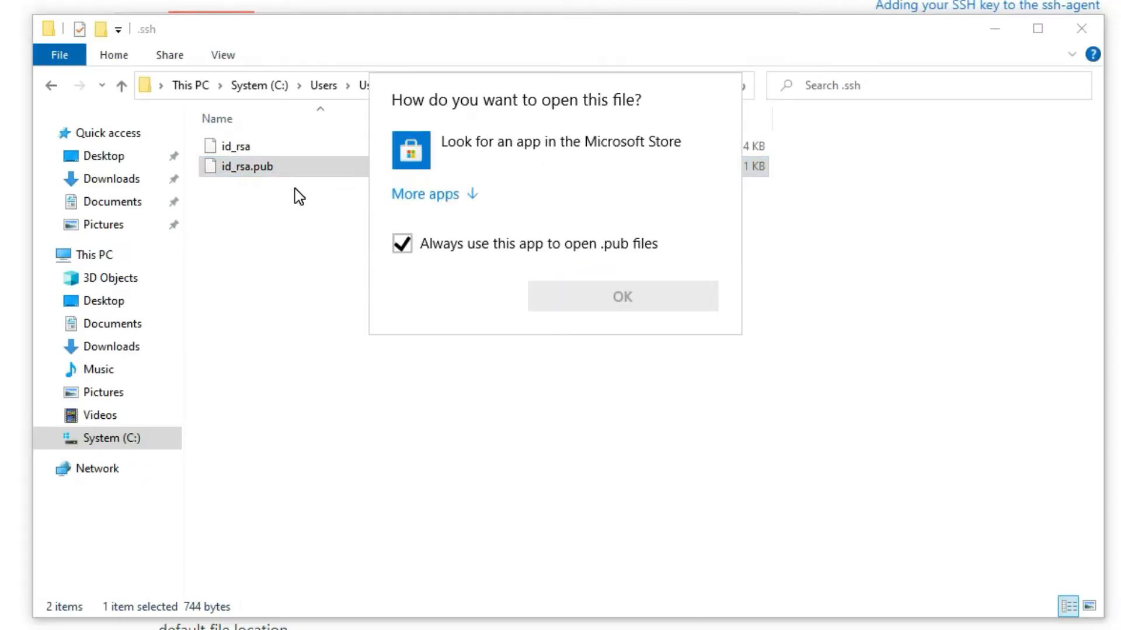
click(402, 243)
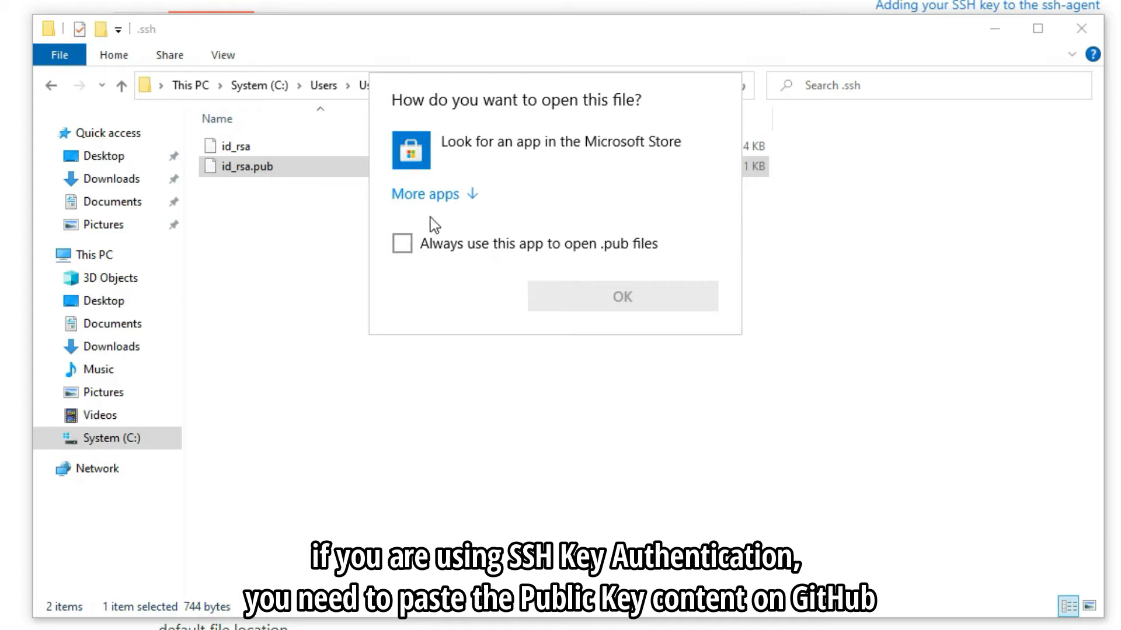
click(424, 194)
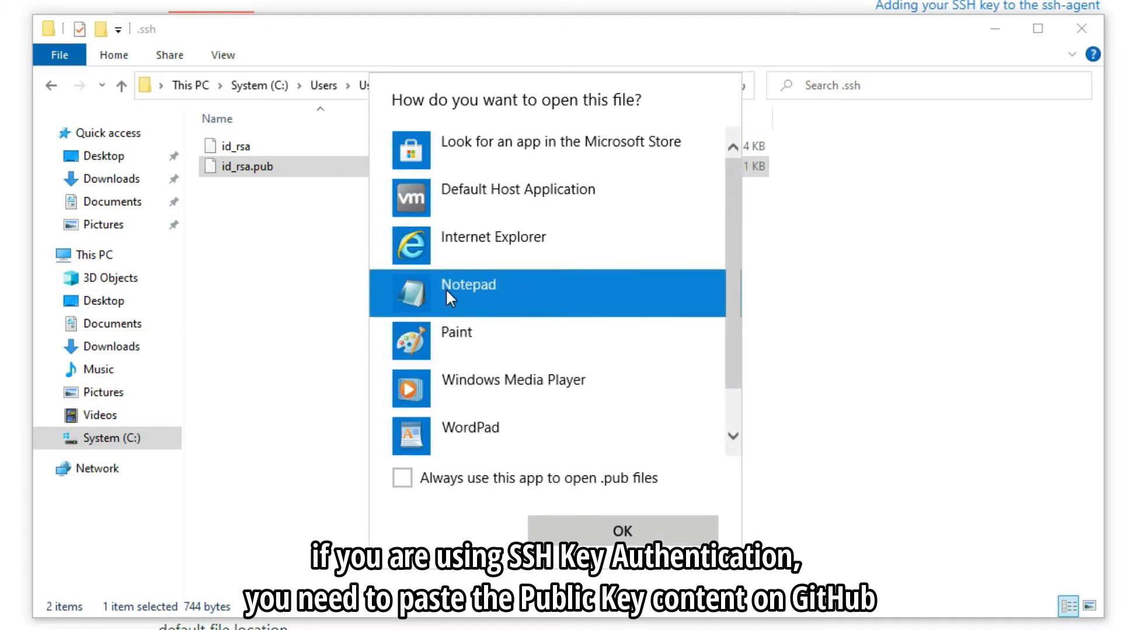
click(621, 531)
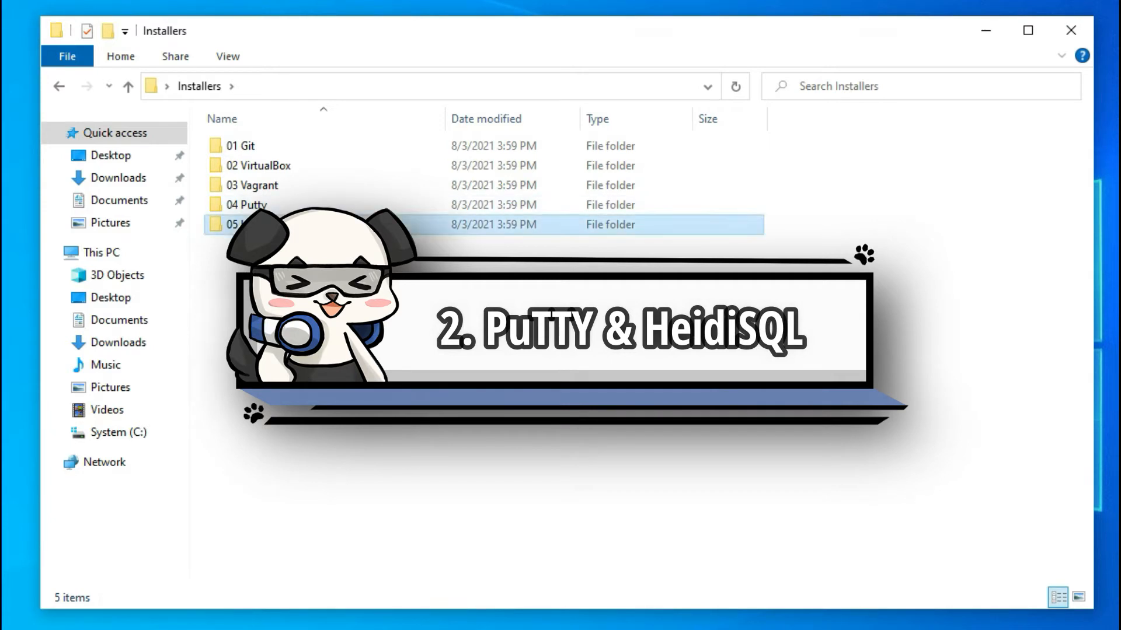
Install PuTTY 0.74 from the 04 Putty folder with the desktop shortcut enabled
click(247, 205)
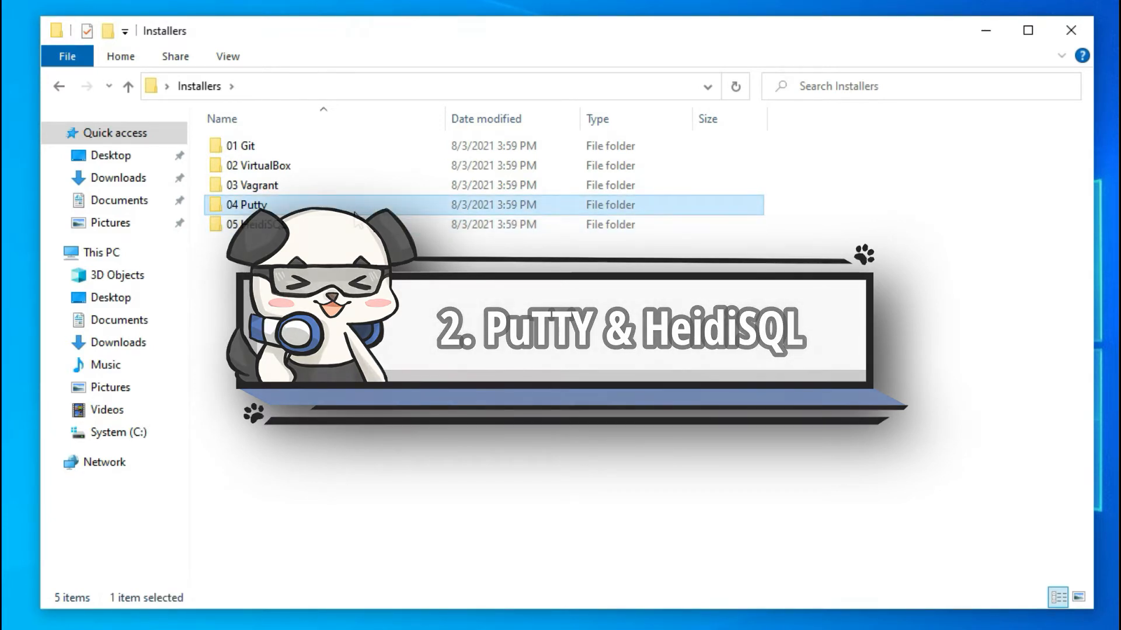
click(257, 225)
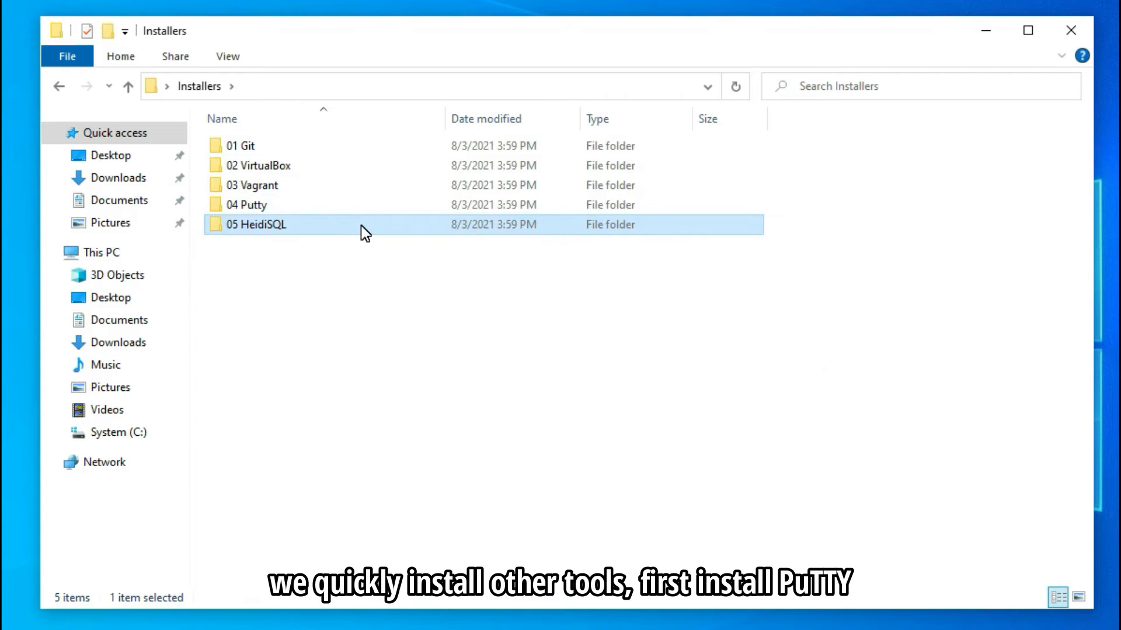
click(246, 205)
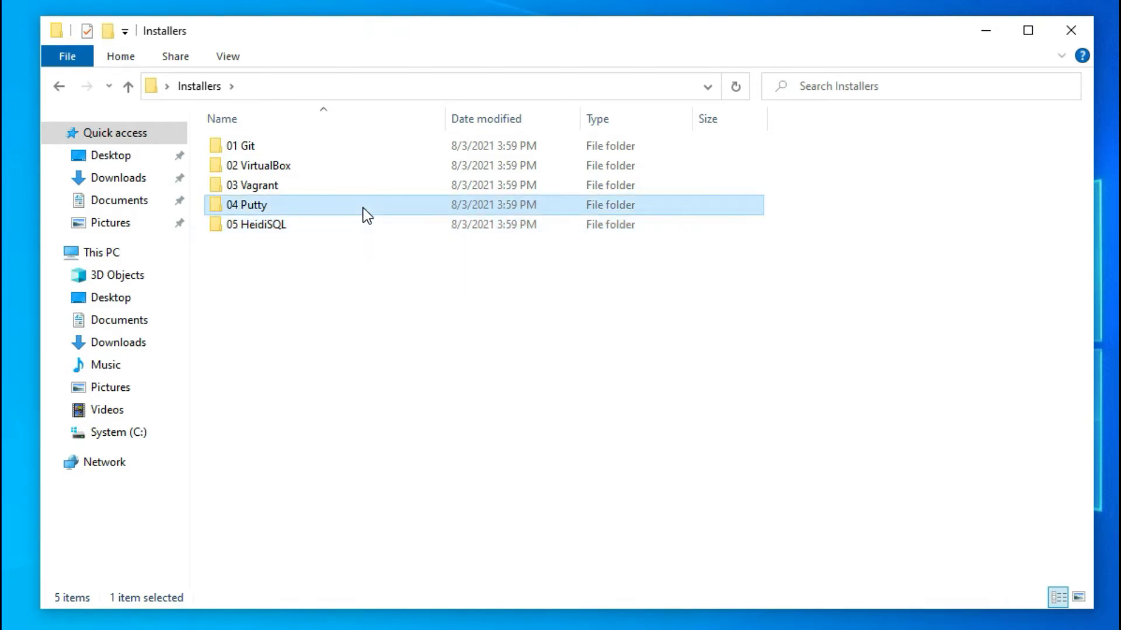
double_click(246, 204)
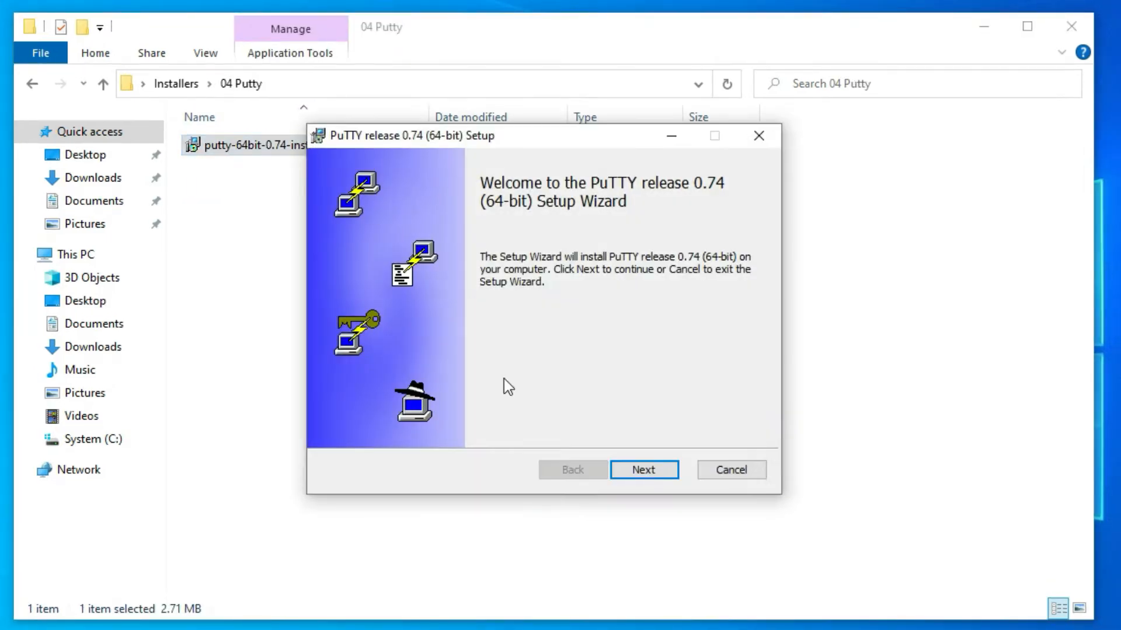
click(642, 469)
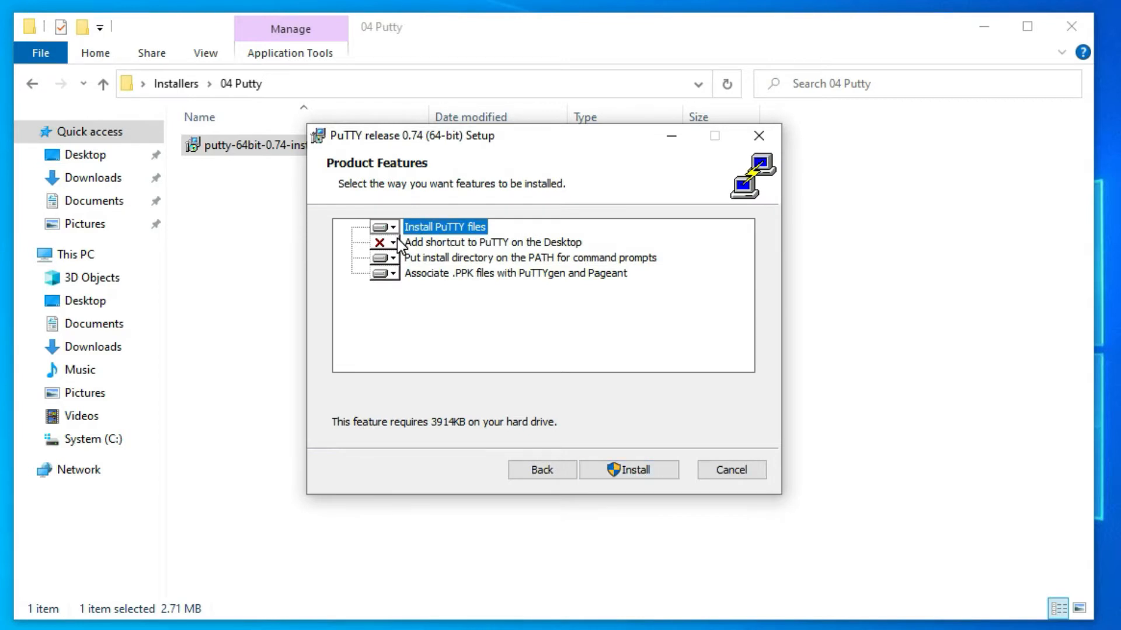
click(489, 242)
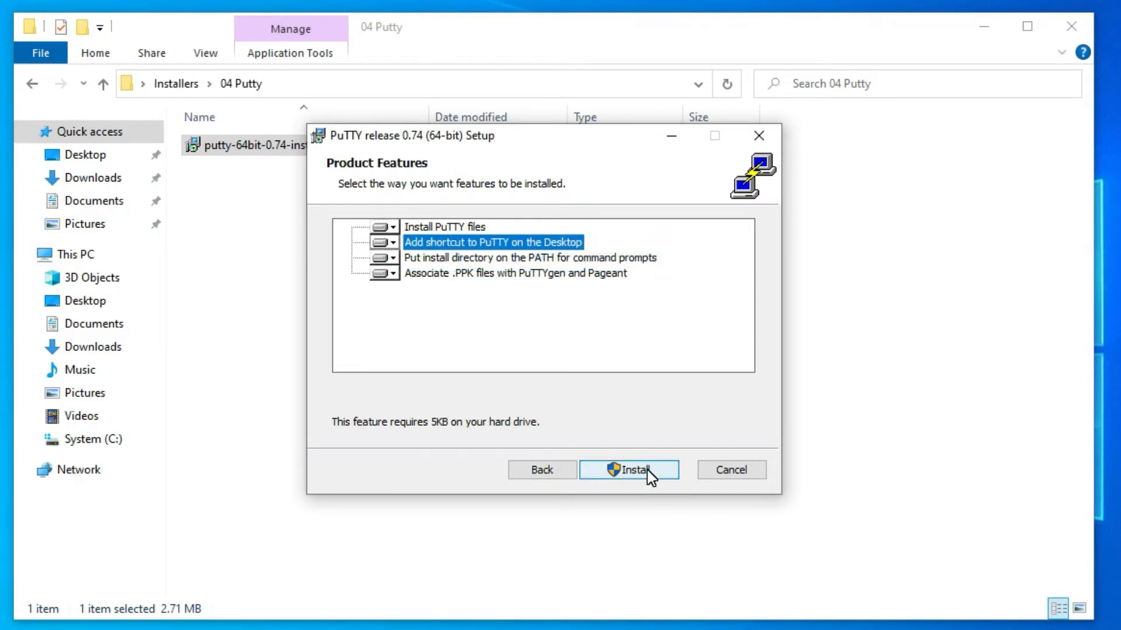
click(628, 470)
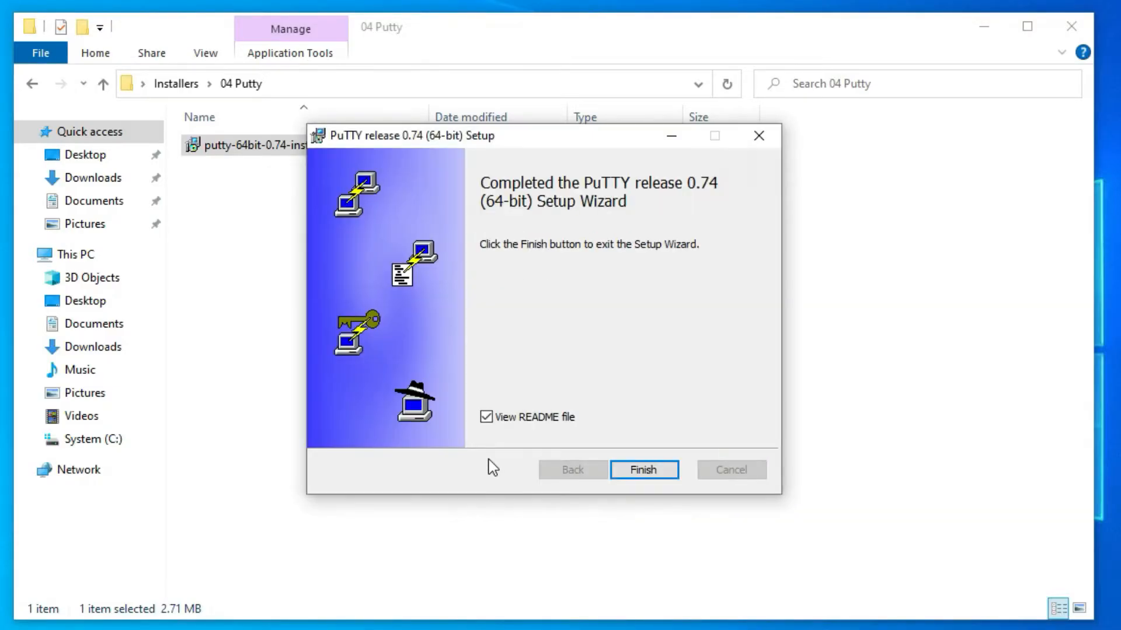
click(643, 470)
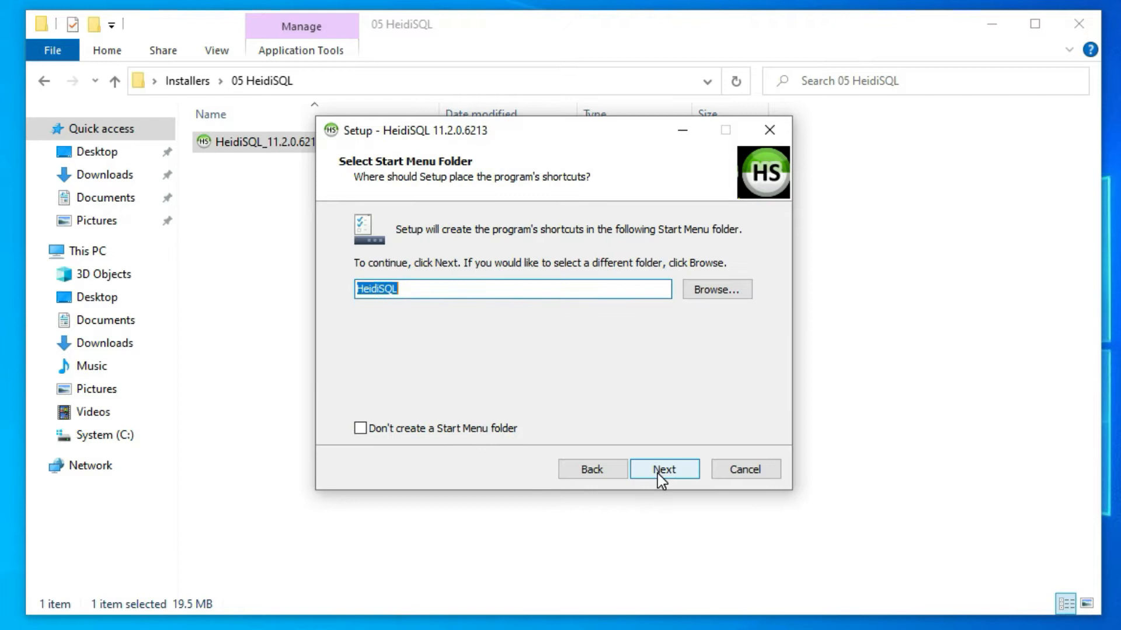
Keep HeidiSQL's default Start Menu folder and additional tasks
click(663, 469)
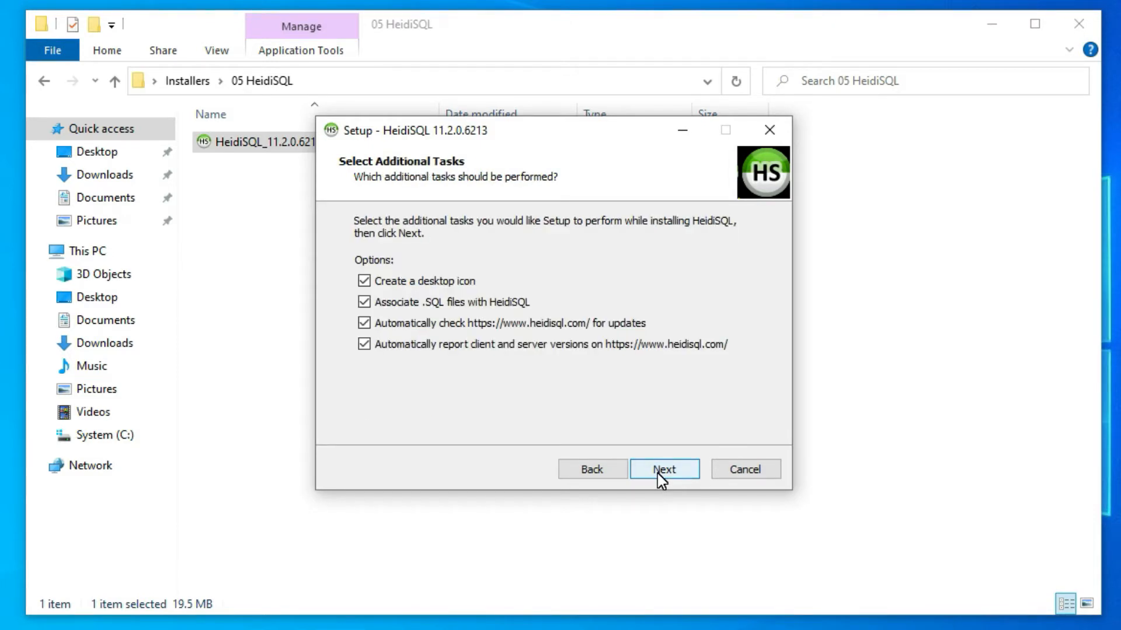
click(663, 468)
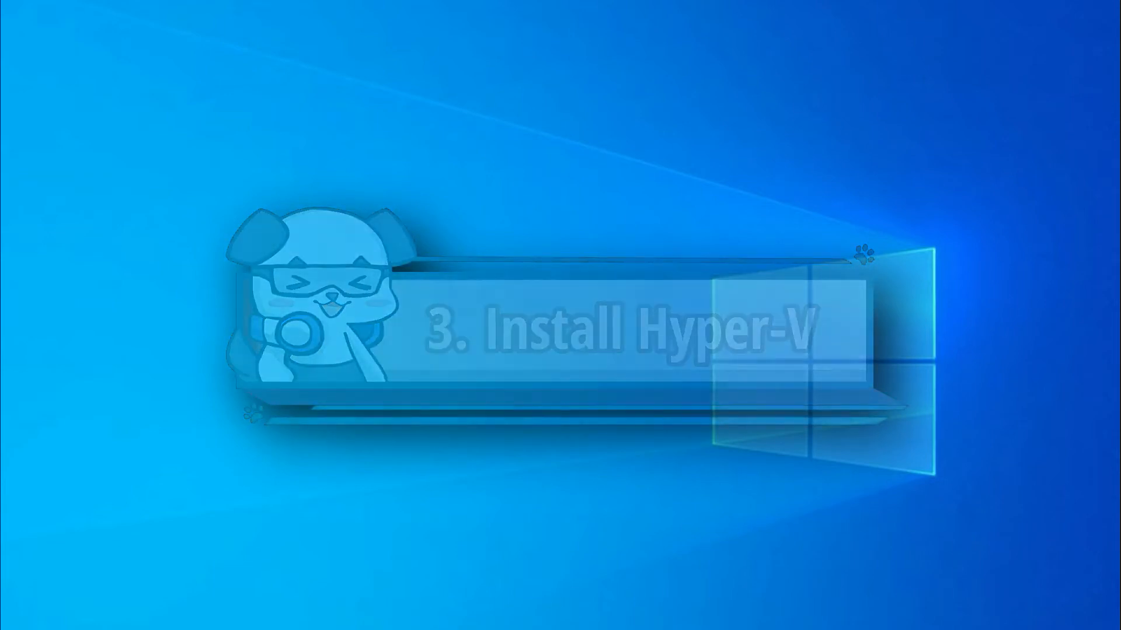
Run Enable-WindowsOptionalFeature for Microsoft-Hyper-V with -All -NoRestart in elevated PowerShell
click(23, 613)
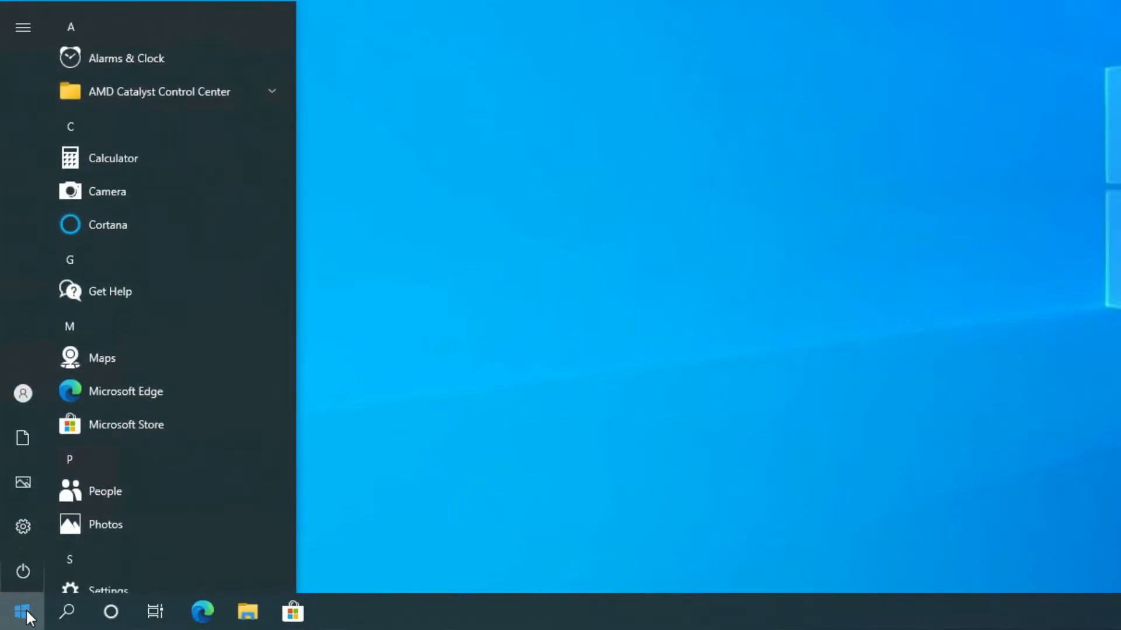
text(powersh)
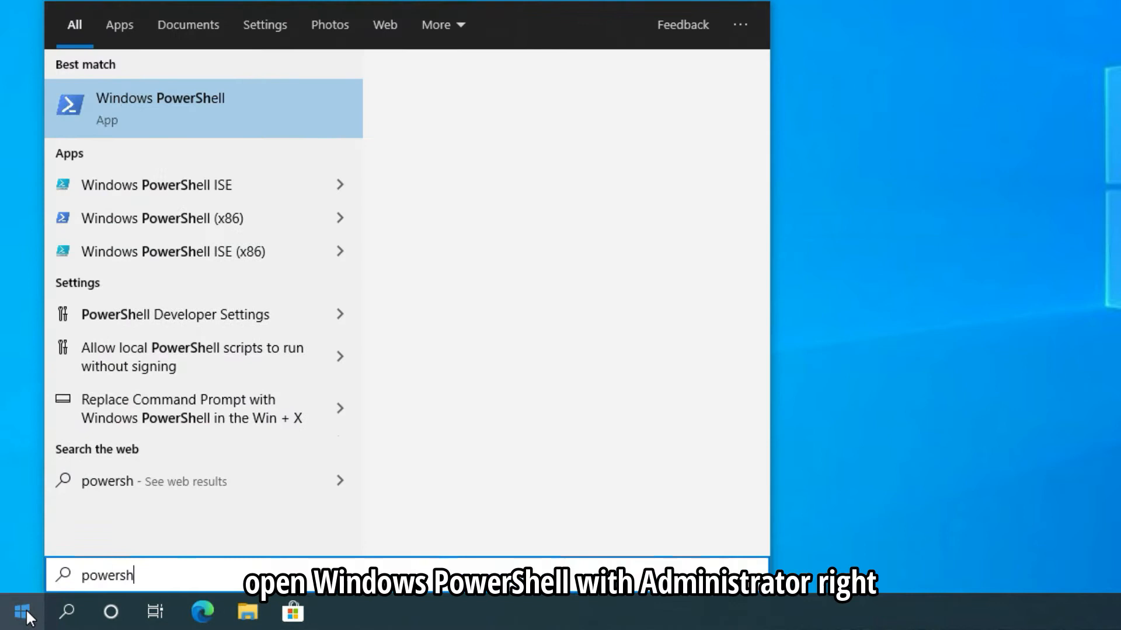
text(ell)
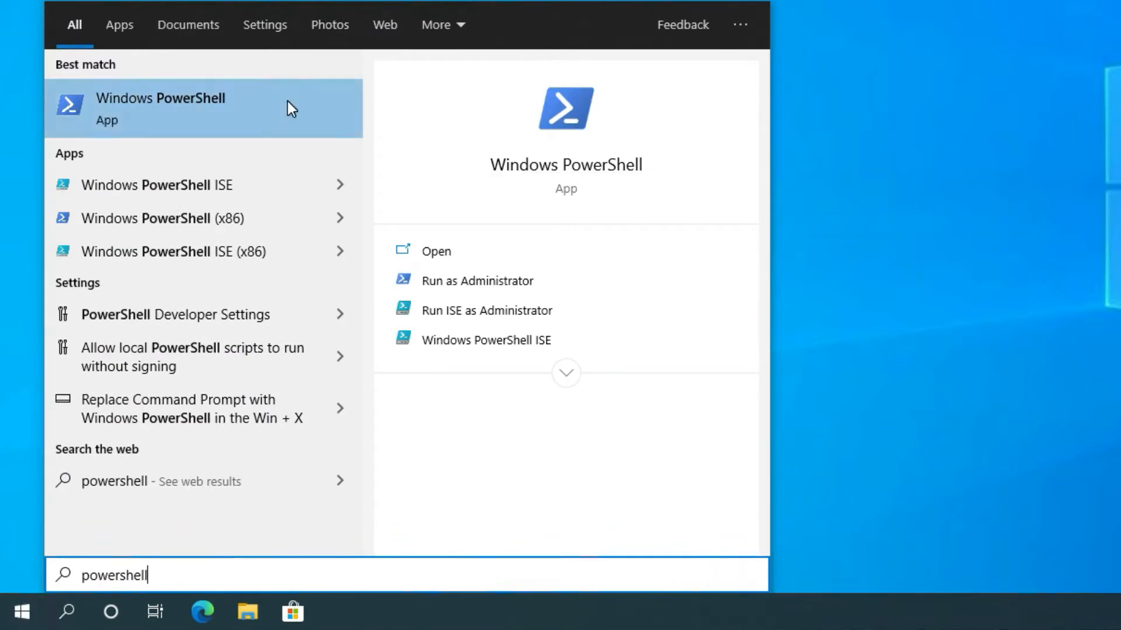
right_click(161, 108)
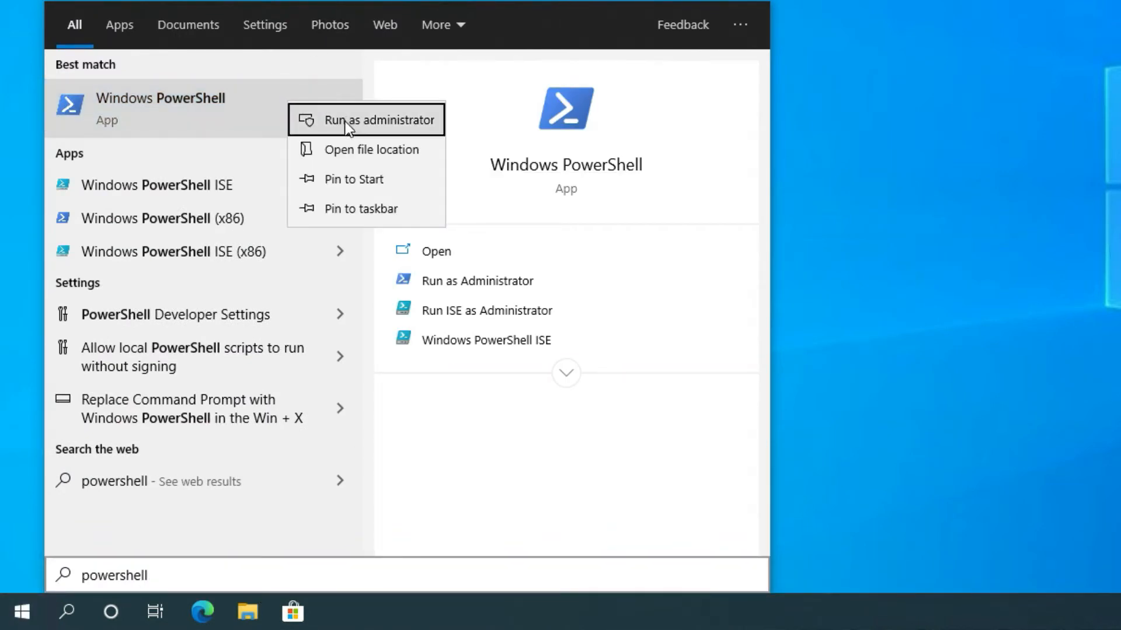
click(366, 120)
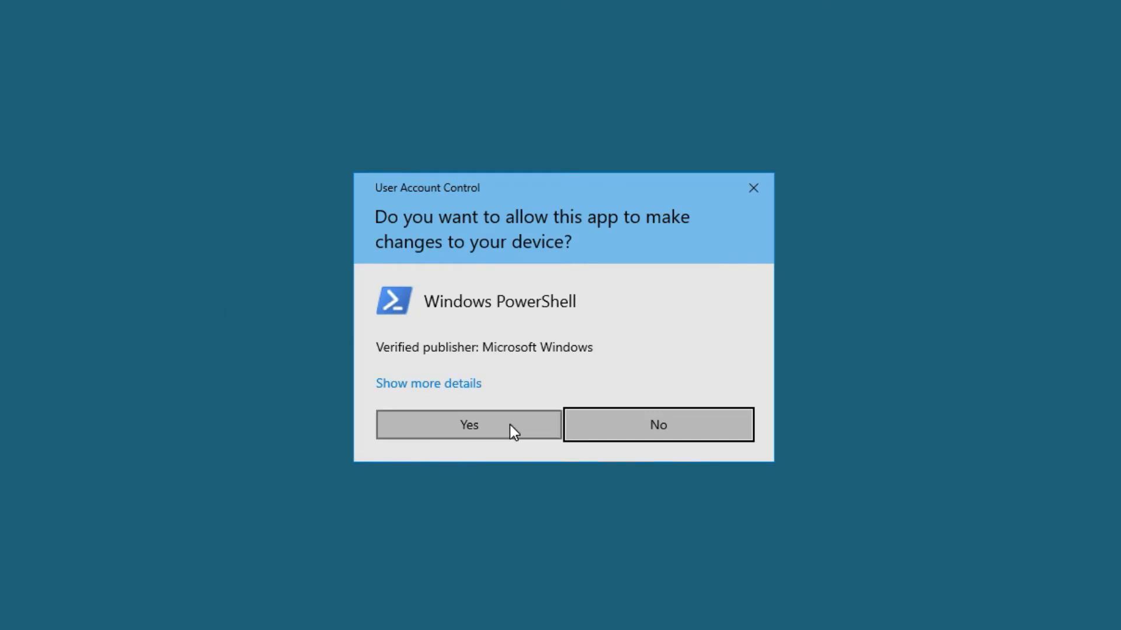
click(468, 424)
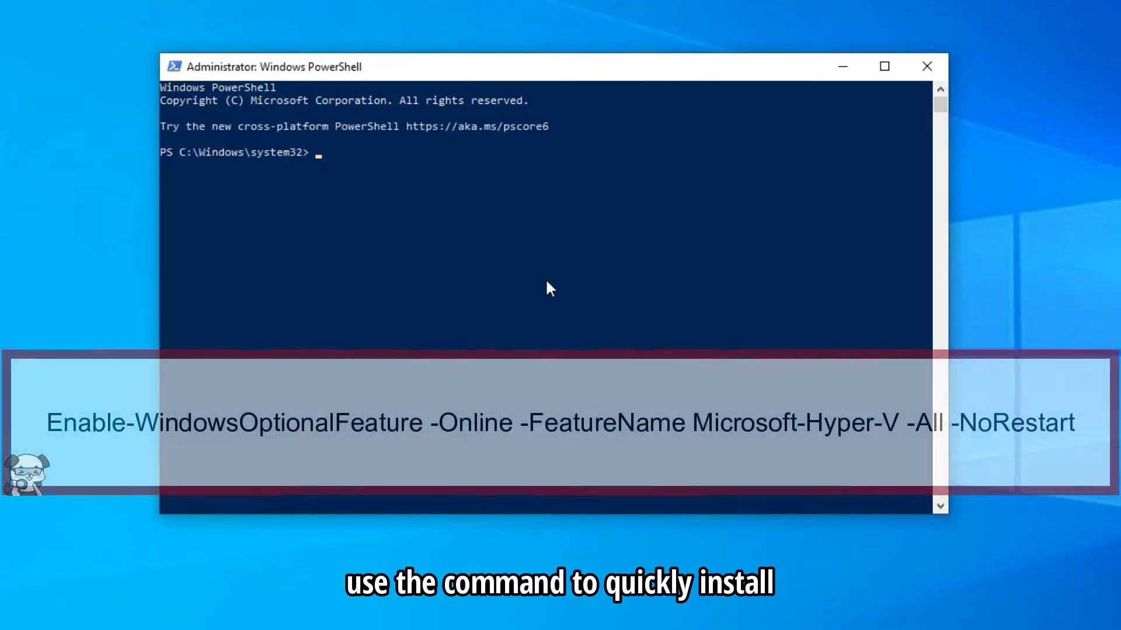
text(Enable-WindowsOptionalFeature -Online -FeatureName Microsoft-Hyper-V -All -NoRestart)
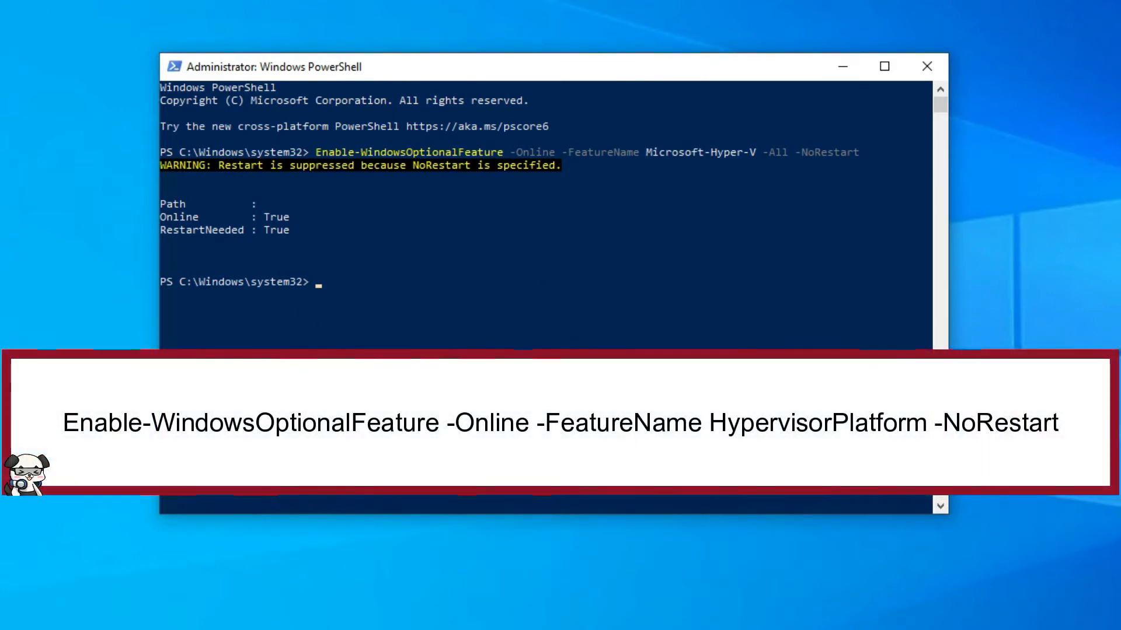
mouse_move(498, 345)
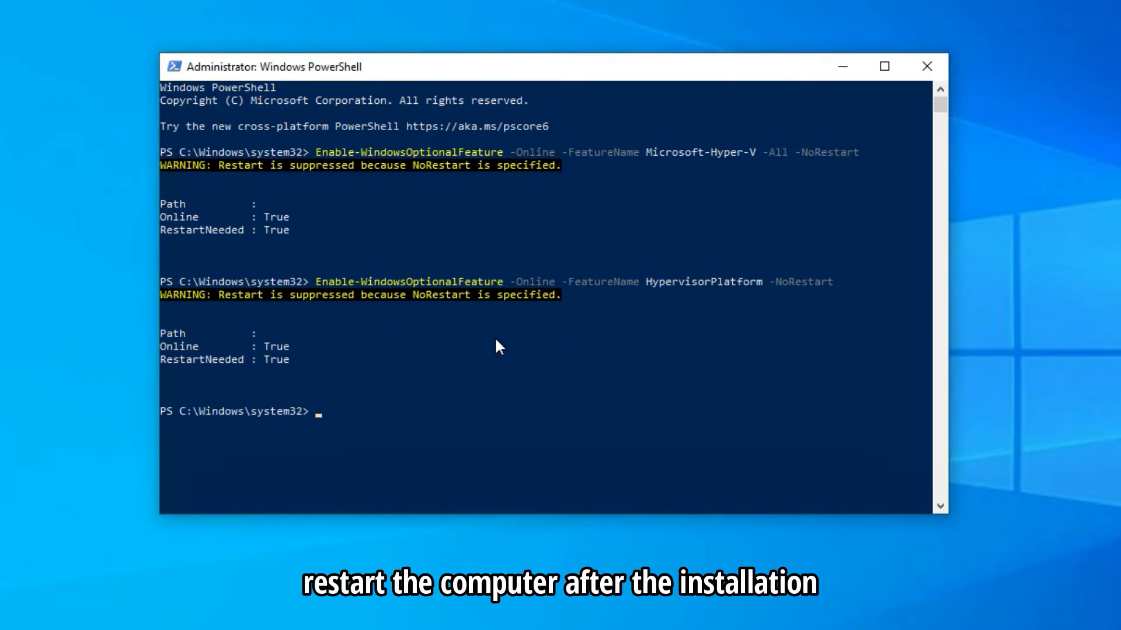
click(13, 616)
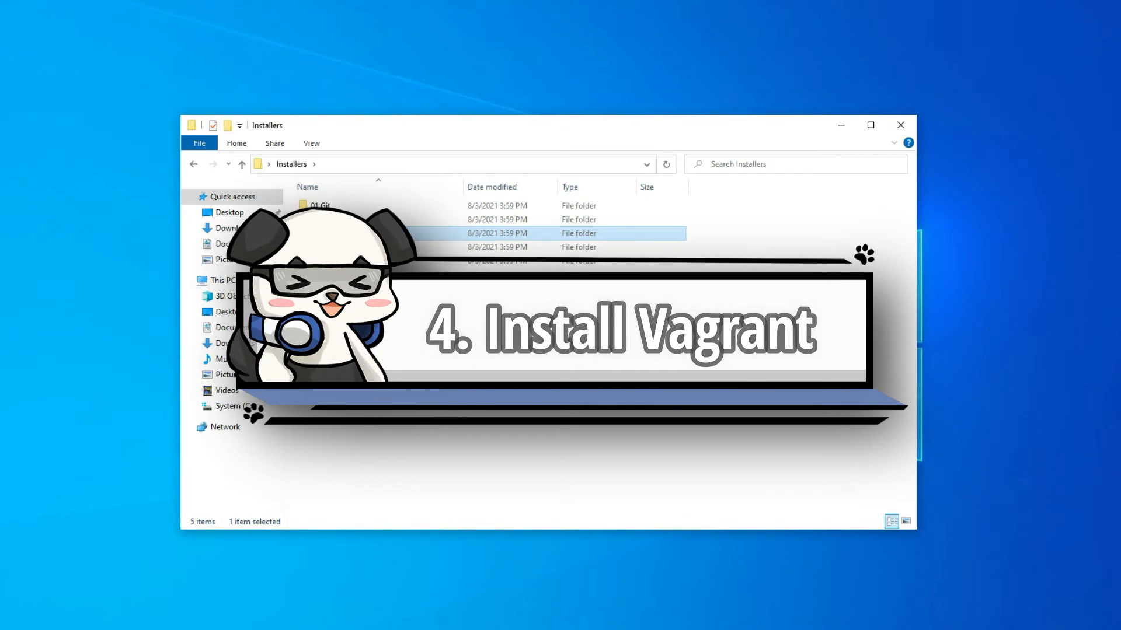
Install Vagrant from the 03 Vagrant folder and confirm the restart
double_click(259, 144)
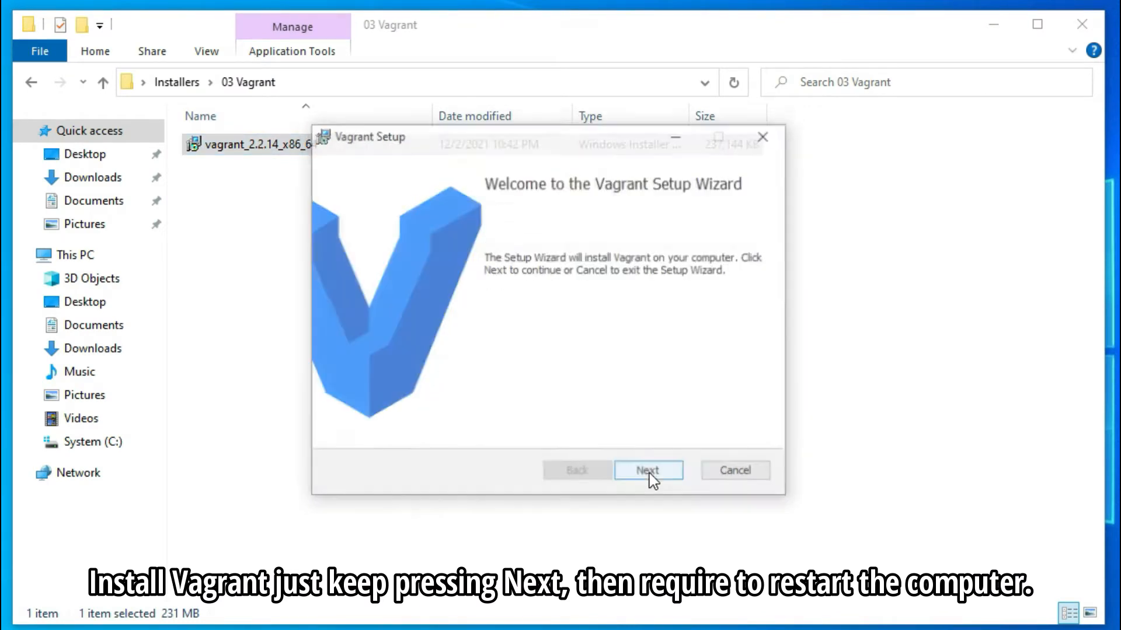
click(647, 470)
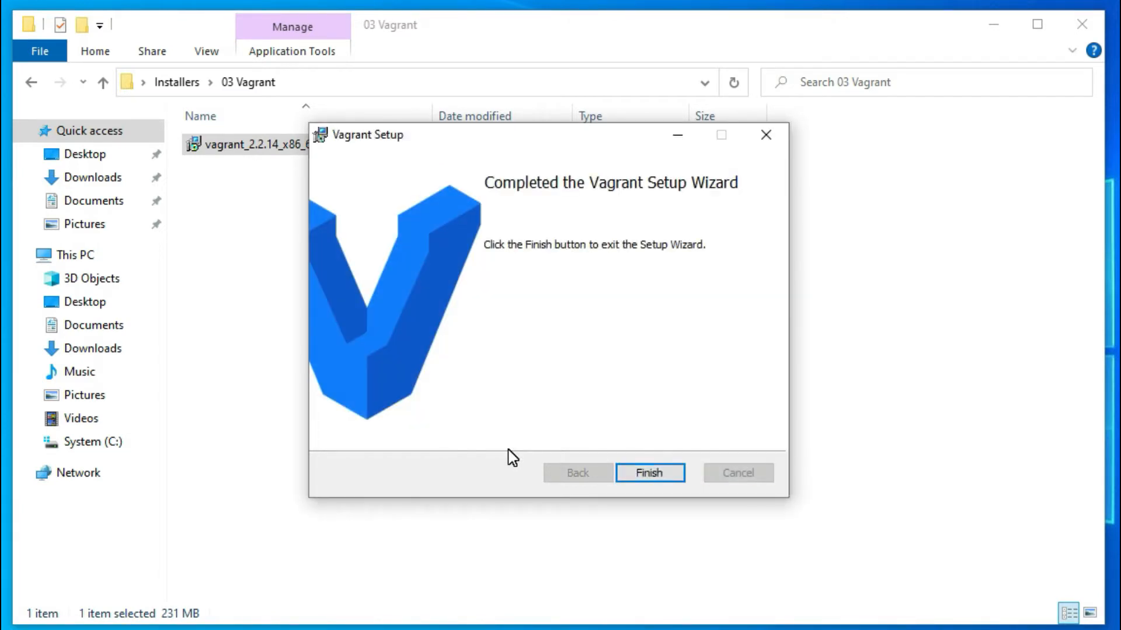
click(647, 472)
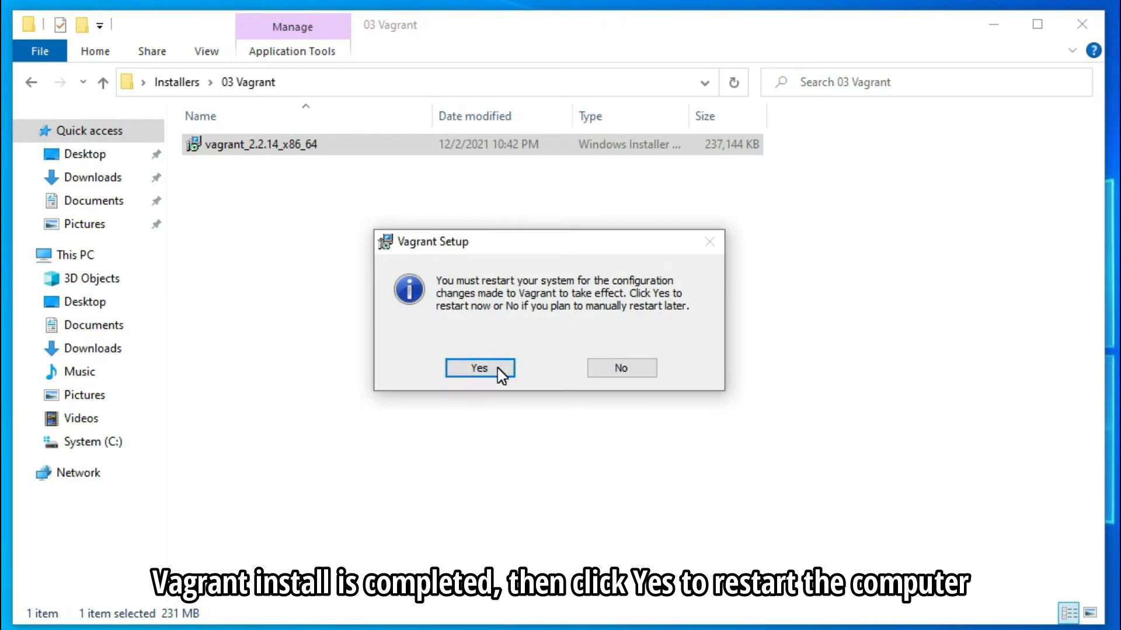
click(478, 368)
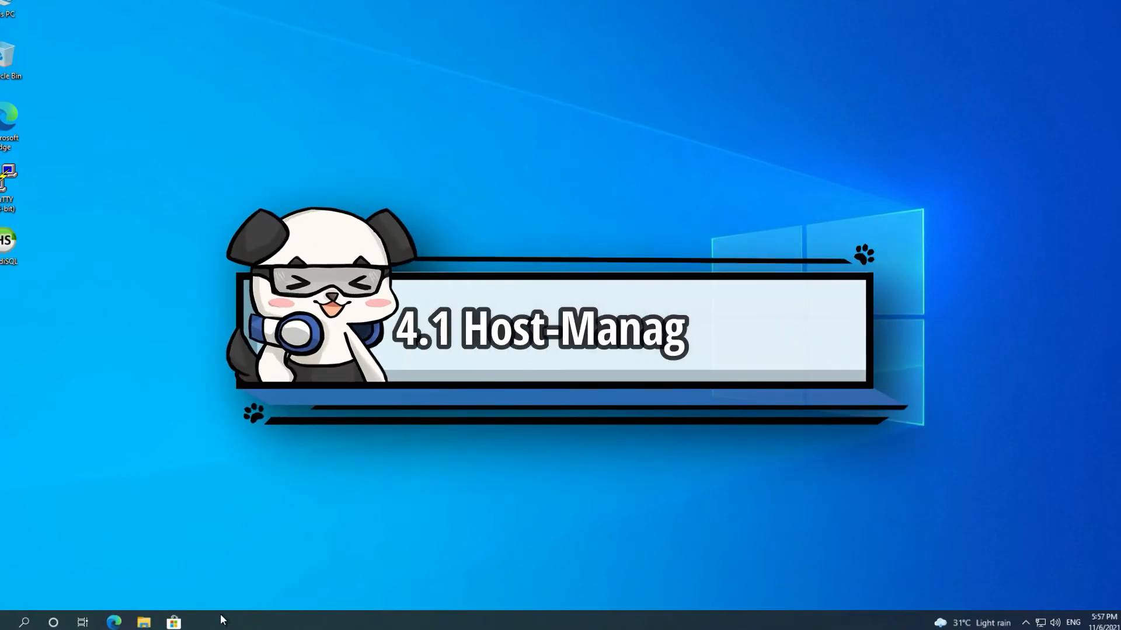
Open Command Prompt and run 'vagrant' to check that it responds
click(23, 622)
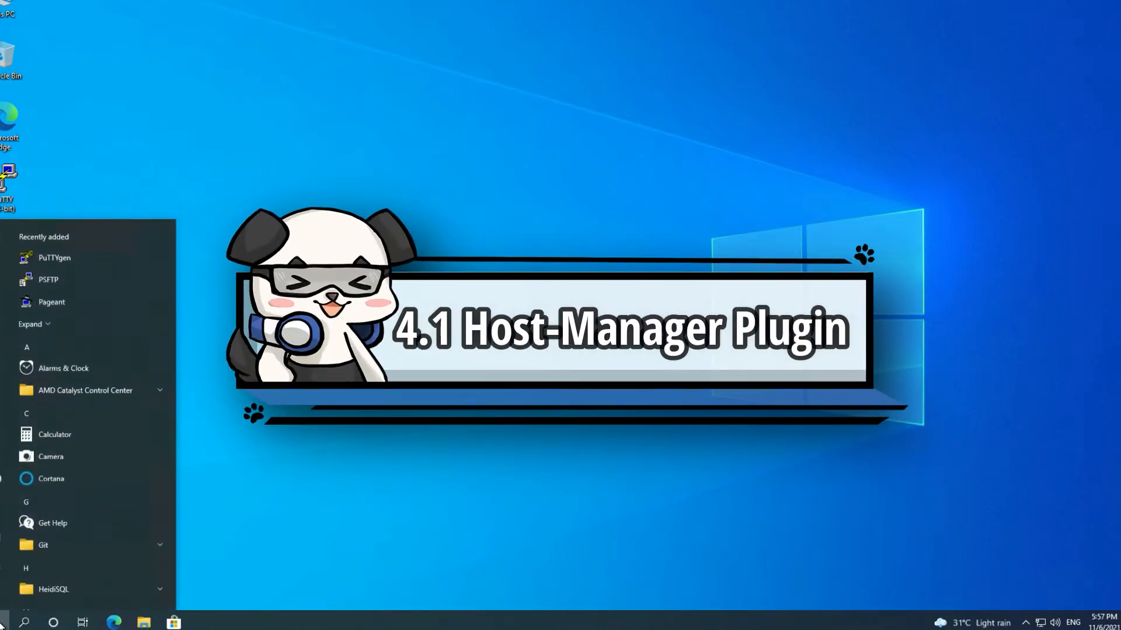
text(cmd)
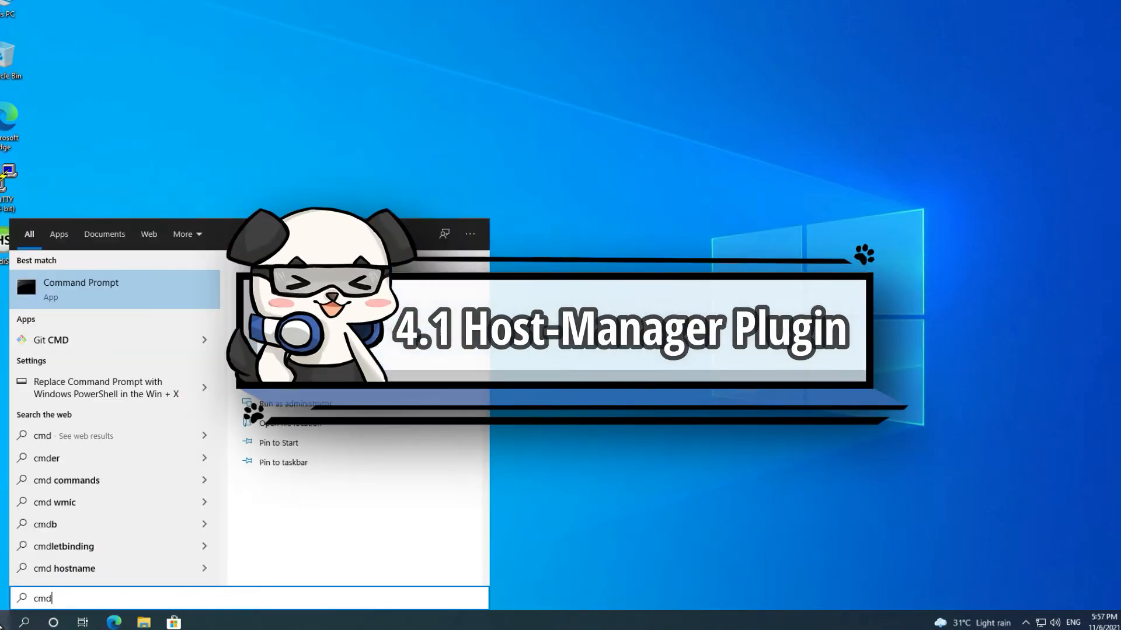
click(80, 282)
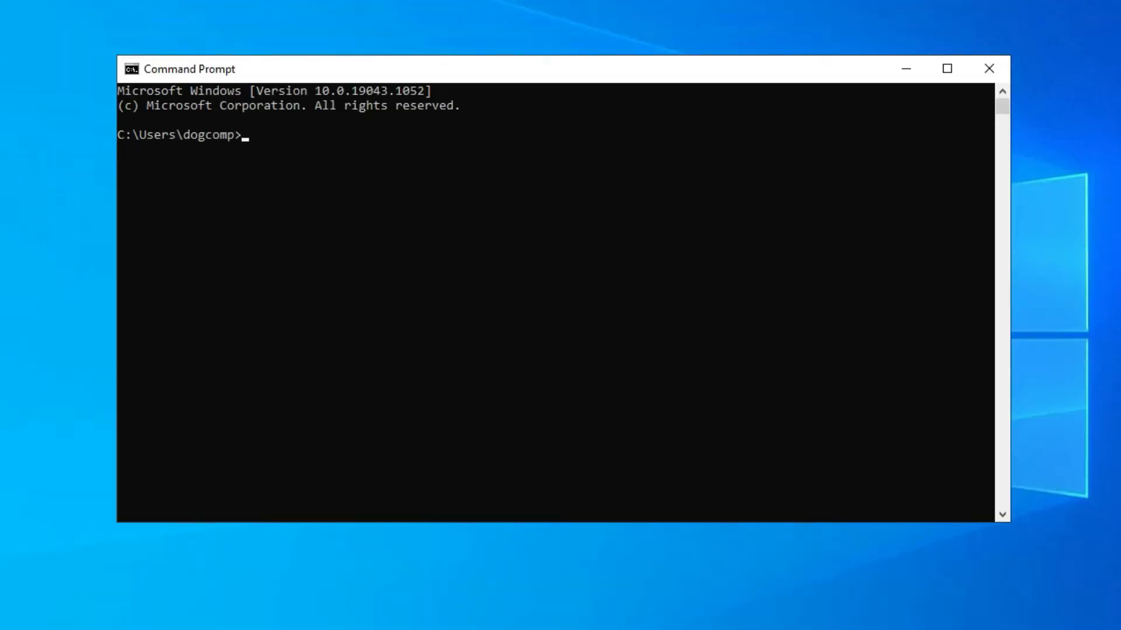
text(vagrant)
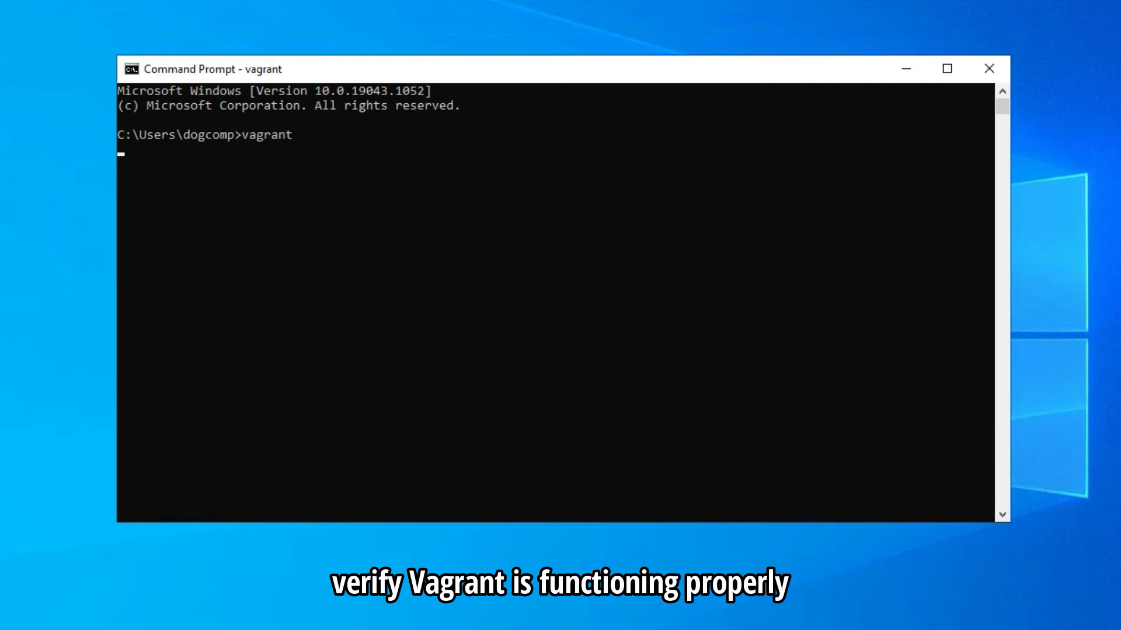
key(enter)
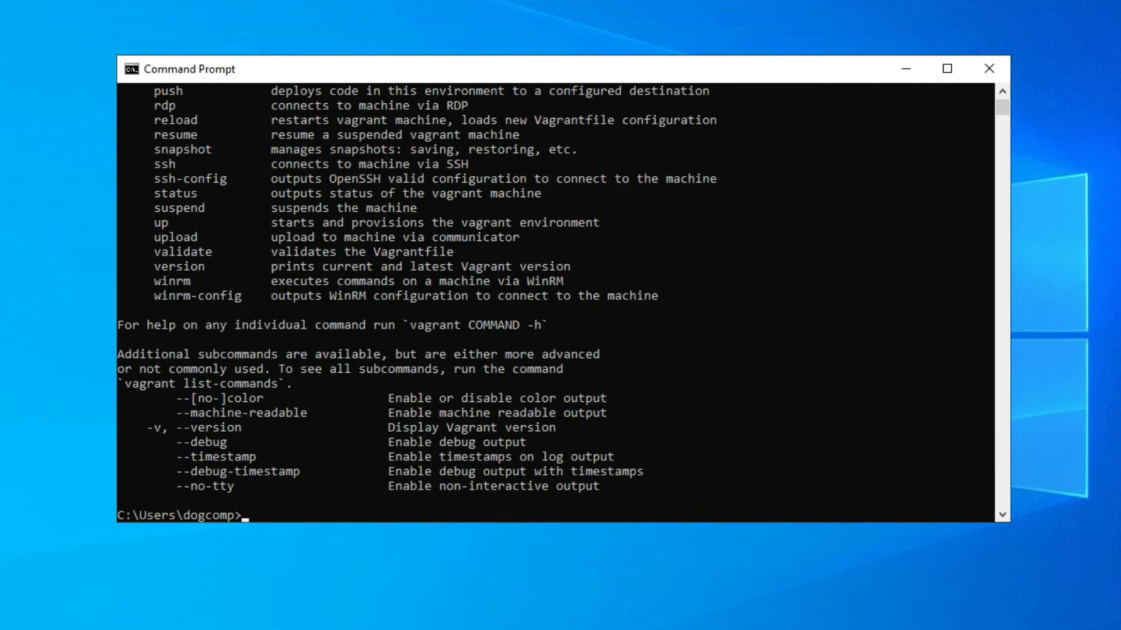
Run 'vagrant plugin install vagrant-hostmanager'
text(vagrant plugin install vagra)
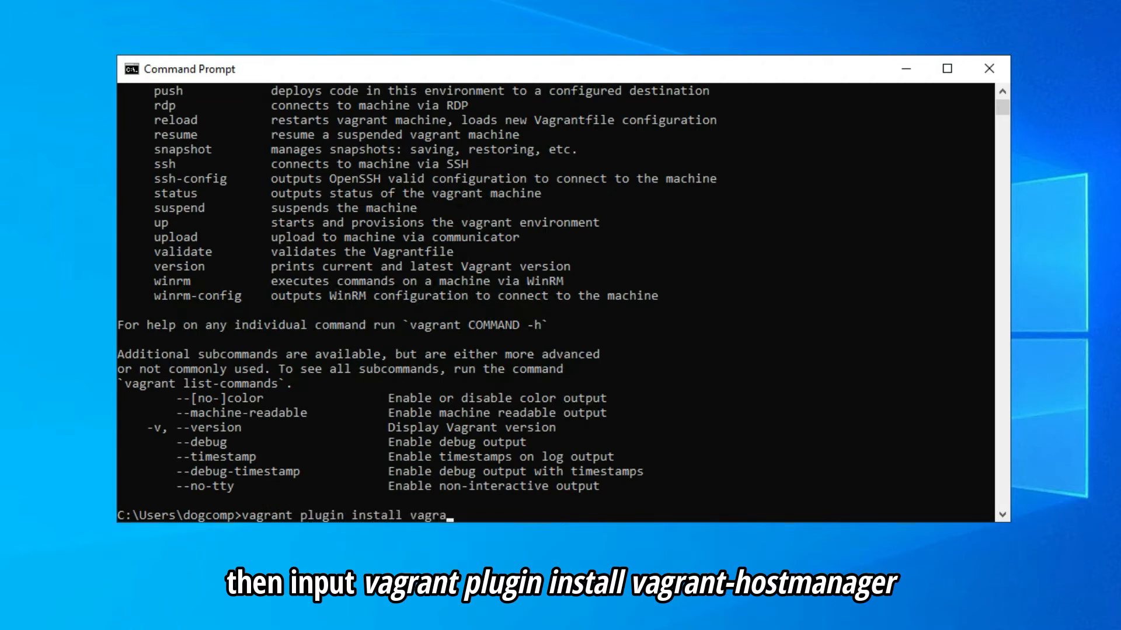
text(nt-hostmanag)
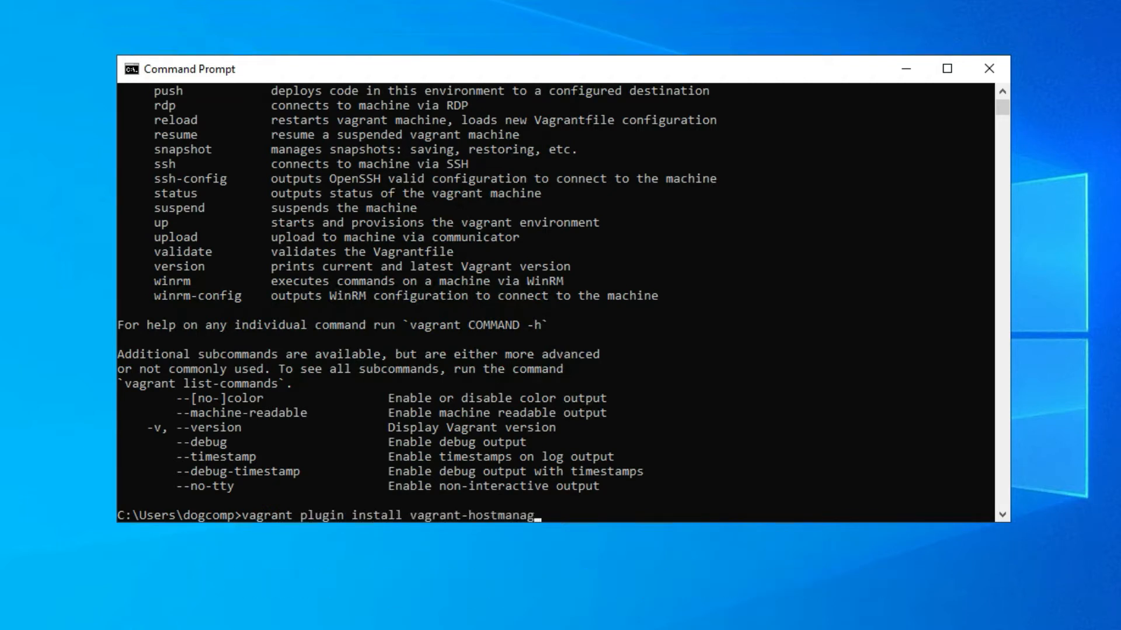
key(enter)
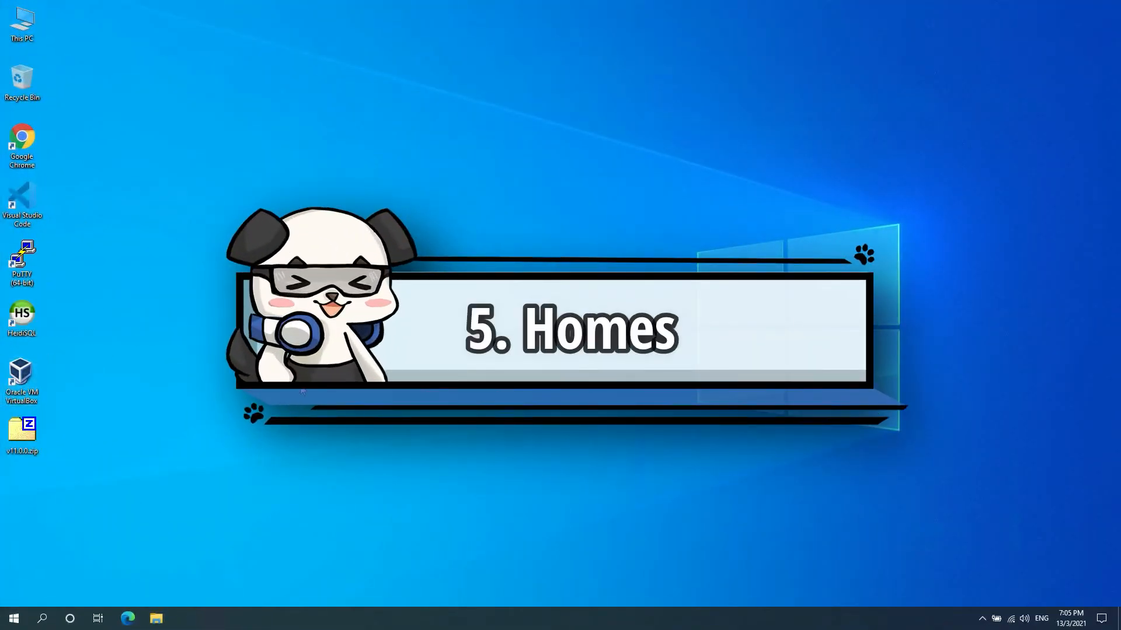
Open Git Bash, paste the Homestead git clone command, then start typing a git checkout
click(12, 618)
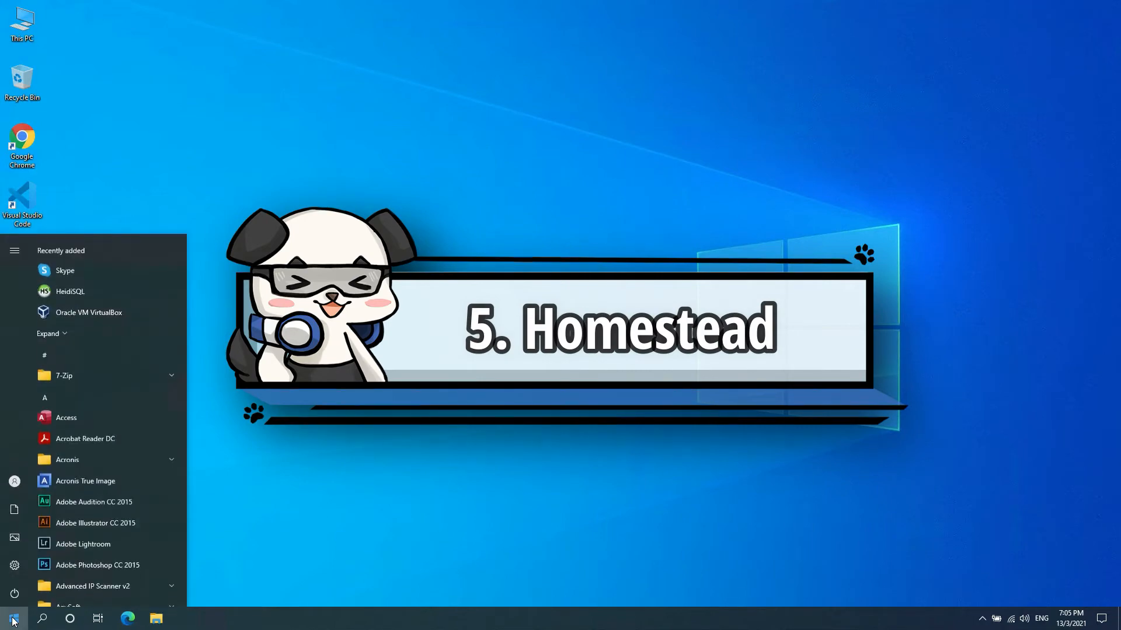
text(git)
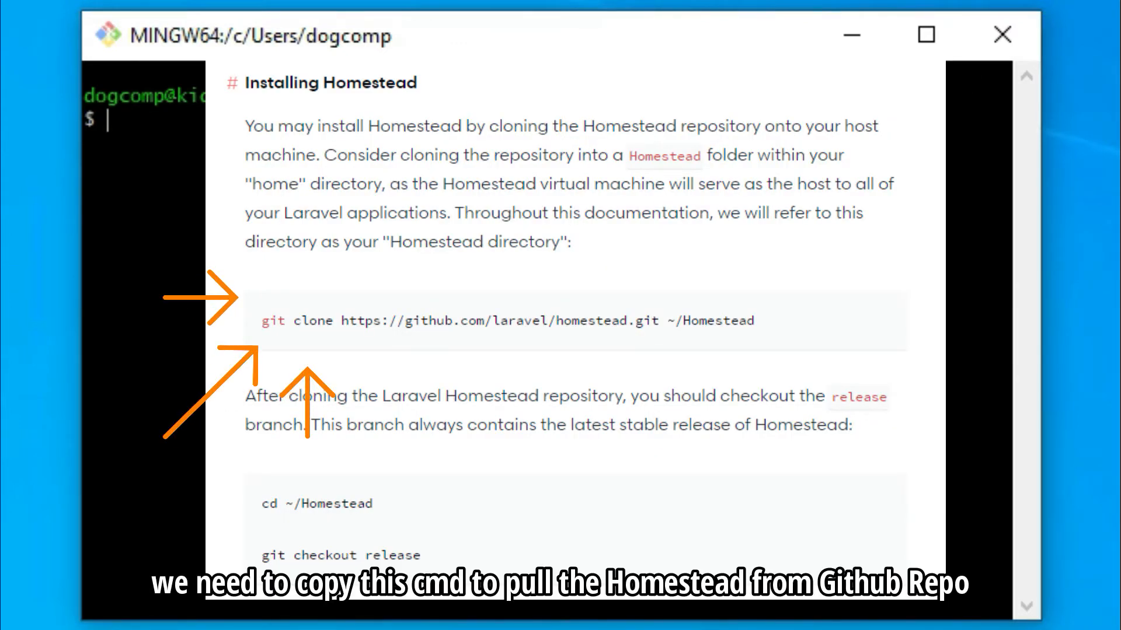
right_click(515, 200)
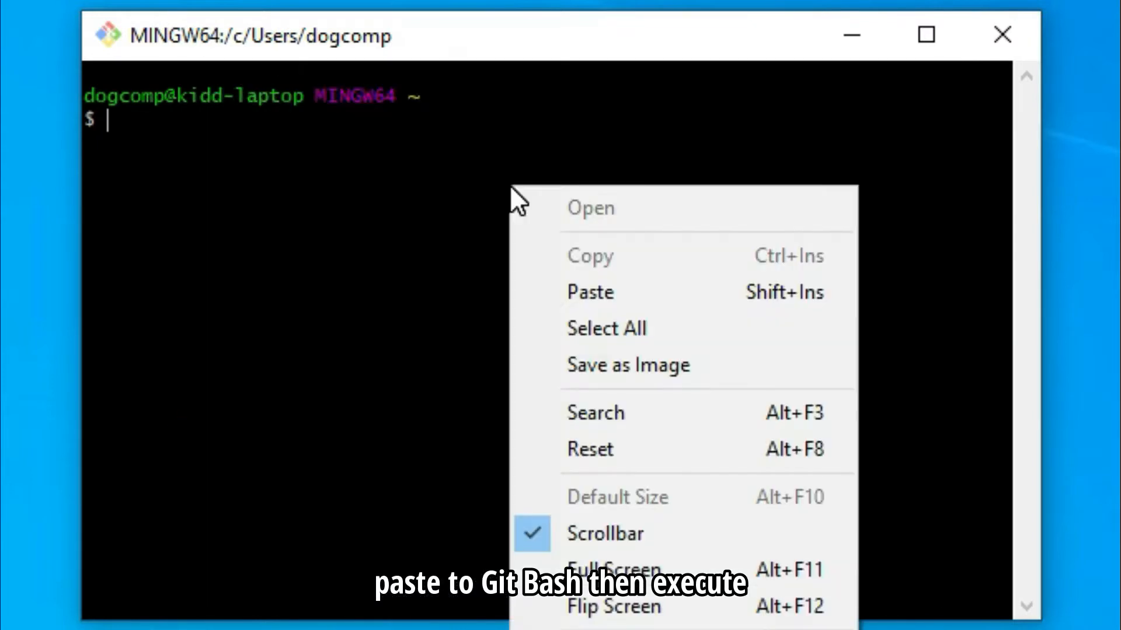
mouse_move(640, 311)
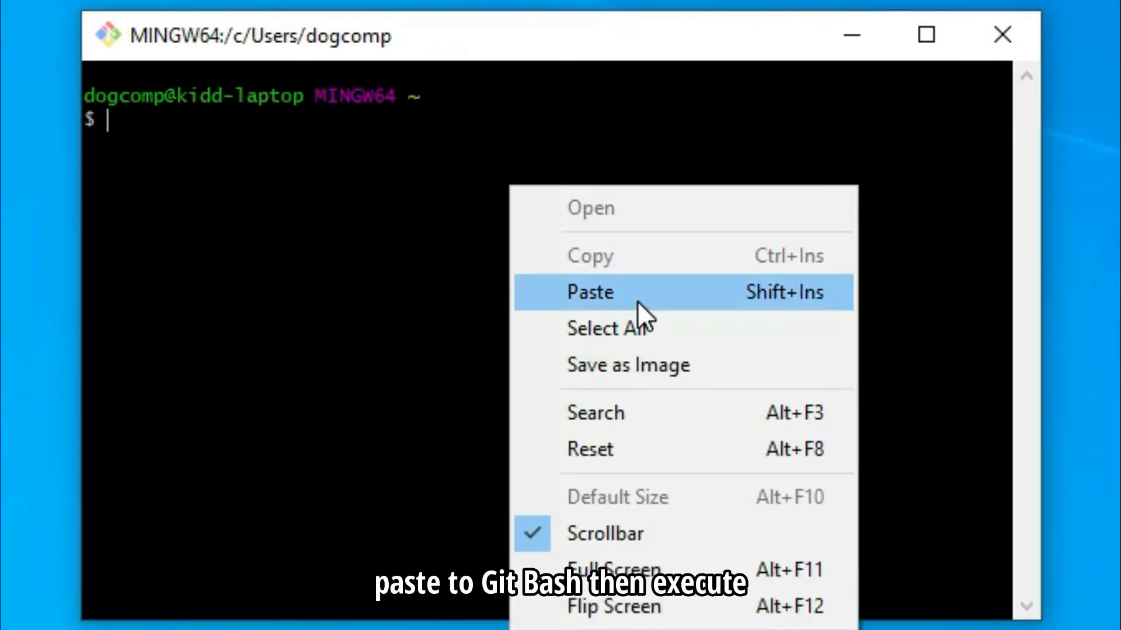
click(589, 293)
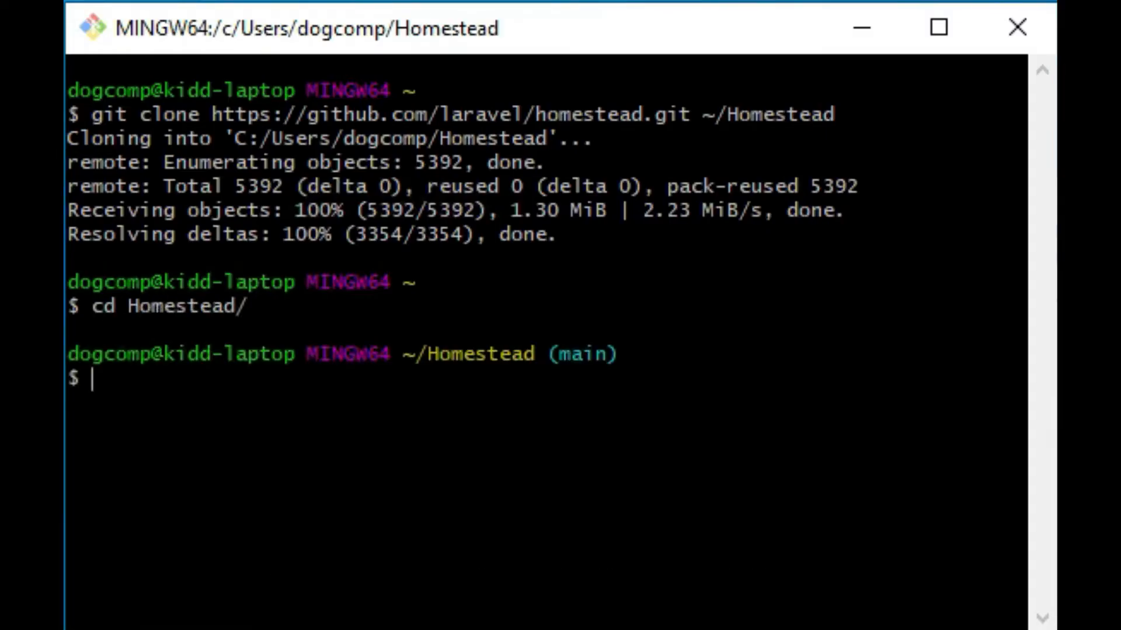
text(git checkou)
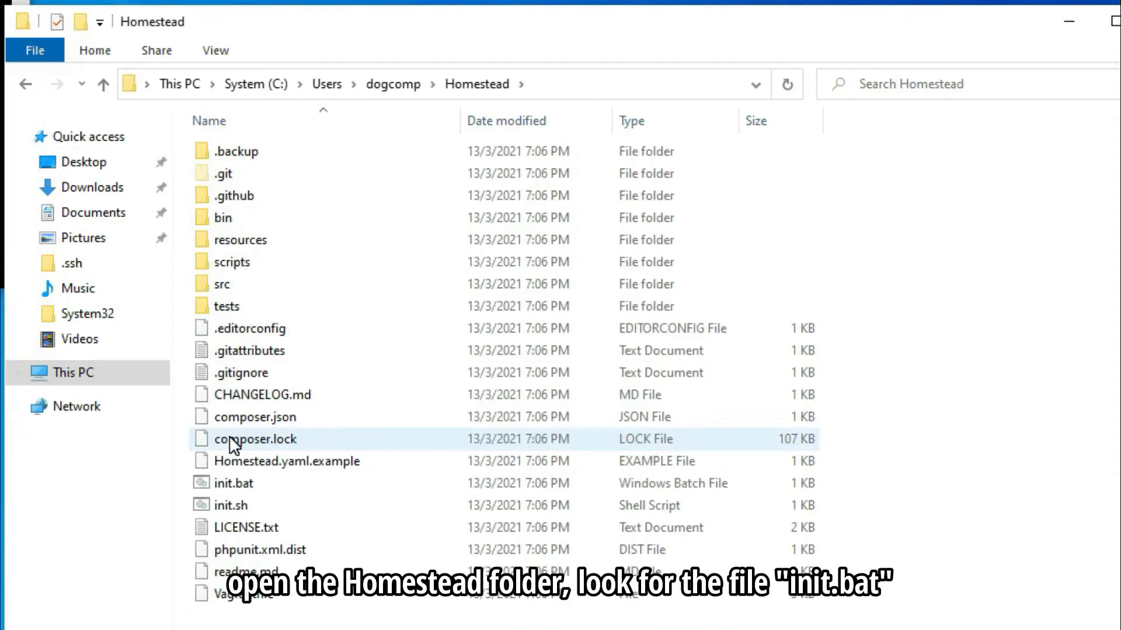
Run init.bat in C:\Users\dogcomp\Homestead to generate Homestead.yaml, after.sh and aliases
click(232, 483)
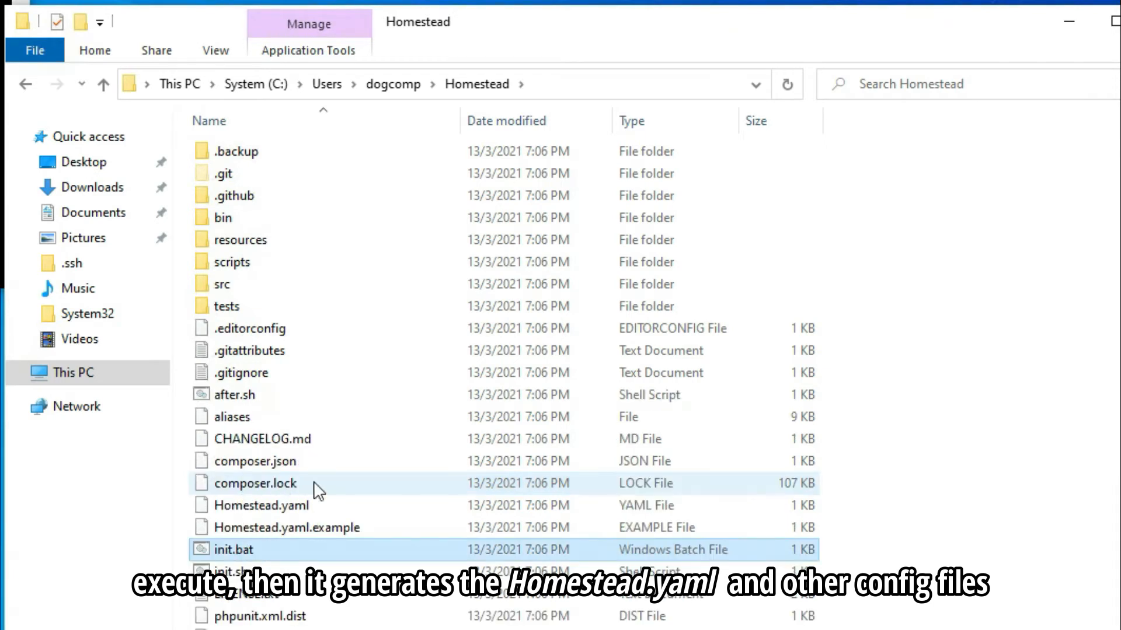
click(261, 505)
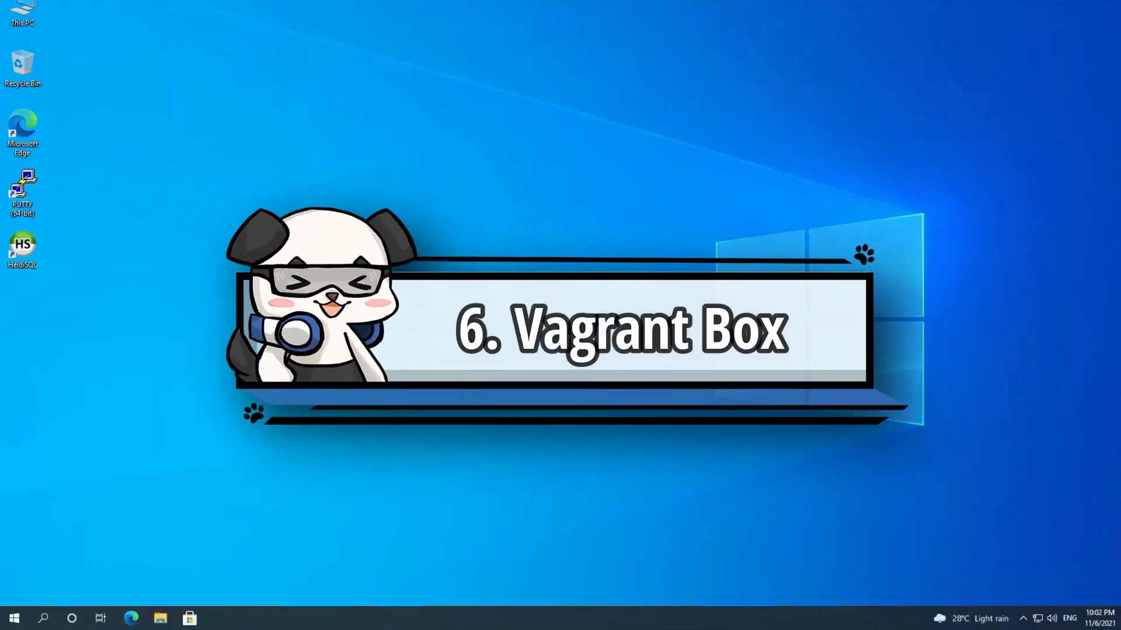
mouse_move(125, 337)
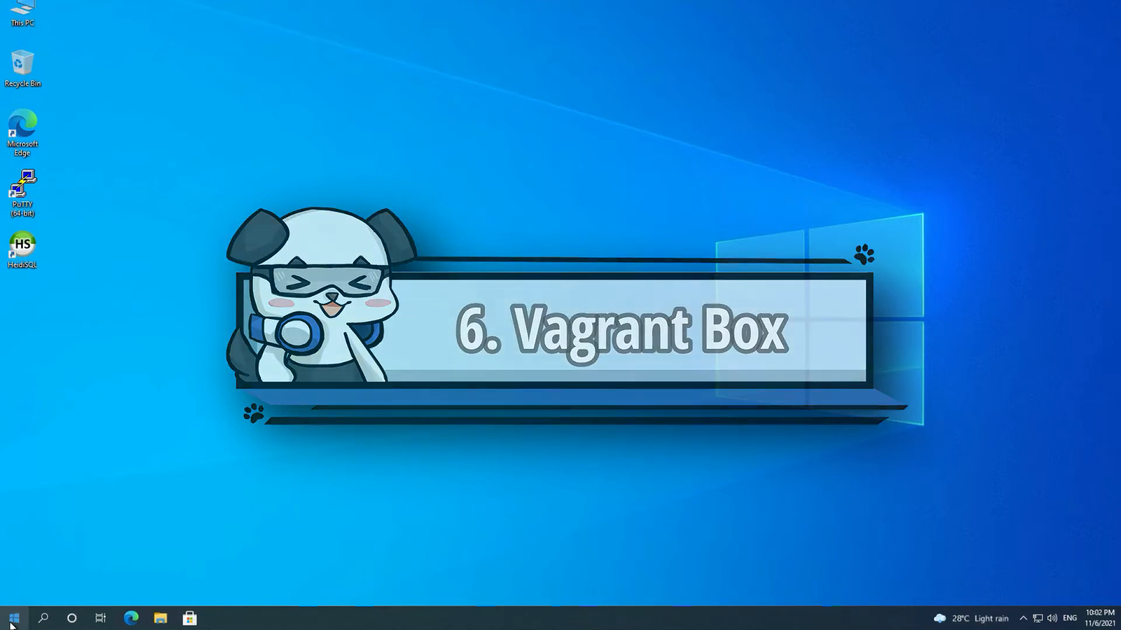
Open Command Prompt and run 'vagrant box add laravel/homestead', choosing provider 1 (hyperv)
text(cmd)
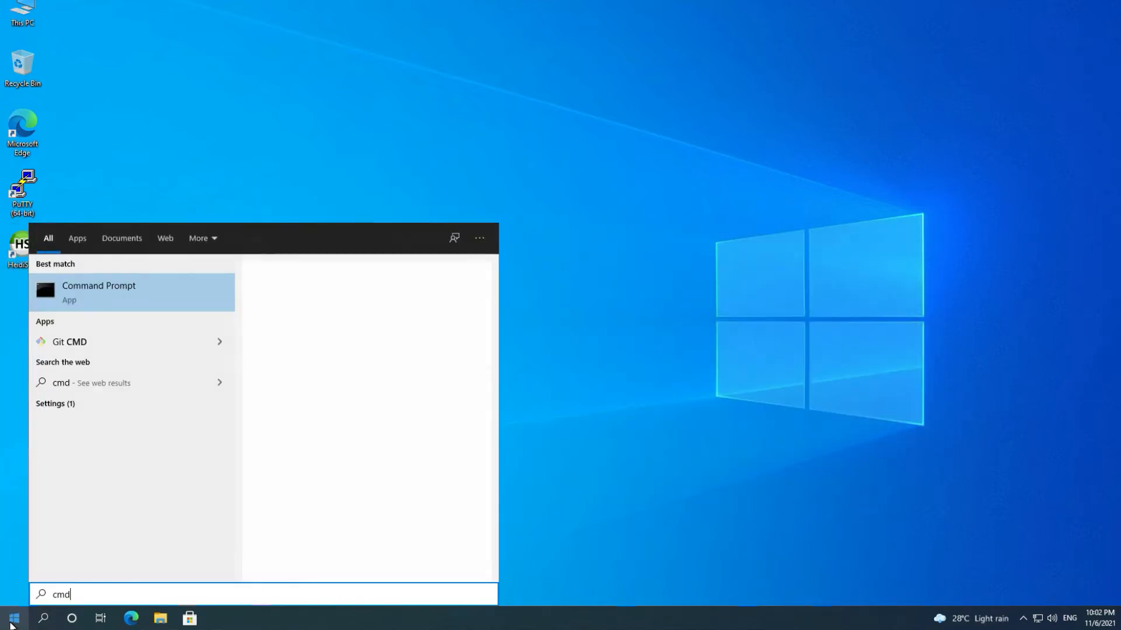
click(98, 291)
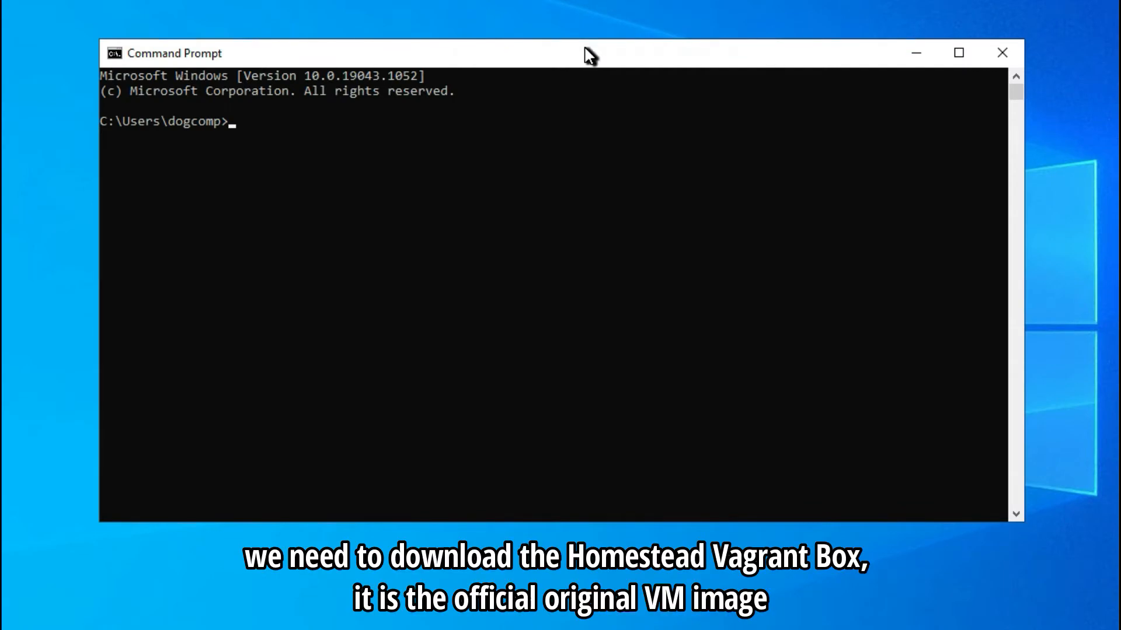
text(vagrant)
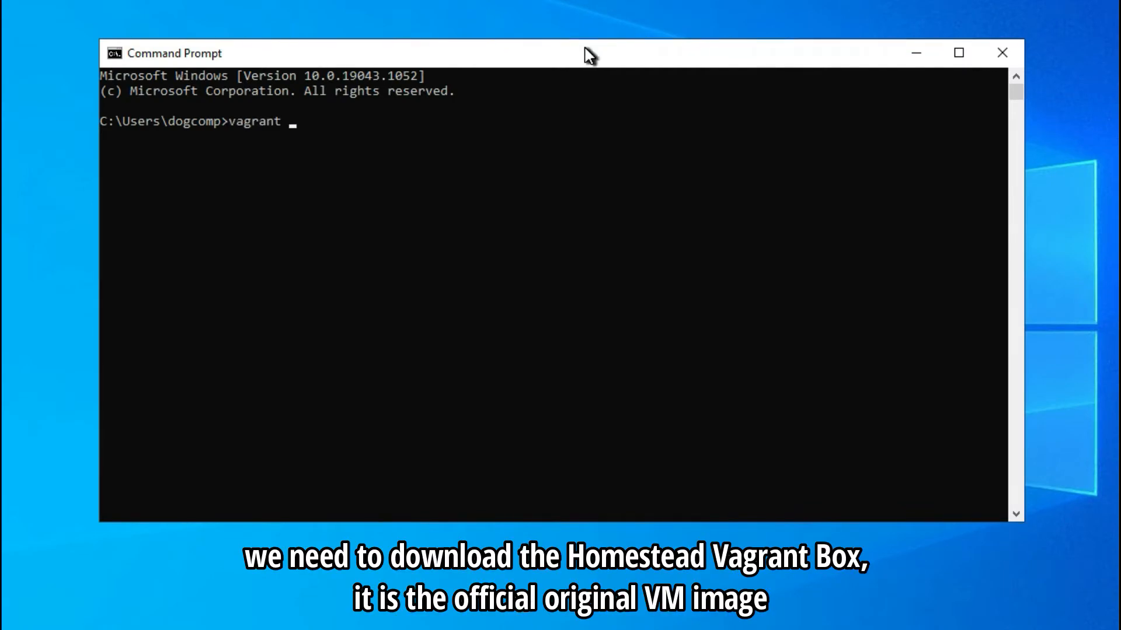
text(box add)
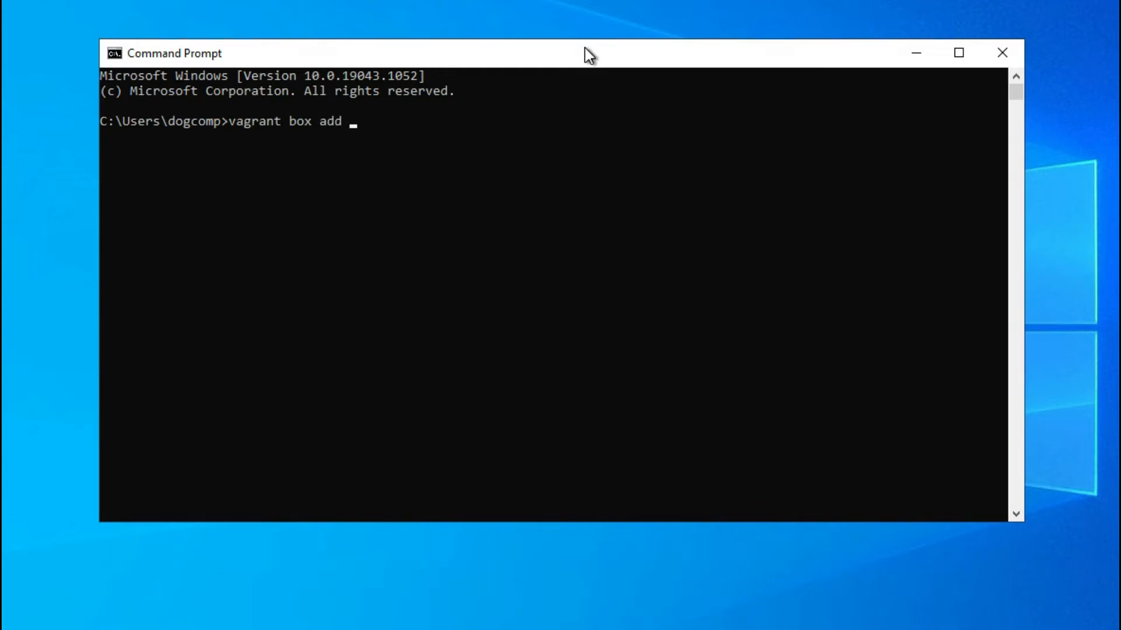
text(laravel/)
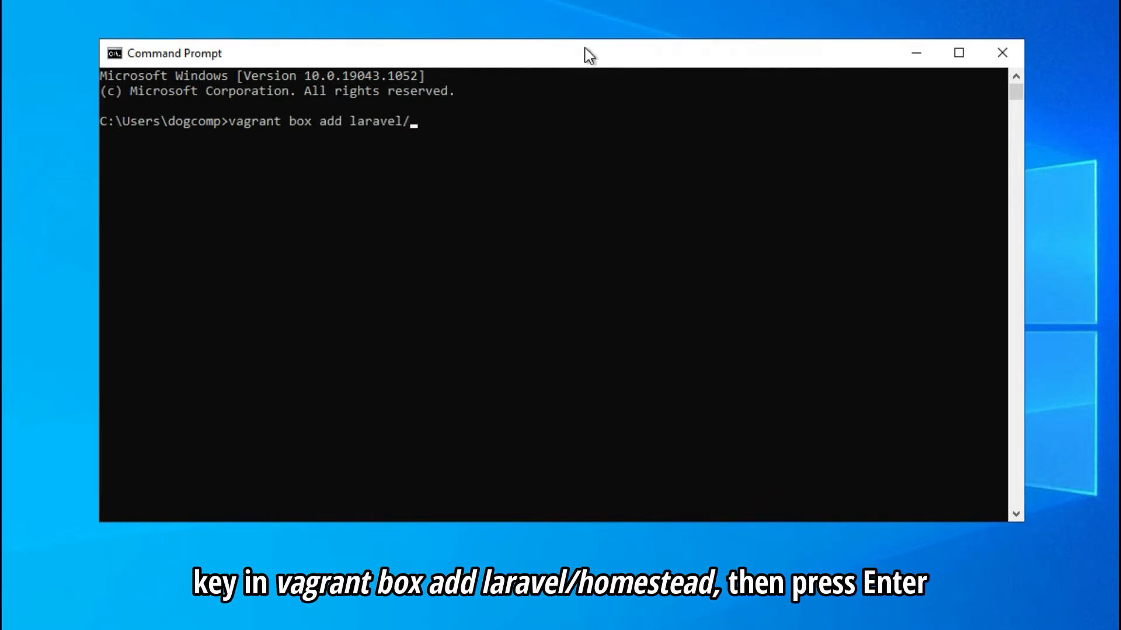
text(homestead)
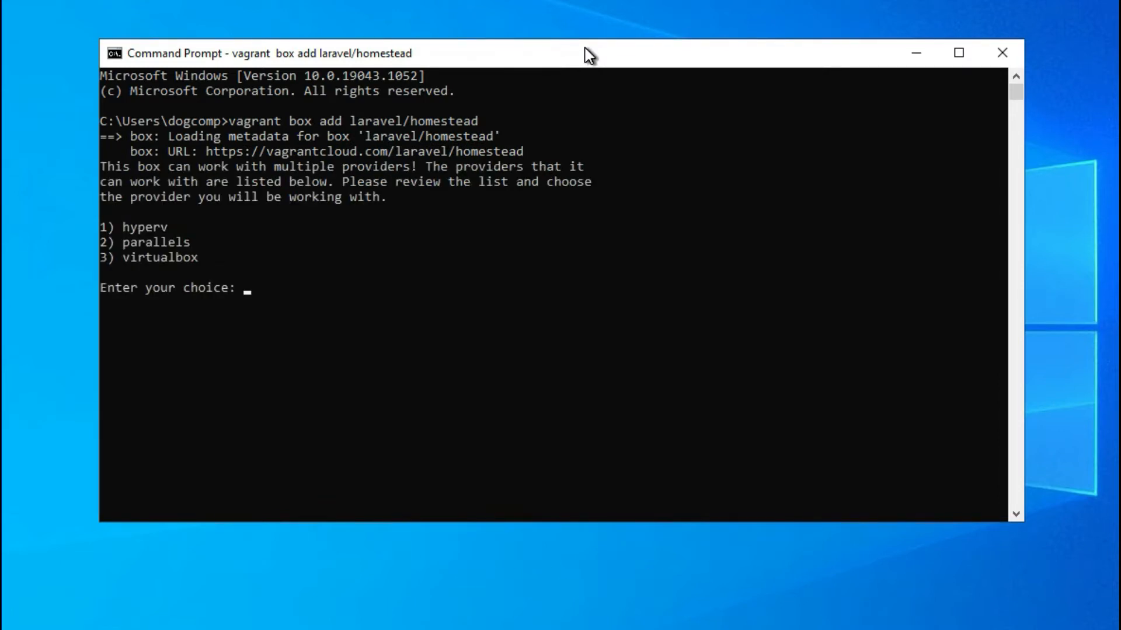
text(1)
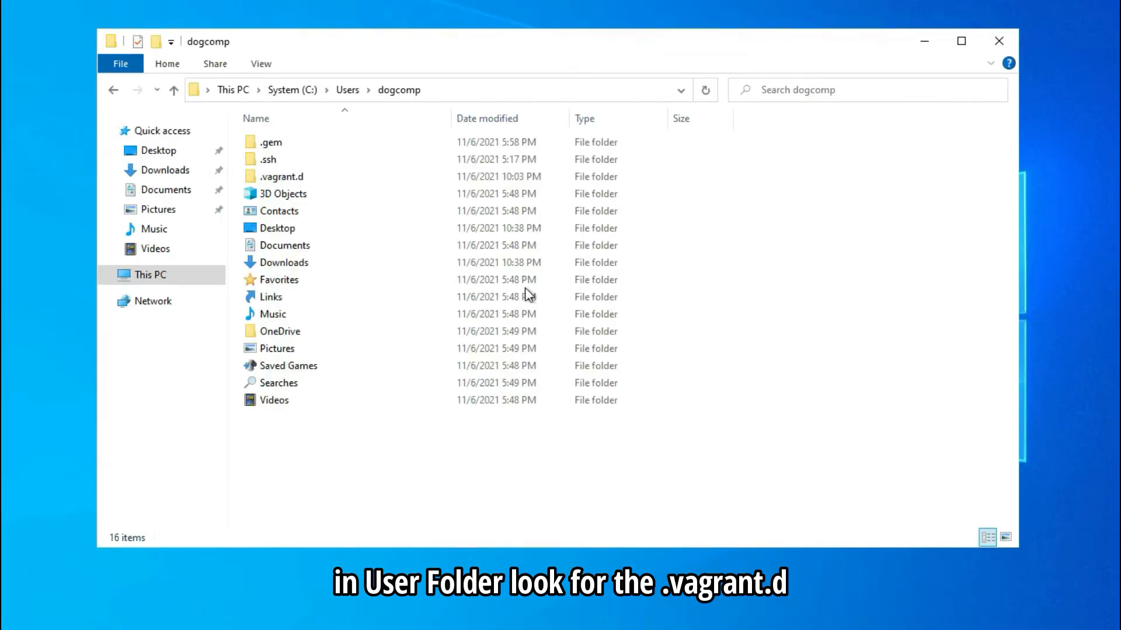
Open .vagrant.d and extract laravel-VAGRANTSLASH-homestead from HyperV.zip into its boxes folder
click(282, 176)
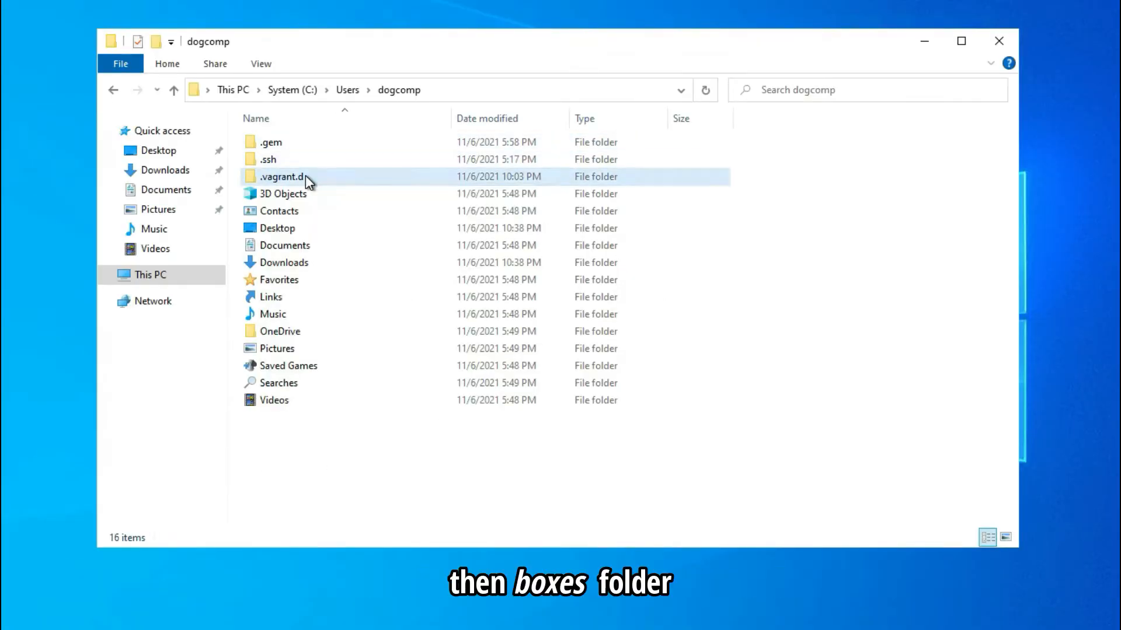
double_click(281, 177)
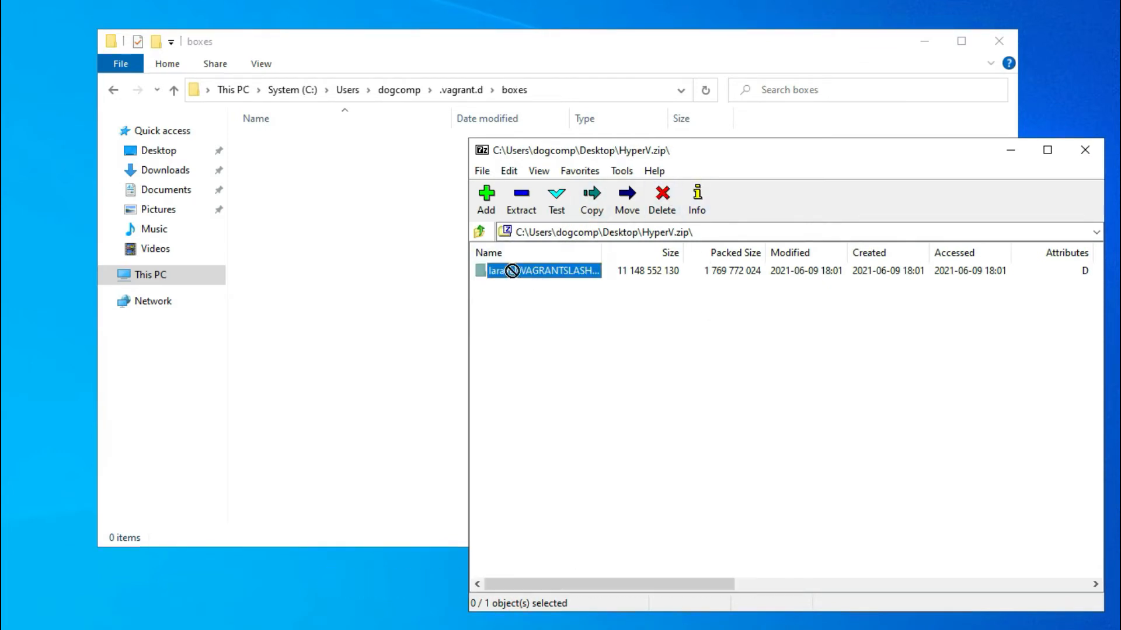
click(520, 198)
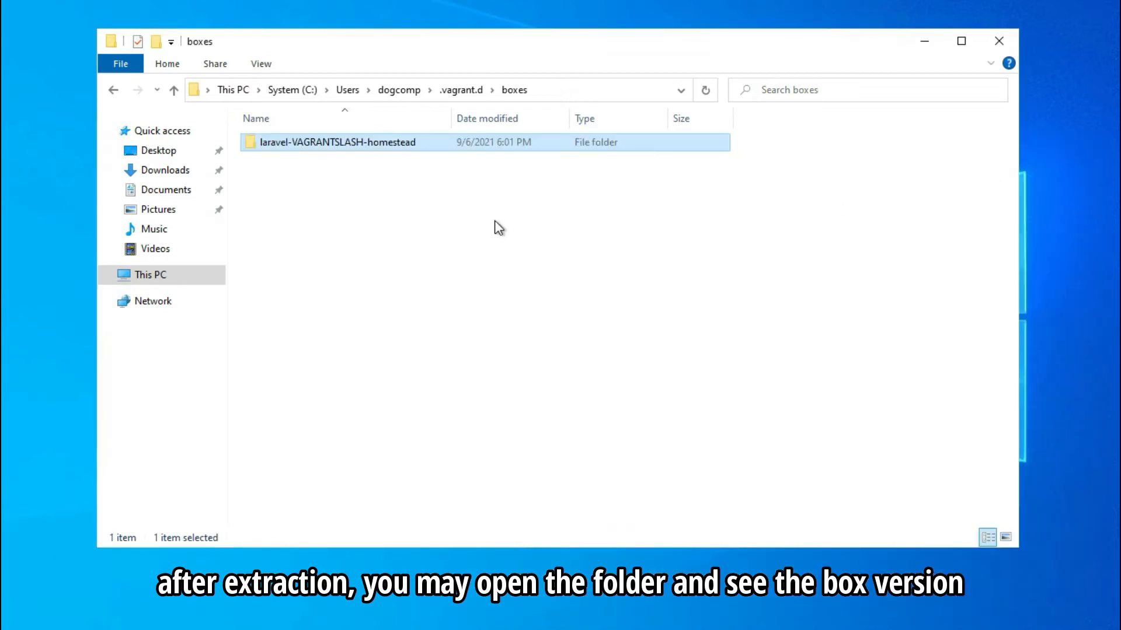
mouse_move(321, 151)
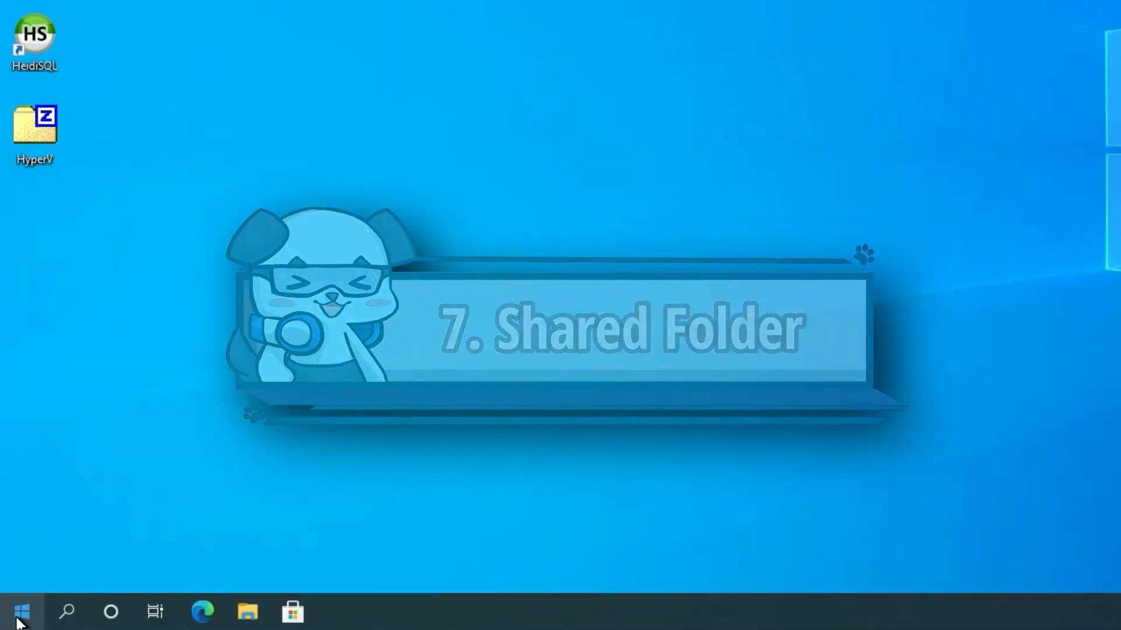
Launch Local Users and Groups via 'lu' and start a new user in the Users list
text(lusrmgr.msc)
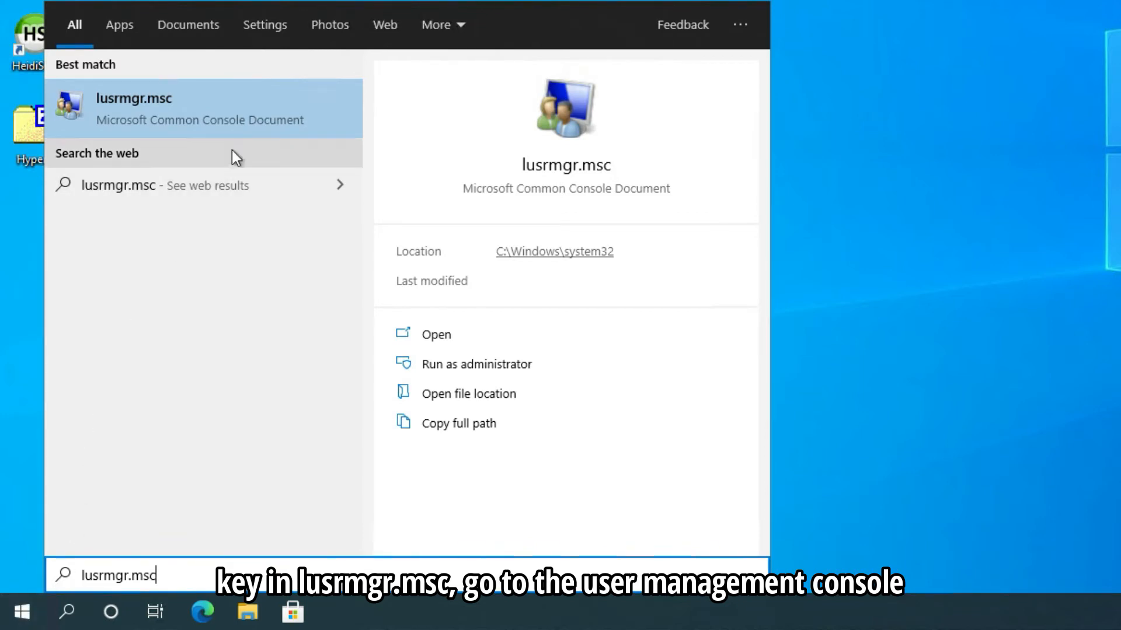
click(132, 108)
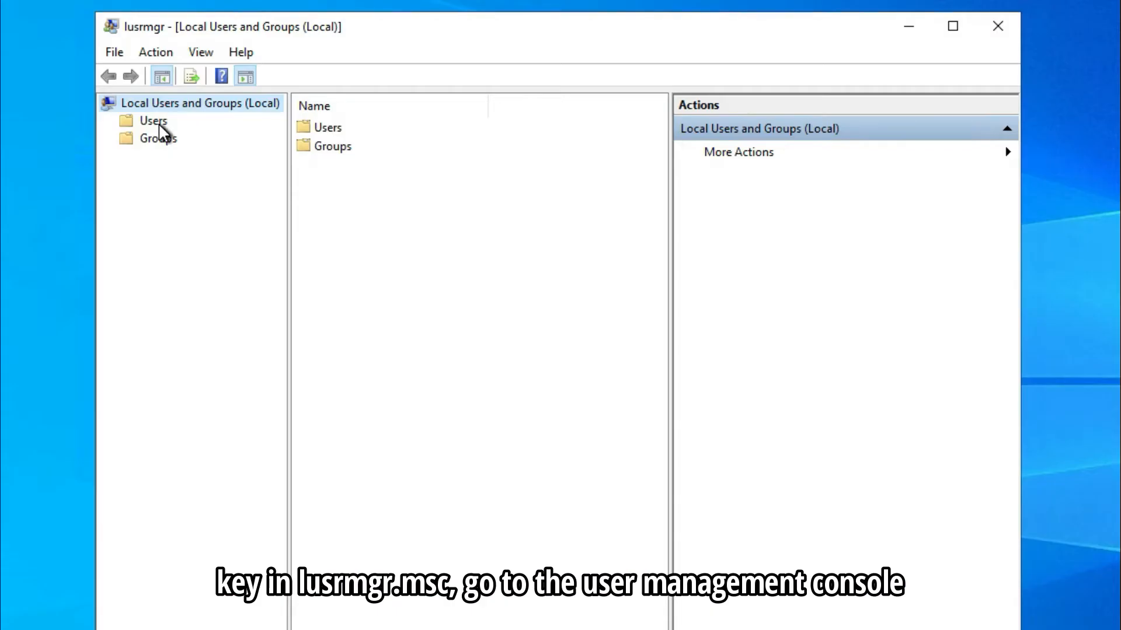
click(153, 120)
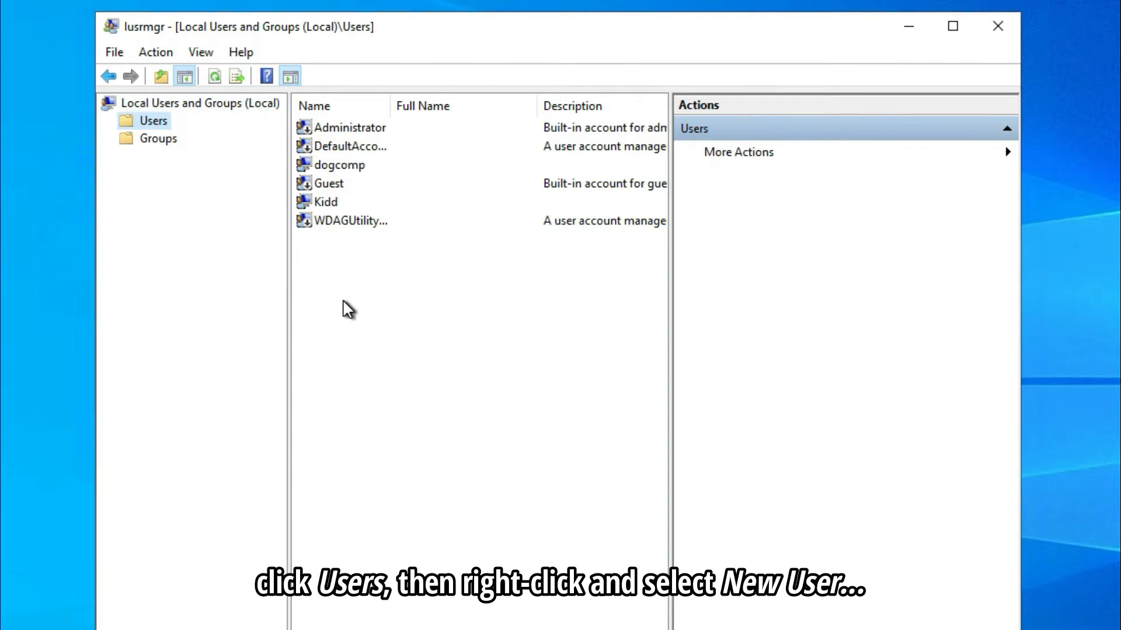
right_click(348, 309)
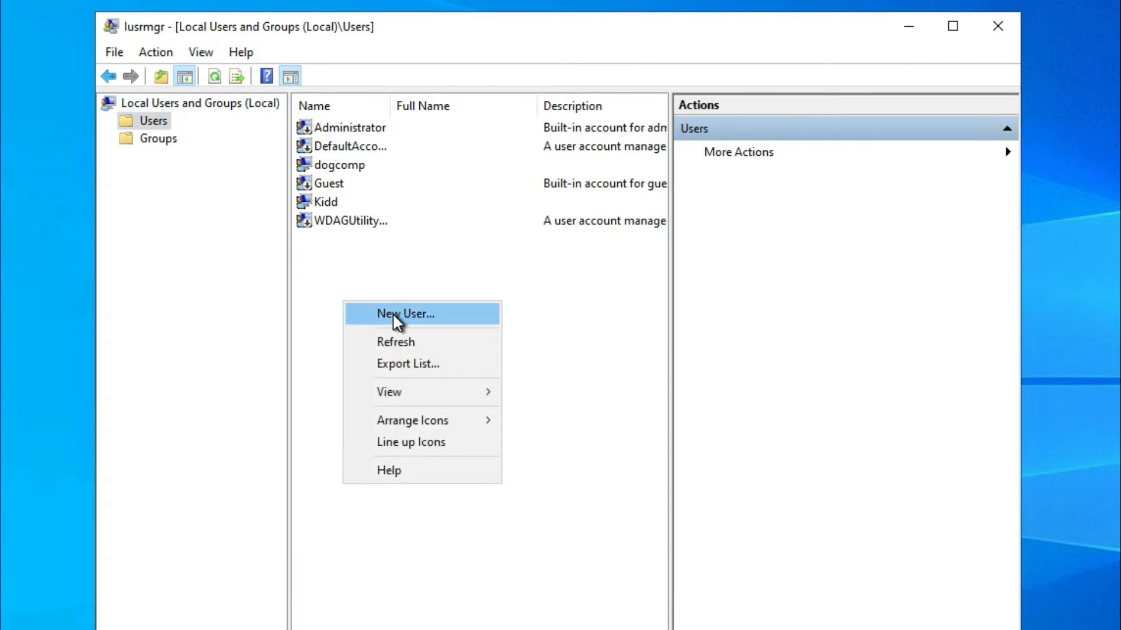
click(405, 313)
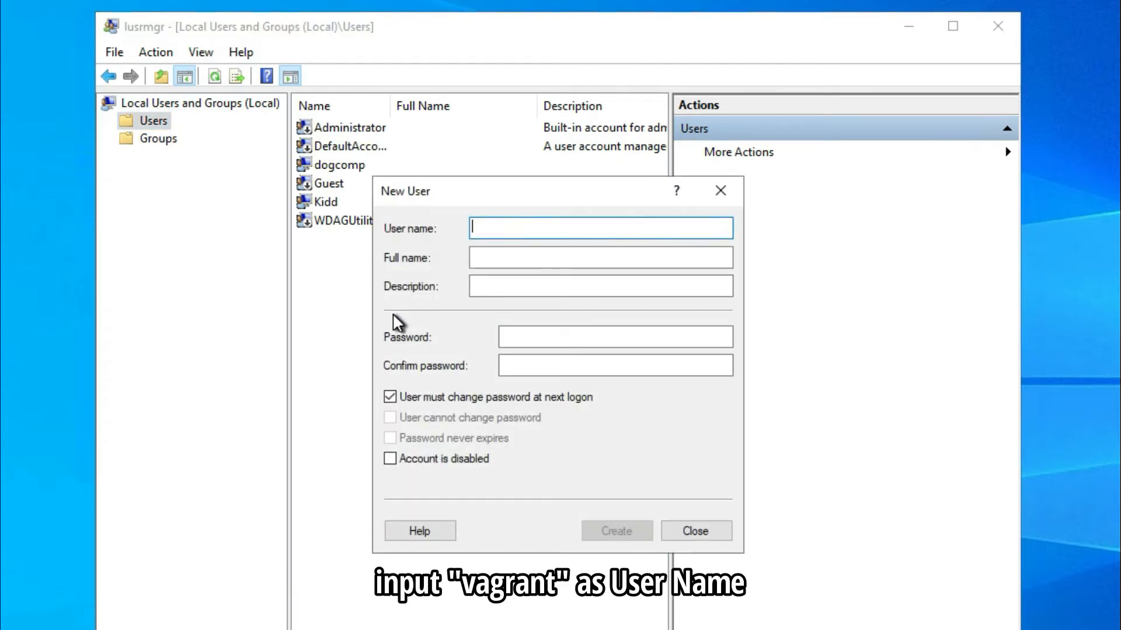
Create user 'vagrant' with an unchangeable, never-expiring password and check its group memberships
text(vagrant)
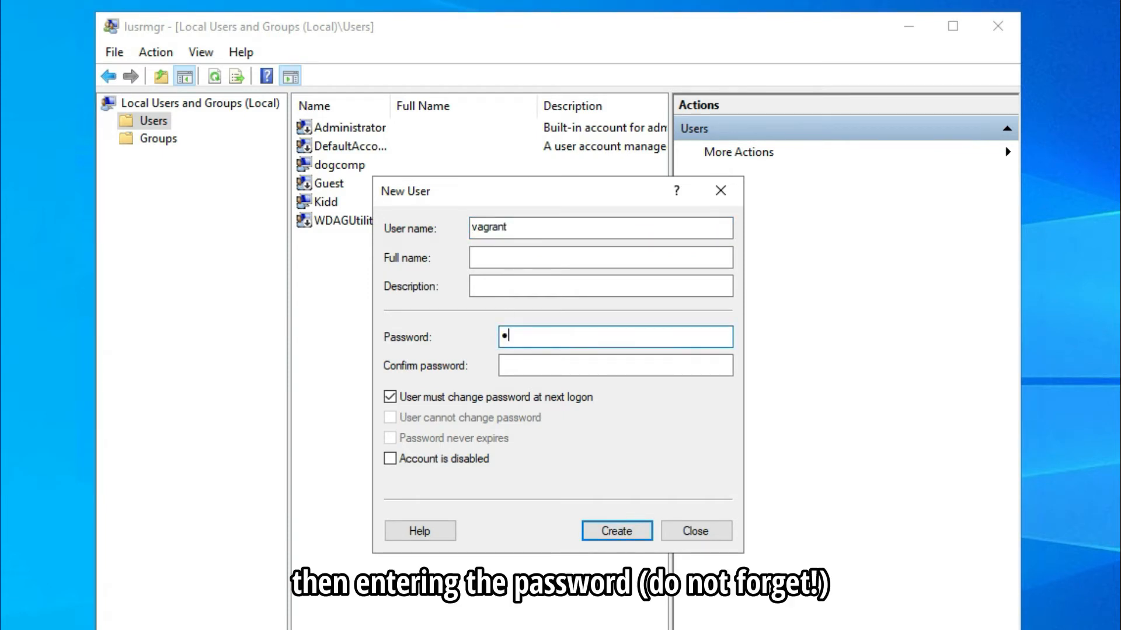
text(password)
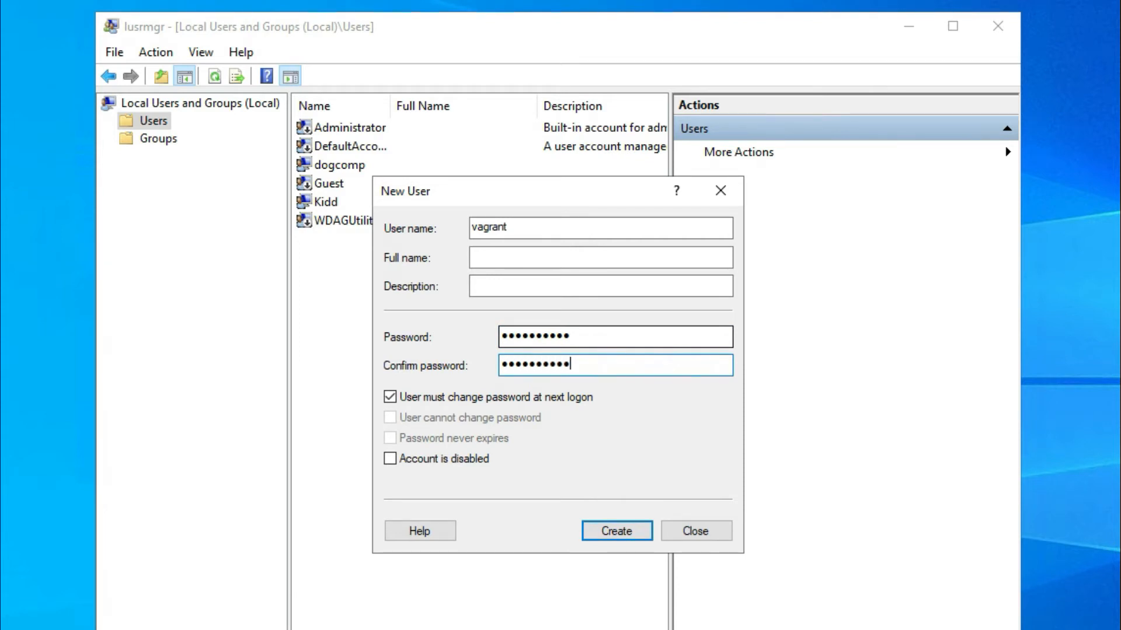
click(391, 417)
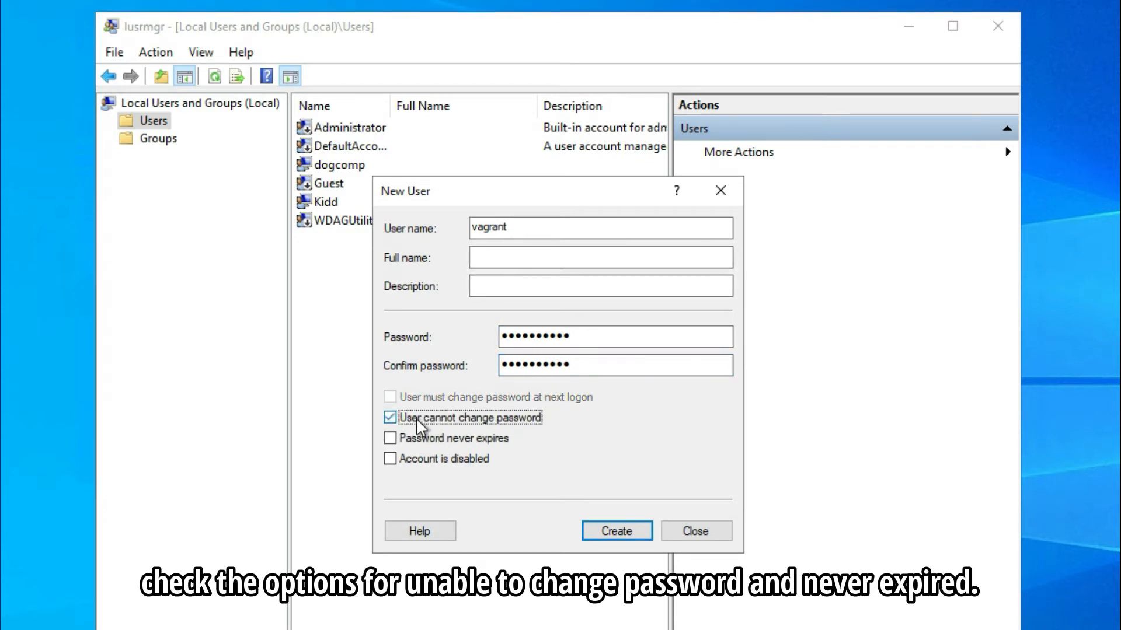
click(390, 438)
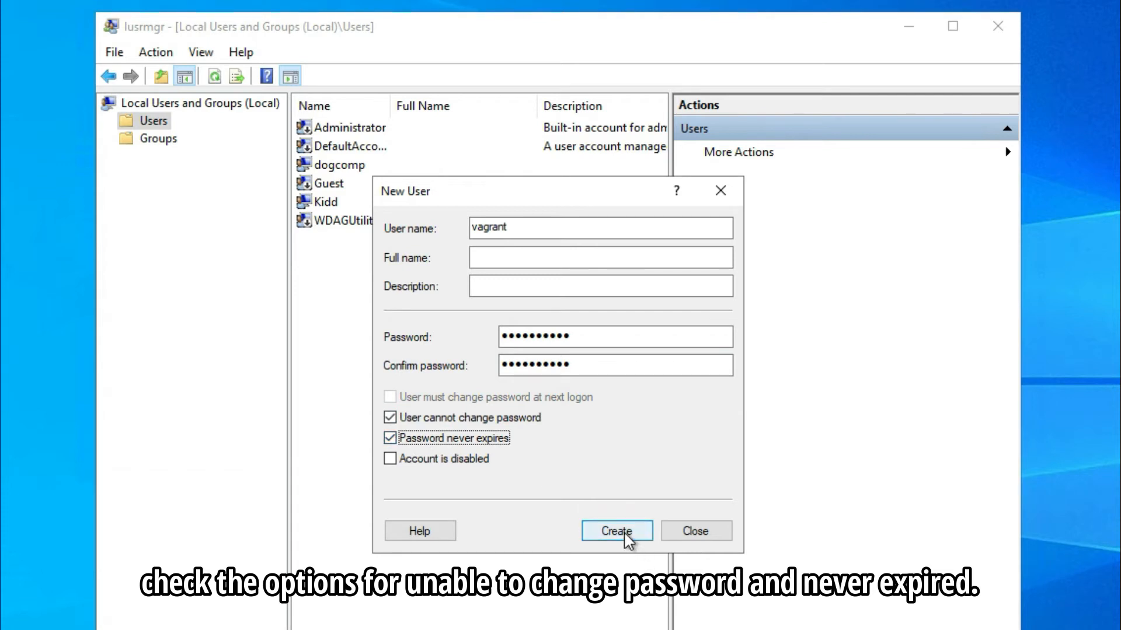
click(617, 531)
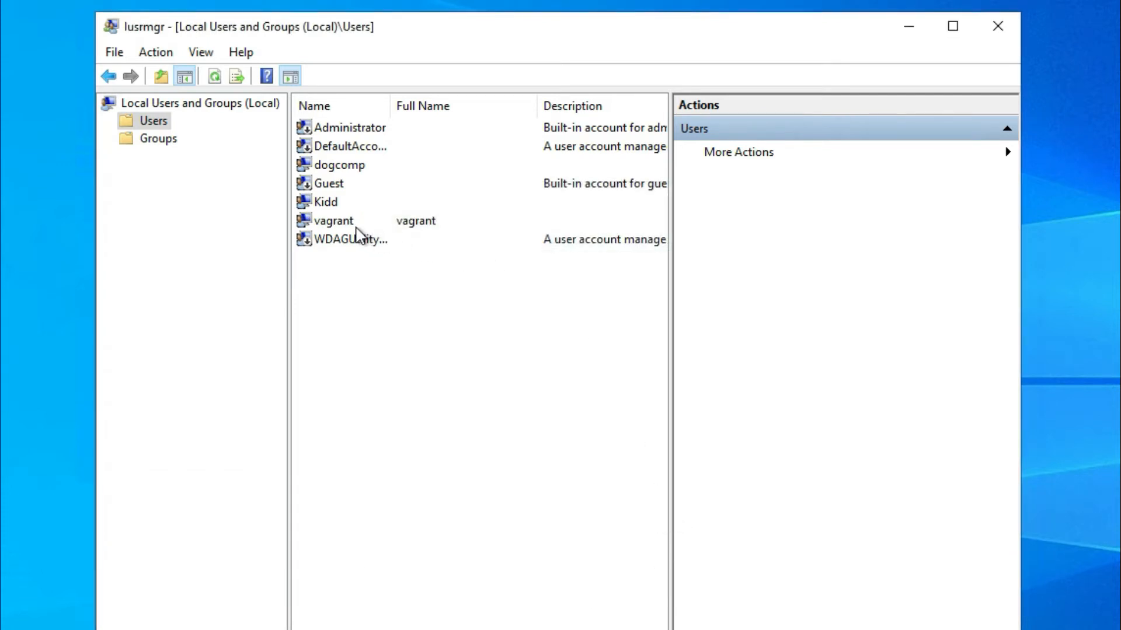
double_click(333, 220)
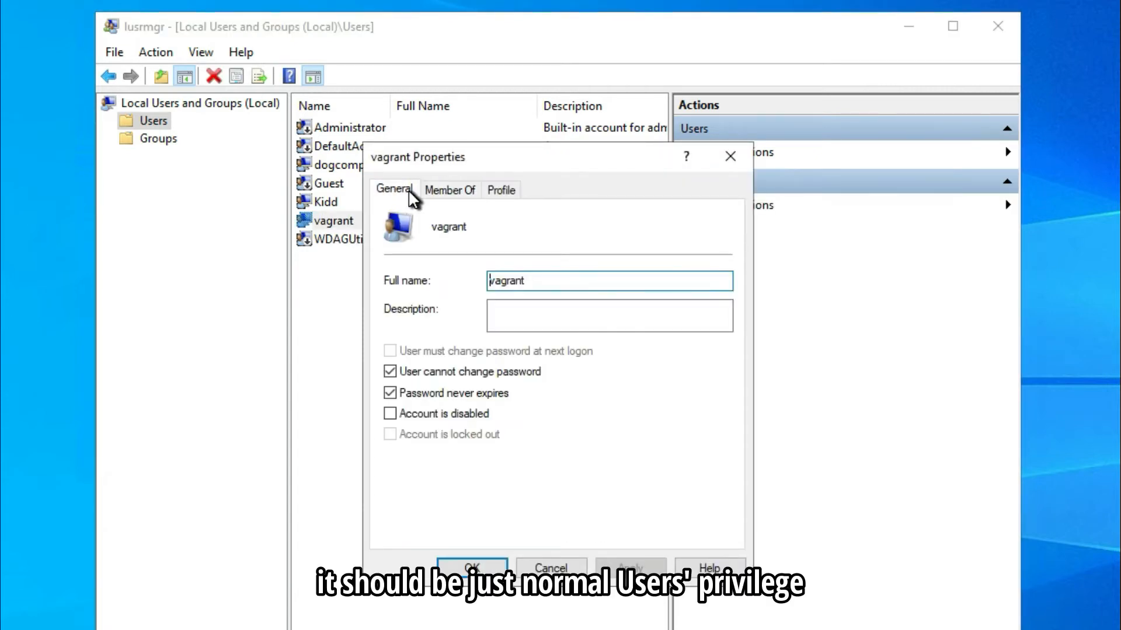
click(470, 566)
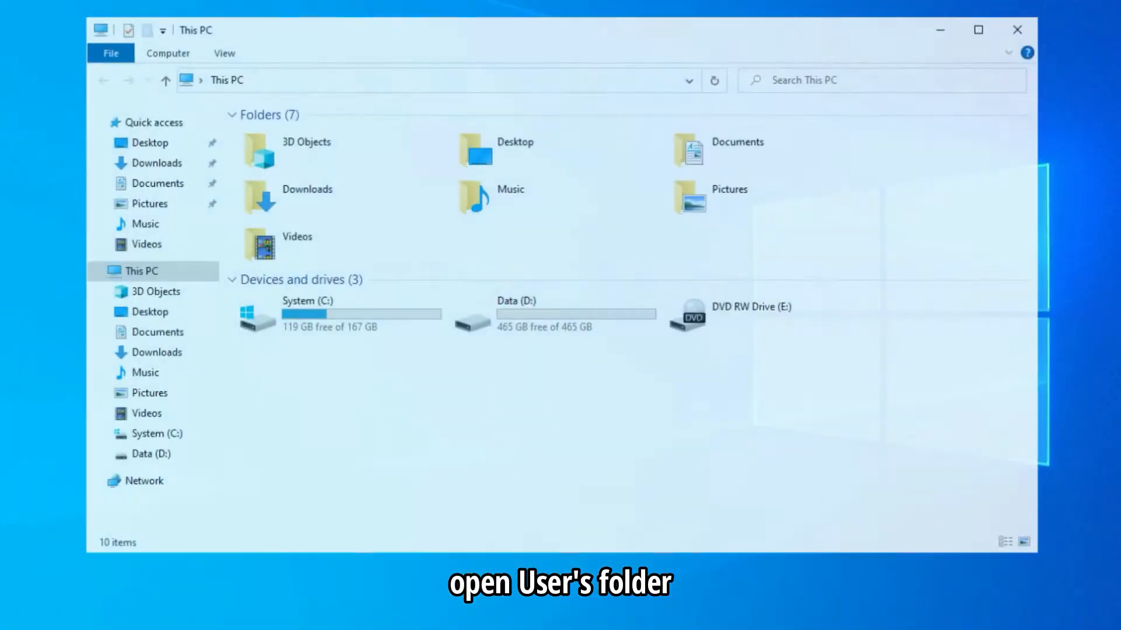
Make a 'code' folder in C:\Users\dogcomp and grant vagrant Full control on Homestead's Security tab
double_click(295, 314)
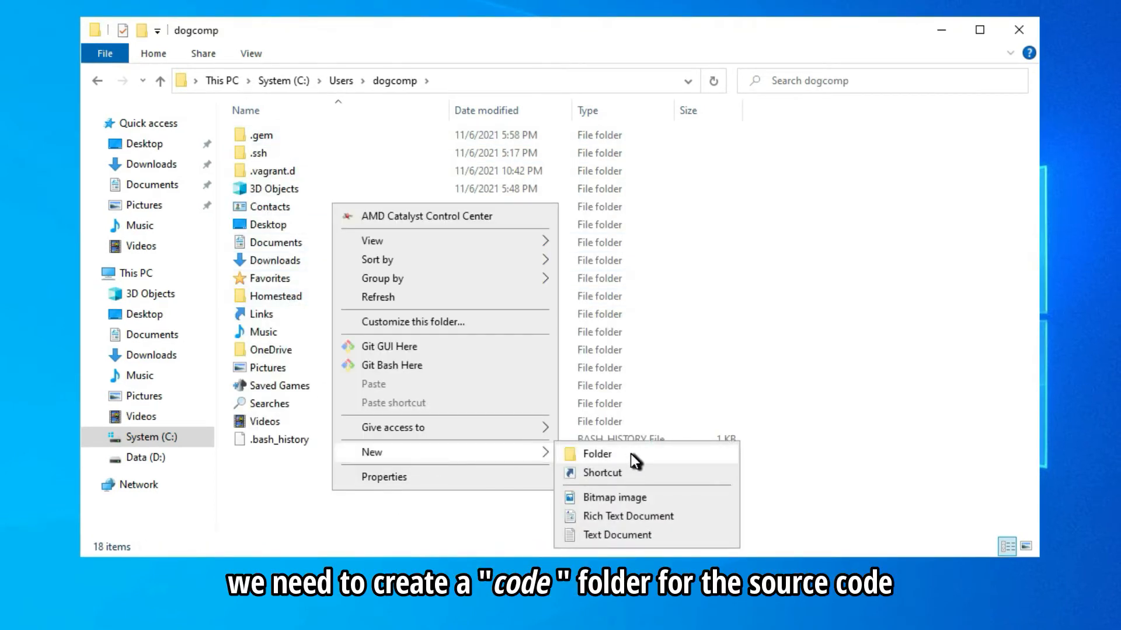
click(598, 454)
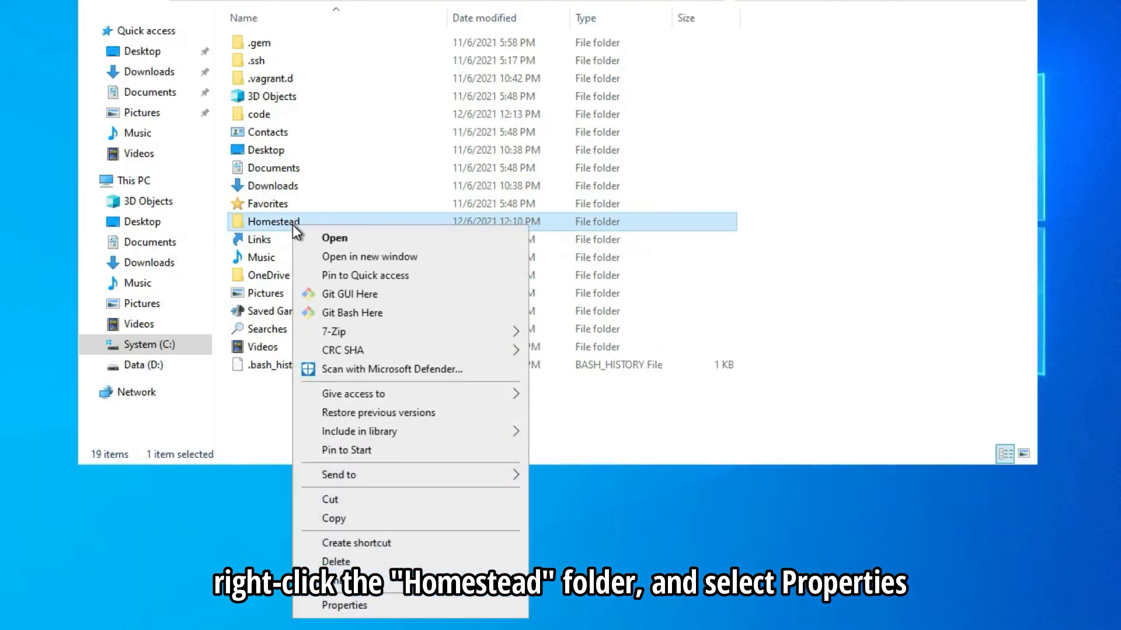
click(344, 605)
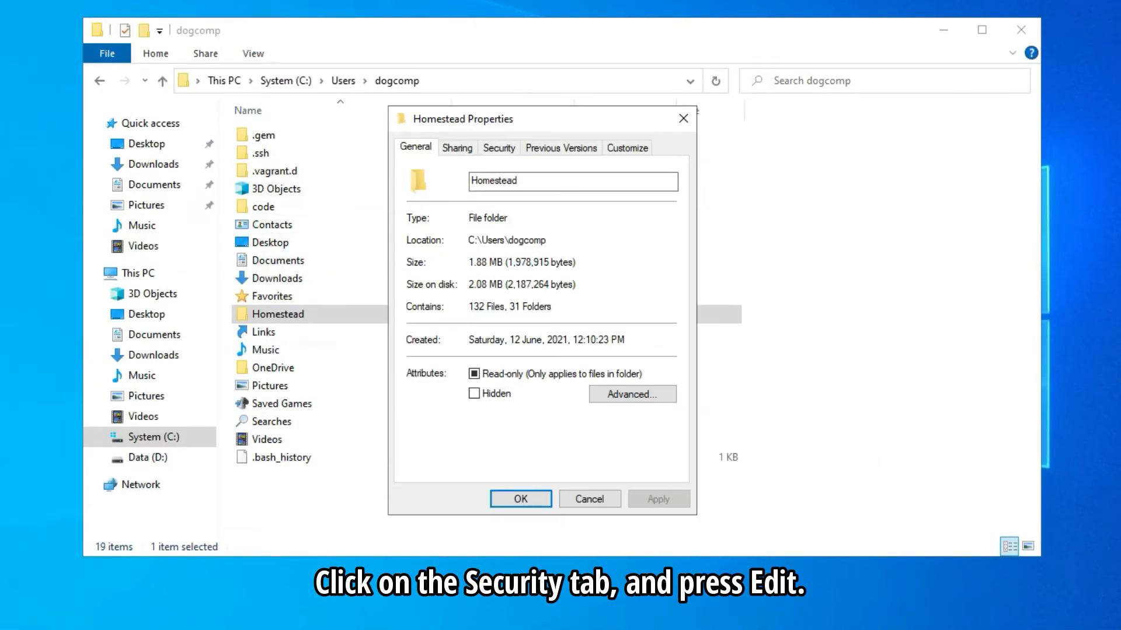
click(497, 147)
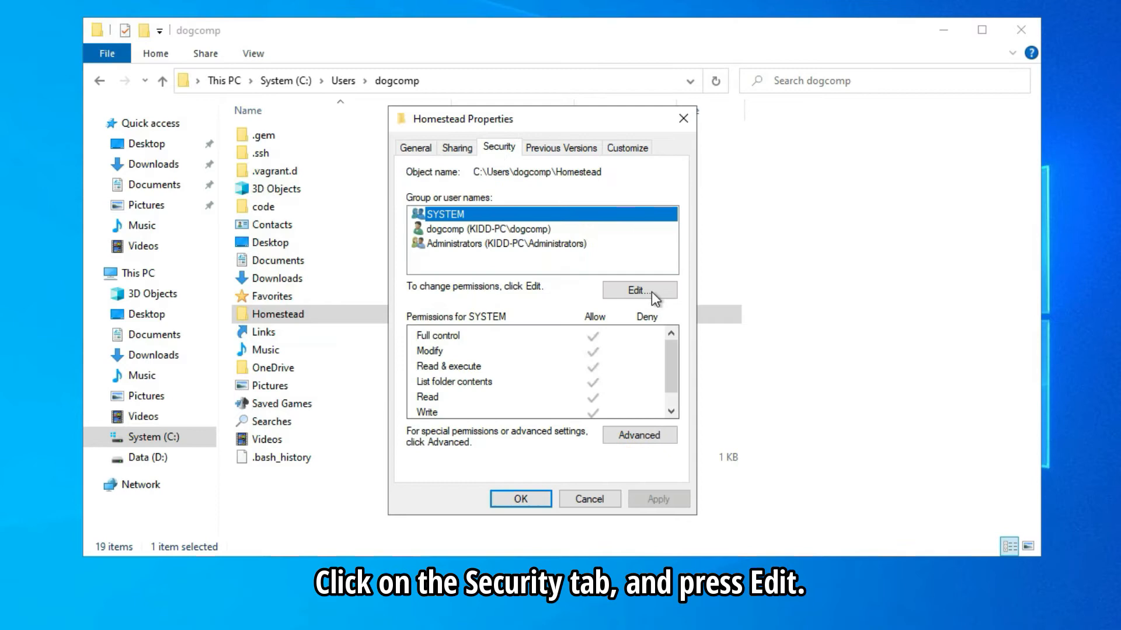
click(637, 290)
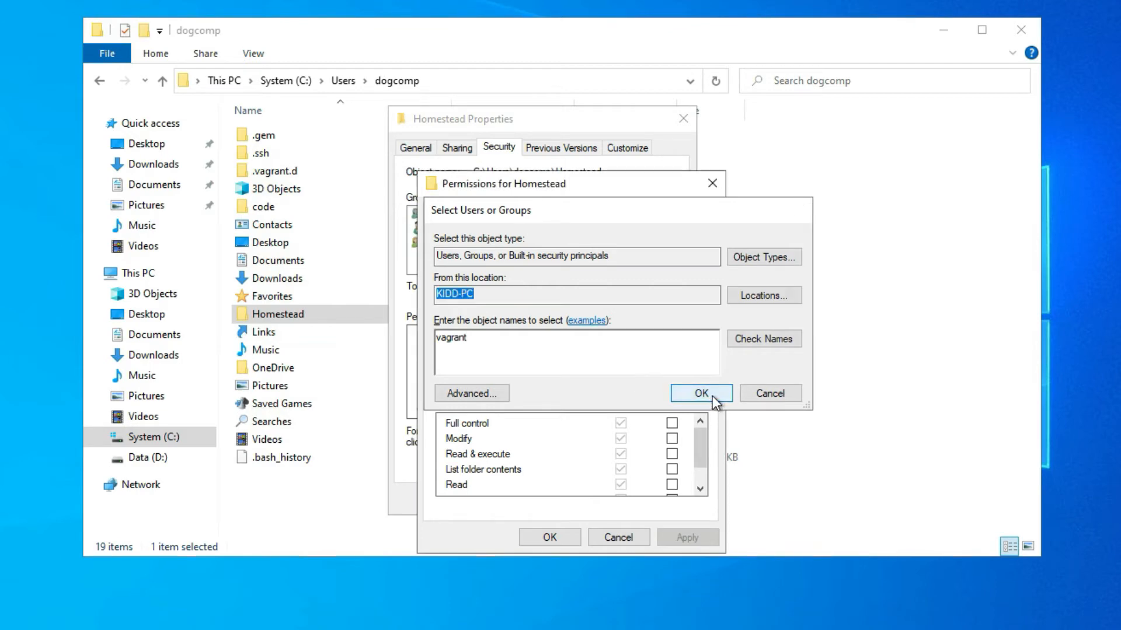
click(700, 393)
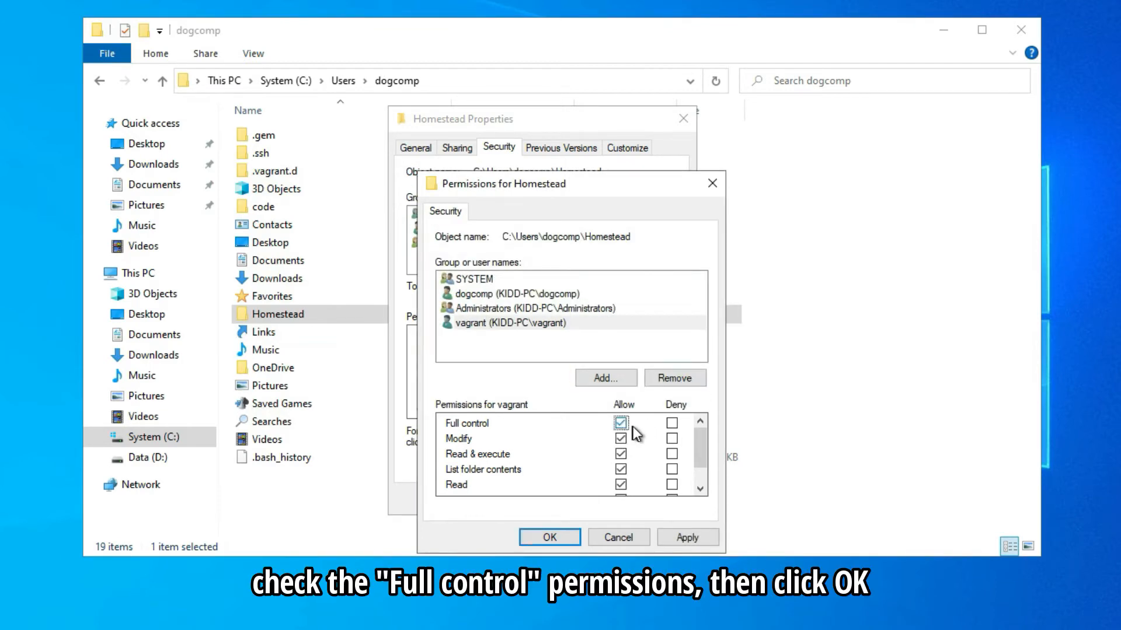
click(549, 537)
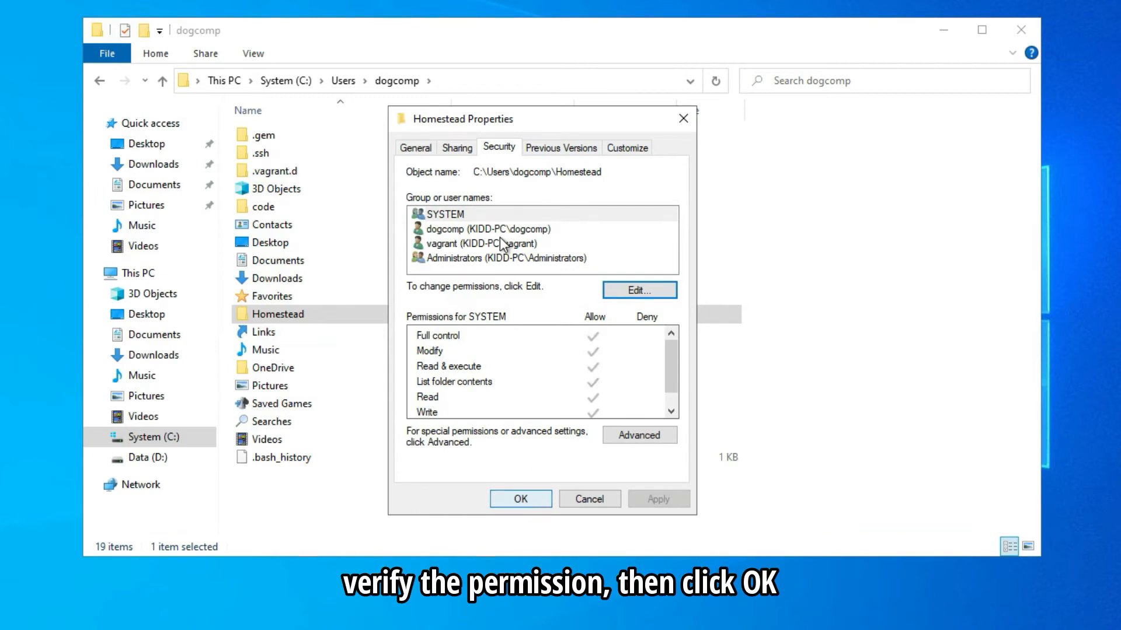
click(519, 498)
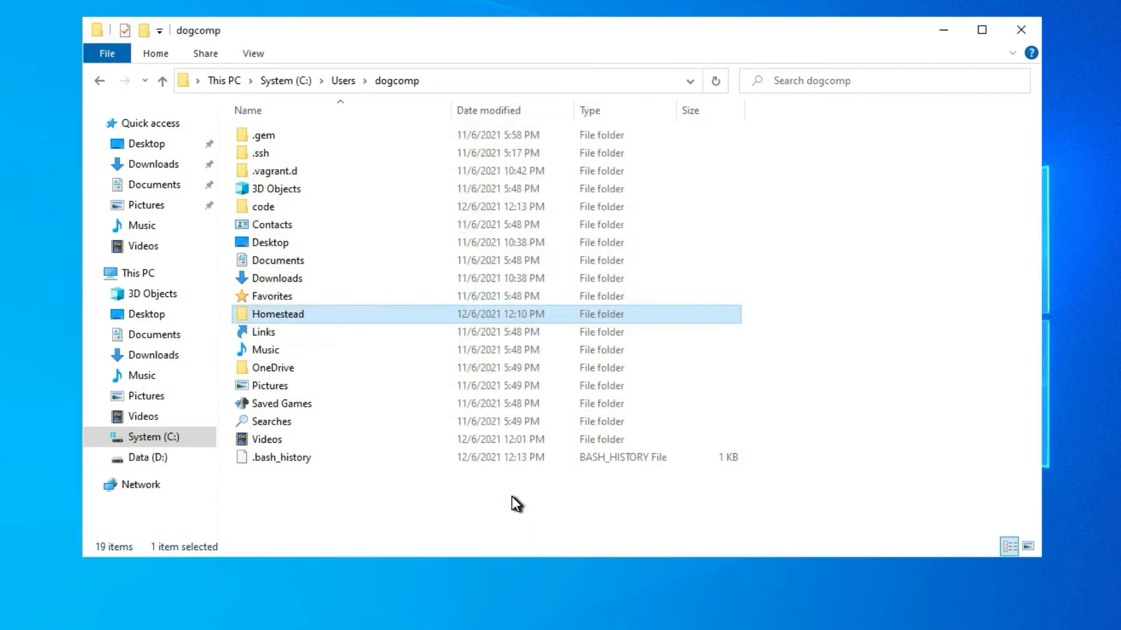
Add vagrant to the code folder's Security permissions with Full control
right_click(262, 206)
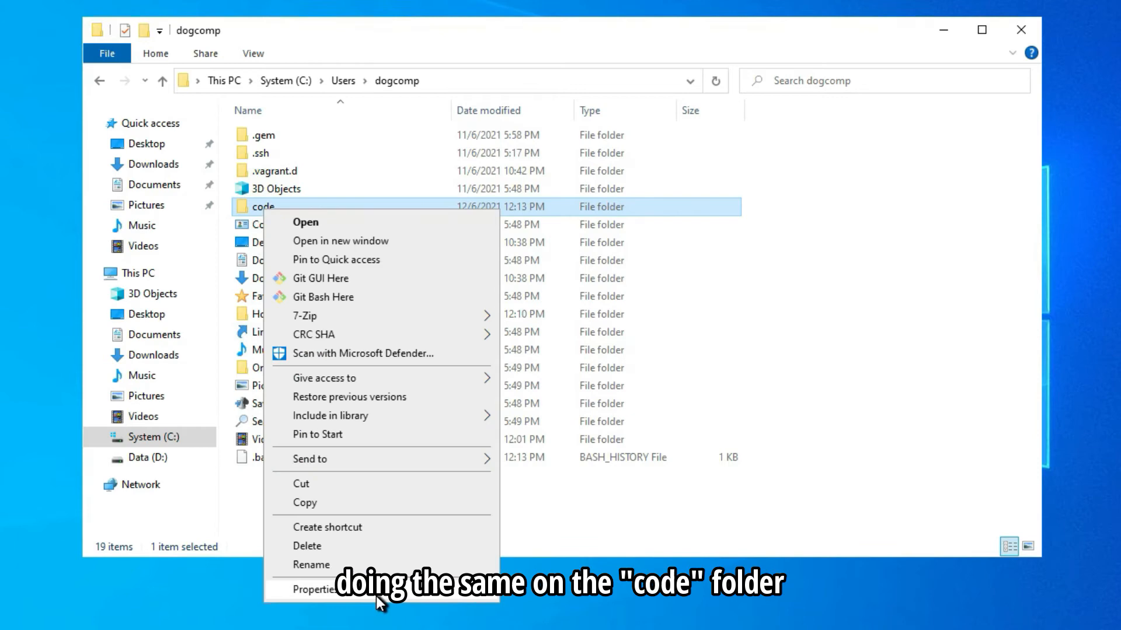
click(315, 589)
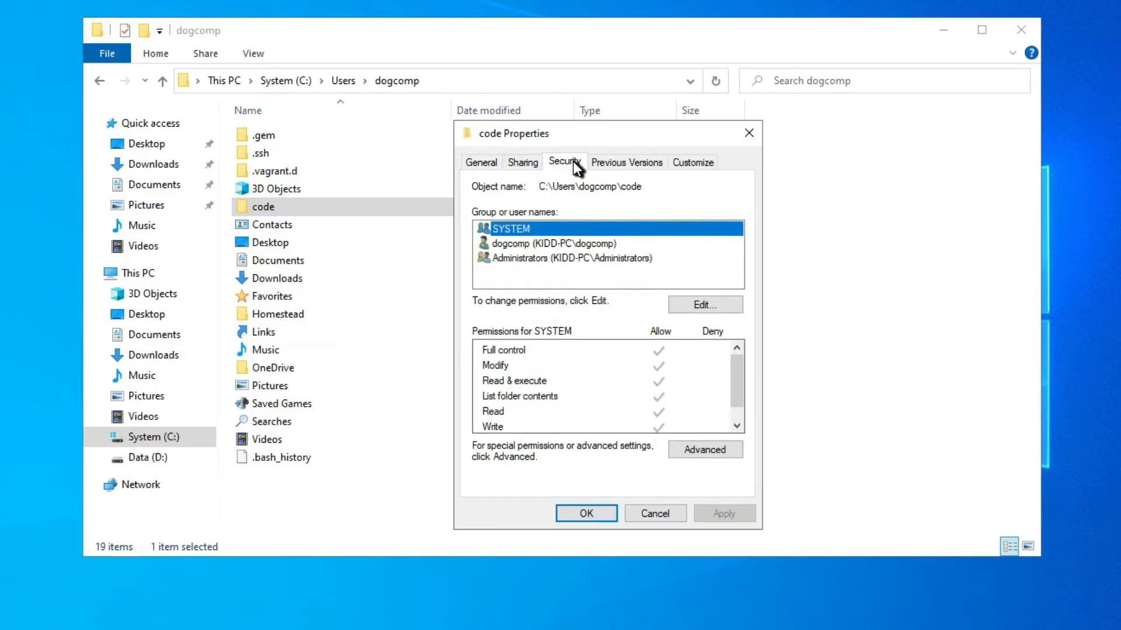
click(704, 305)
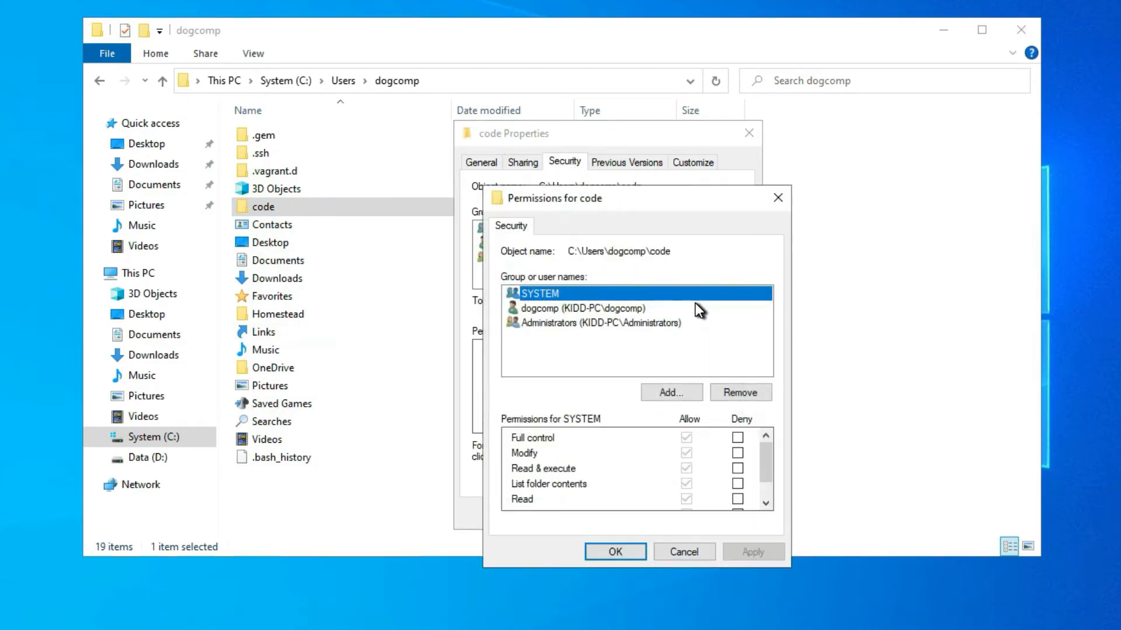
click(670, 392)
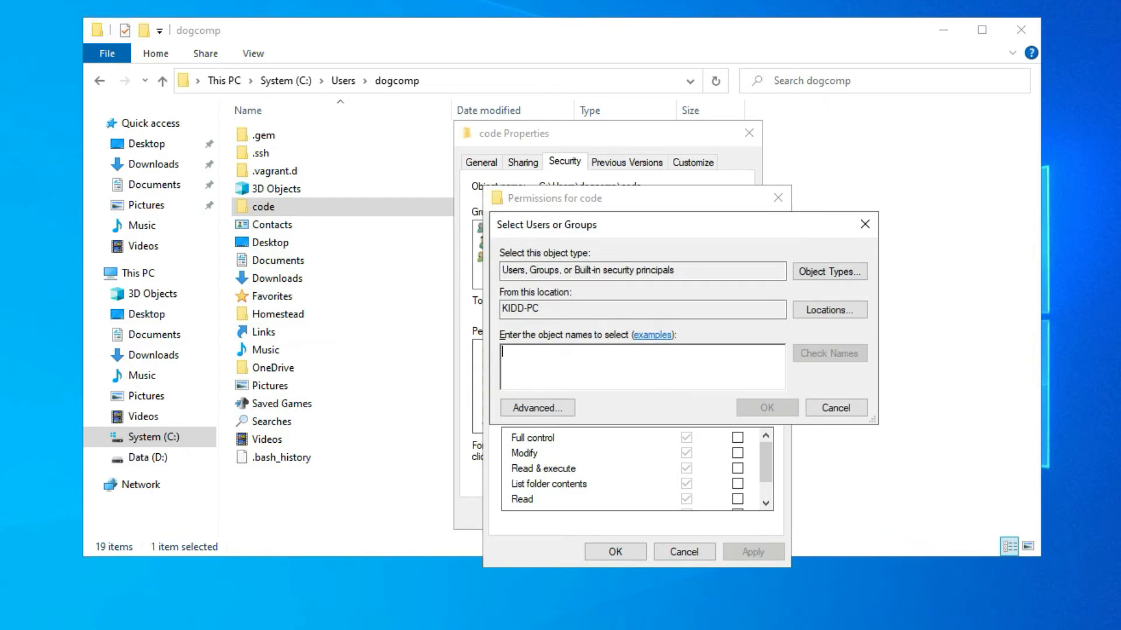
text(vagrant)
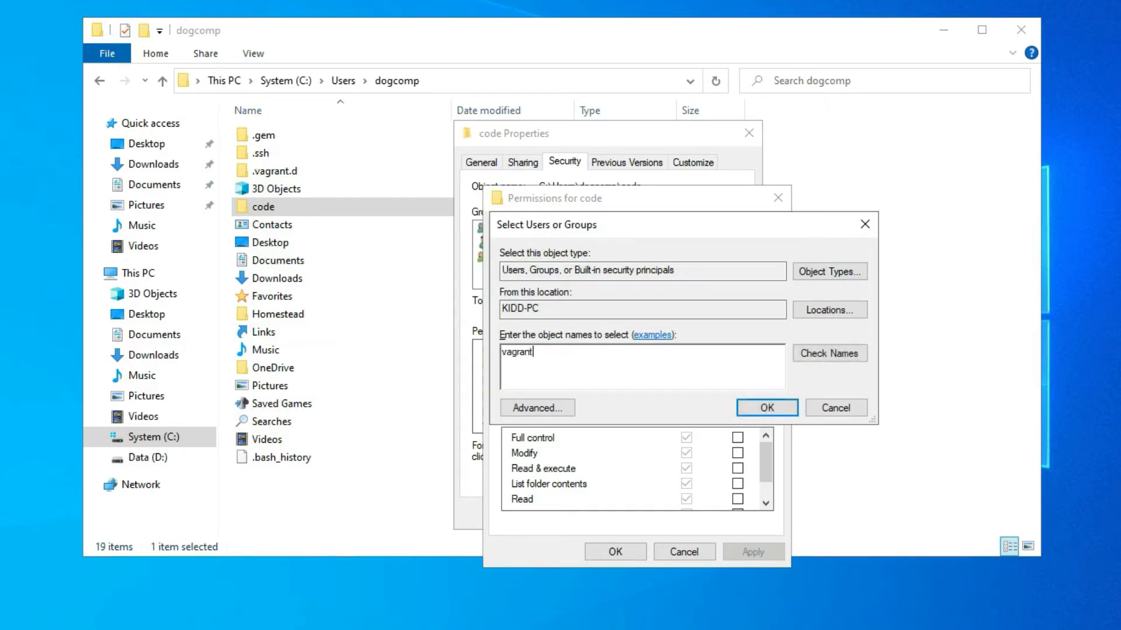
click(765, 407)
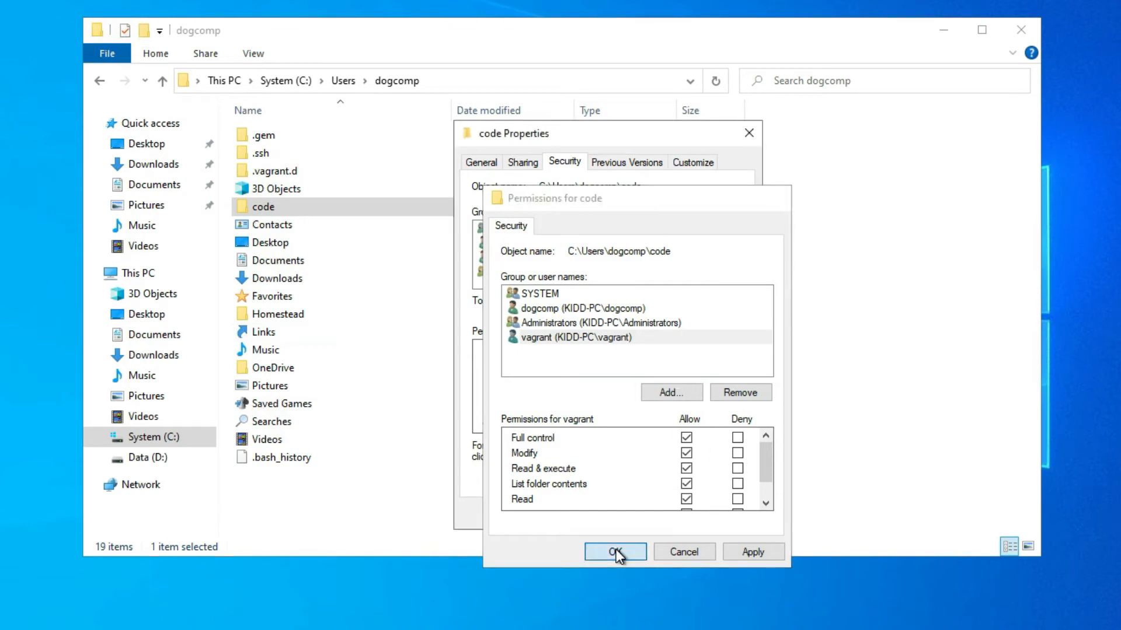
click(614, 552)
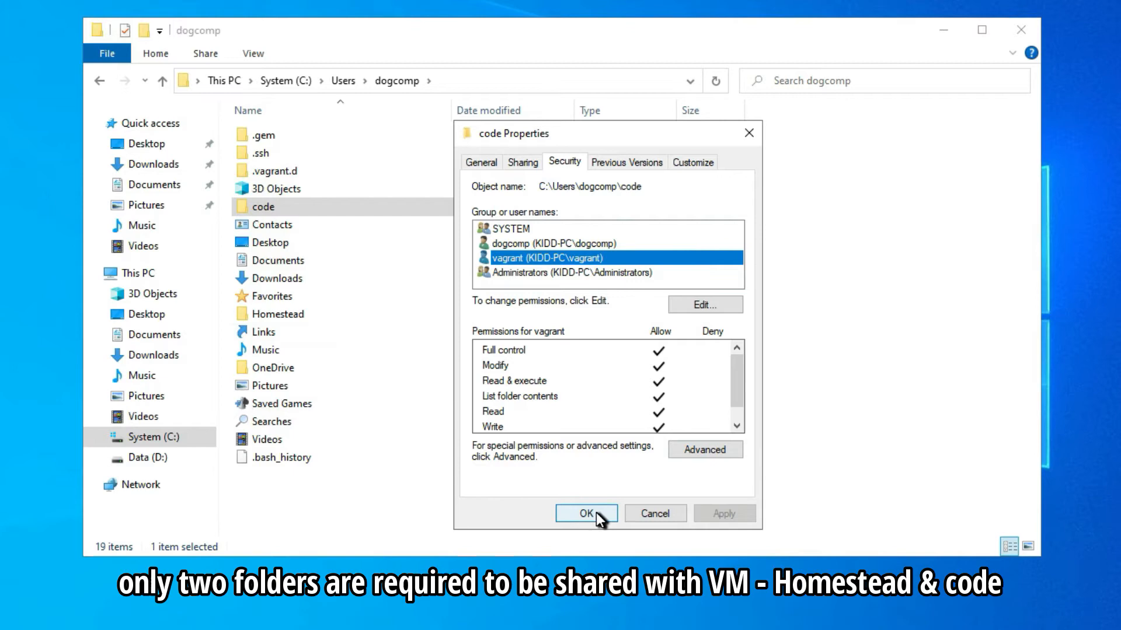
click(585, 514)
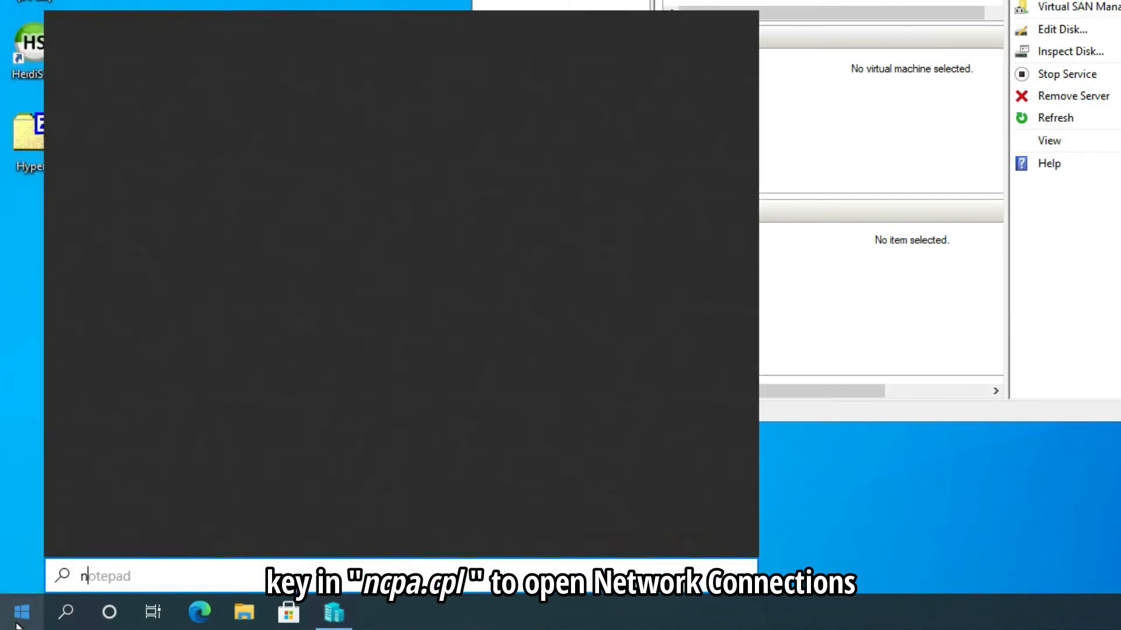
Open Network Connections via ncpa.cpl, select Ethernet, then return to Hyper-V Manager
text(ncpa.cpl)
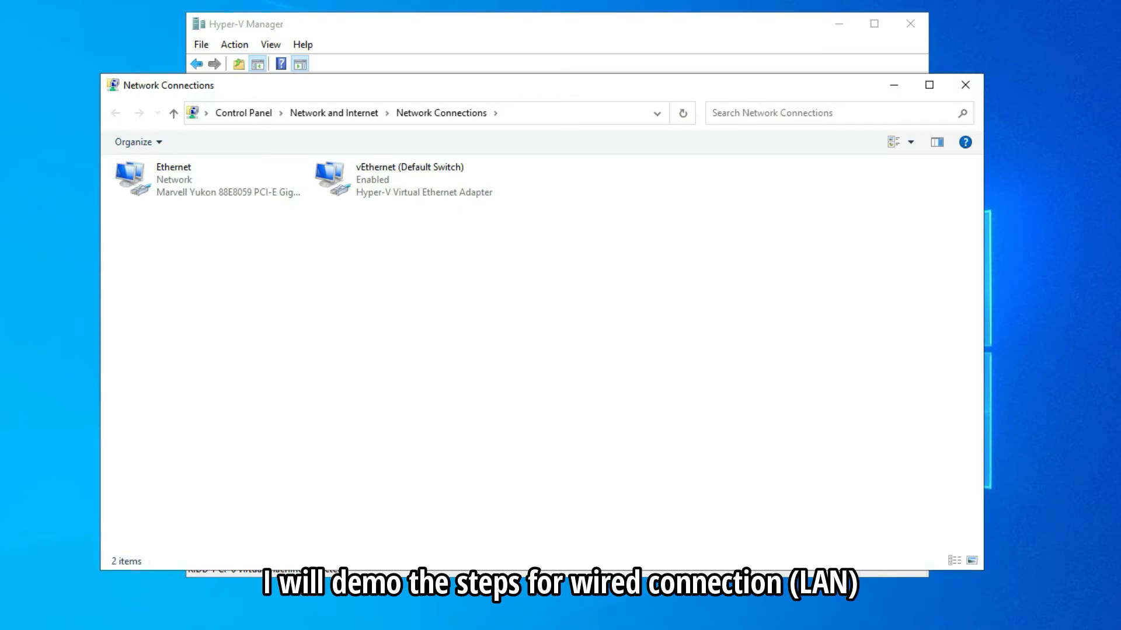
mouse_move(208, 225)
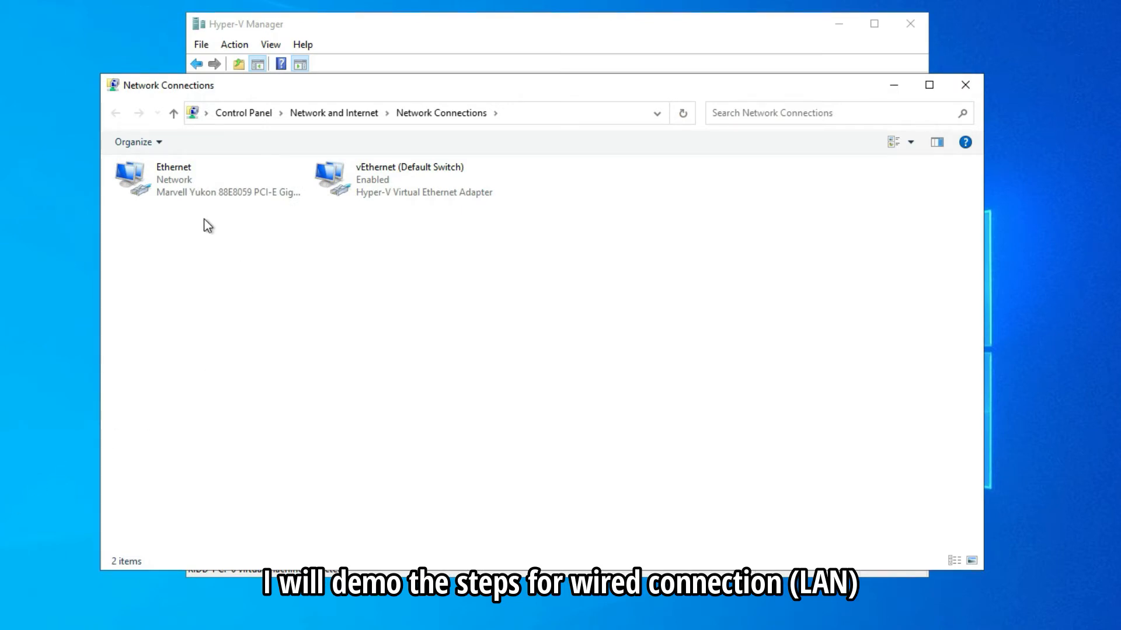
click(173, 179)
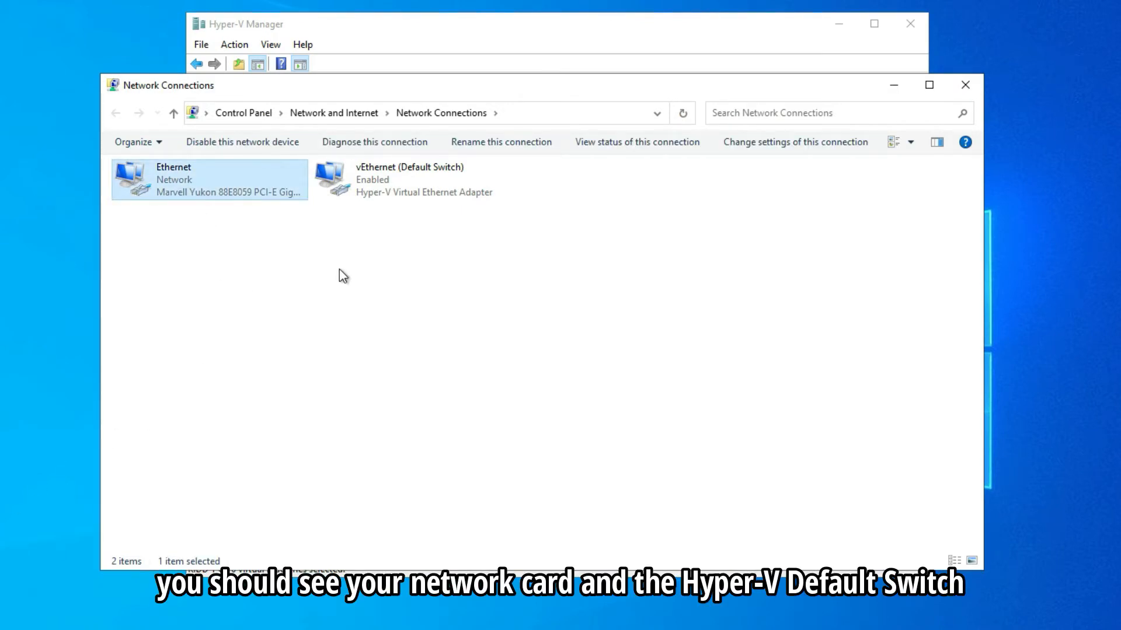
click(408, 178)
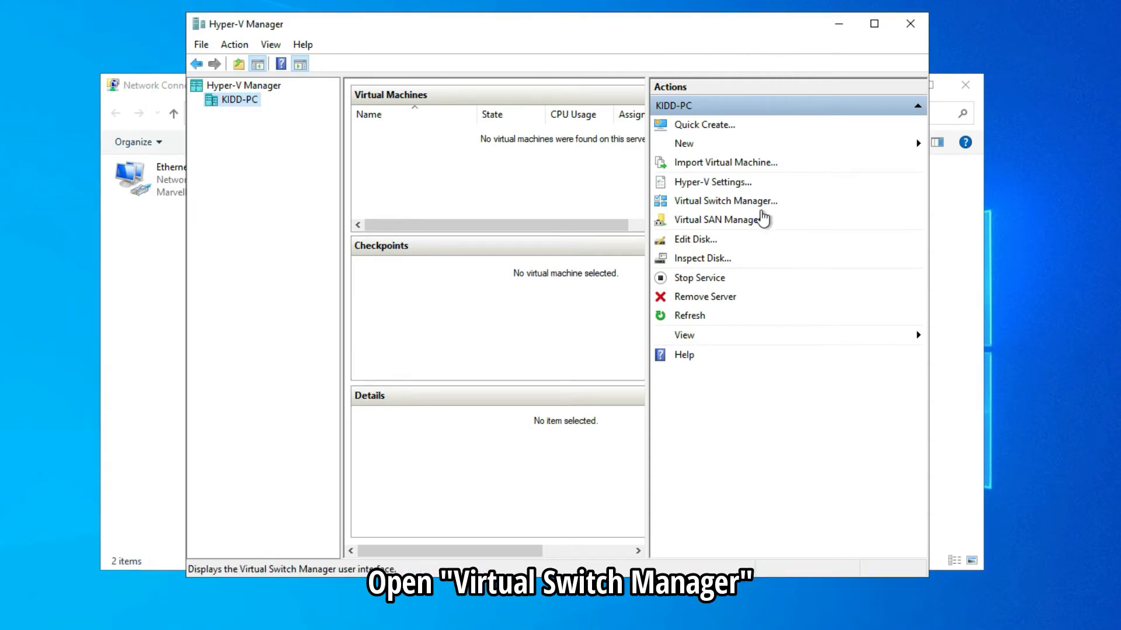
Add external switch 'External Switch' on the Marvell Yukon 88E8059 adapter, accepting the disruption warning
click(723, 201)
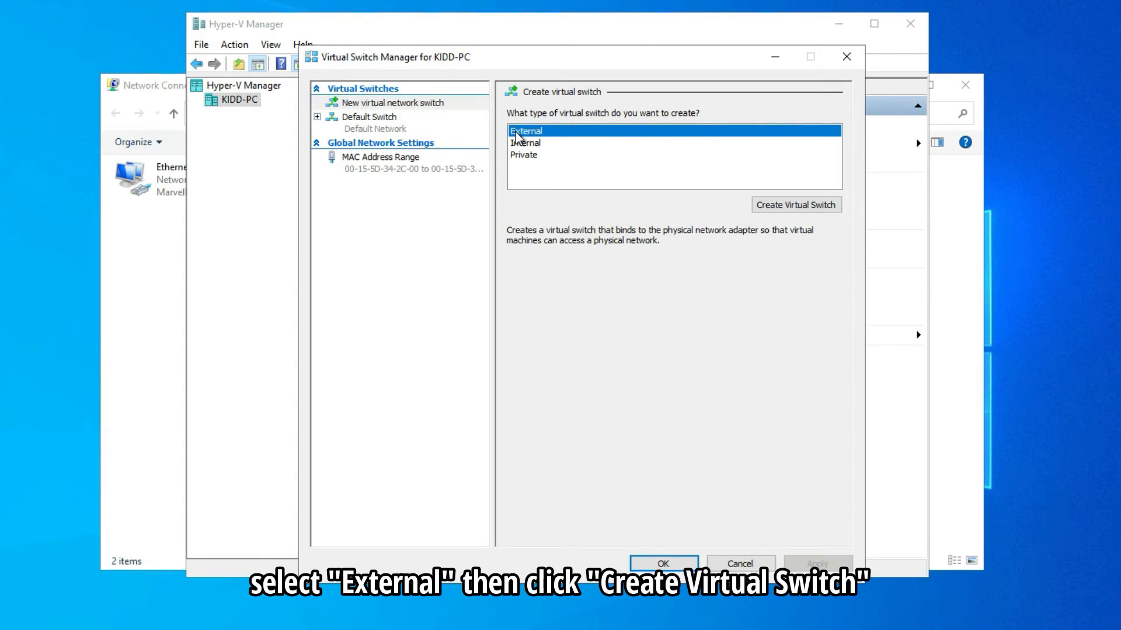
click(795, 204)
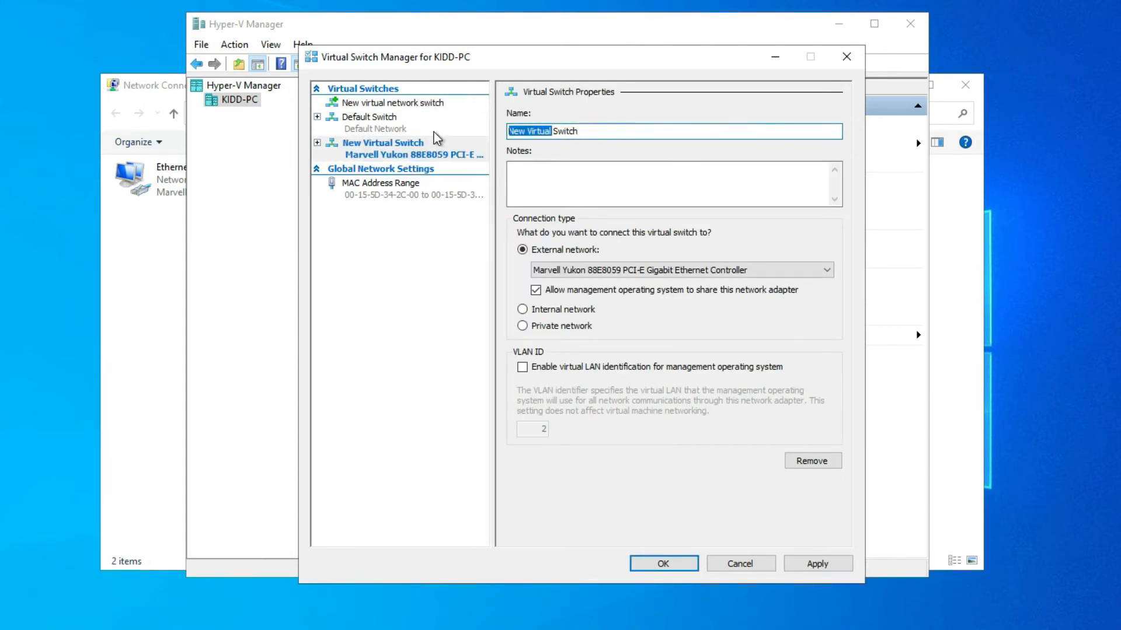
text(External Switch)
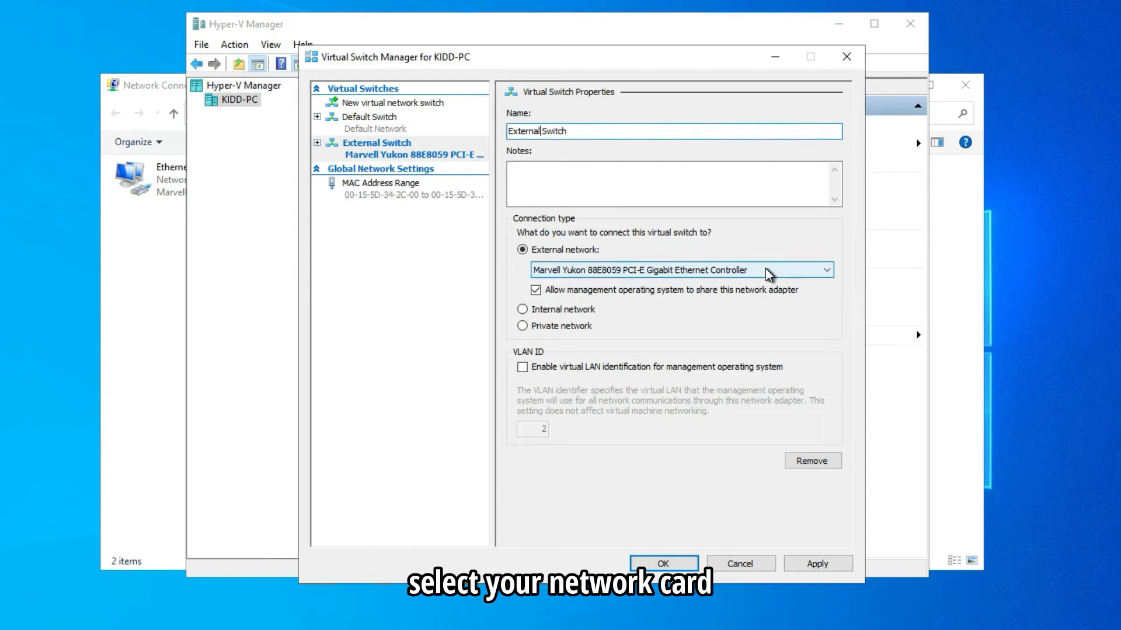
click(662, 564)
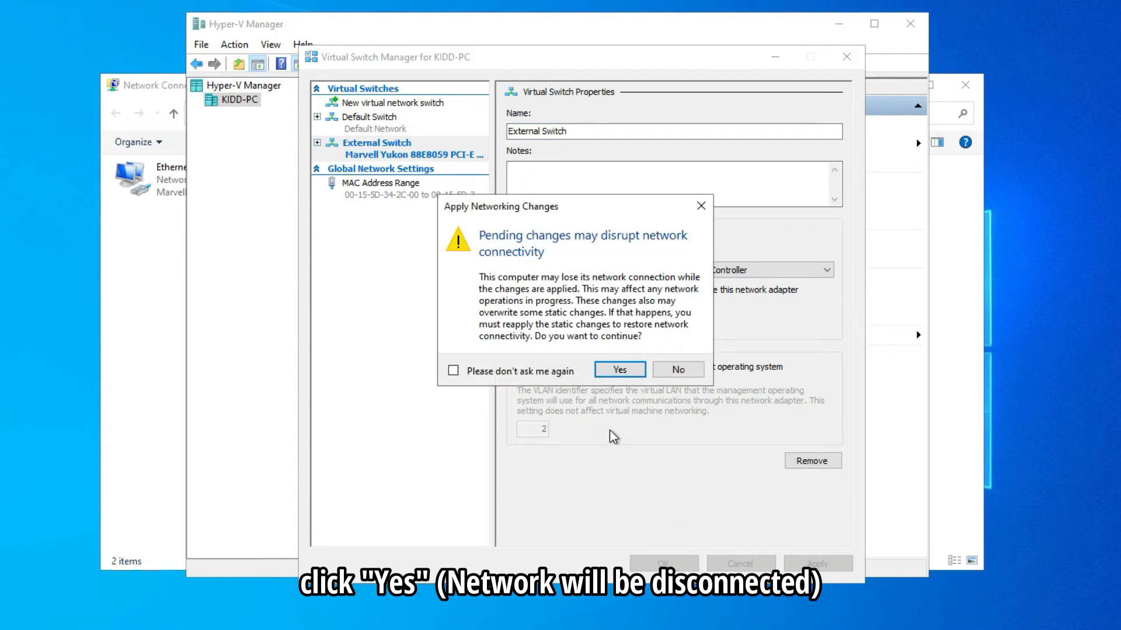
click(618, 369)
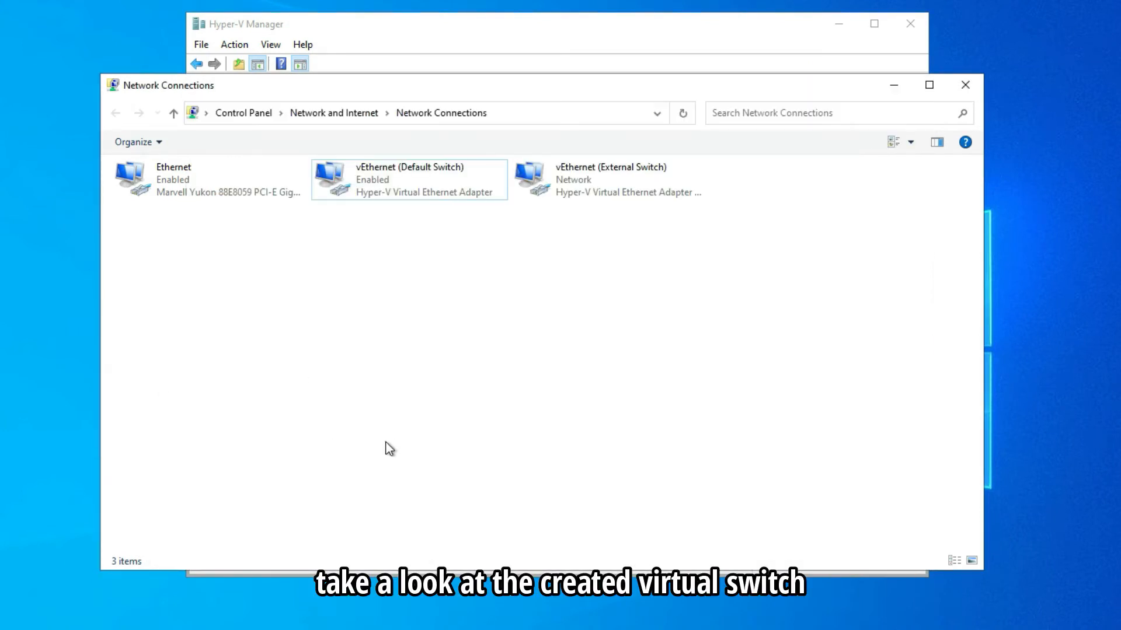
Set Large Send Offload Version 2 (IPv4) and (IPv6) to Disabled on vEthernet (External Switch)
click(608, 180)
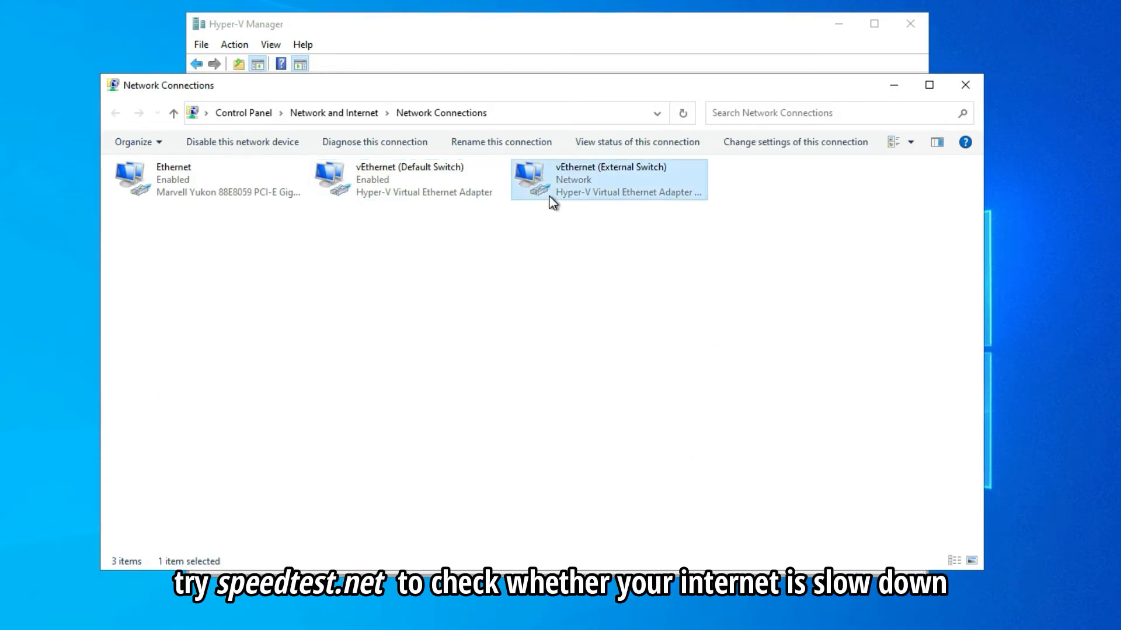
mouse_move(679, 291)
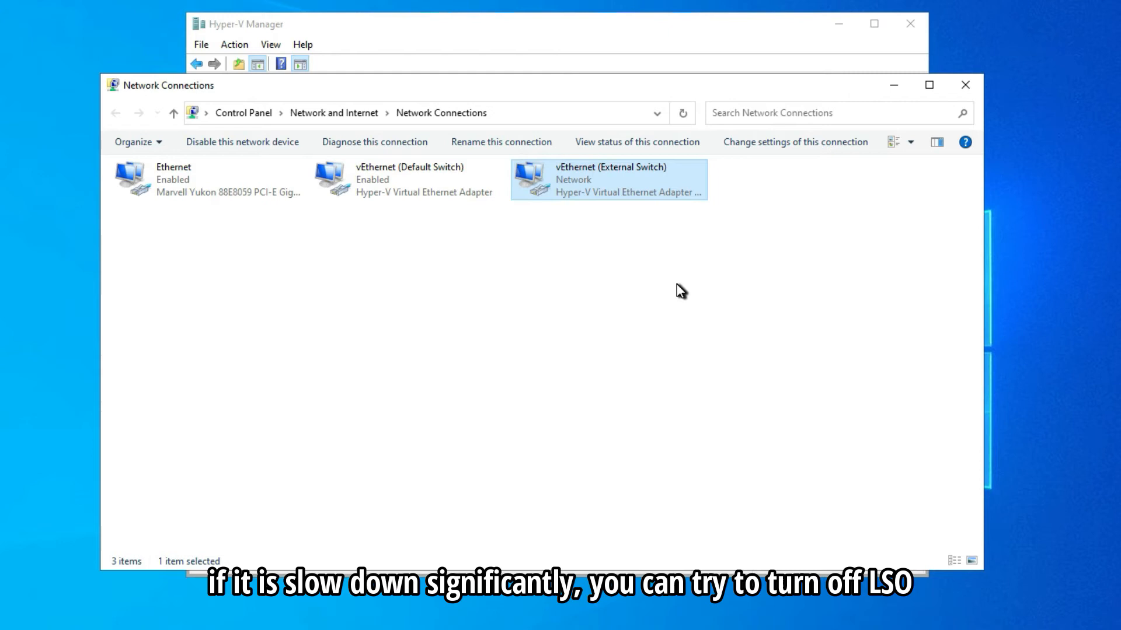
right_click(608, 178)
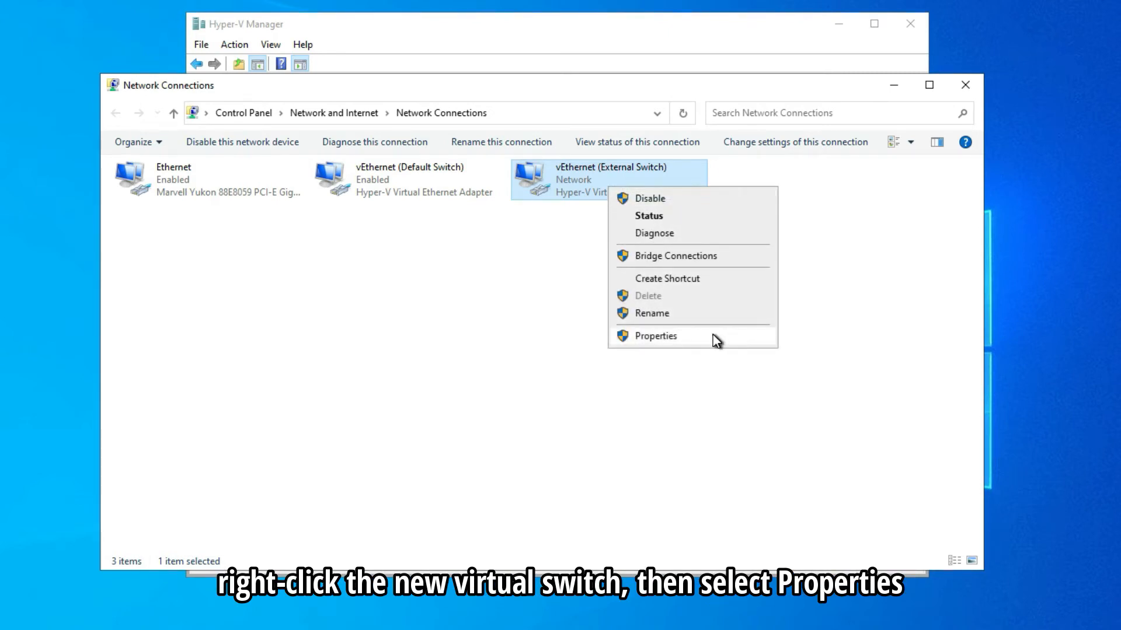
click(655, 336)
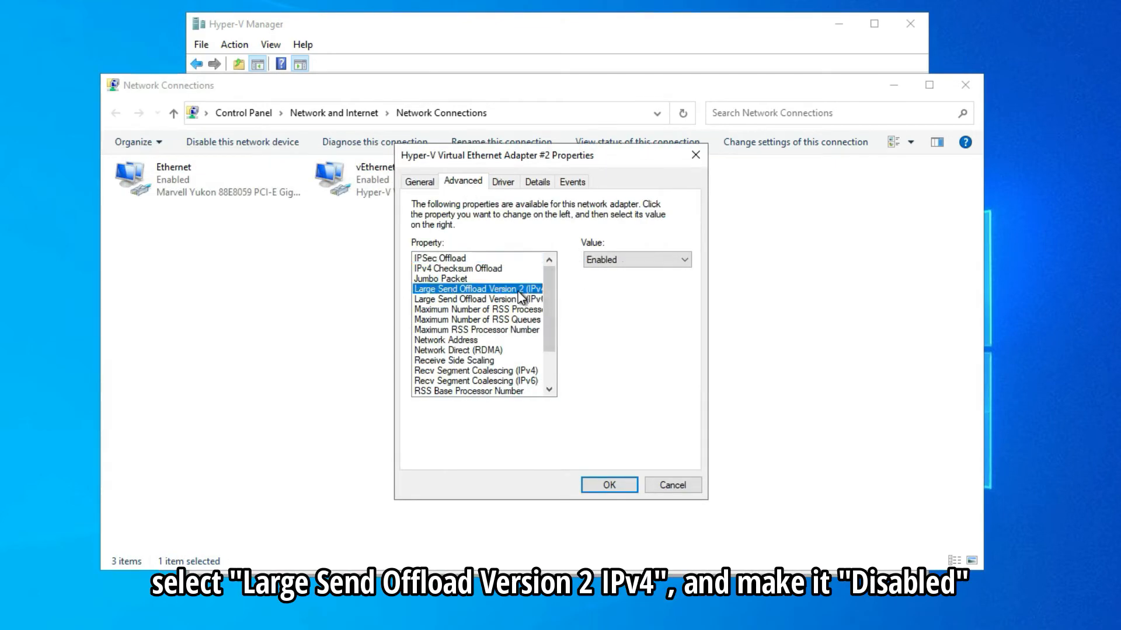
click(636, 259)
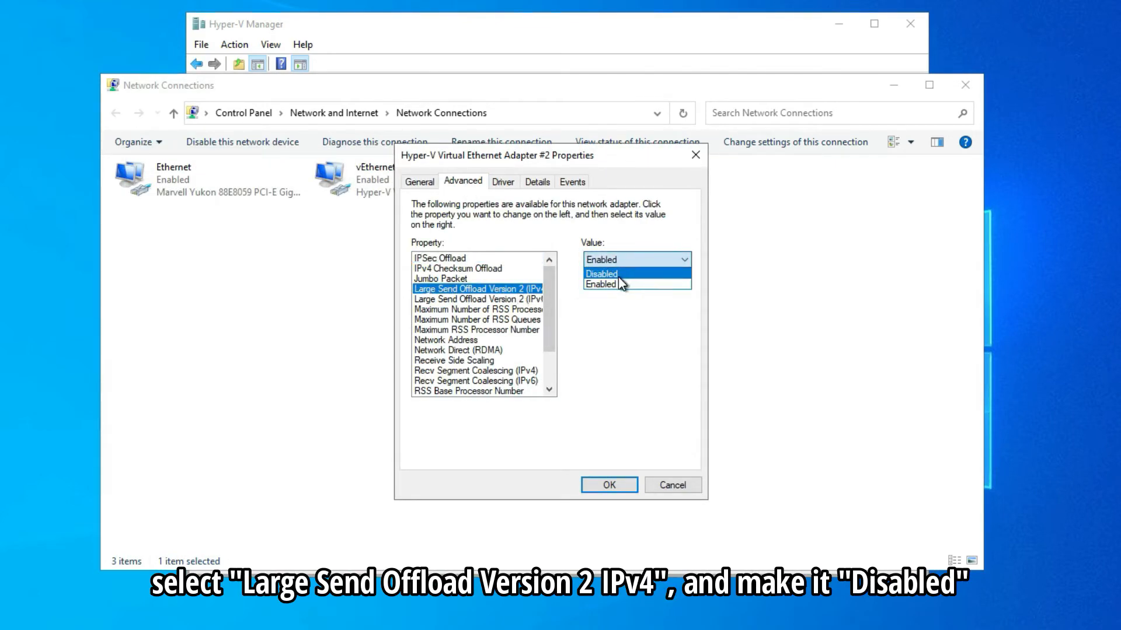
click(475, 299)
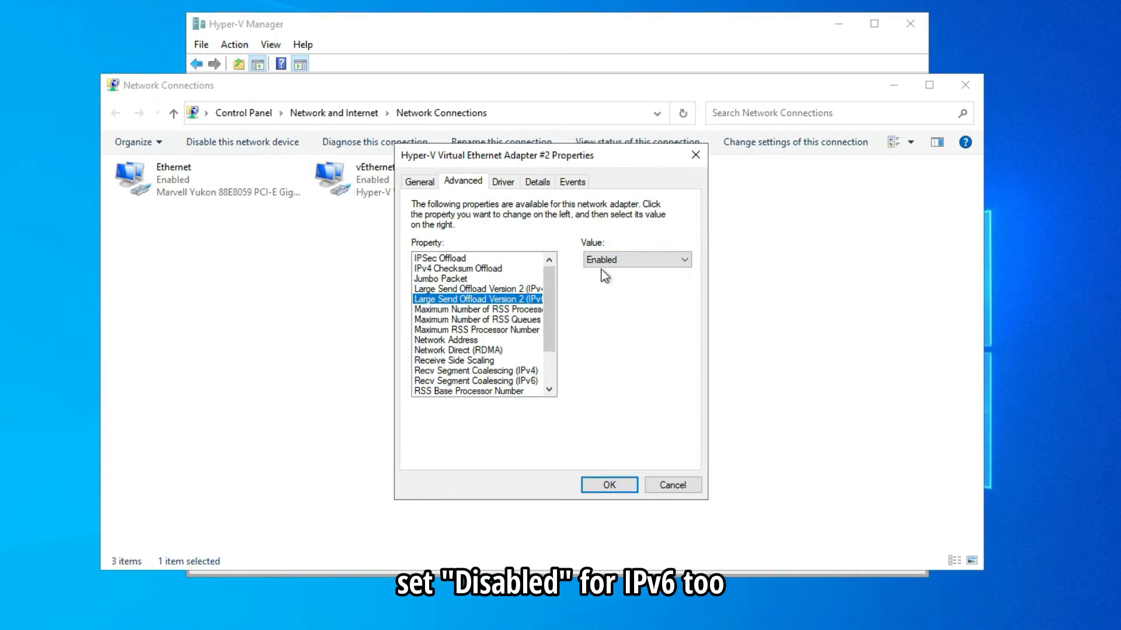
click(634, 259)
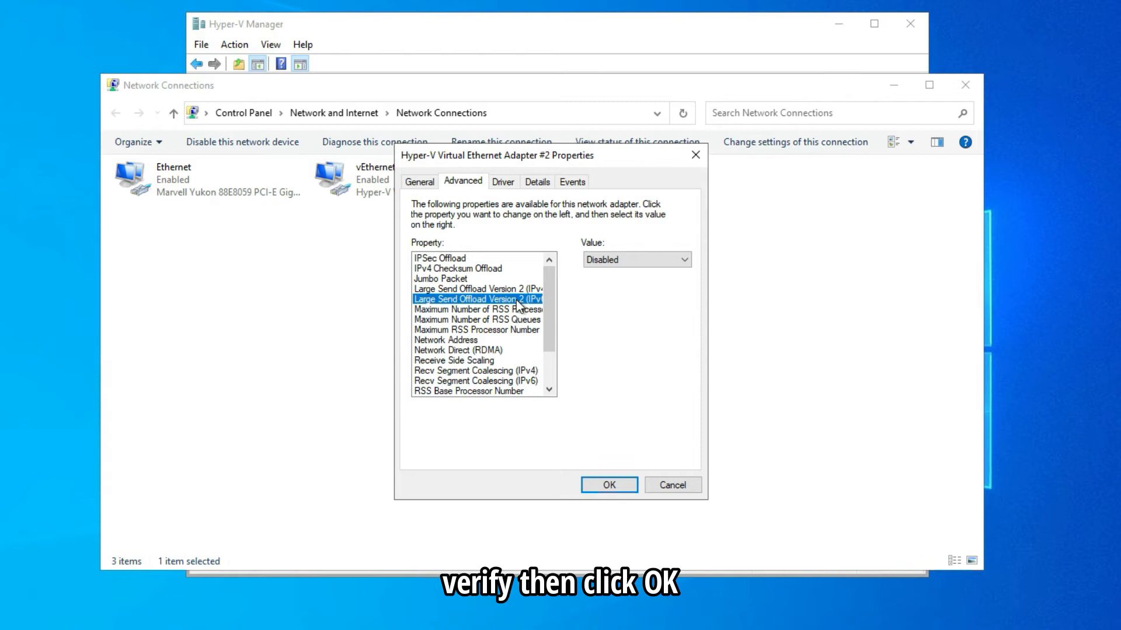
click(608, 485)
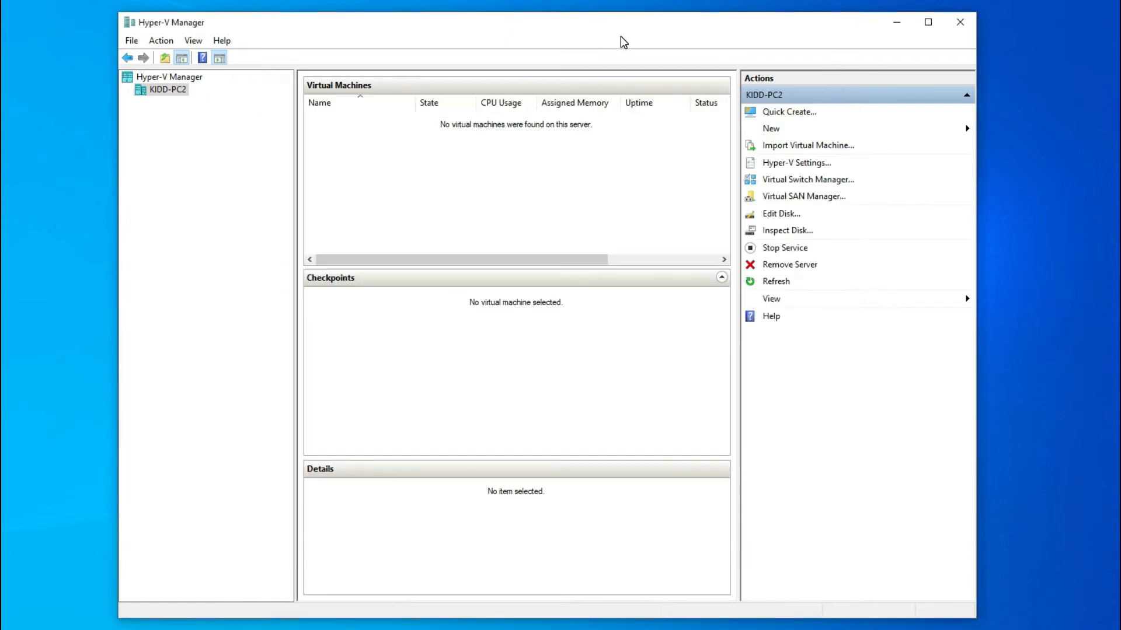
mouse_move(824, 184)
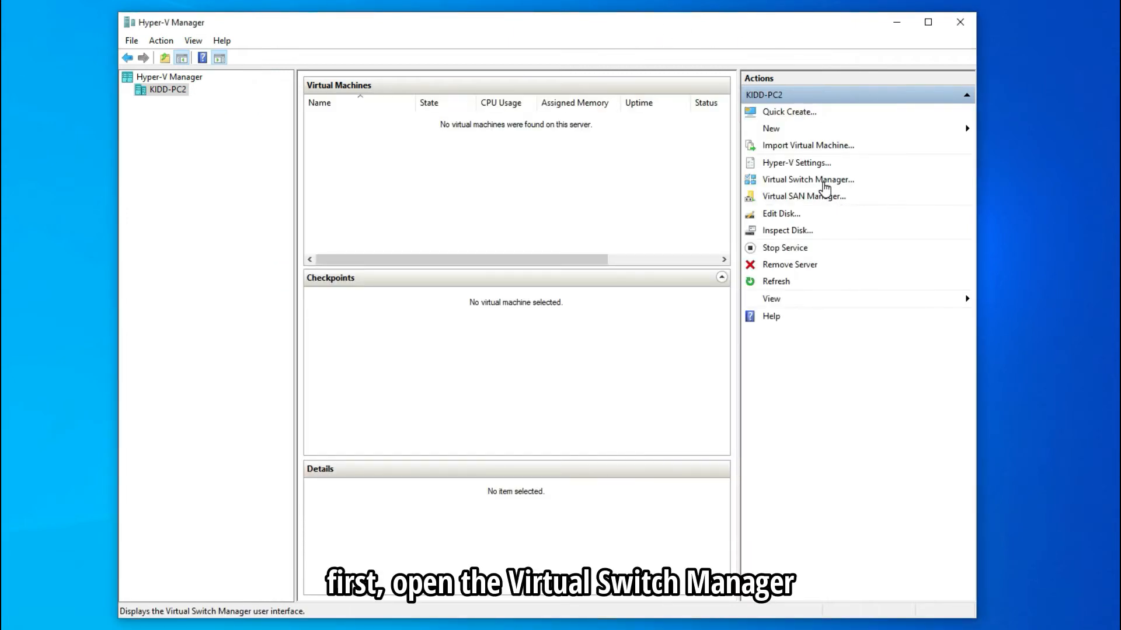
Create external switch 'External Switch' on the Intel Wi-Fi 6 AX200 adapter, accepting the warning
click(808, 179)
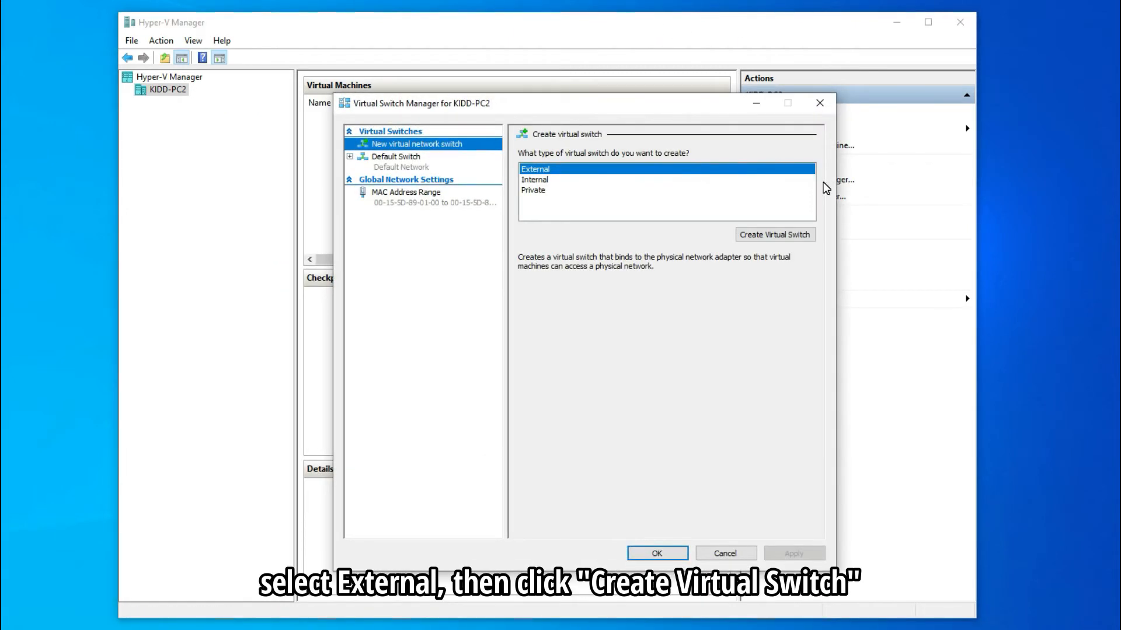
click(774, 234)
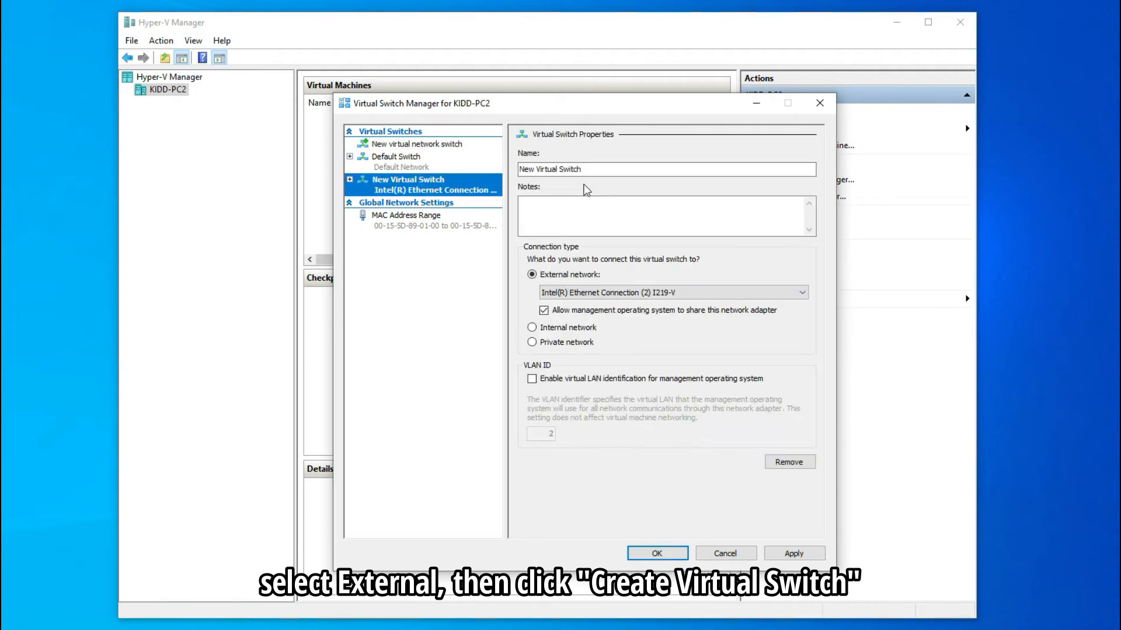
text(Ex Switch)
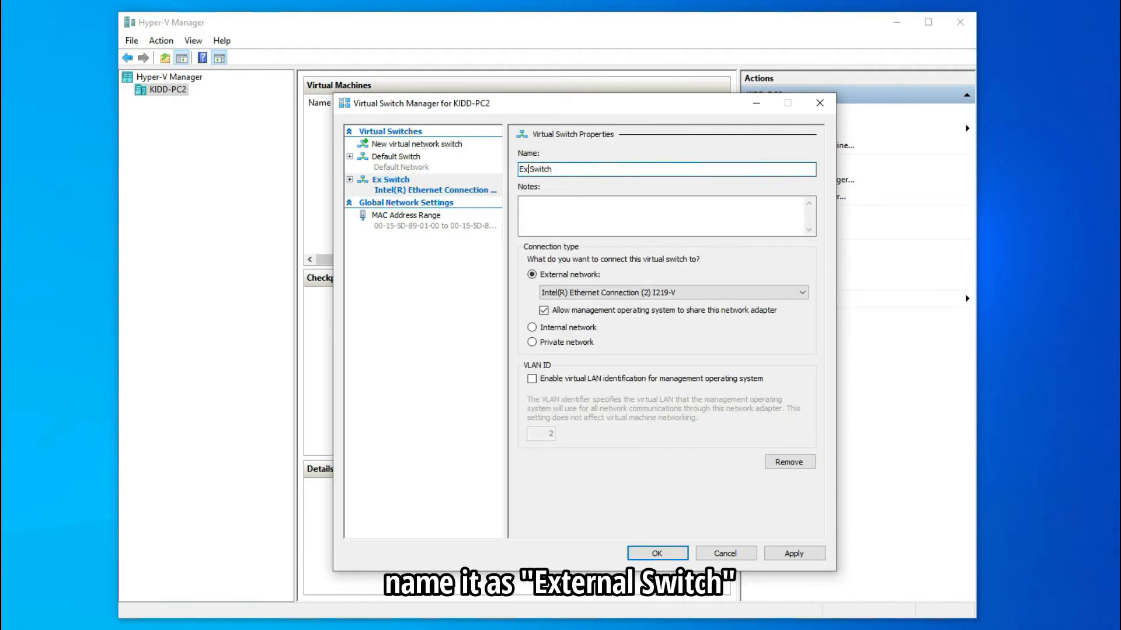
text(External Switch)
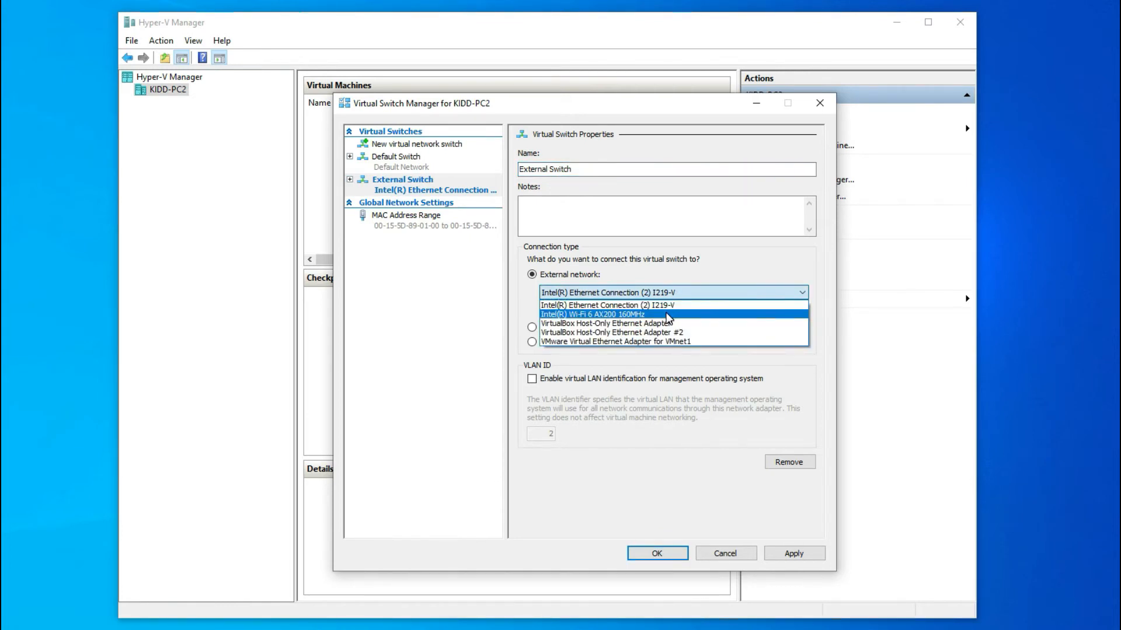
click(656, 553)
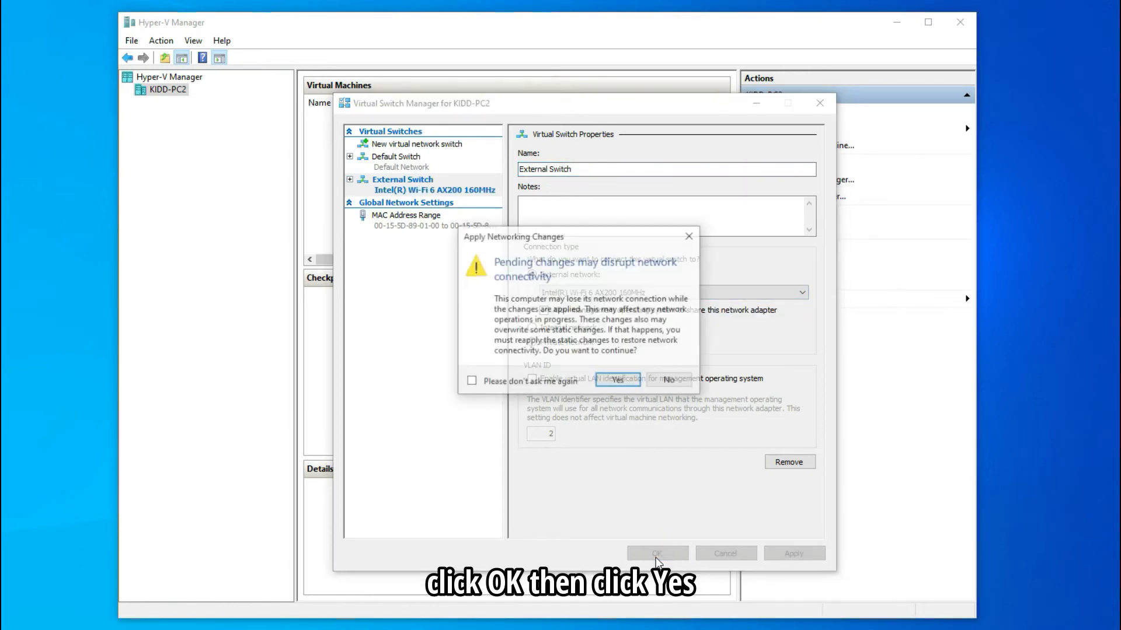
click(621, 380)
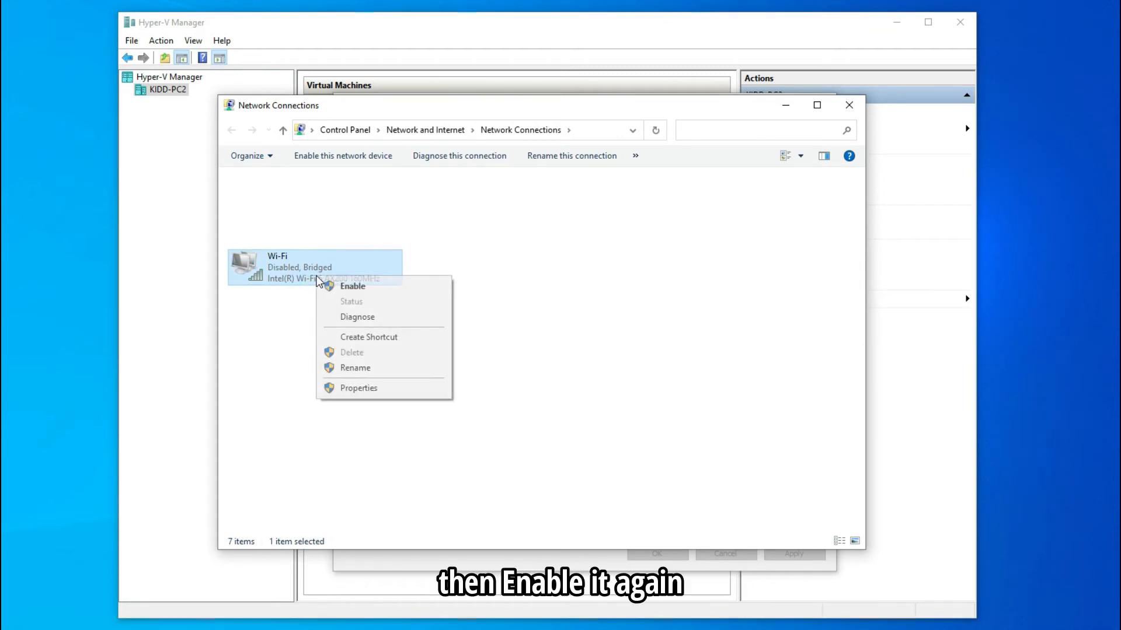
Re-enable the bridged Wi-Fi adapter, then close Network Connections
click(352, 286)
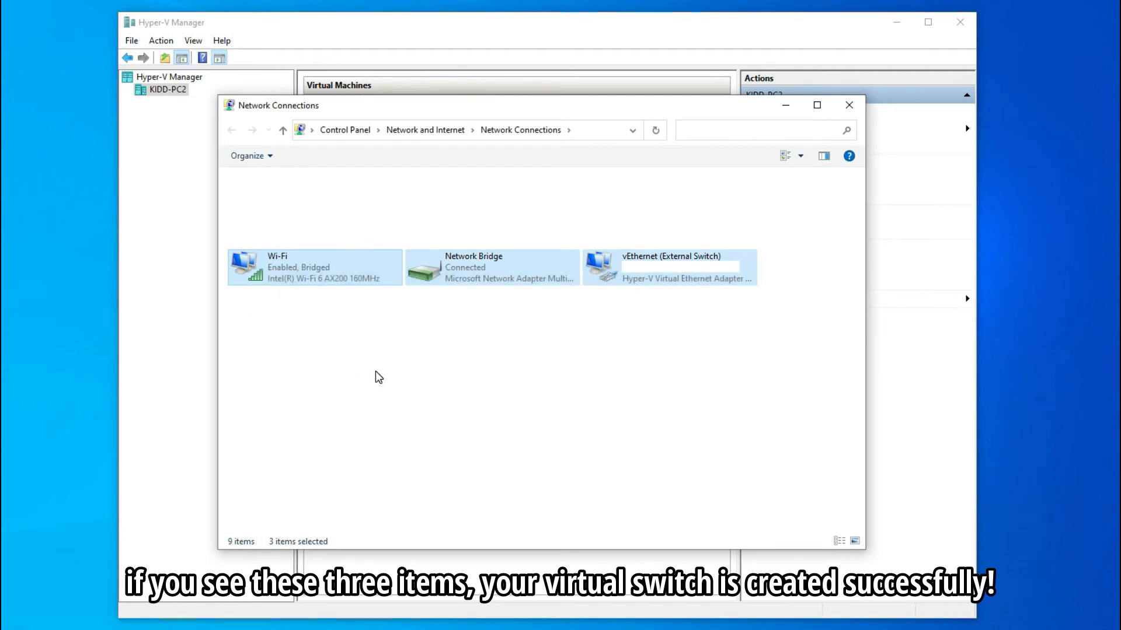
click(849, 105)
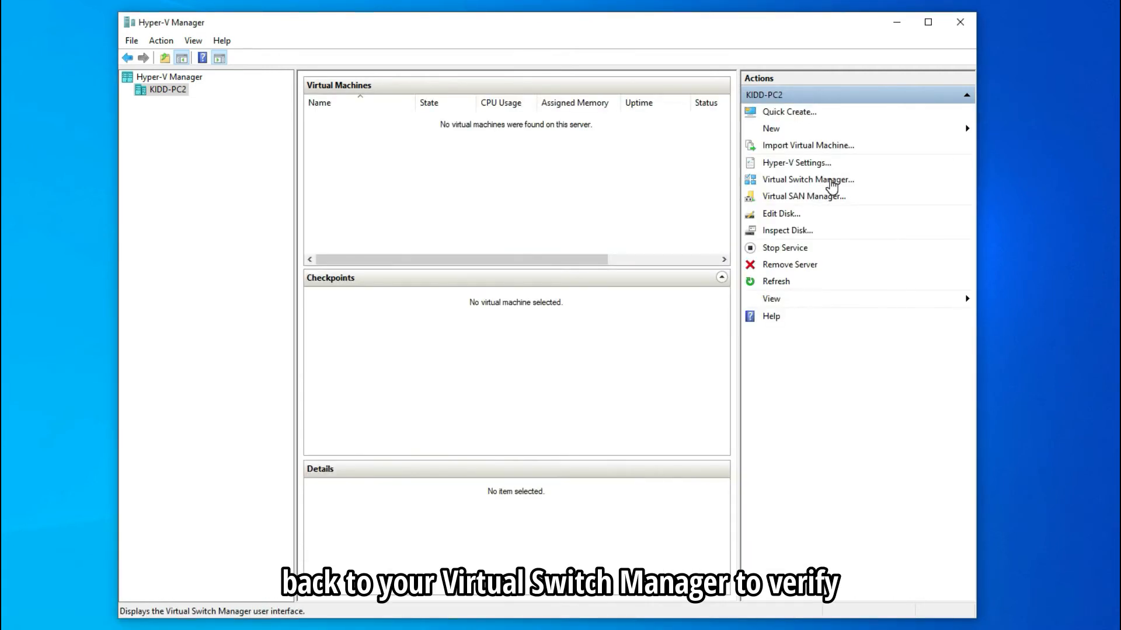
Recheck the virtual switch settings, then open the user's home folder in File Explorer
click(808, 179)
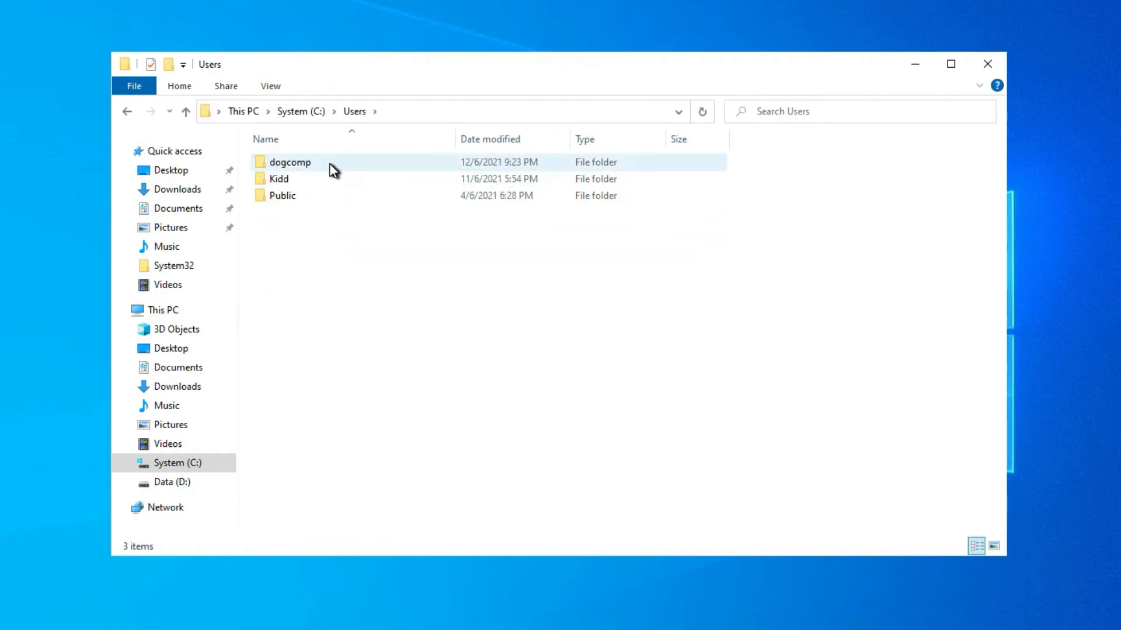
double_click(289, 161)
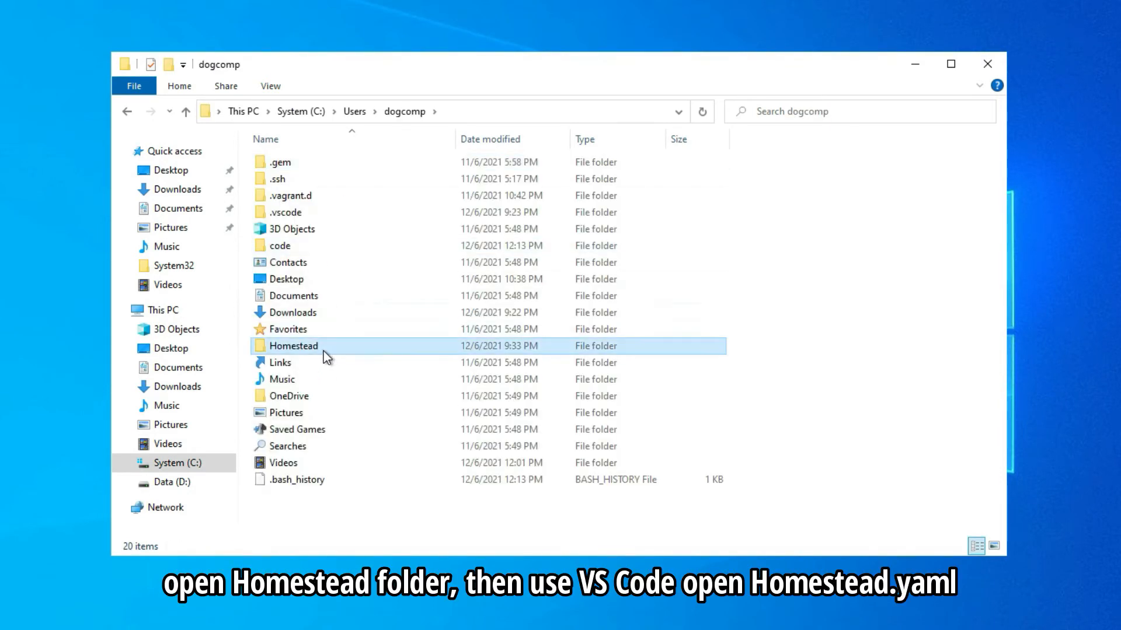
Open the Homestead folder and launch Homestead.yaml with 'Open with Code'
double_click(293, 346)
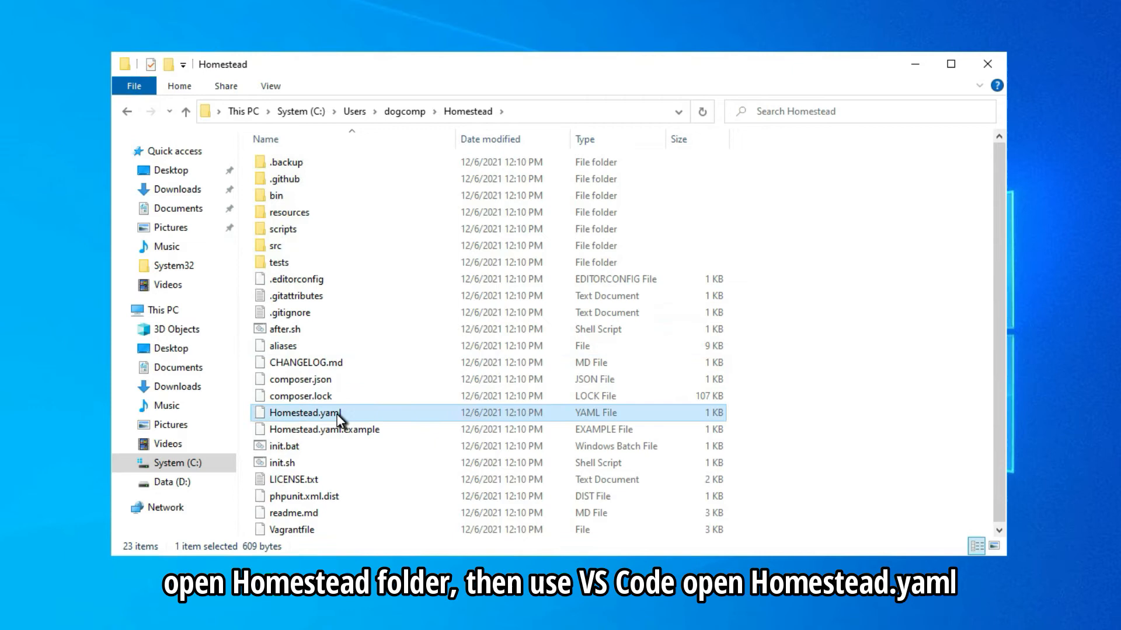
right_click(305, 413)
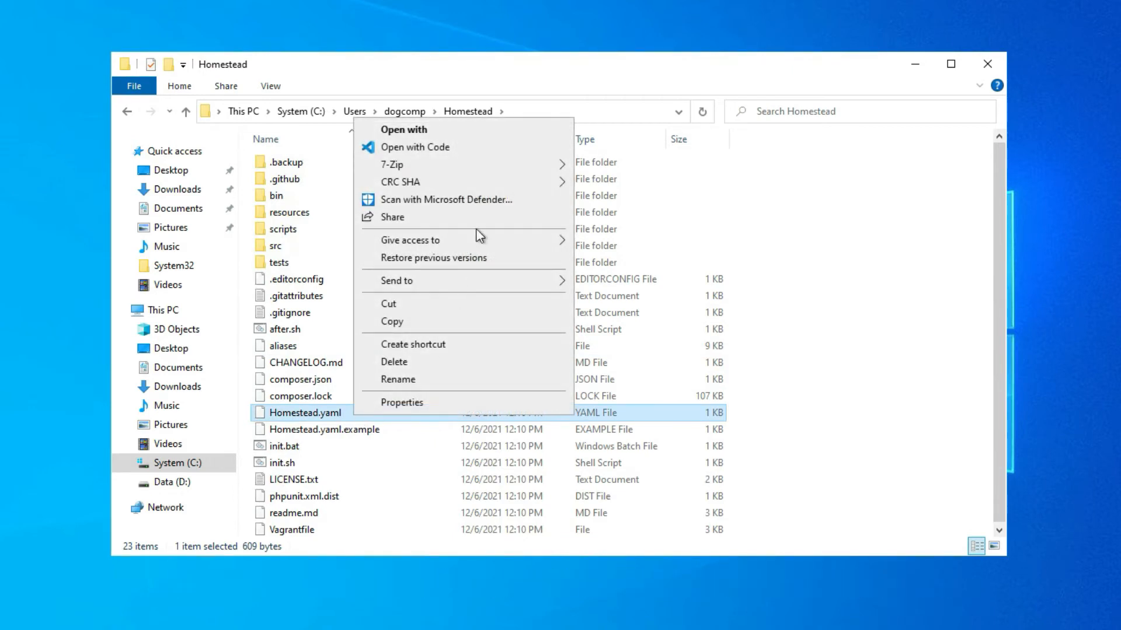
click(416, 147)
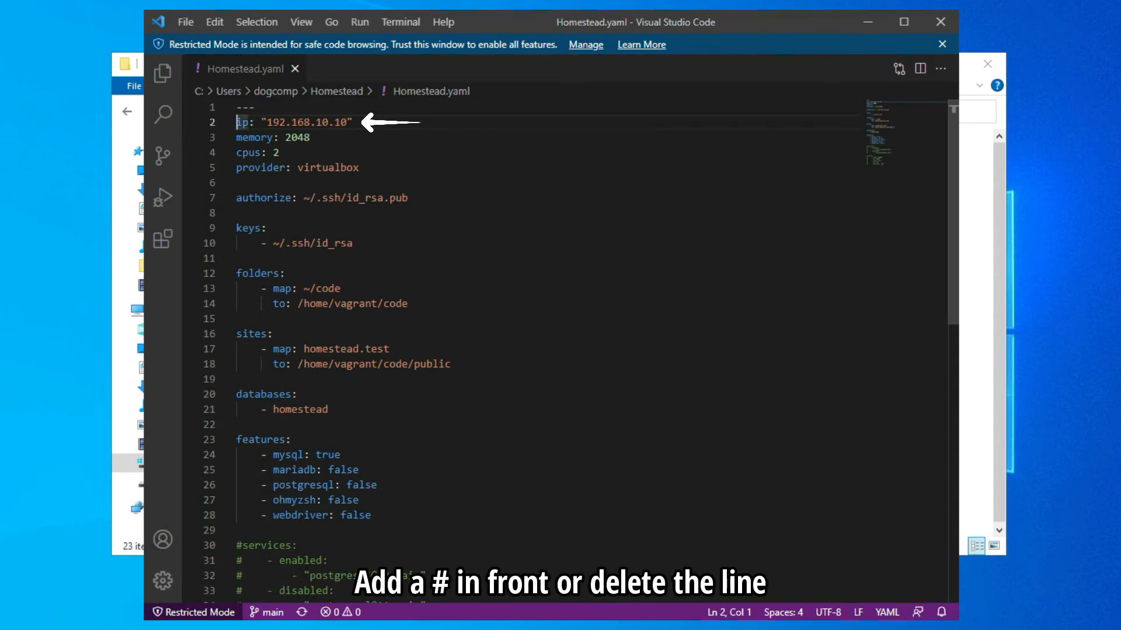
Comment out the ip line and set the provider to hyperv in Homestead.yaml
text(#)
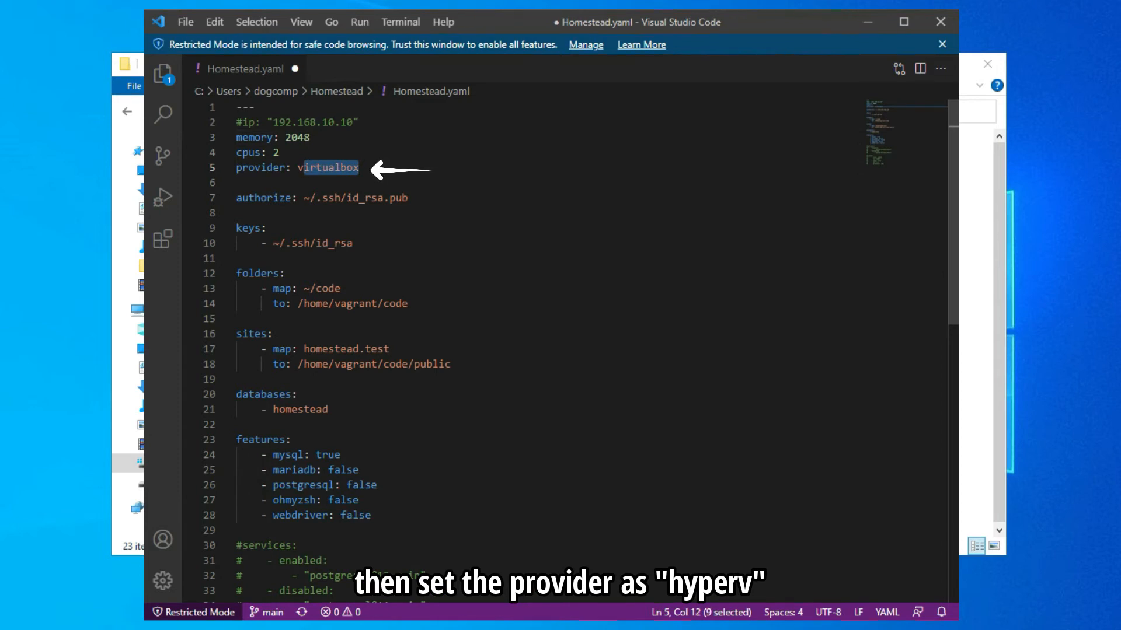
text(hy)
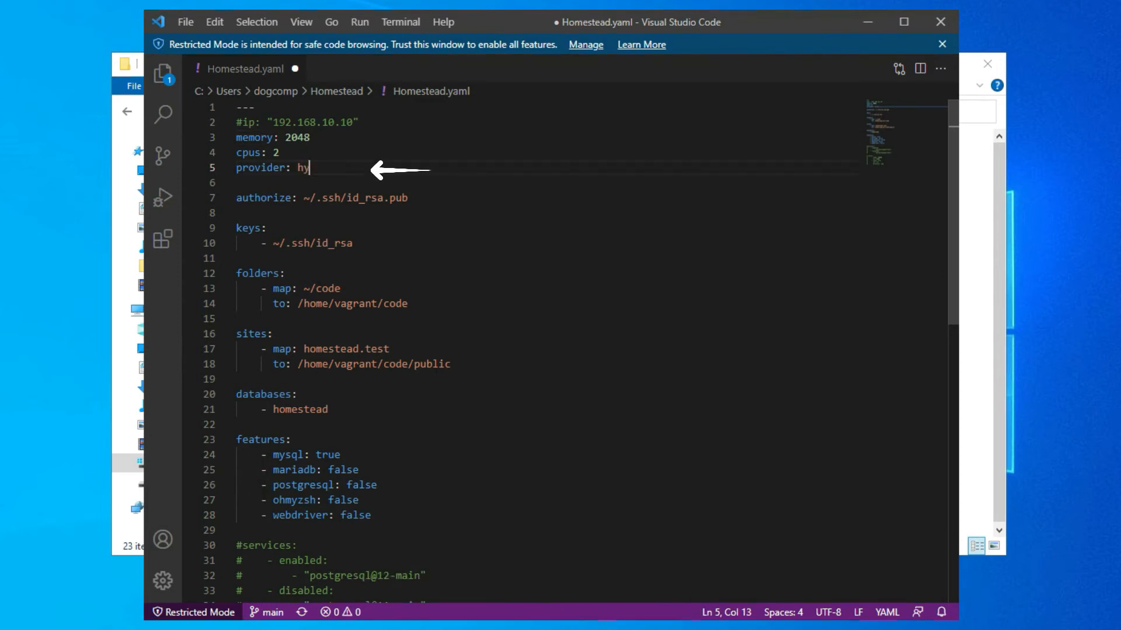
text(perv)
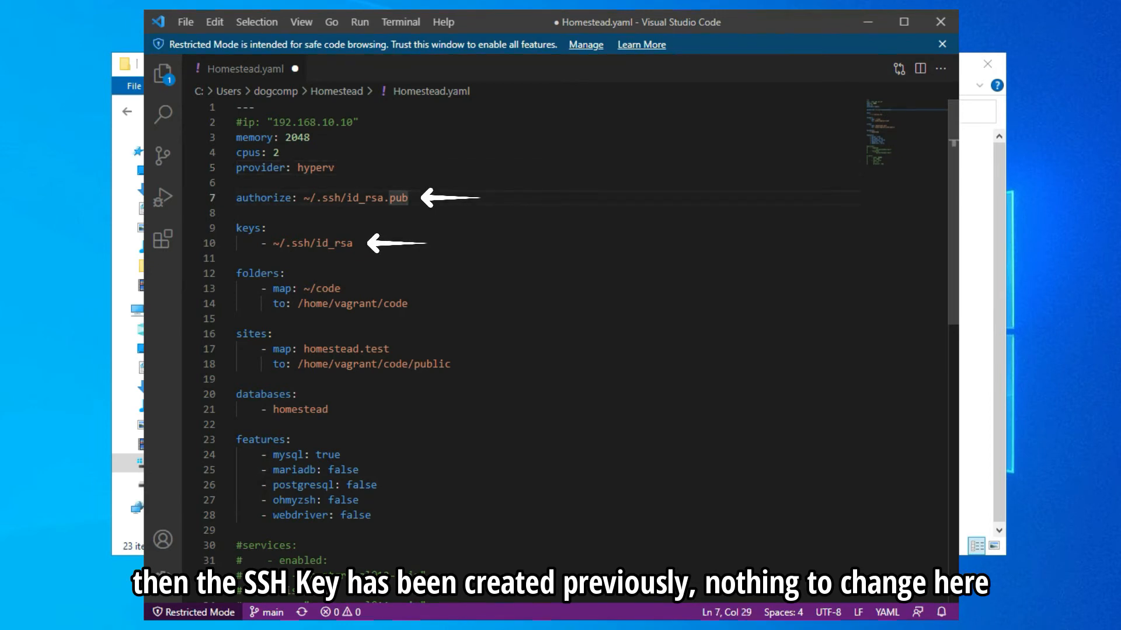
Browse up to the user directory in File Explorer to locate the code folder
click(321, 288)
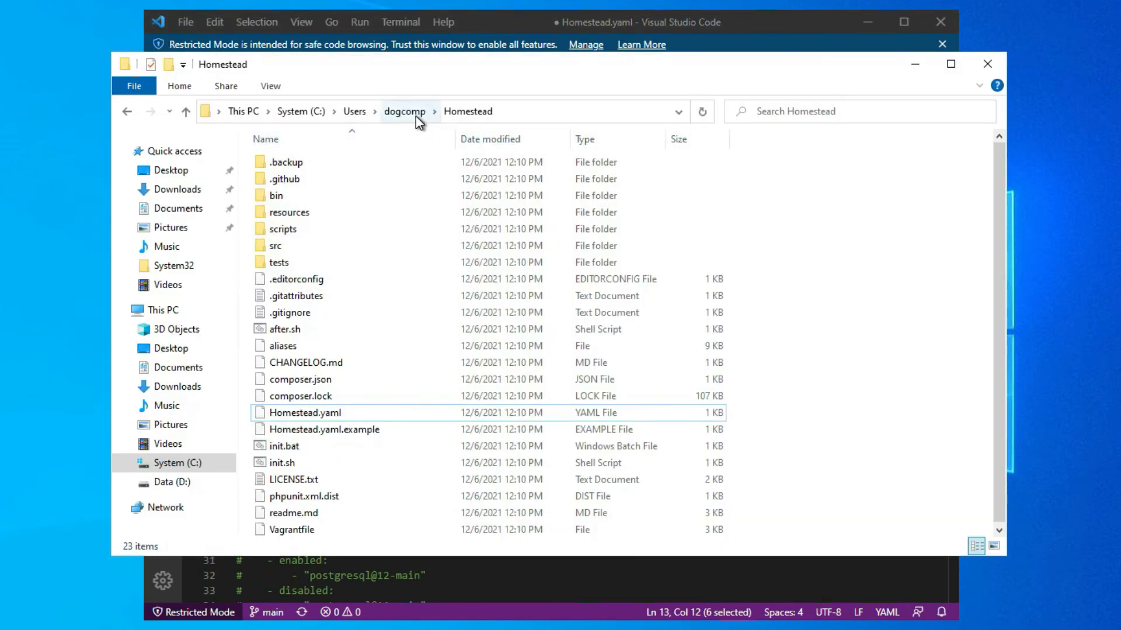
click(404, 111)
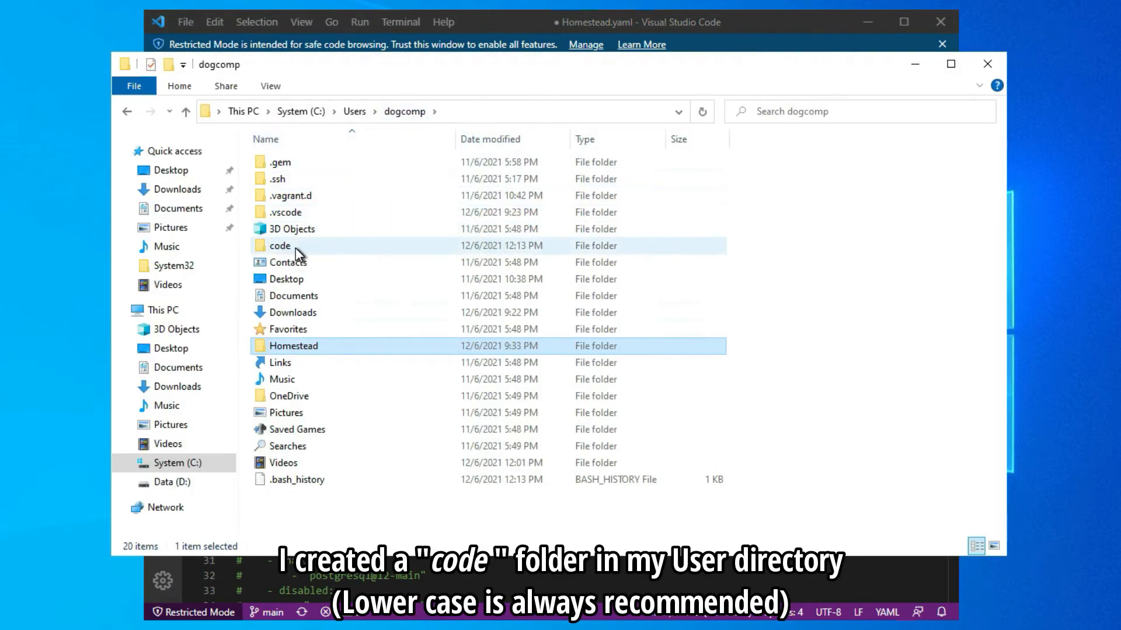
double_click(279, 246)
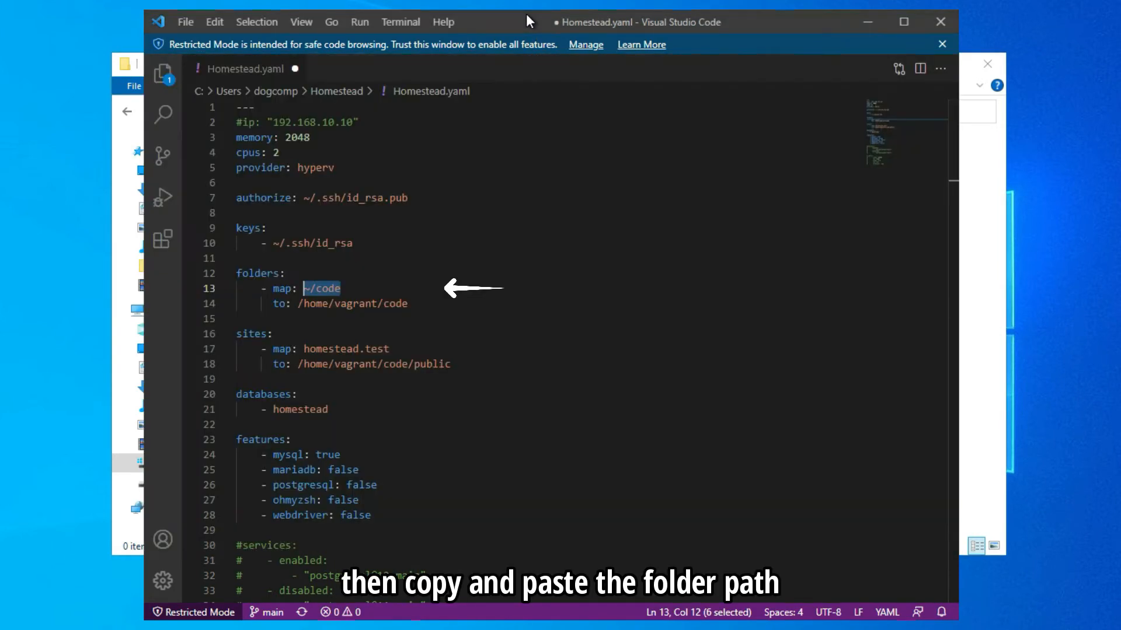
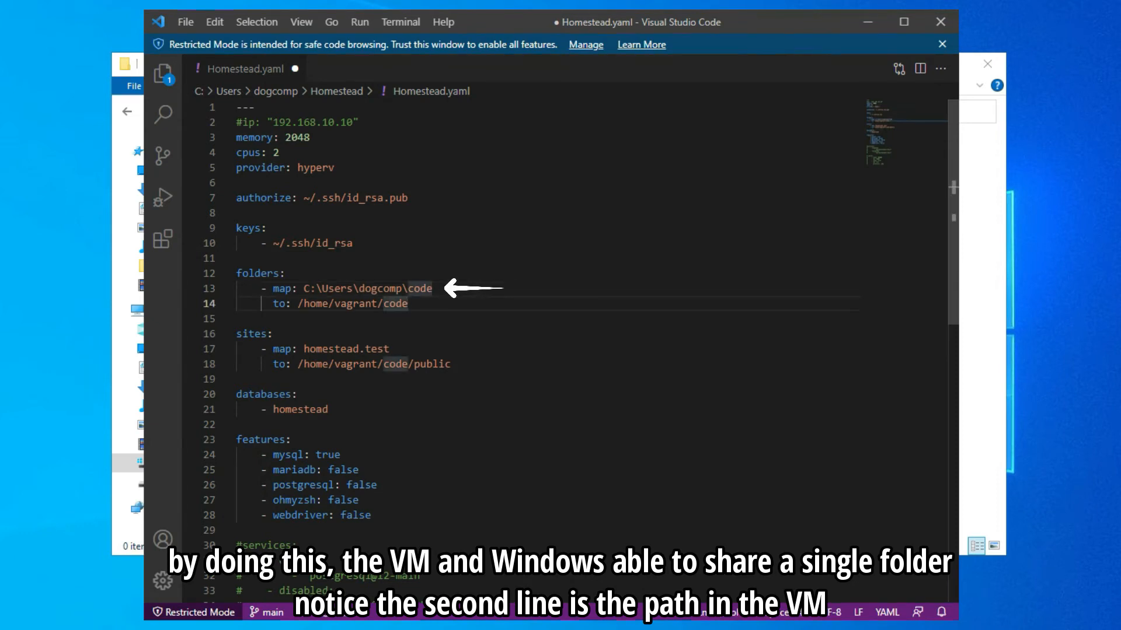
key(Enter)
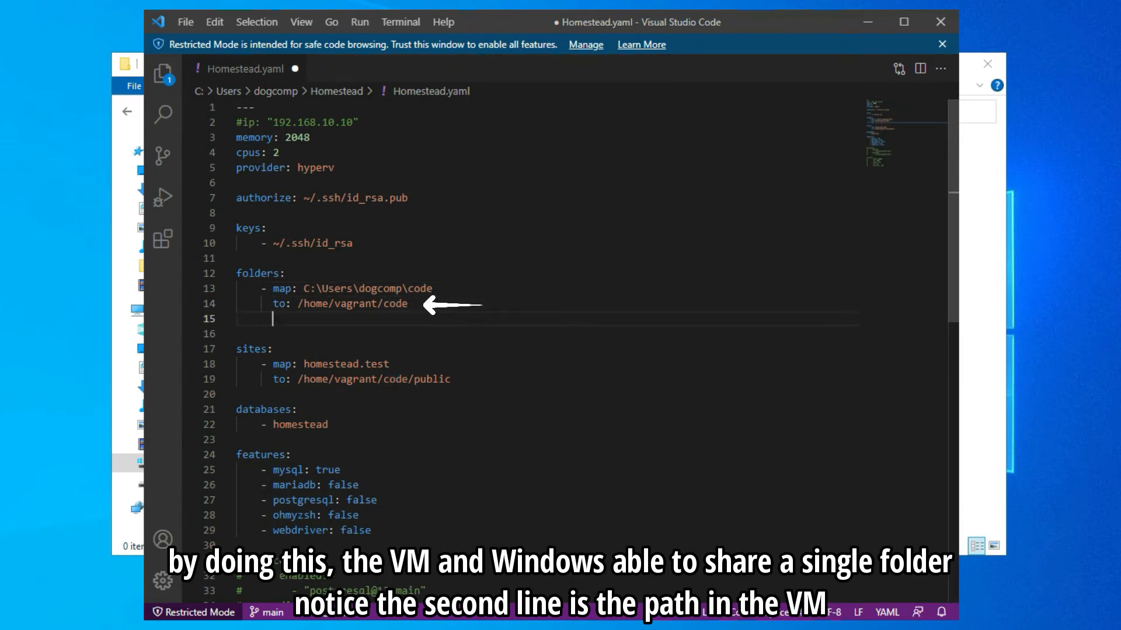
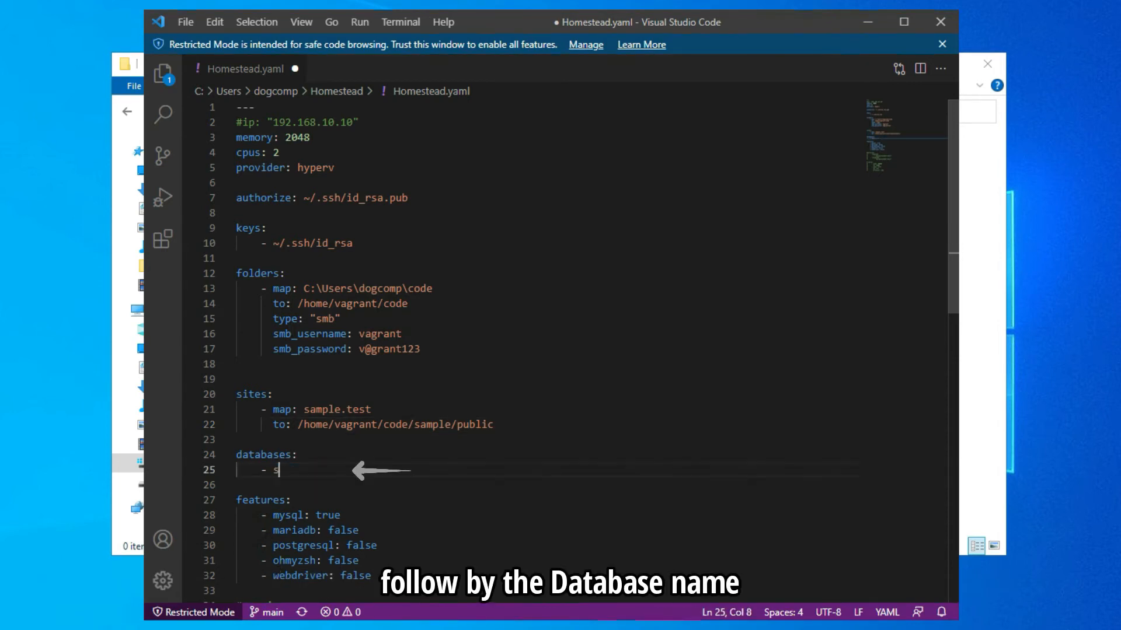
Rename the database to sample_db and save Homestead.yaml via File > Save
text(ample)
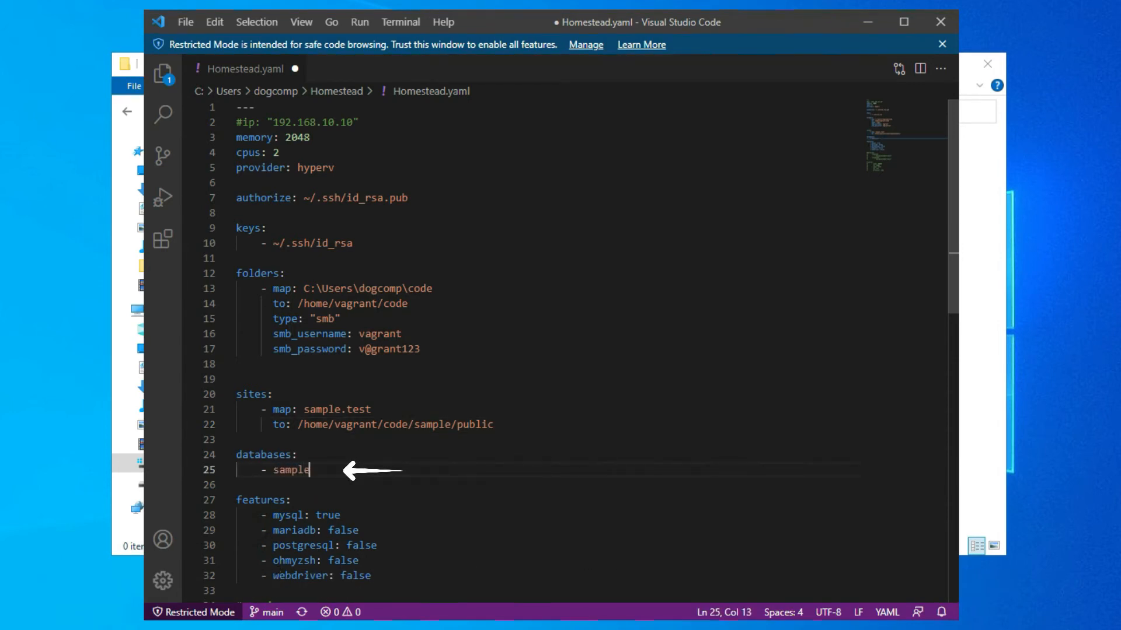
text(_db)
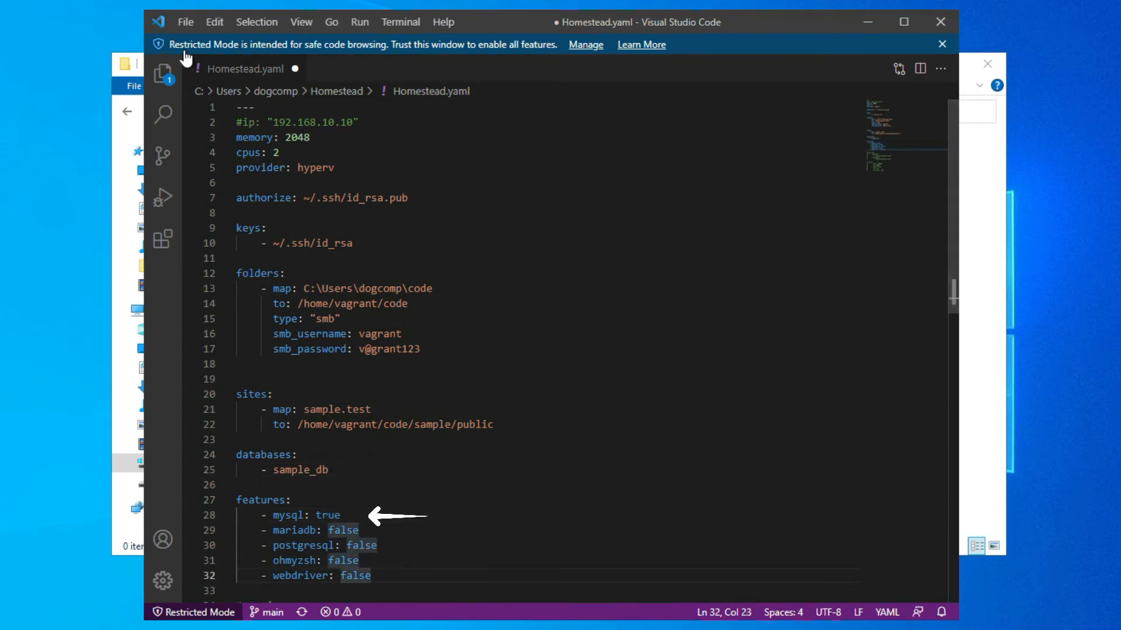
click(185, 21)
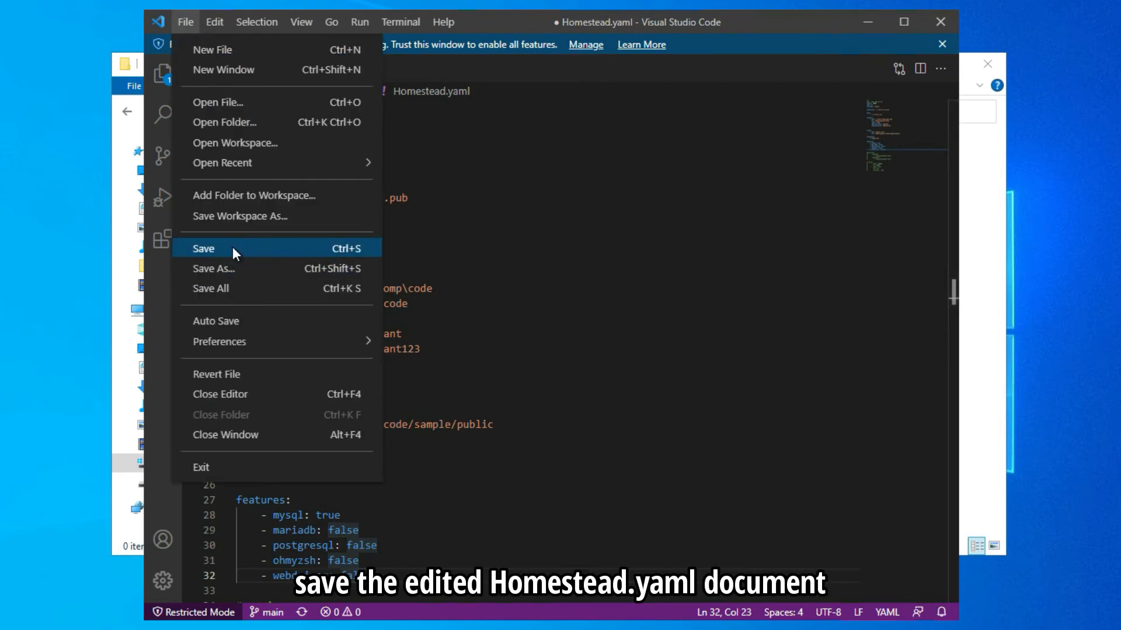
click(204, 249)
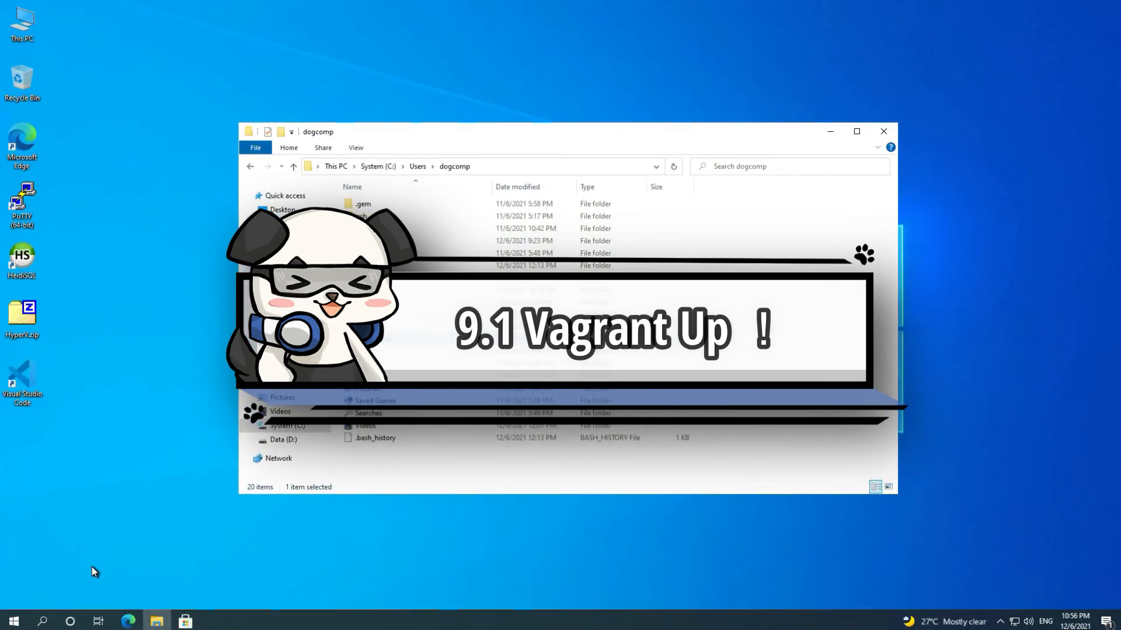
Search Start for 'hyper' and launch Hyper-V Manager
click(13, 620)
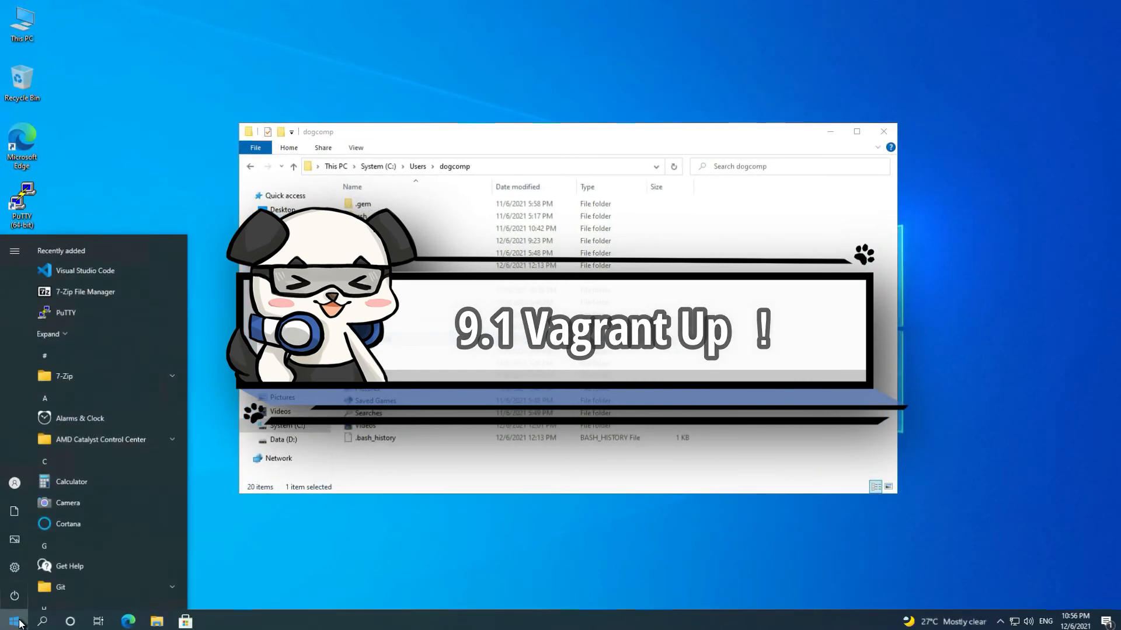
text(hyper)
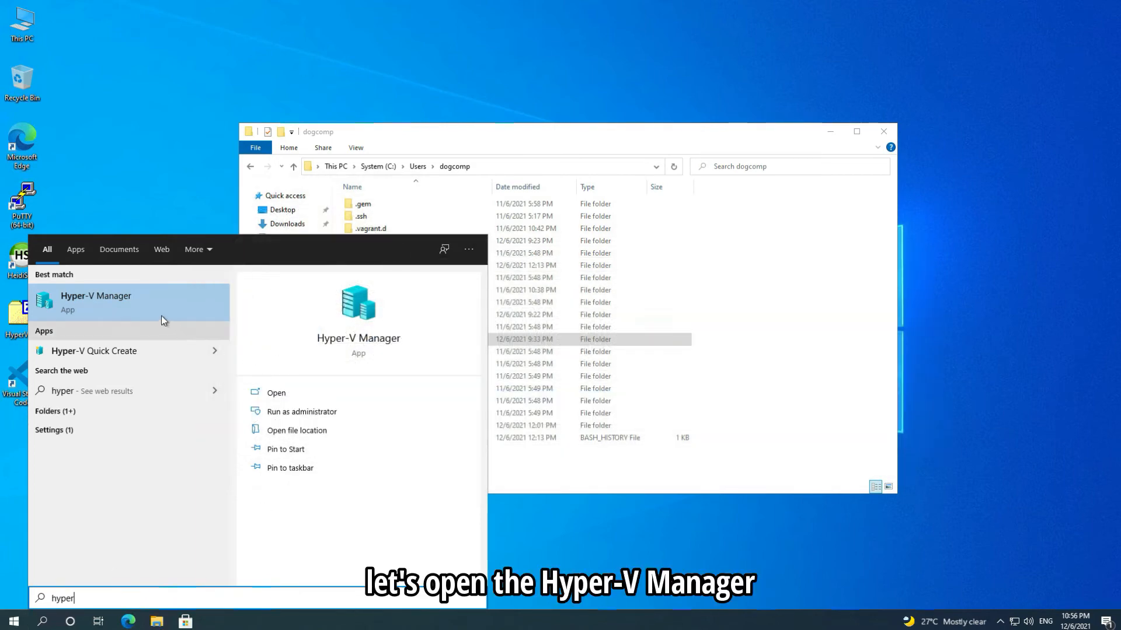
click(96, 300)
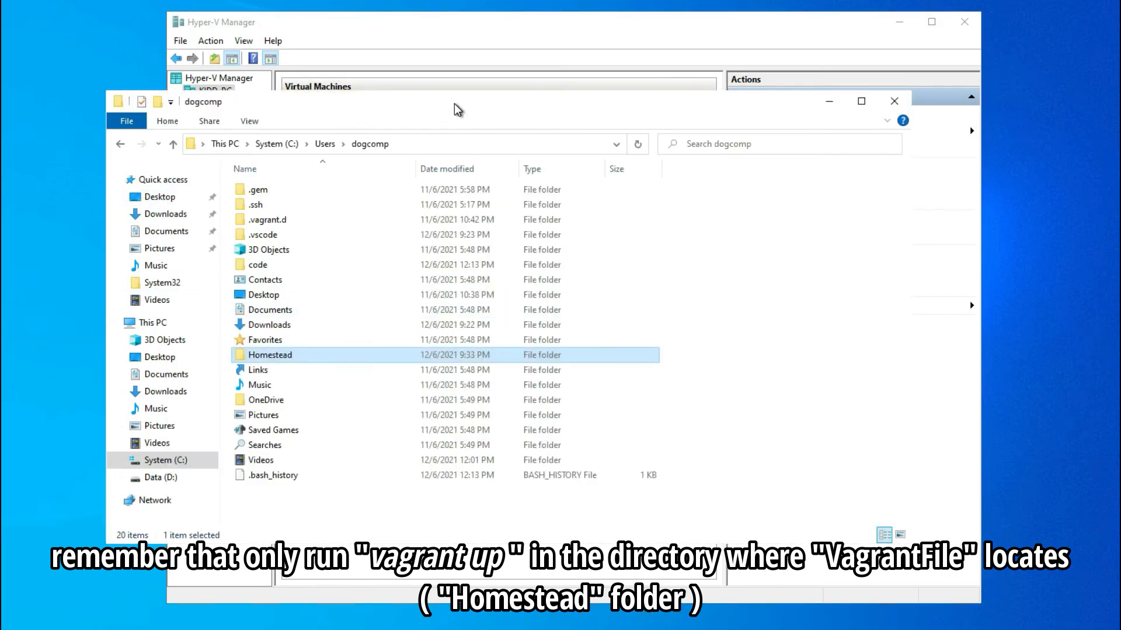
mouse_move(303, 360)
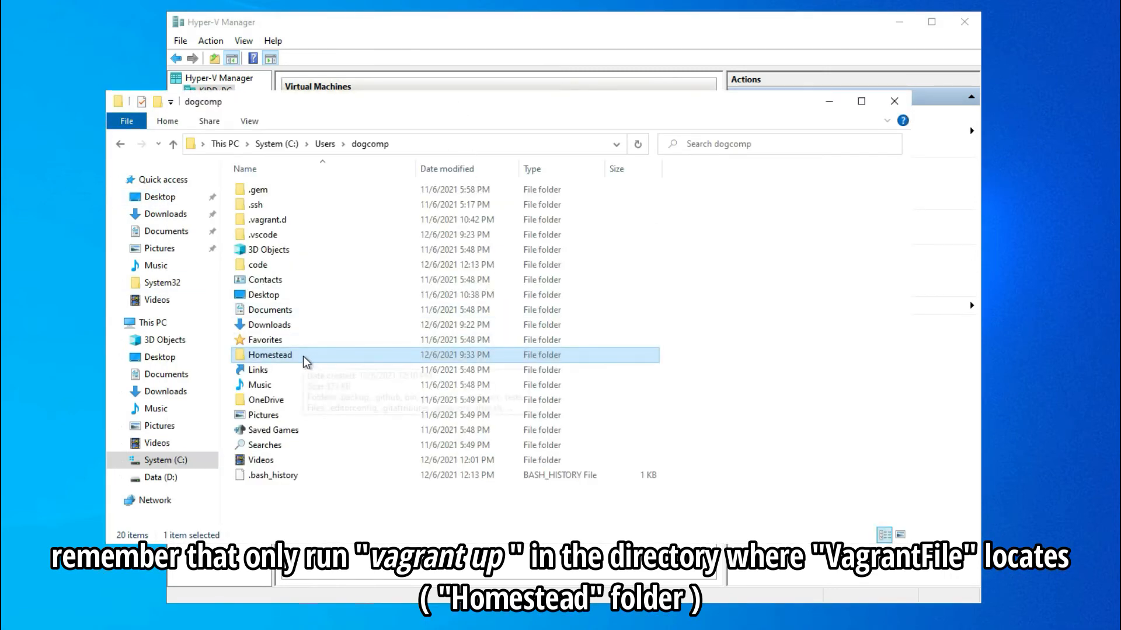
Search Start for cmd and run Command Prompt as administrator
click(14, 618)
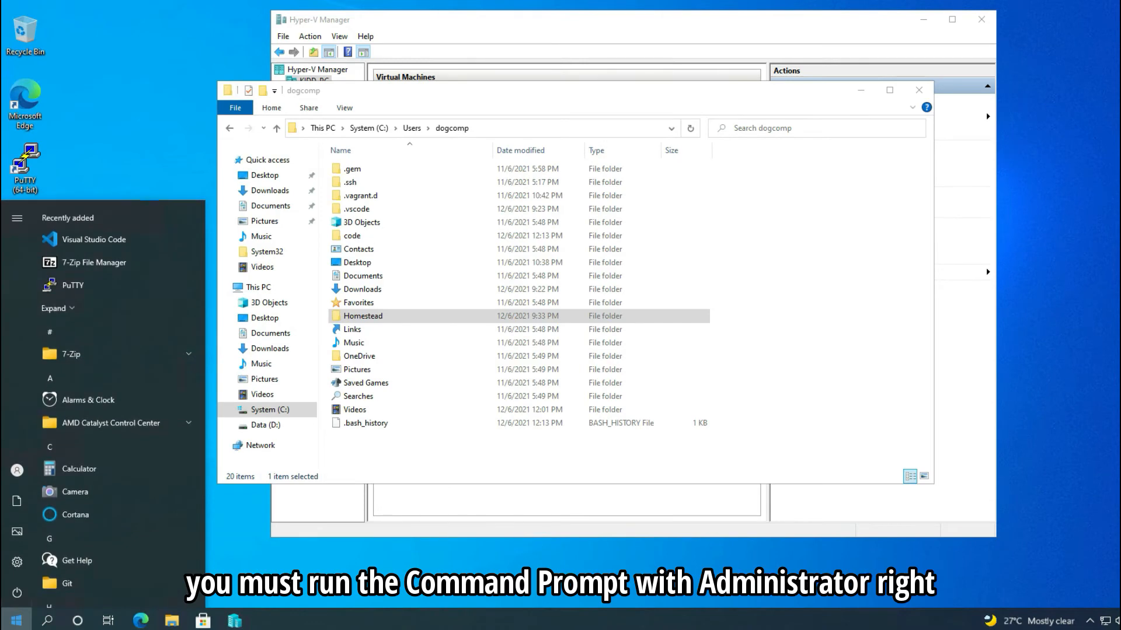
text(cmd)
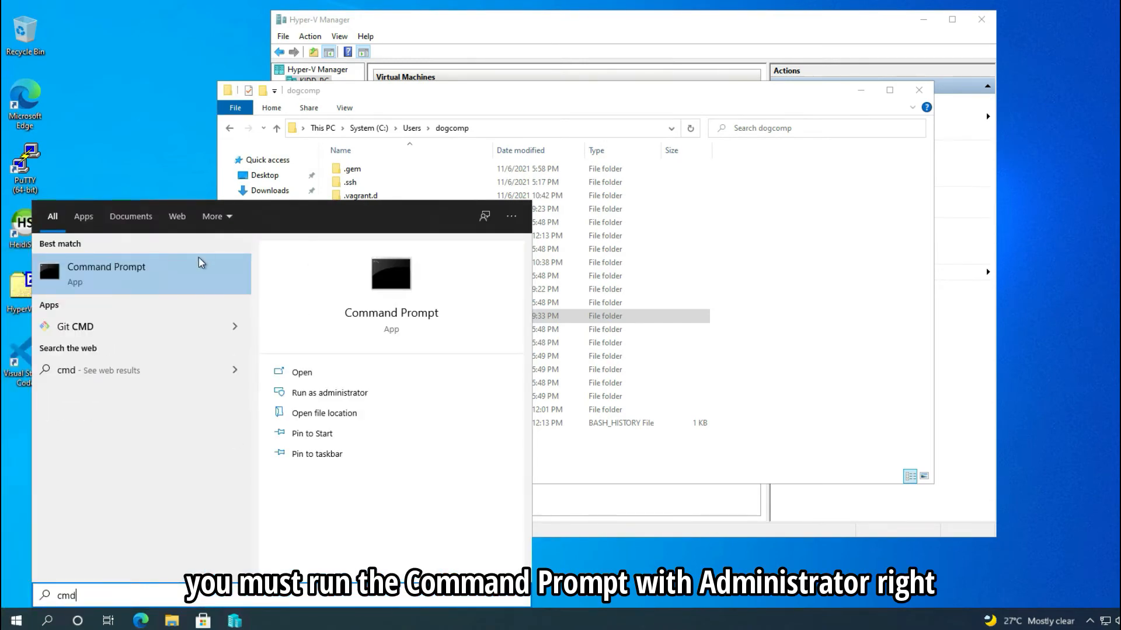
click(330, 393)
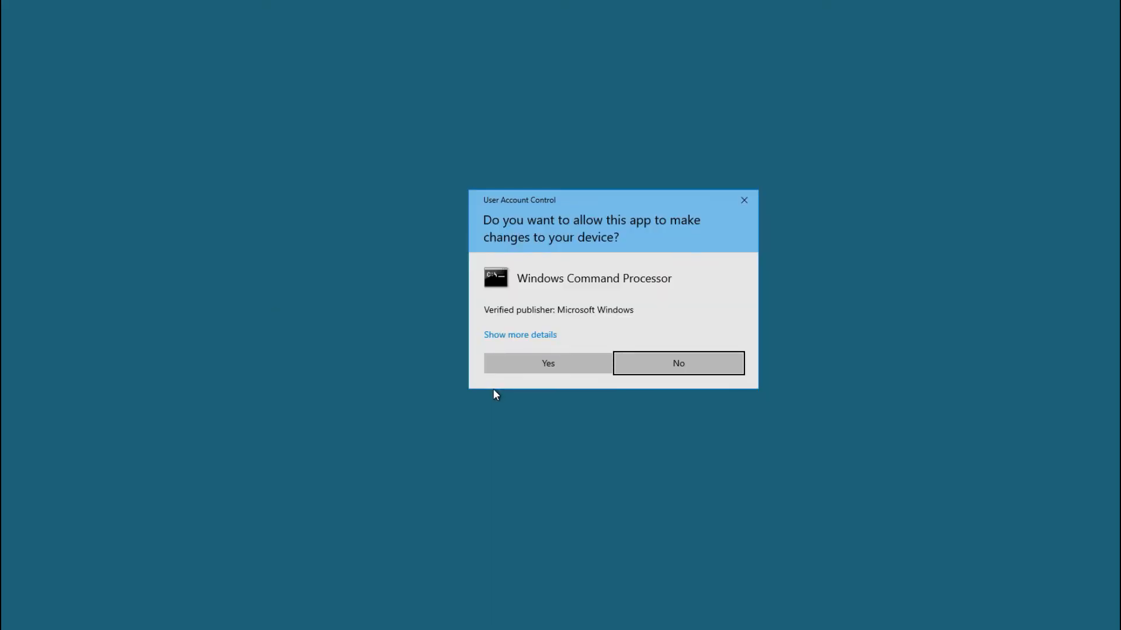
Approve the UAC prompt, cd into the Homestead folder and run vagrant up
click(548, 363)
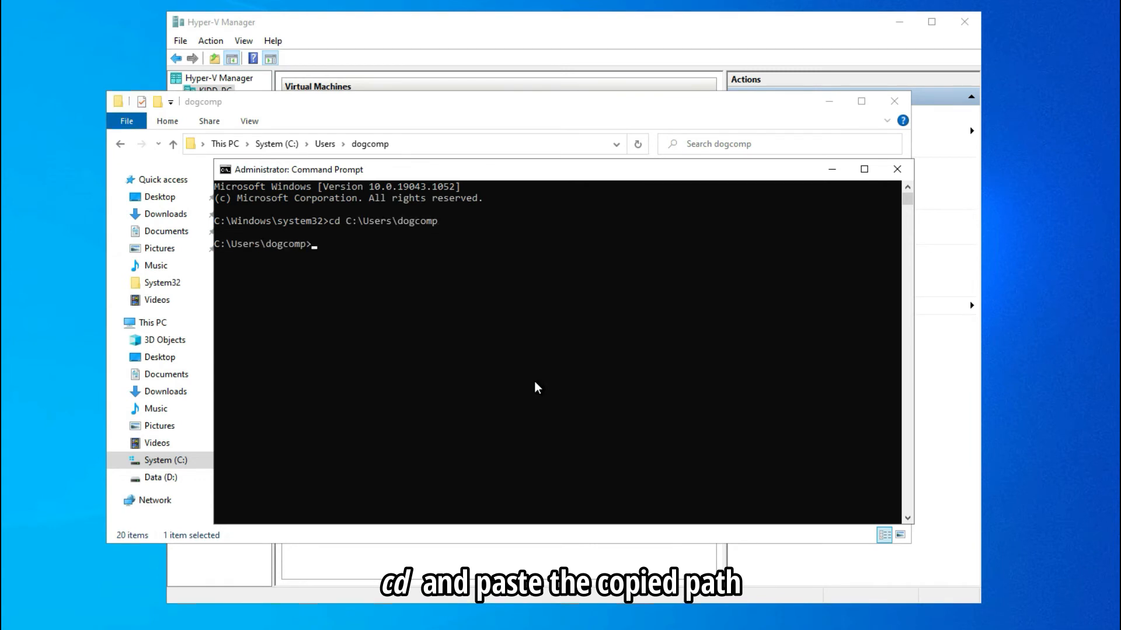
text(cd Homestead)
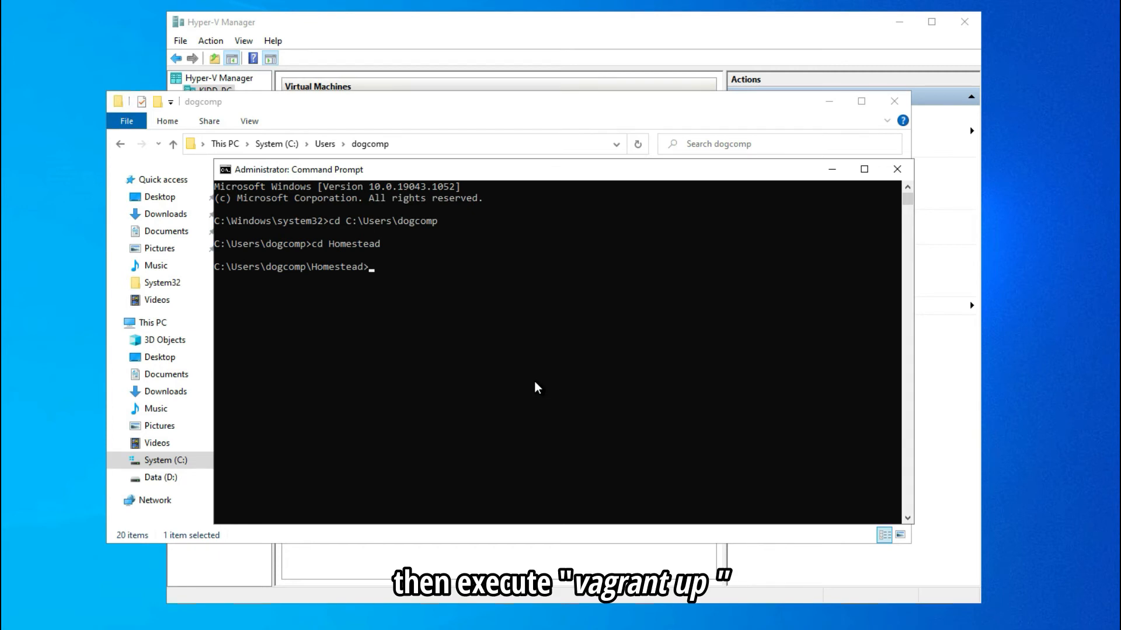
text(vagrant up)
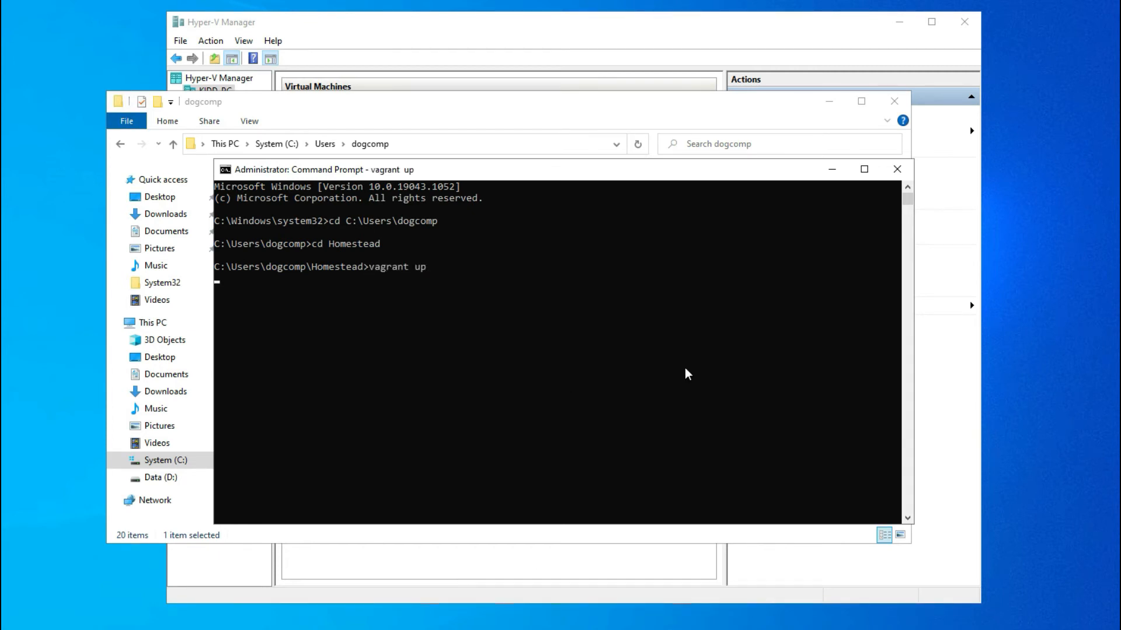
mouse_move(845, 374)
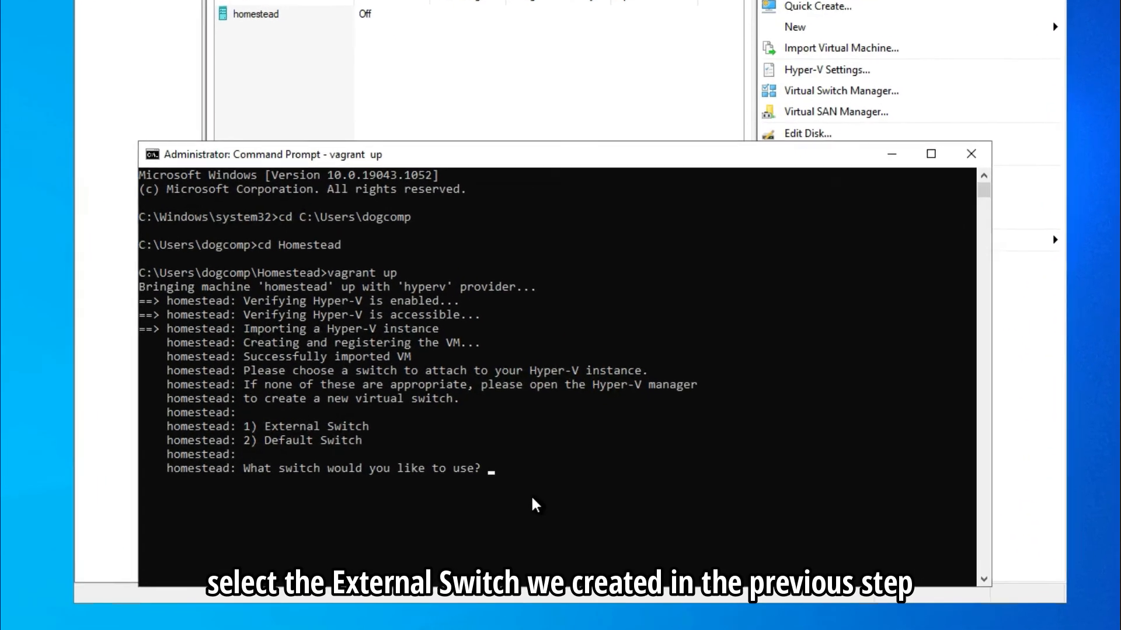
Pick switch 1 (External Switch) and let vagrant up finish provisioning the homestead VM
text(1)
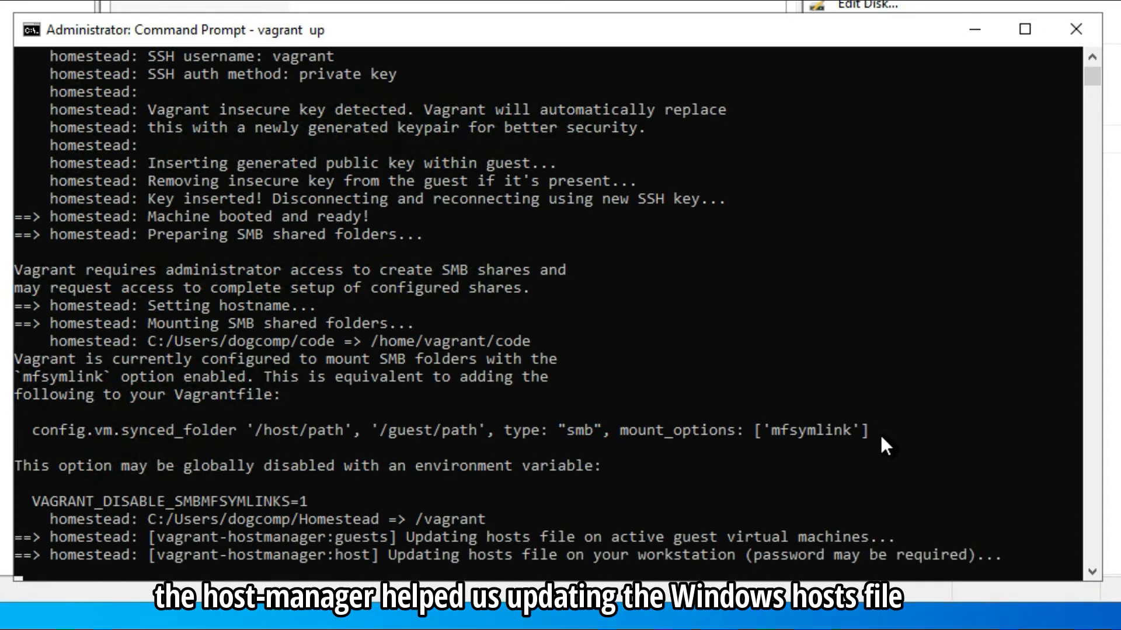
scroll(down, 3)
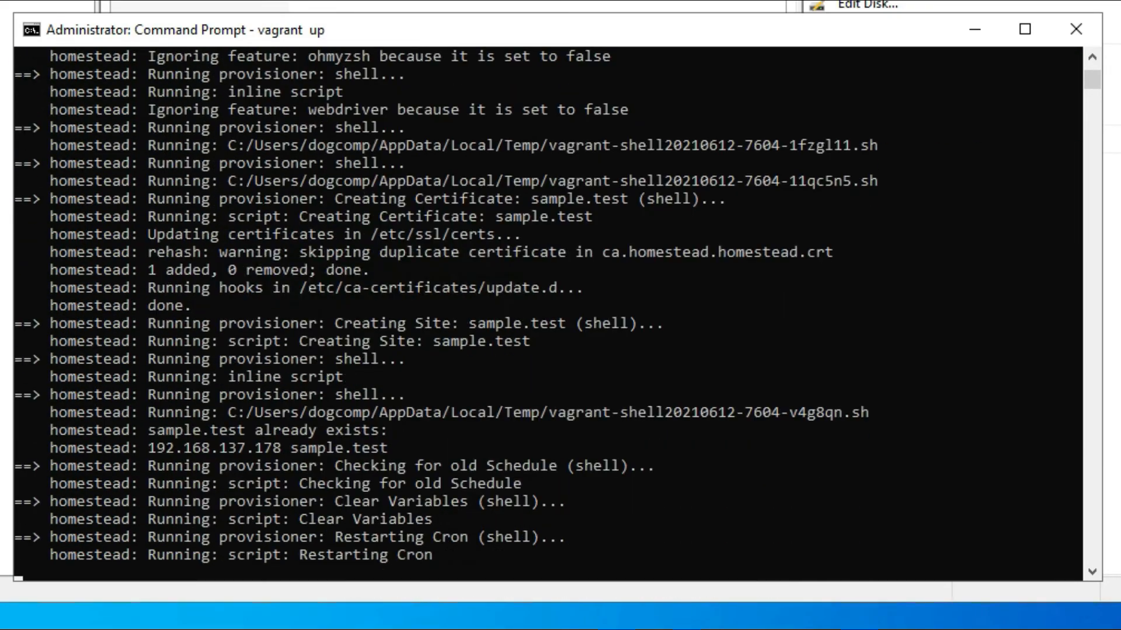
click(14, 612)
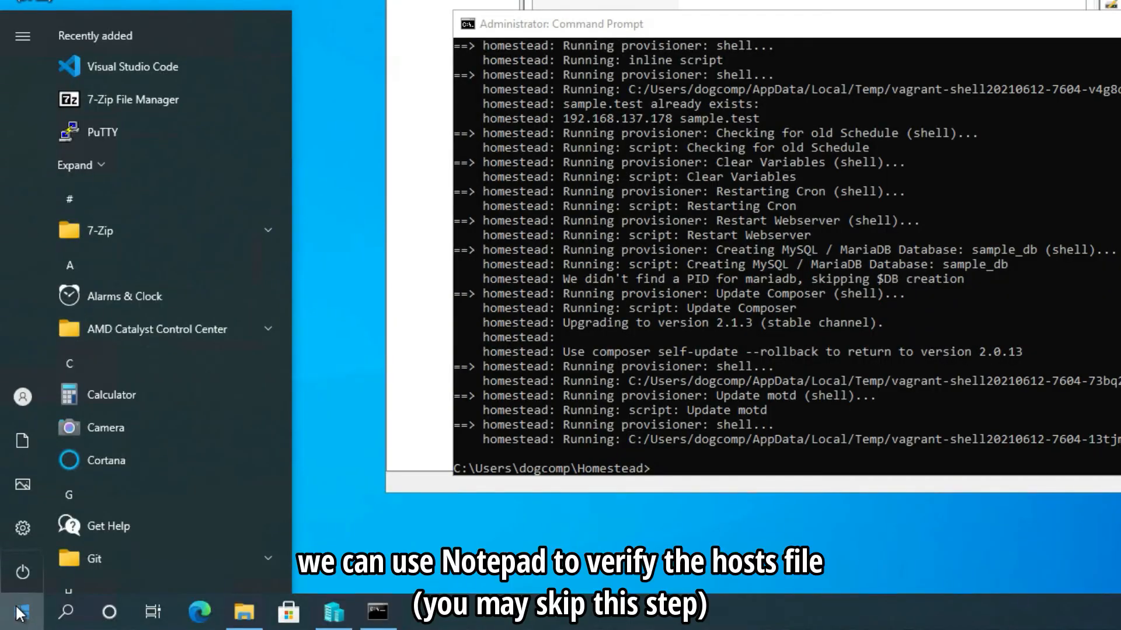
Launch Notepad and show all file types in the etc folder's Open dialog
text(notepad)
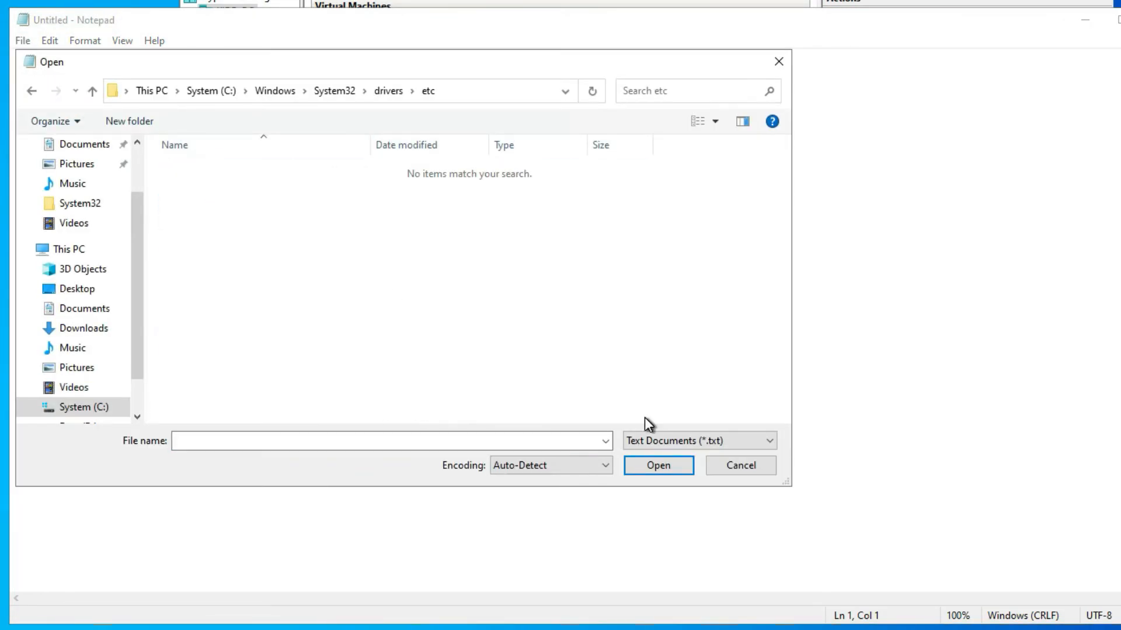
click(656, 466)
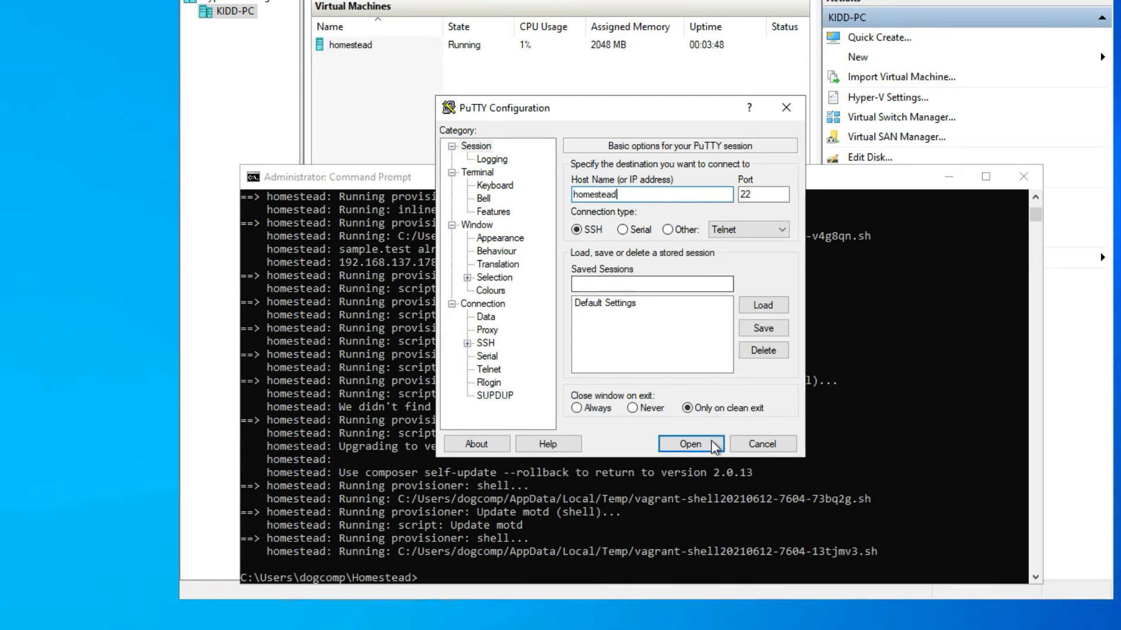
Connect PuTTY to homestead, accept its host key, and enter vagrant at login
click(689, 444)
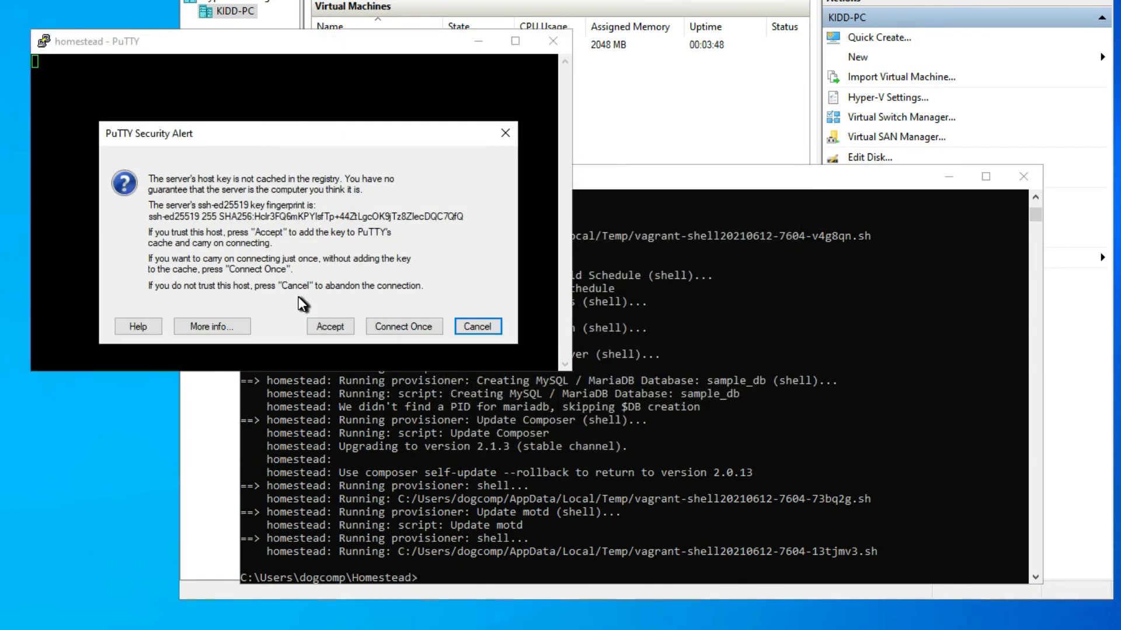
click(329, 326)
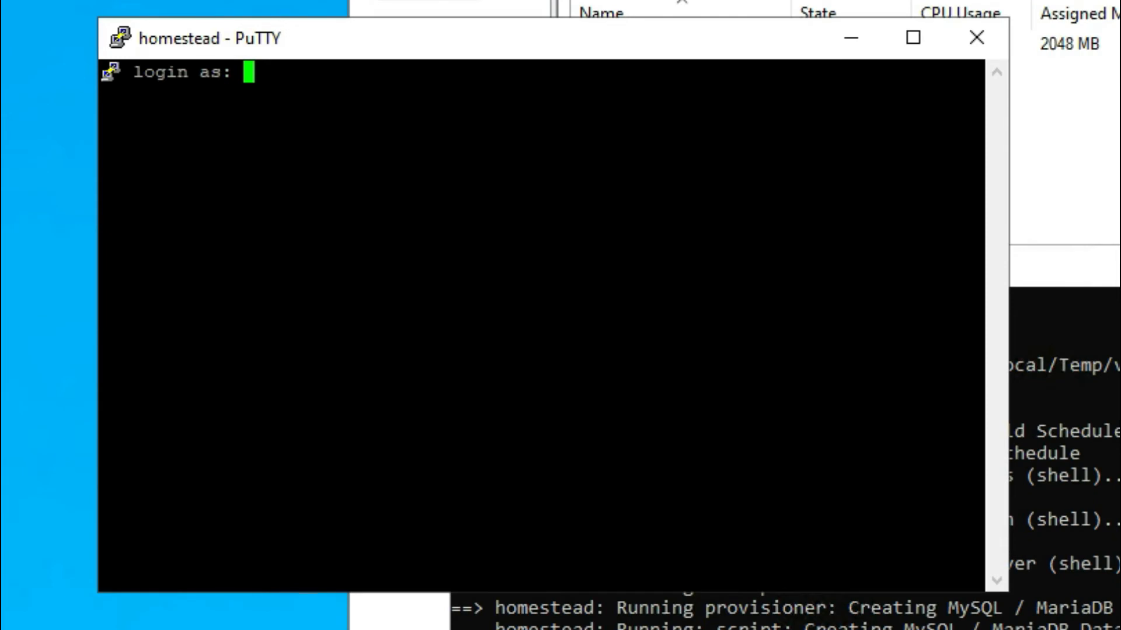
text(vagran)
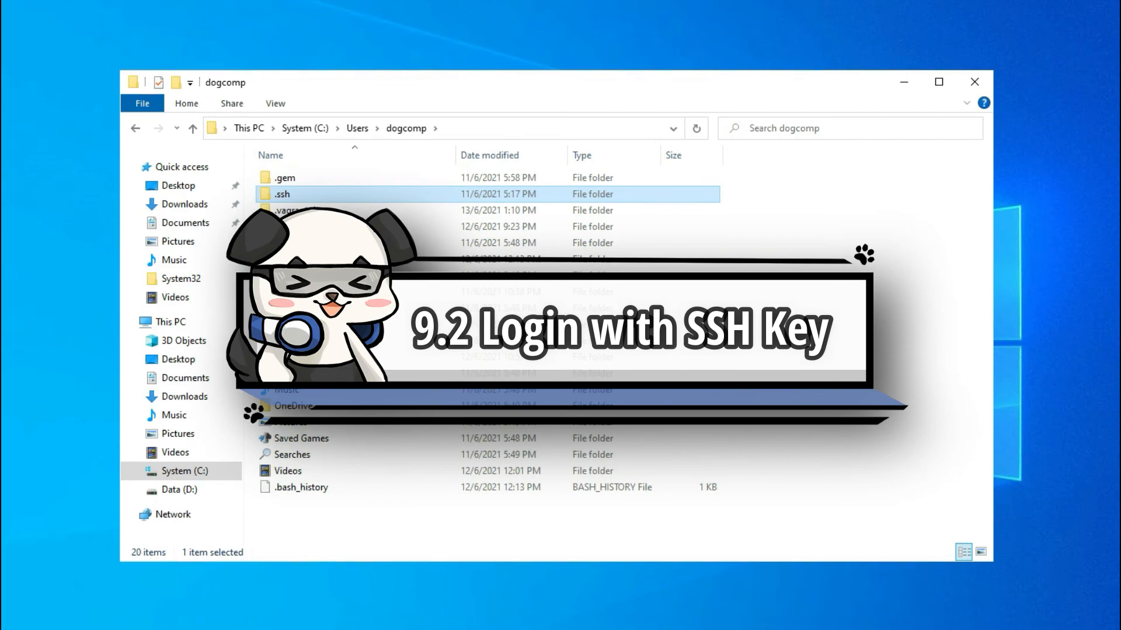
Open C:\Users\dogcomp\.ssh to view id_rsa and id_rsa.pub, and start PuTTYgen
double_click(281, 194)
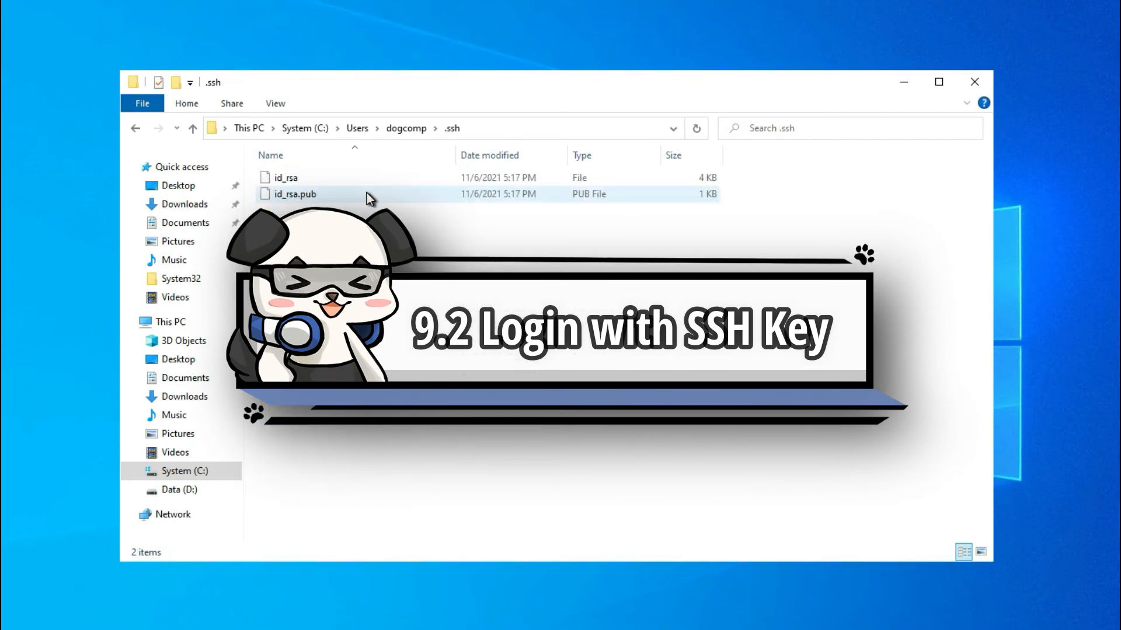
key(ctrl+a)
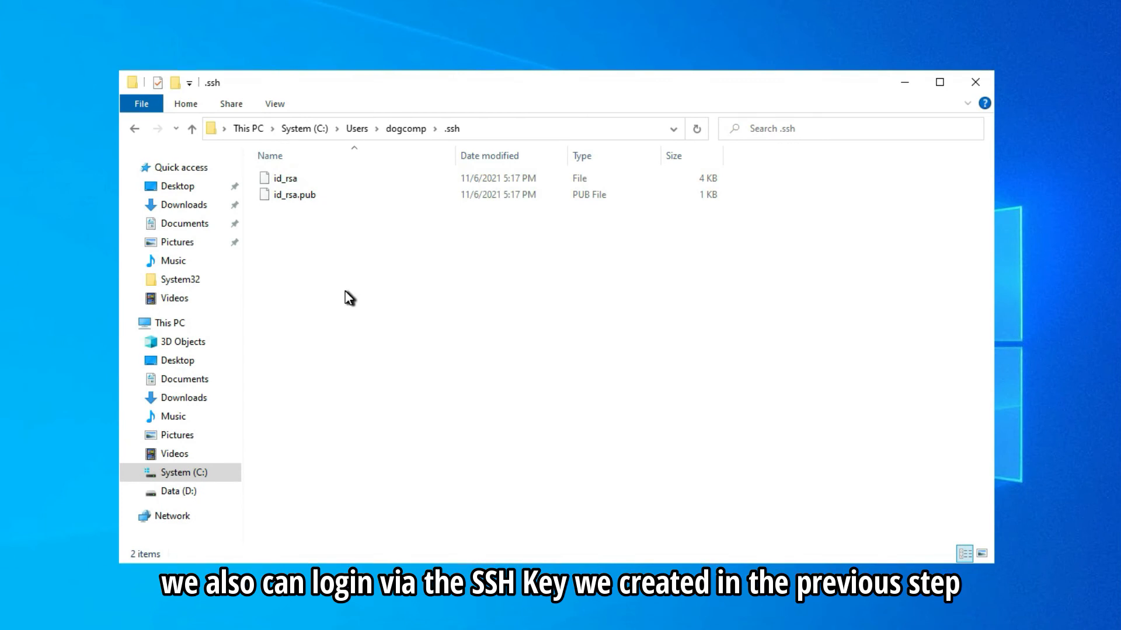
click(20, 612)
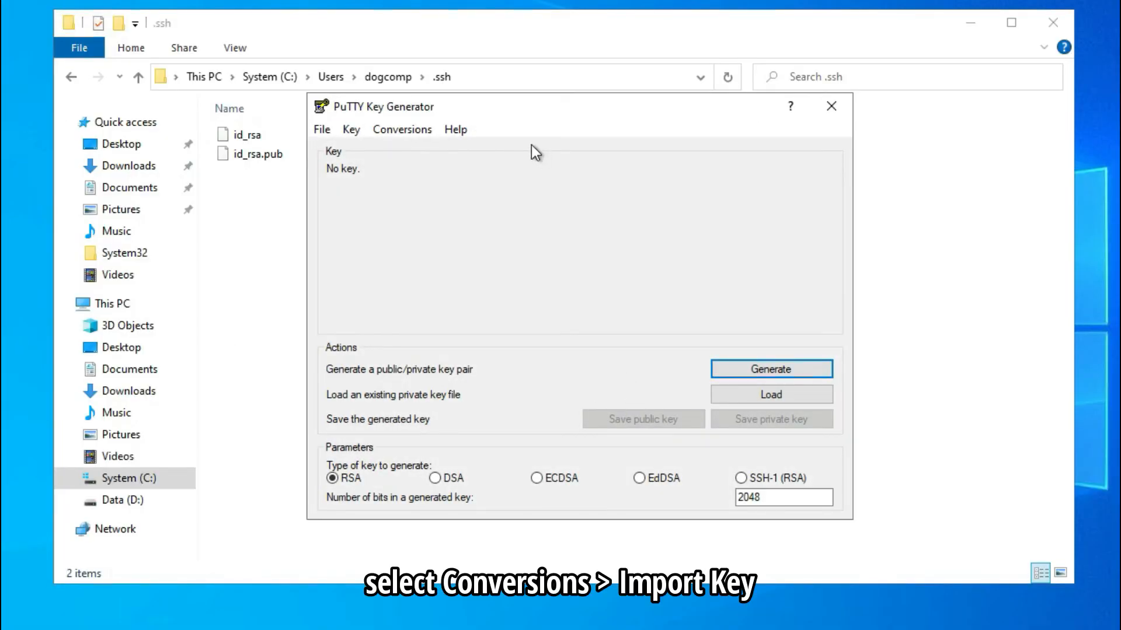
Import id_rsa into PuTTYgen and save it passphrase-free as id_rsa.ppk in .ssh
click(402, 130)
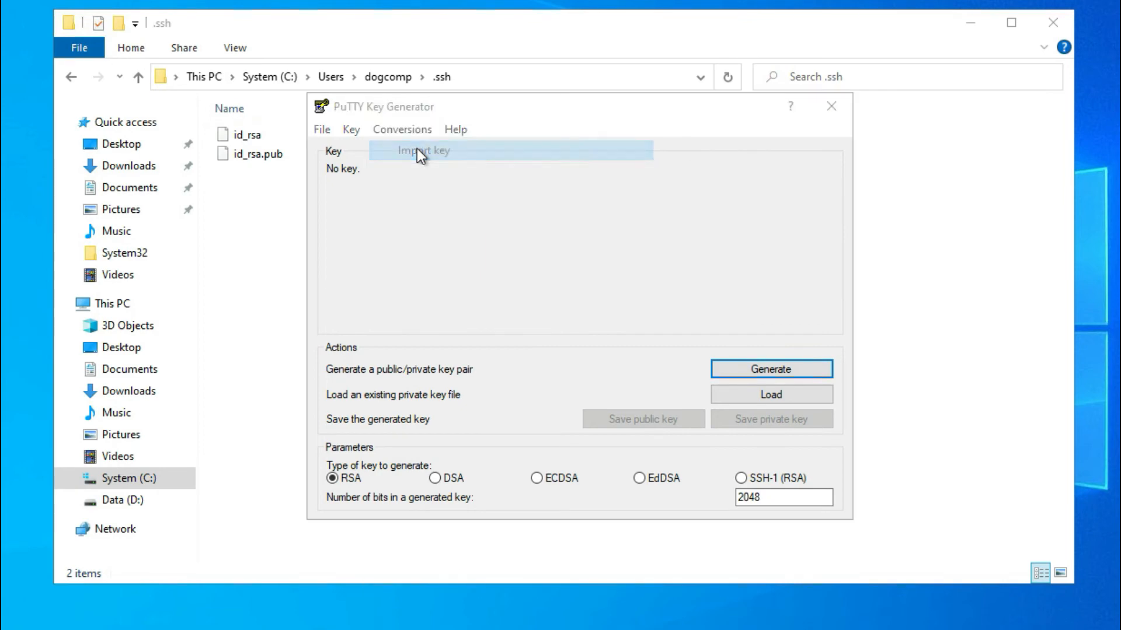
click(770, 395)
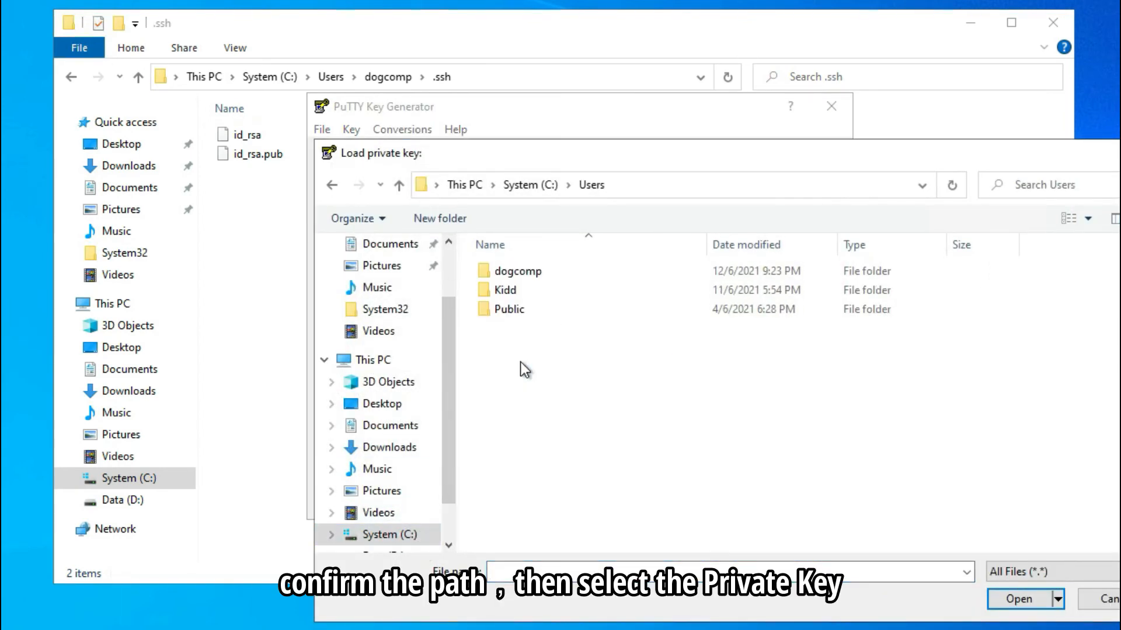
double_click(518, 271)
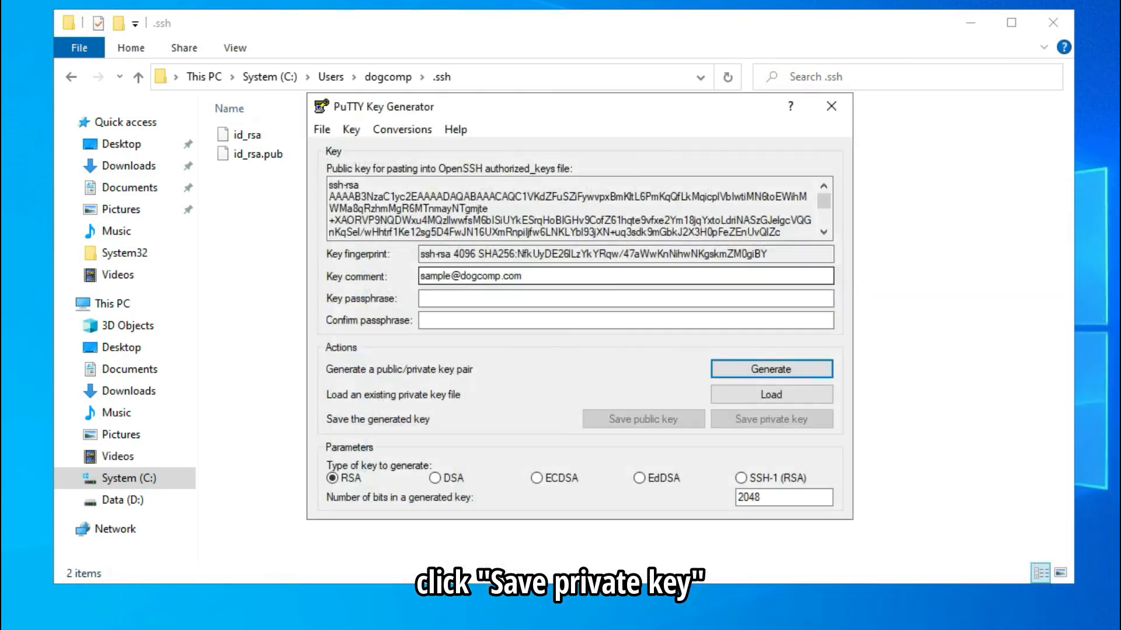
click(771, 419)
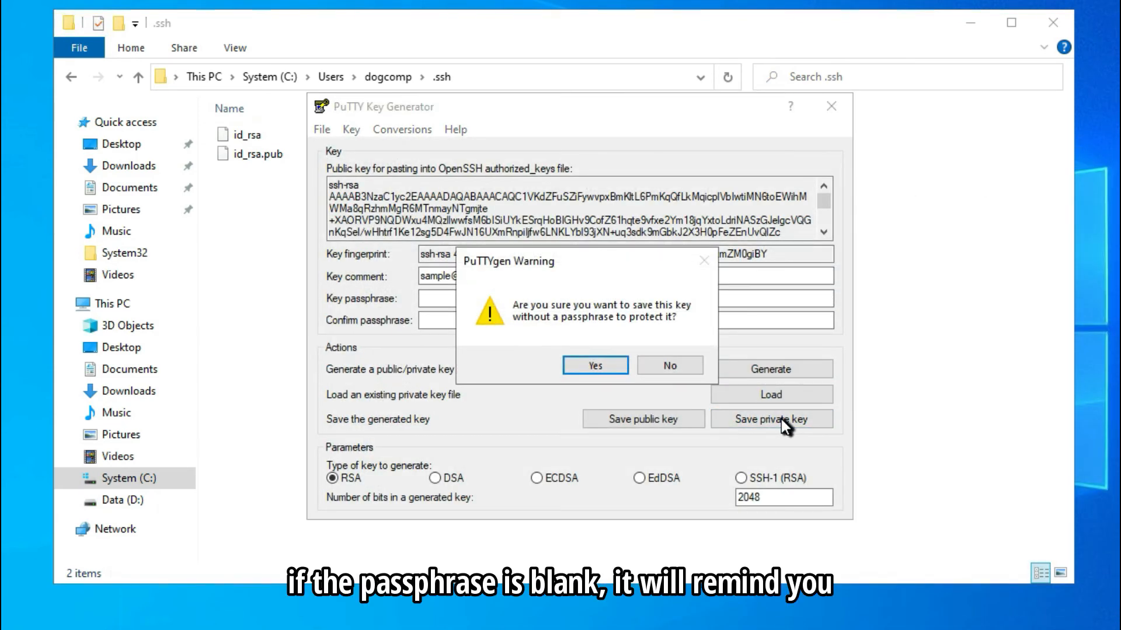
click(595, 365)
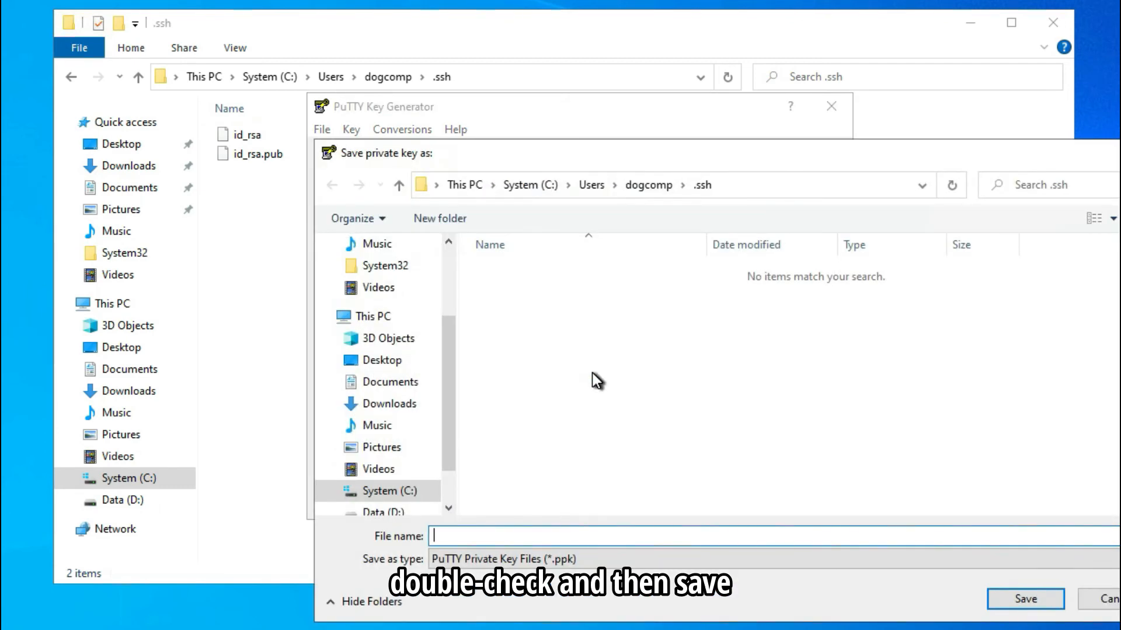
text(id_rsa.ppk)
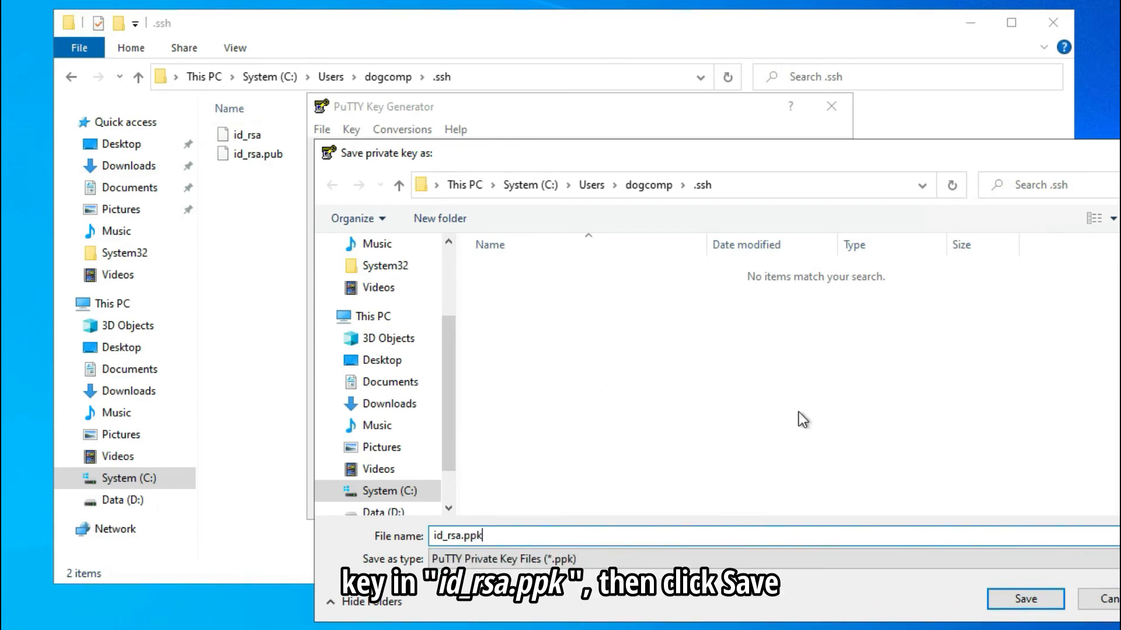
click(1024, 599)
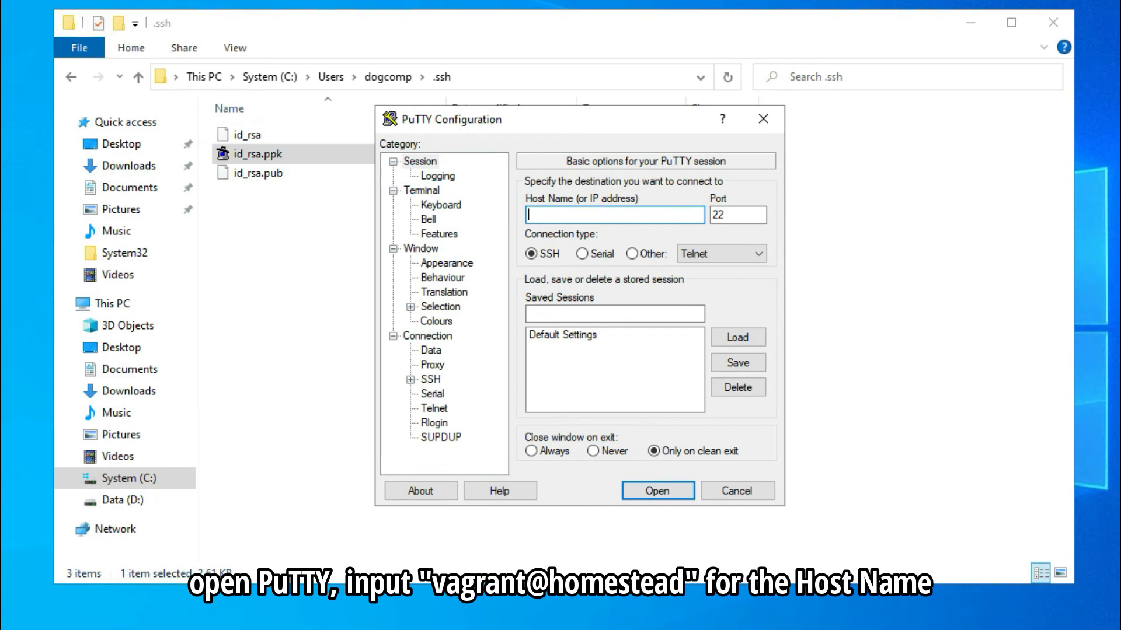
Save a PuTTY session 'Homestead' for vagrant@homestead using the id_rsa.ppk private key
text(vagrant)
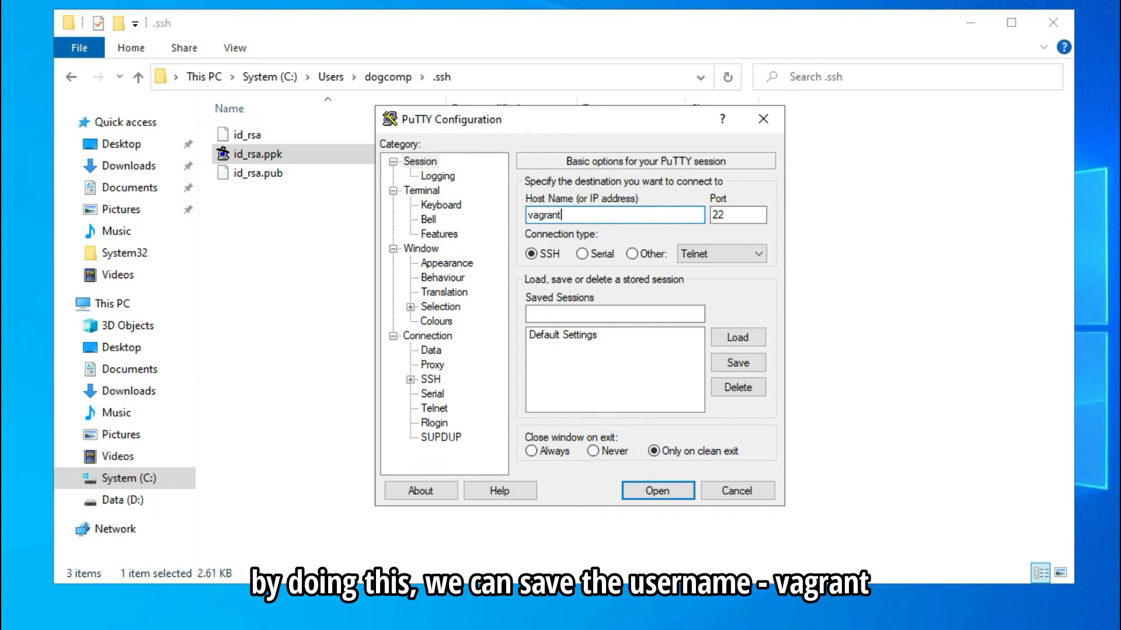
text(@homestead)
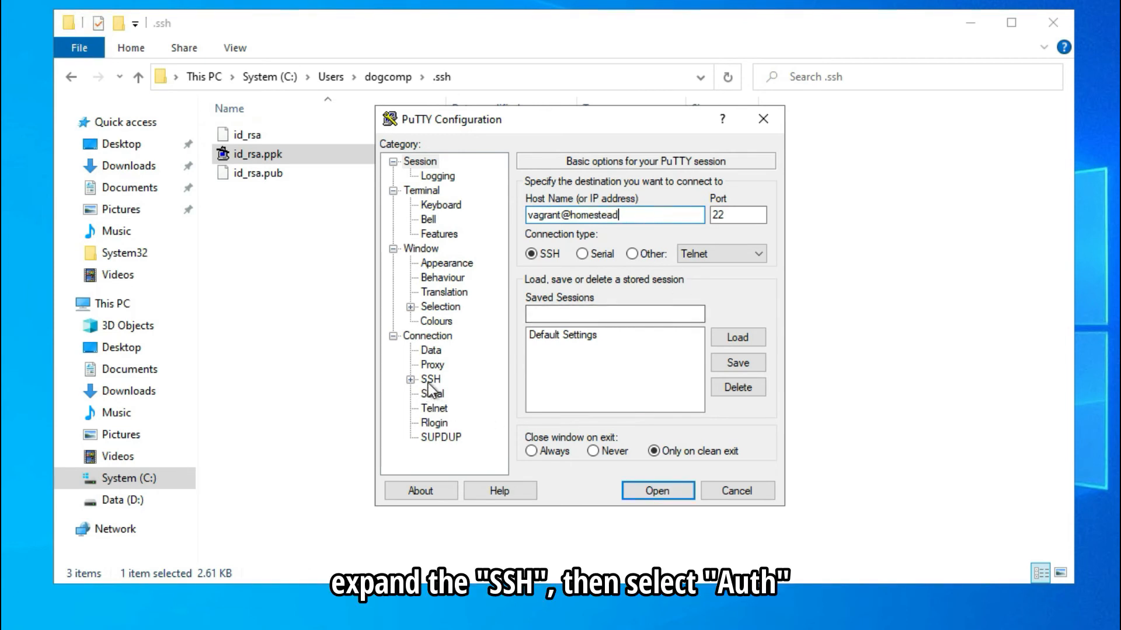
click(448, 394)
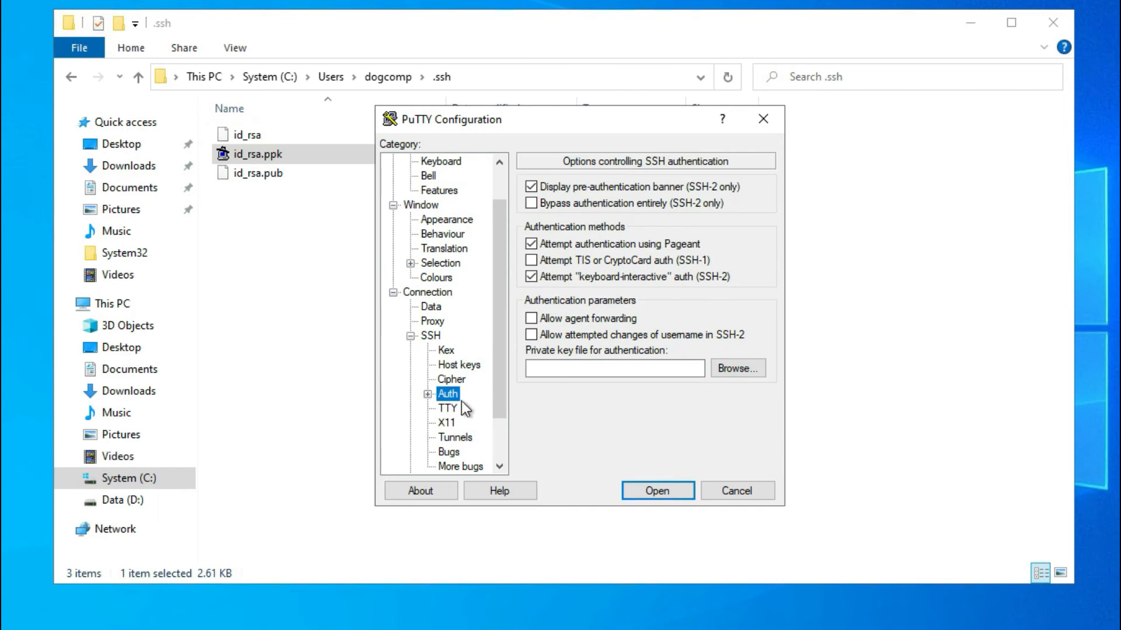
click(736, 368)
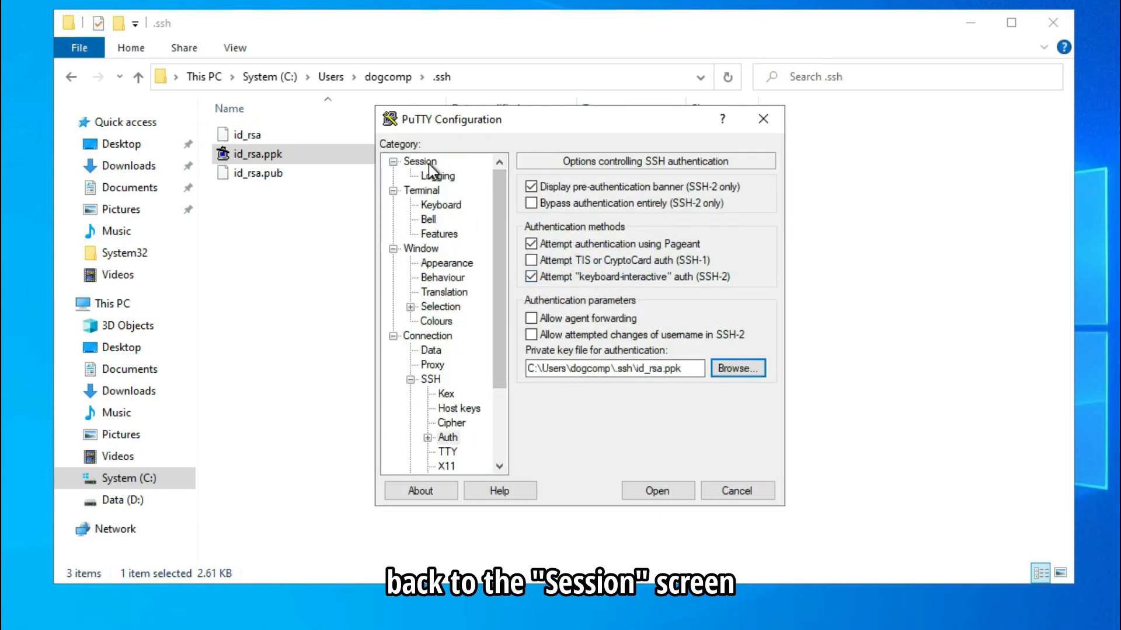
click(420, 161)
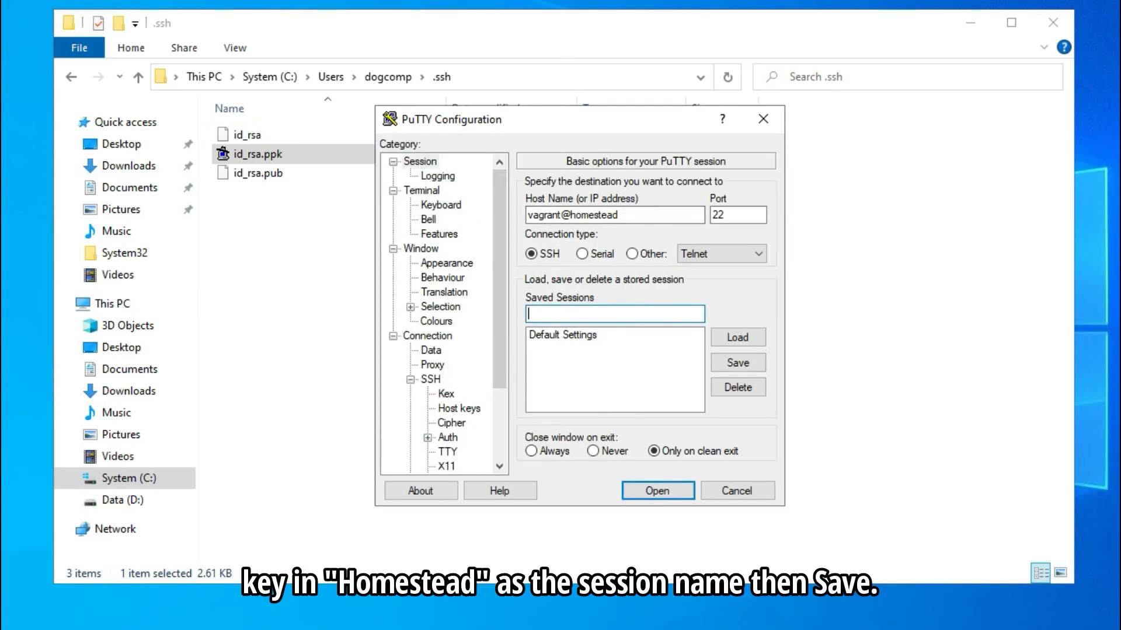
text(Homestead)
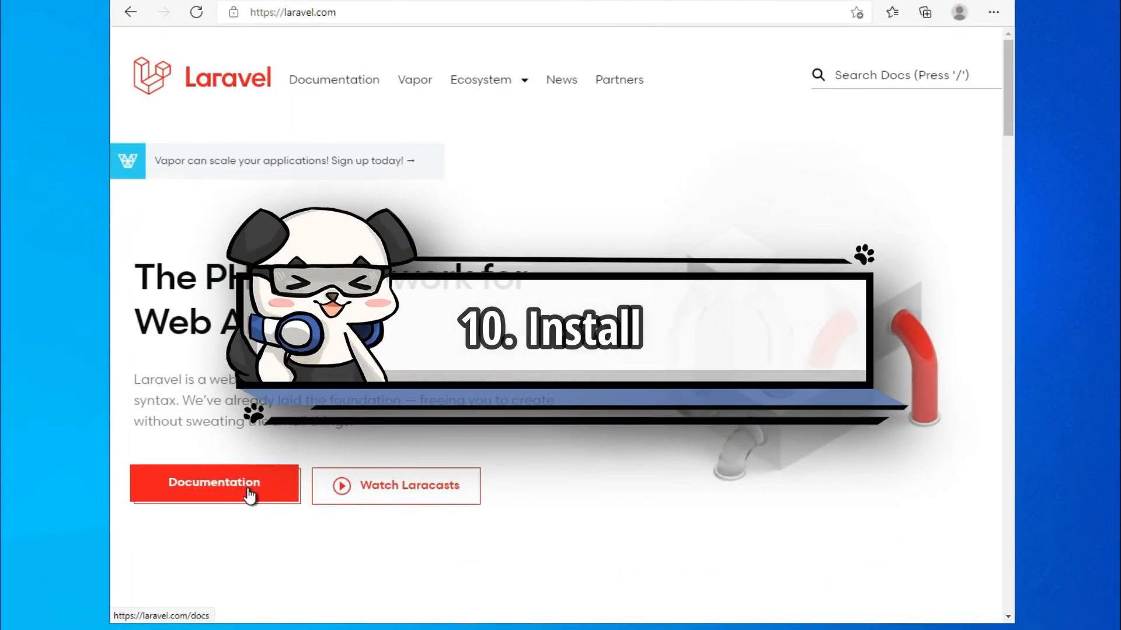
Go to laravel.com Documentation > Installation and bring up options on the installer command
click(213, 485)
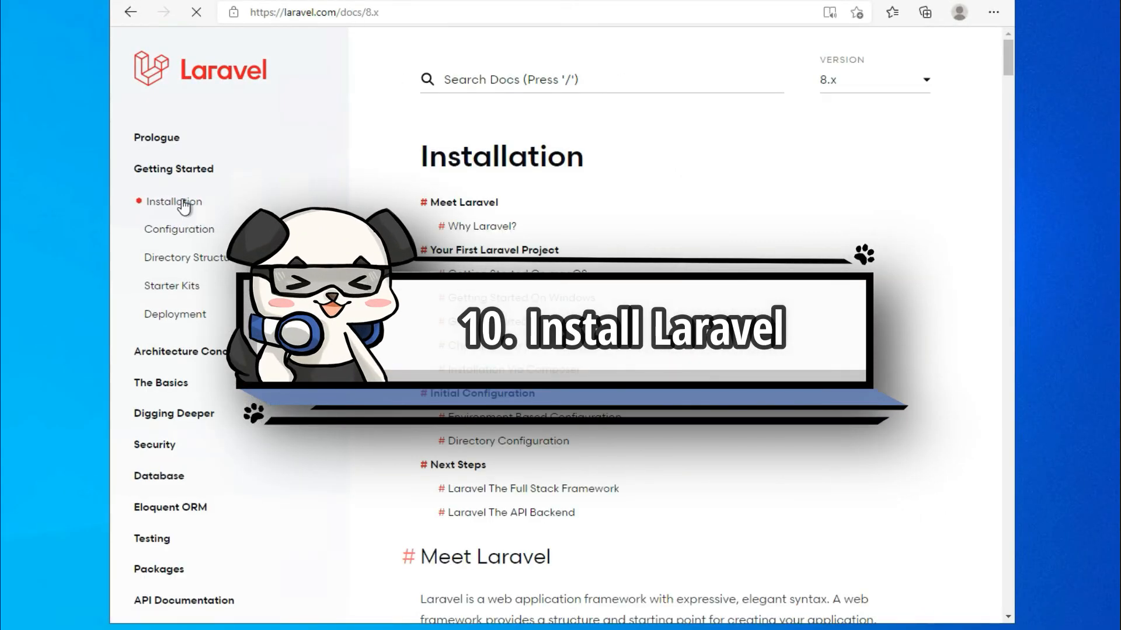
click(174, 201)
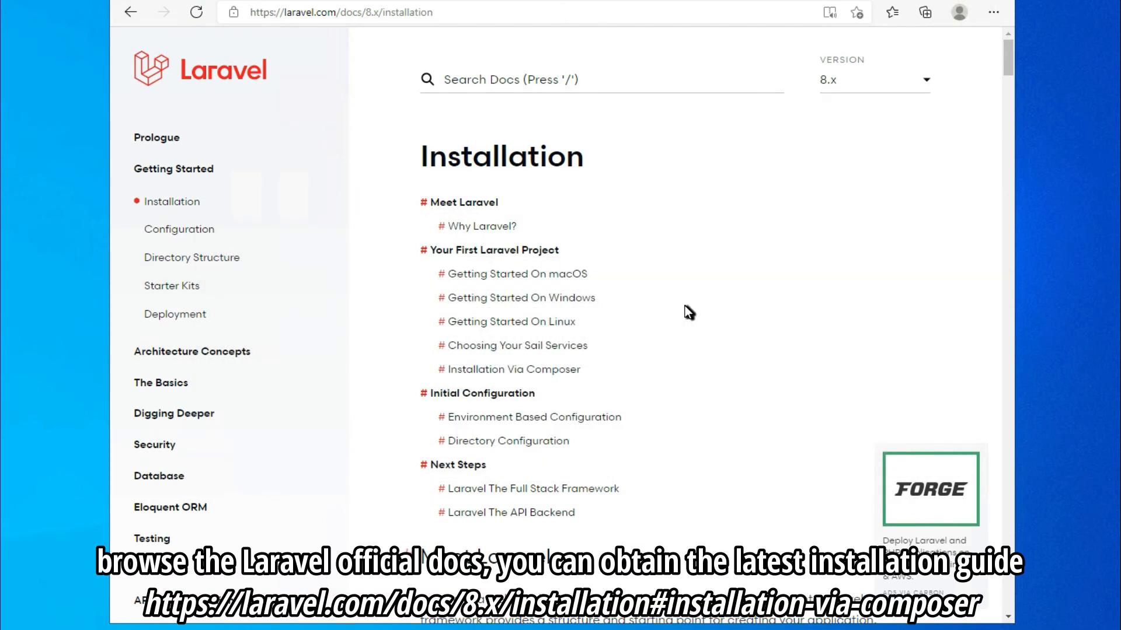
mouse_move(685, 317)
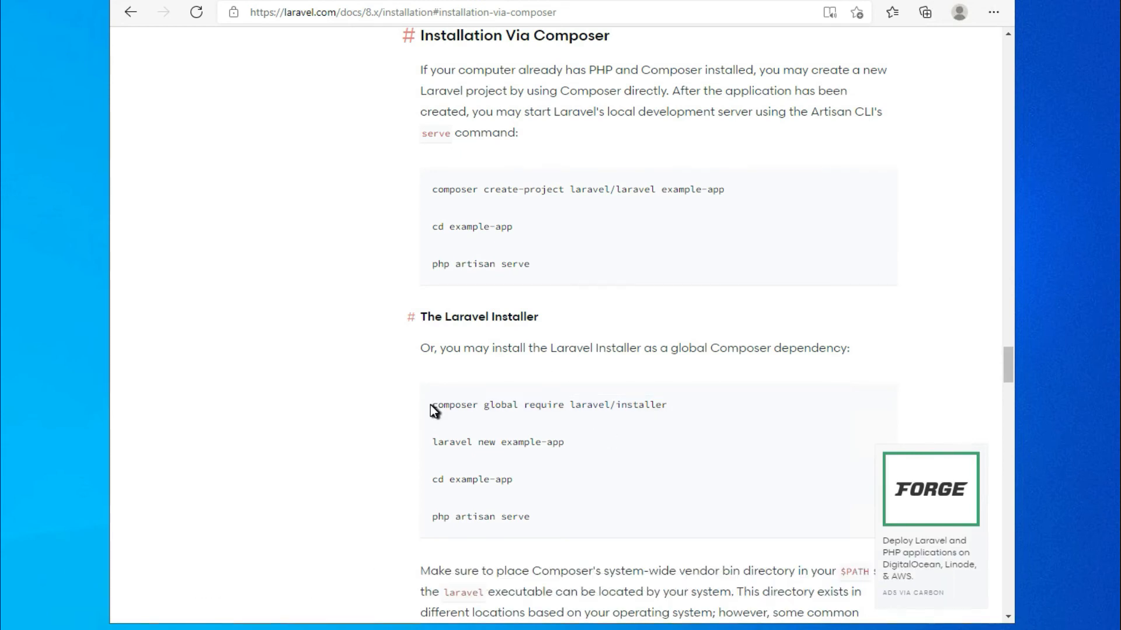
right_click(548, 405)
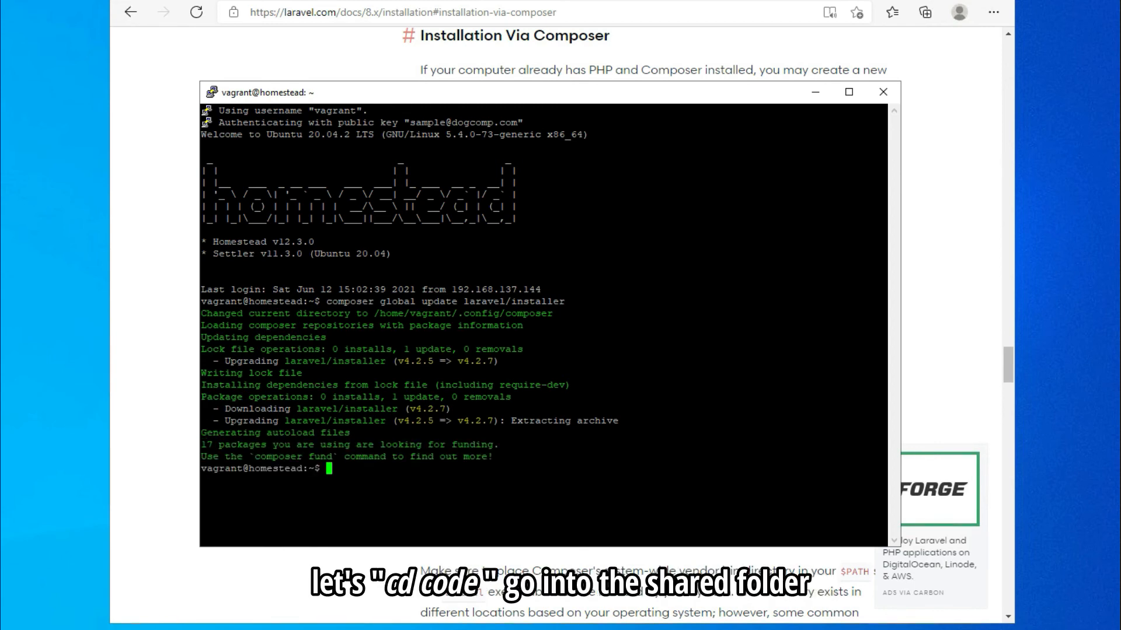
Run cd code and laravel new sample, then open the new sample folder in Explorer
text(cd code)
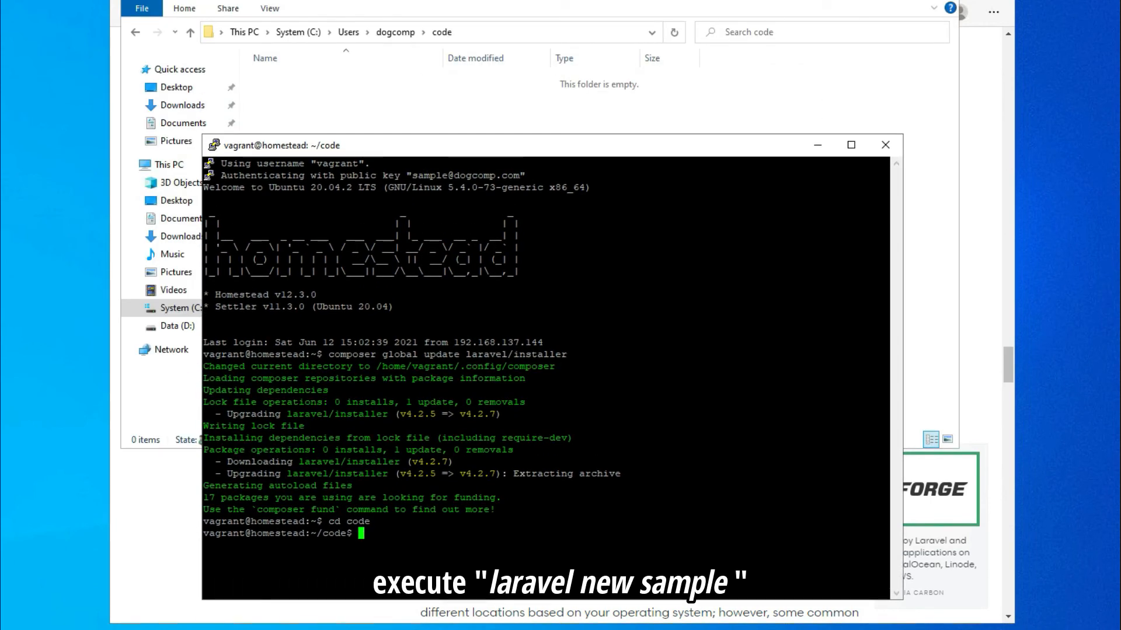
text(laravel new sample)
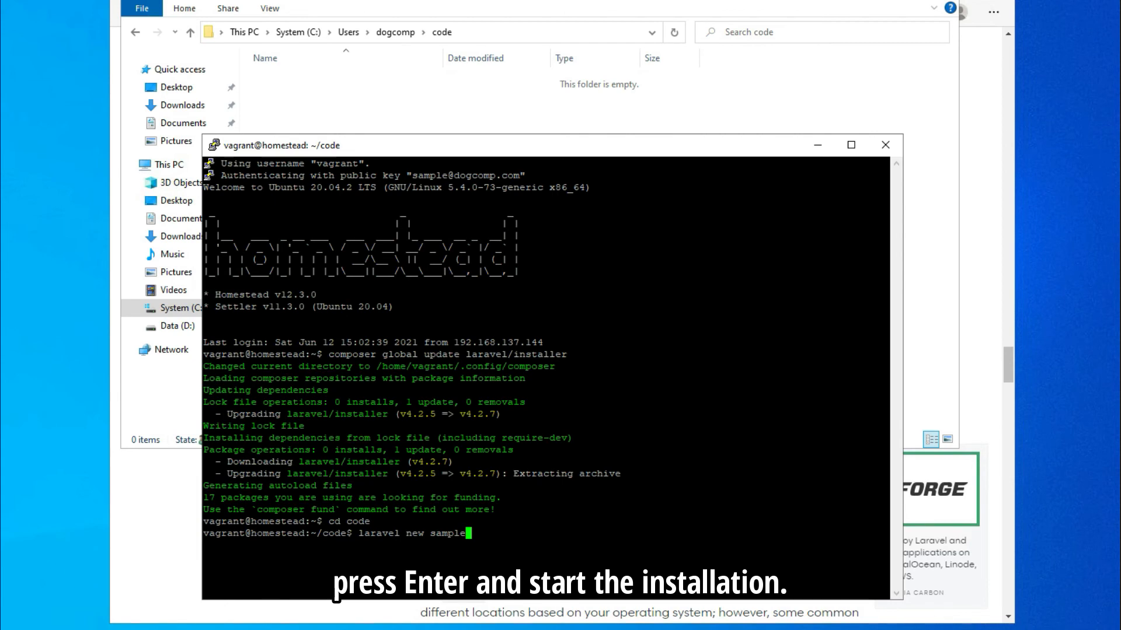
key(enter)
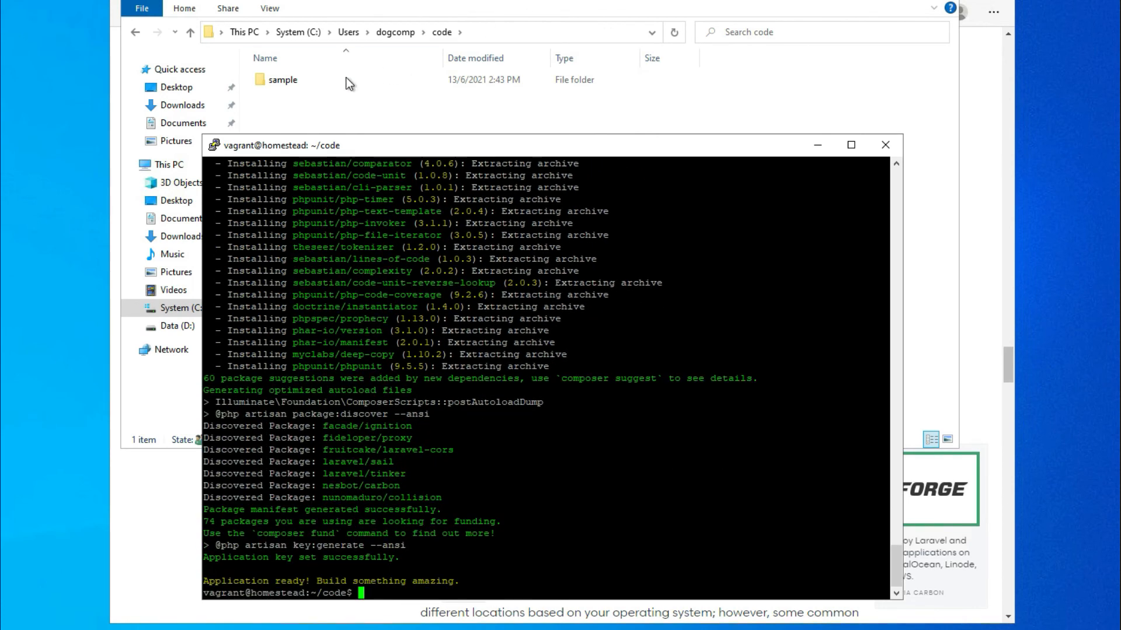
double_click(283, 80)
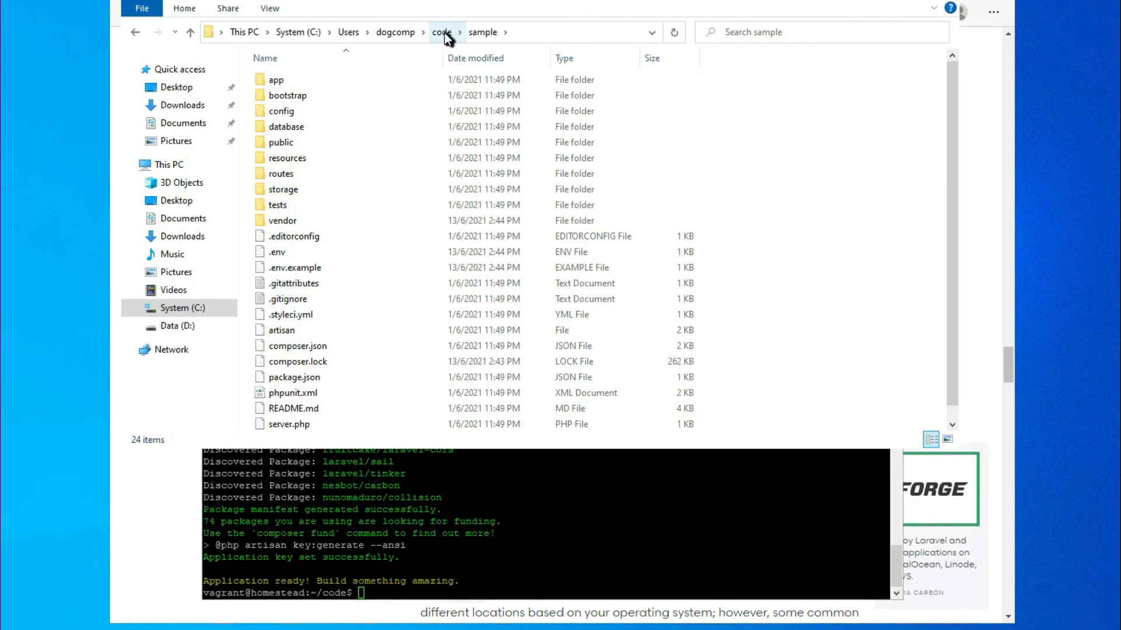
Open the sample folder in C:\Users\dogcomp\code with Visual Studio Code
right_click(280, 79)
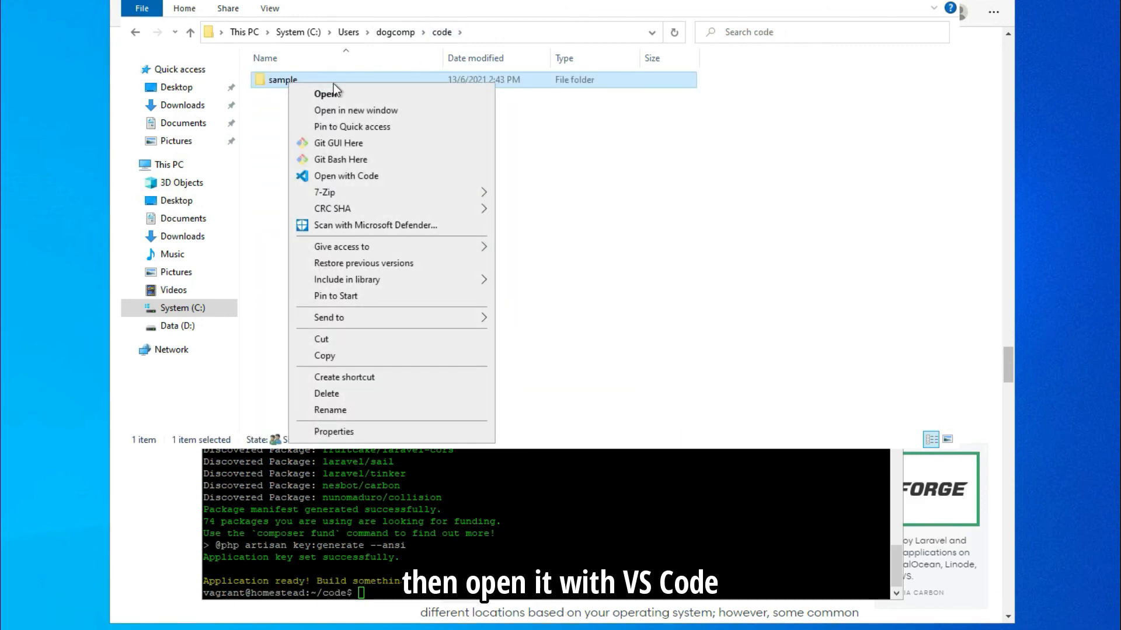
click(347, 176)
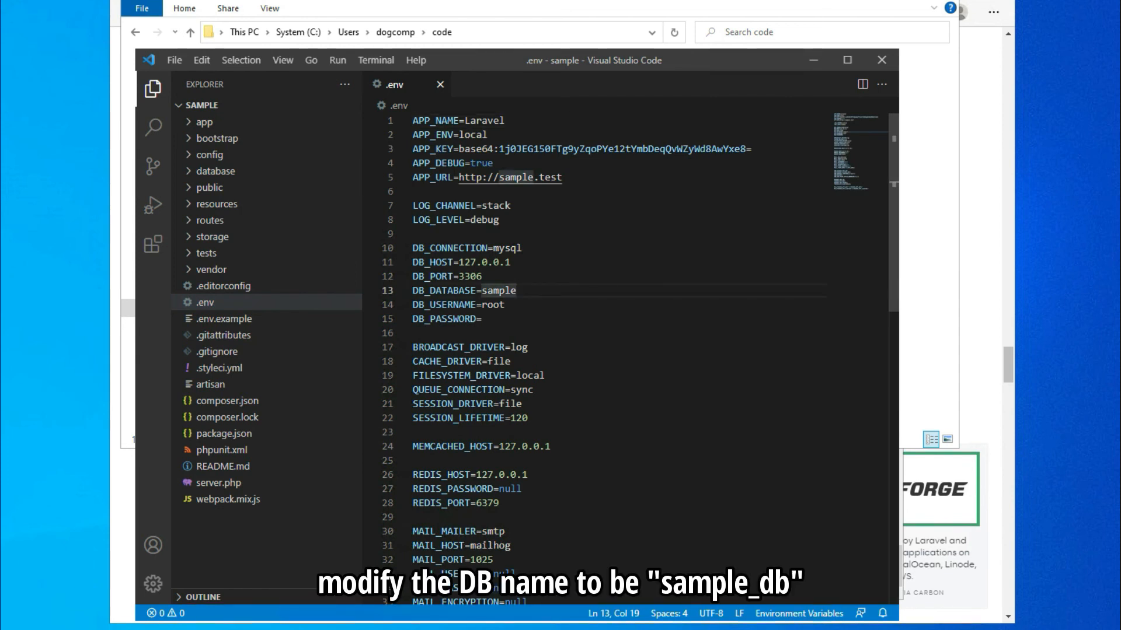
text(_db)
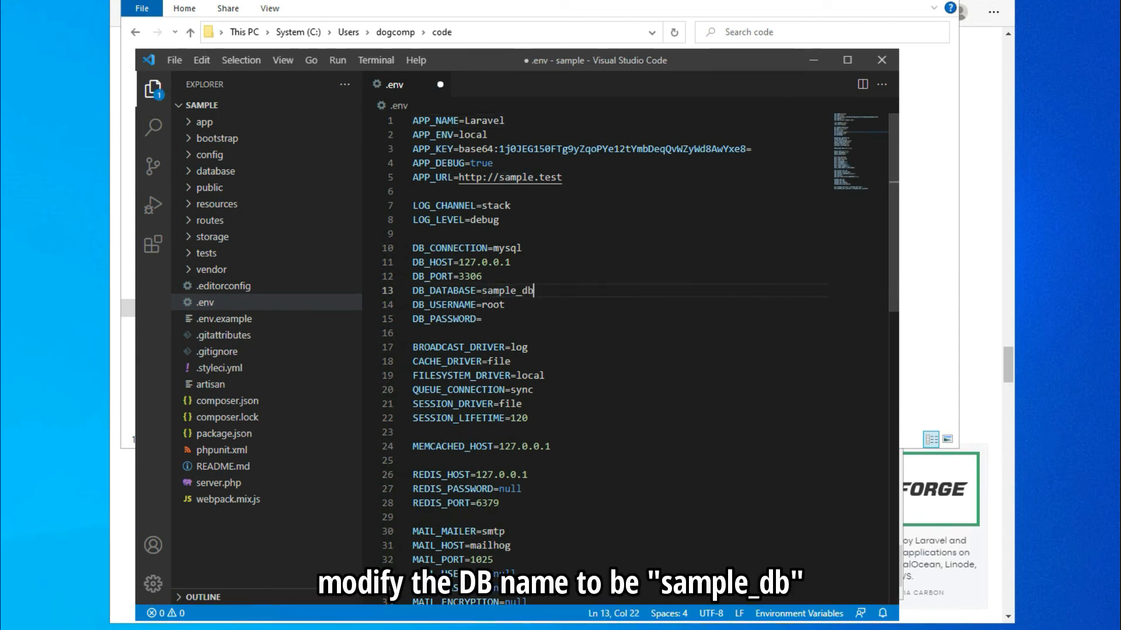
double_click(491, 304)
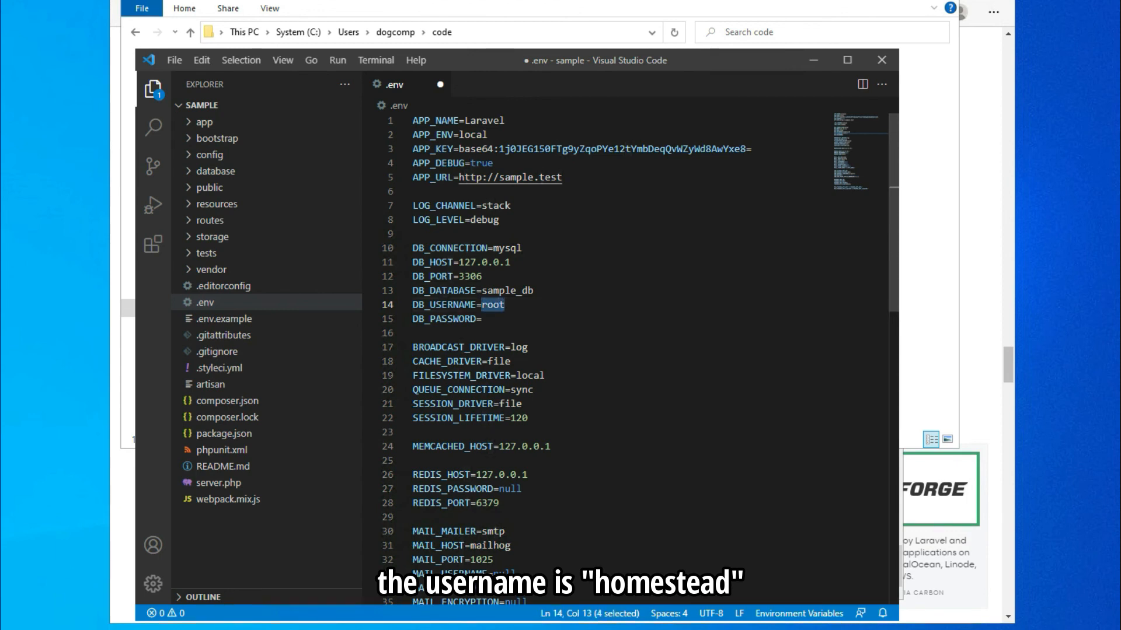
text(ho)
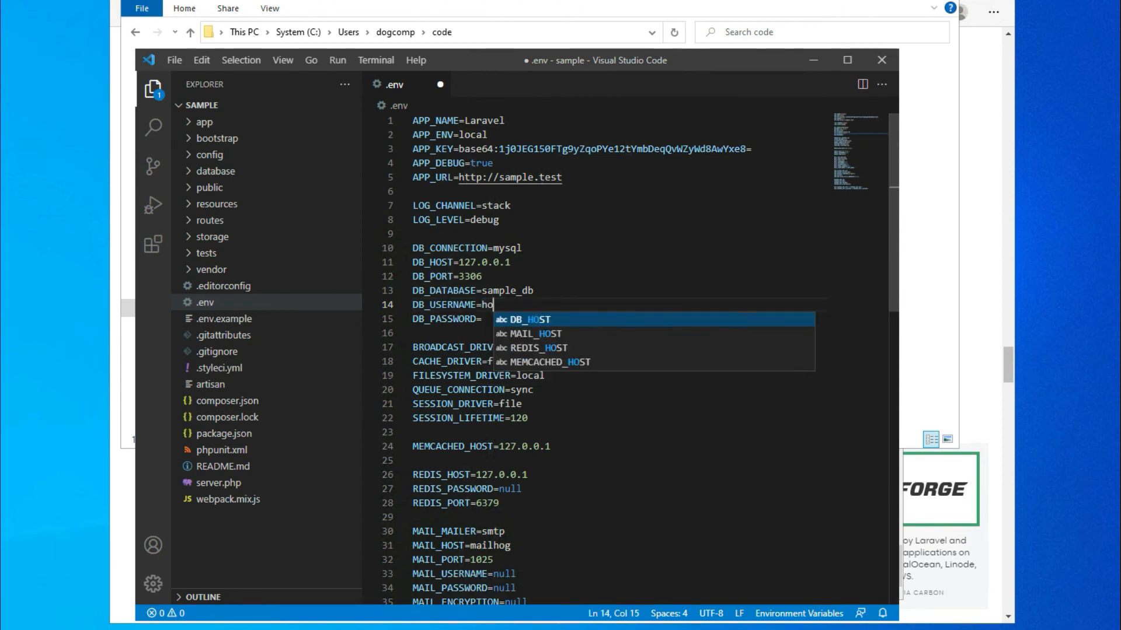
text(mestead)
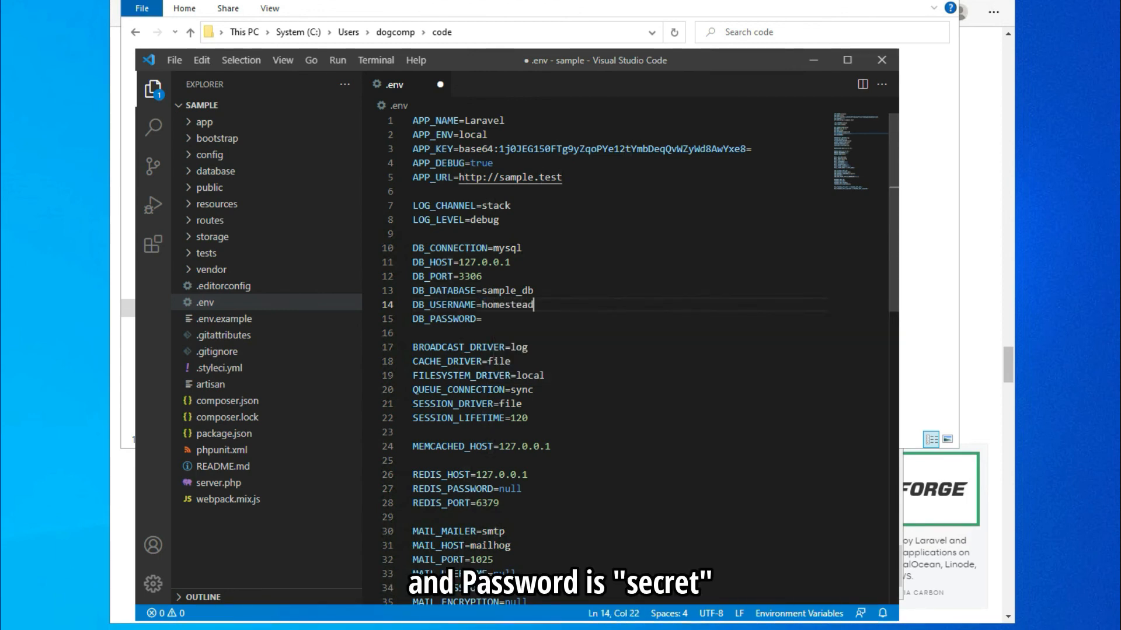
text(secret)
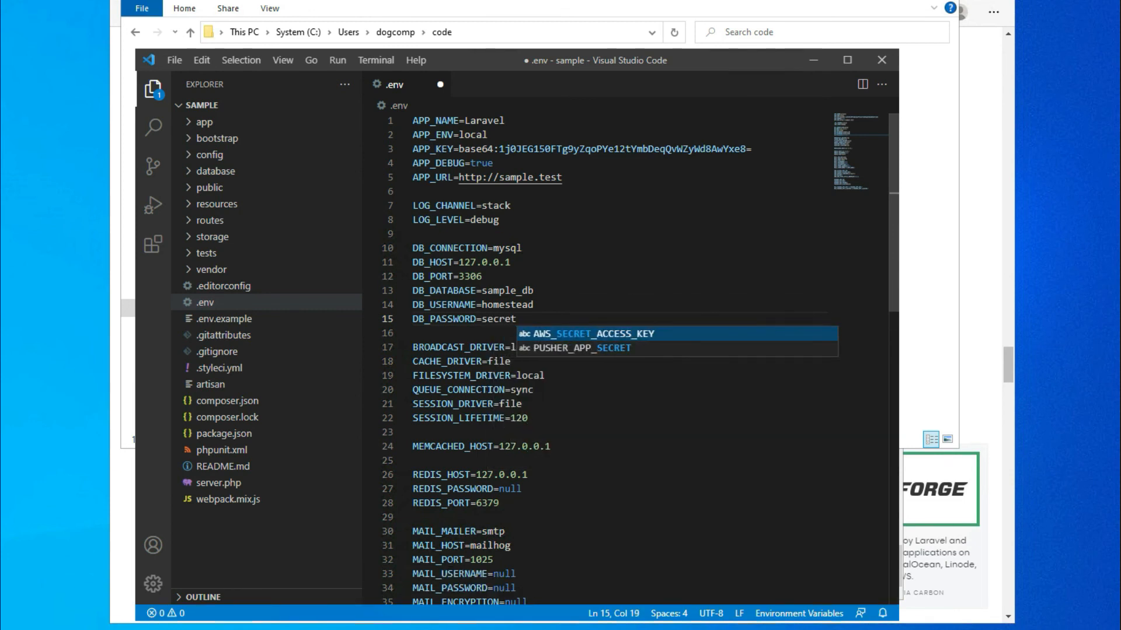
click(174, 60)
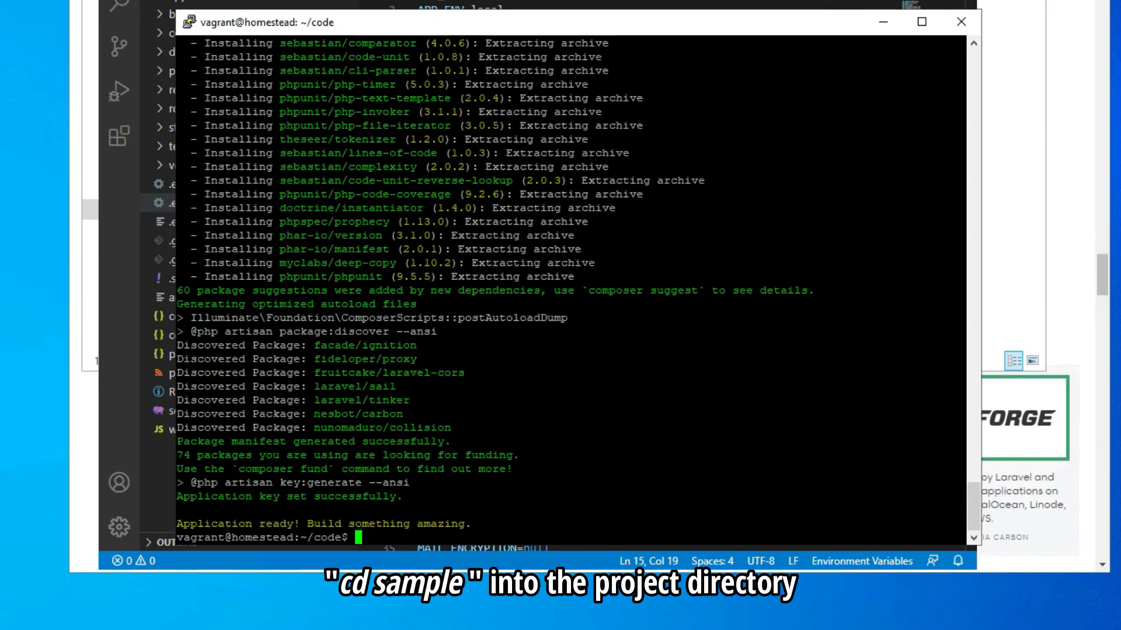
From ~/code/sample, run php artisan --version to confirm Laravel Framework 8.46.0
text(cd sample/)
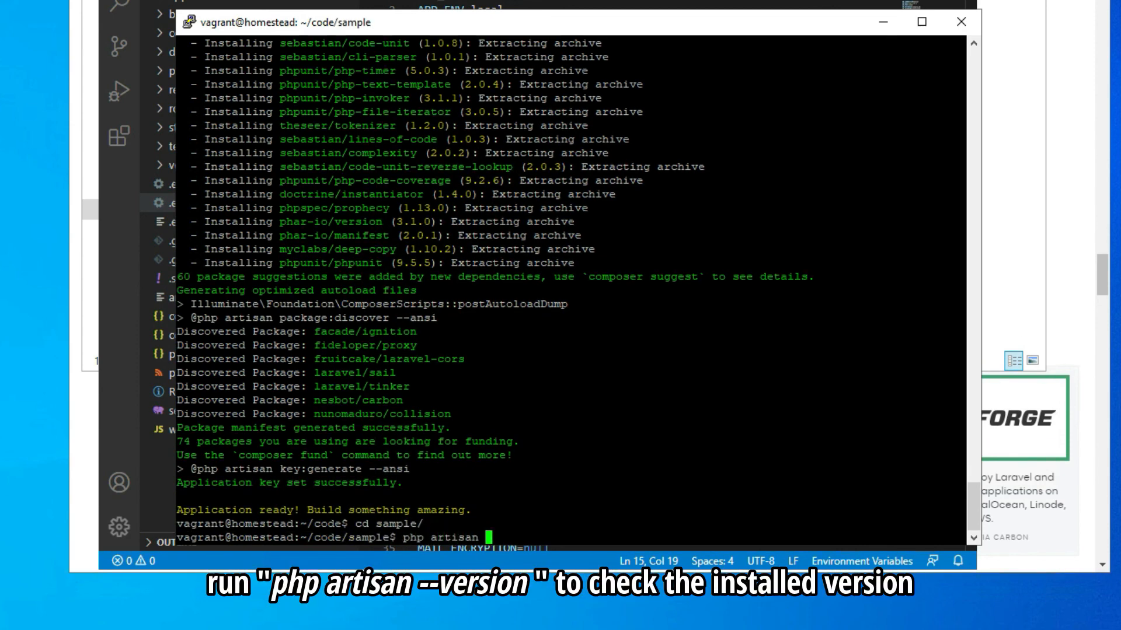
text(--version)
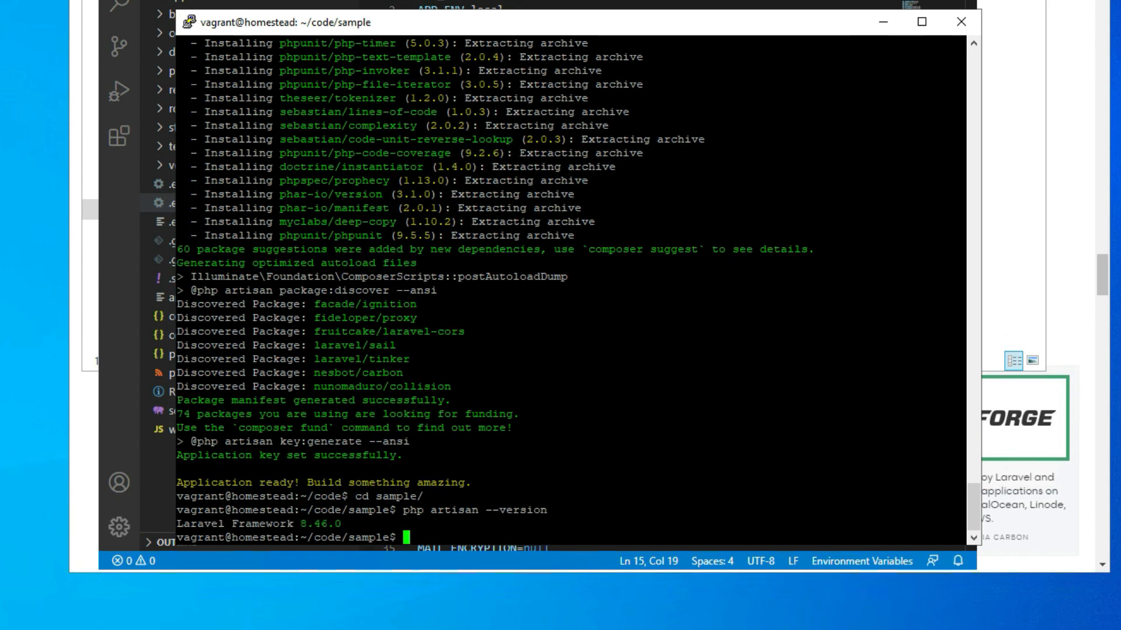
text(p)
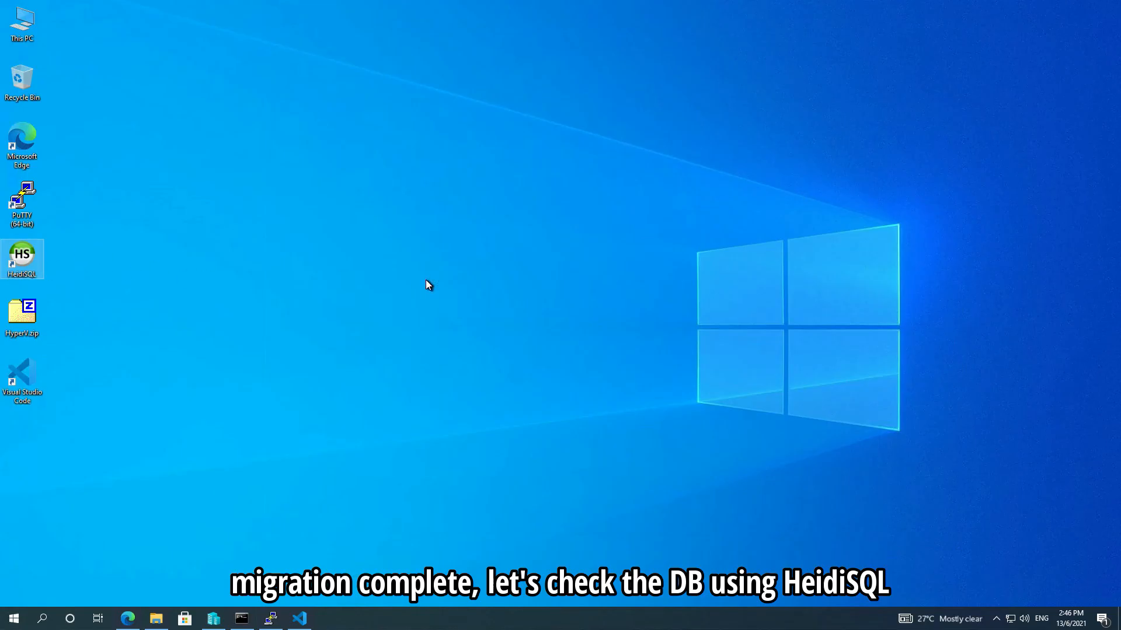
Create a HeidiSQL session 'Homestead' over SSH tunnel to host homestead as user vagrant
double_click(22, 254)
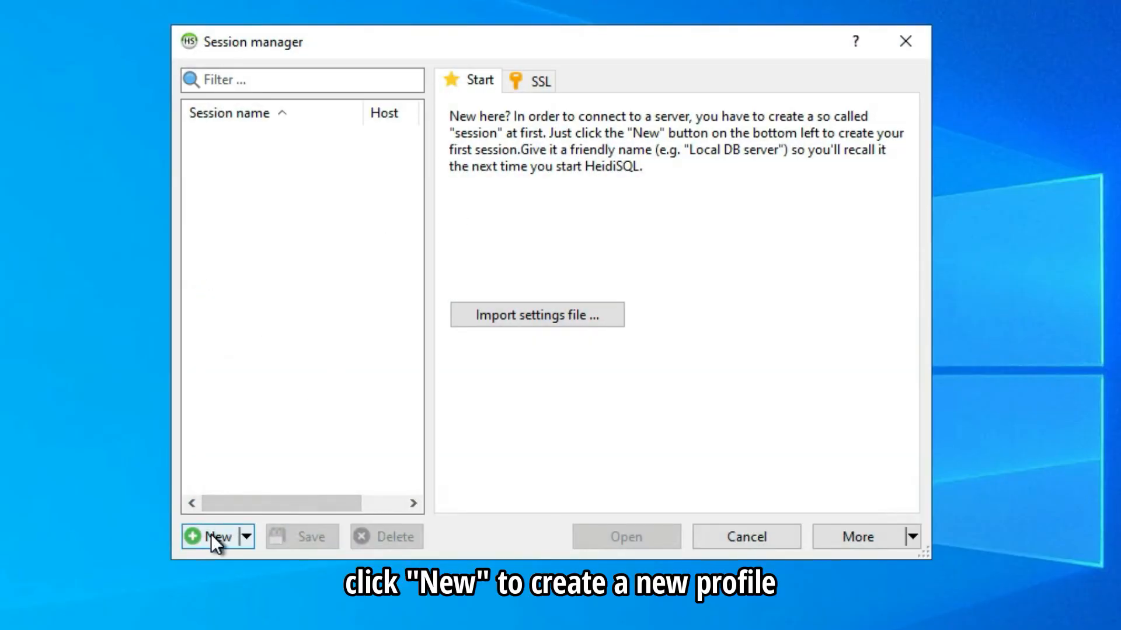
click(217, 537)
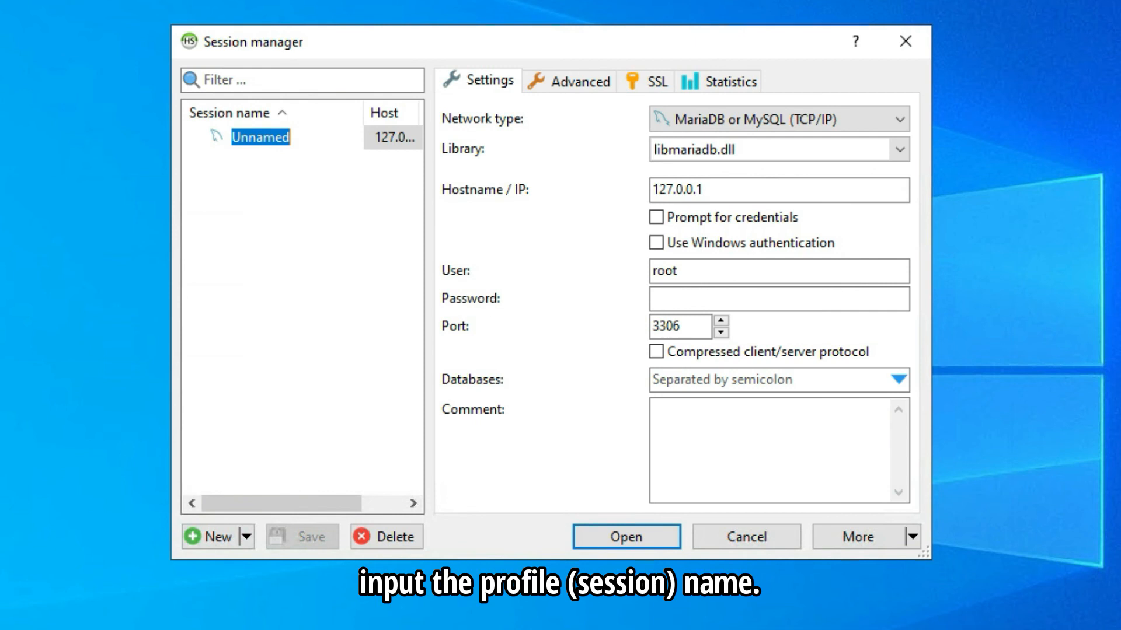
text(Homestead)
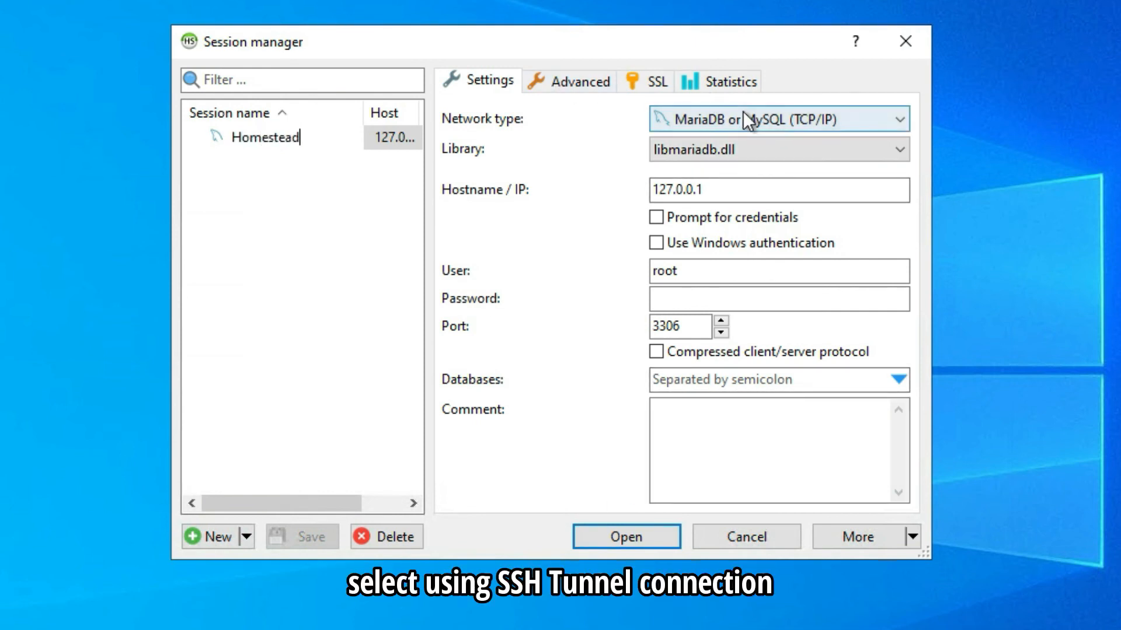
click(779, 119)
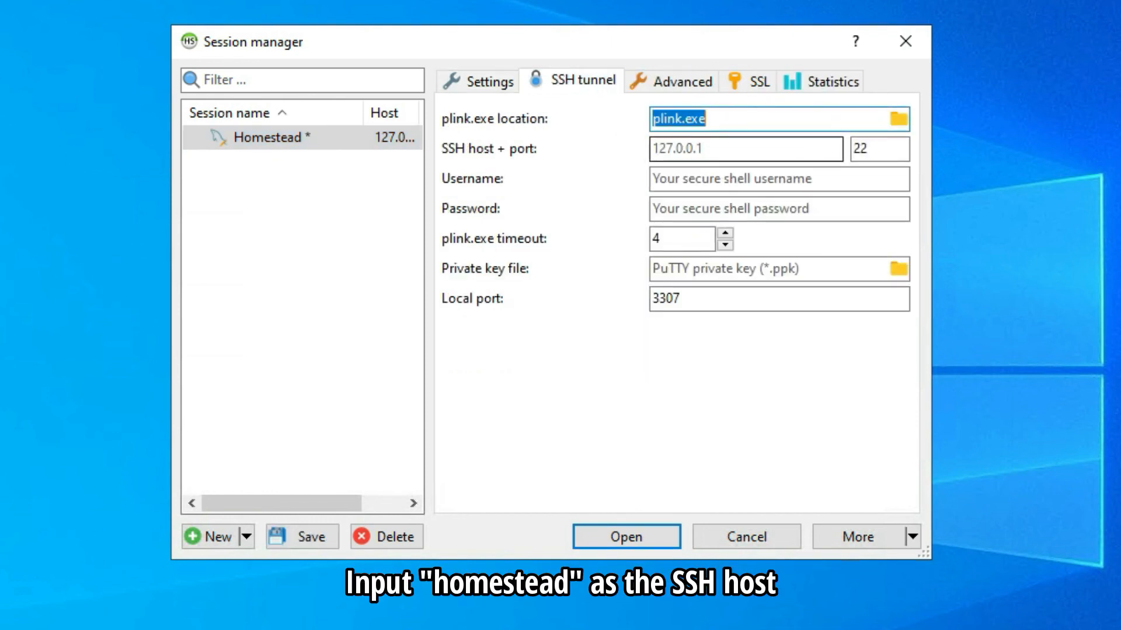
text(homest)
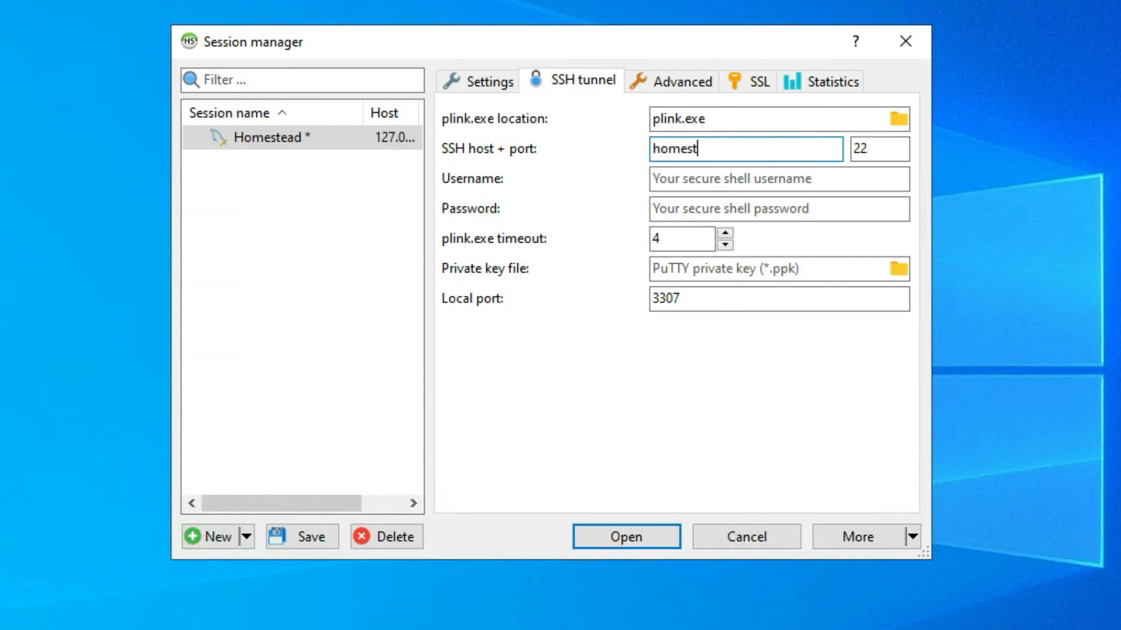
click(777, 179)
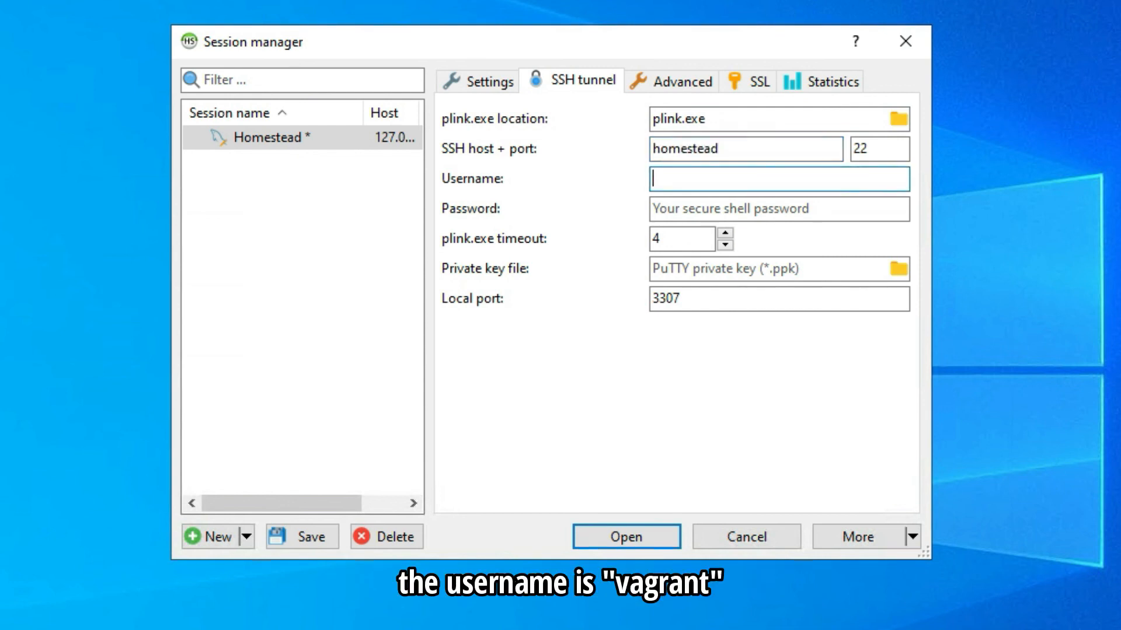
text(vagrant)
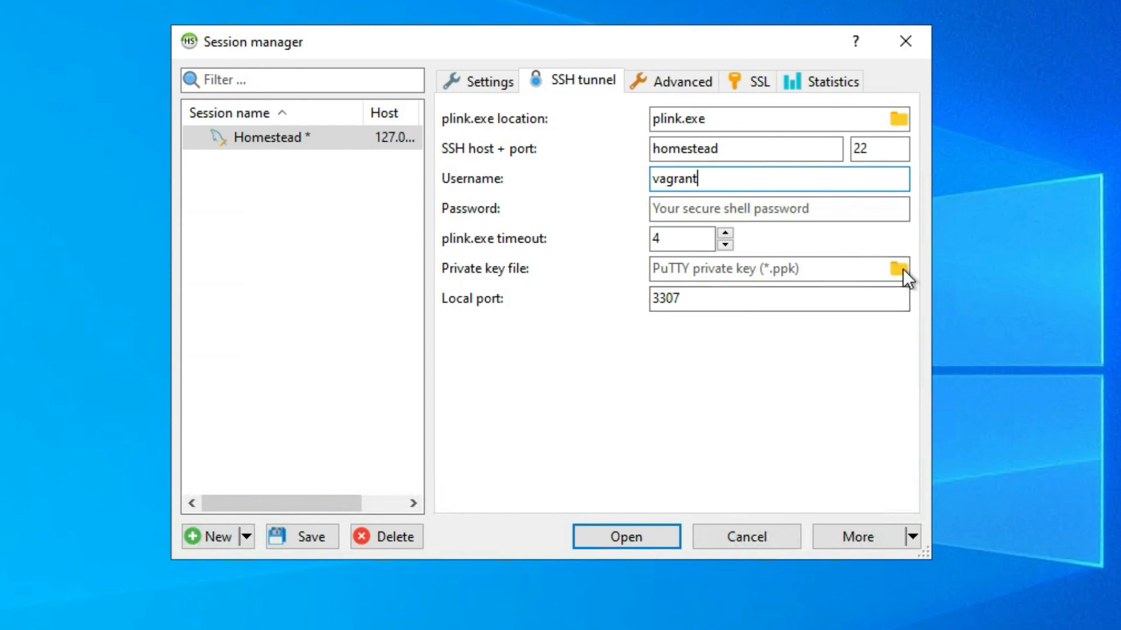
Add the id_rsa.ppk key and homestead DB credentials, save, connect, and view failed_jobs
click(898, 269)
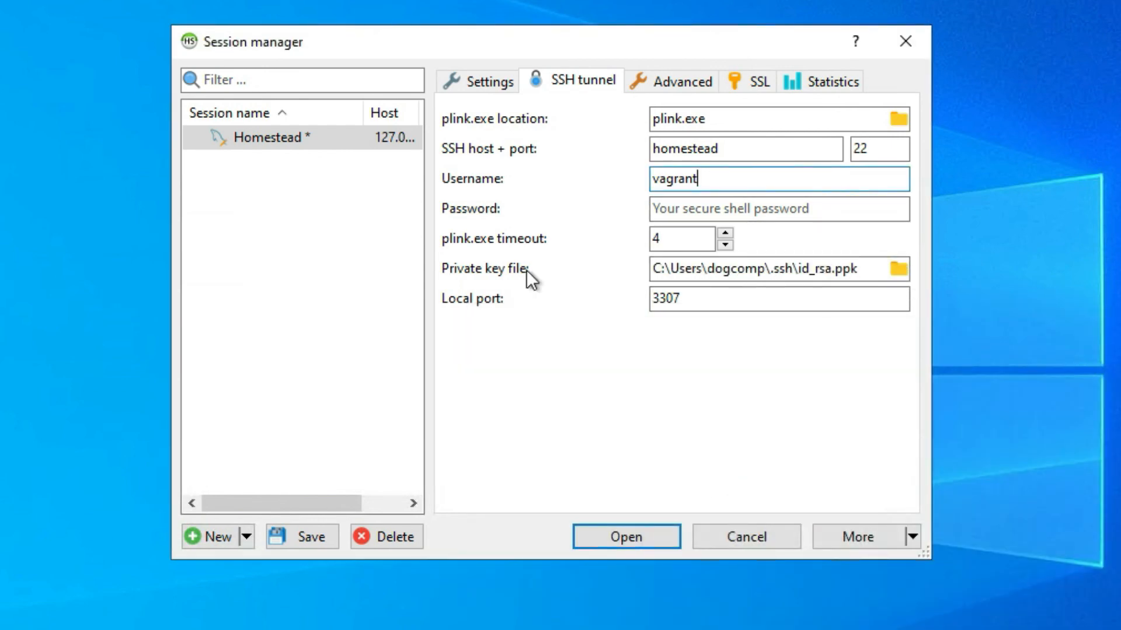
click(489, 81)
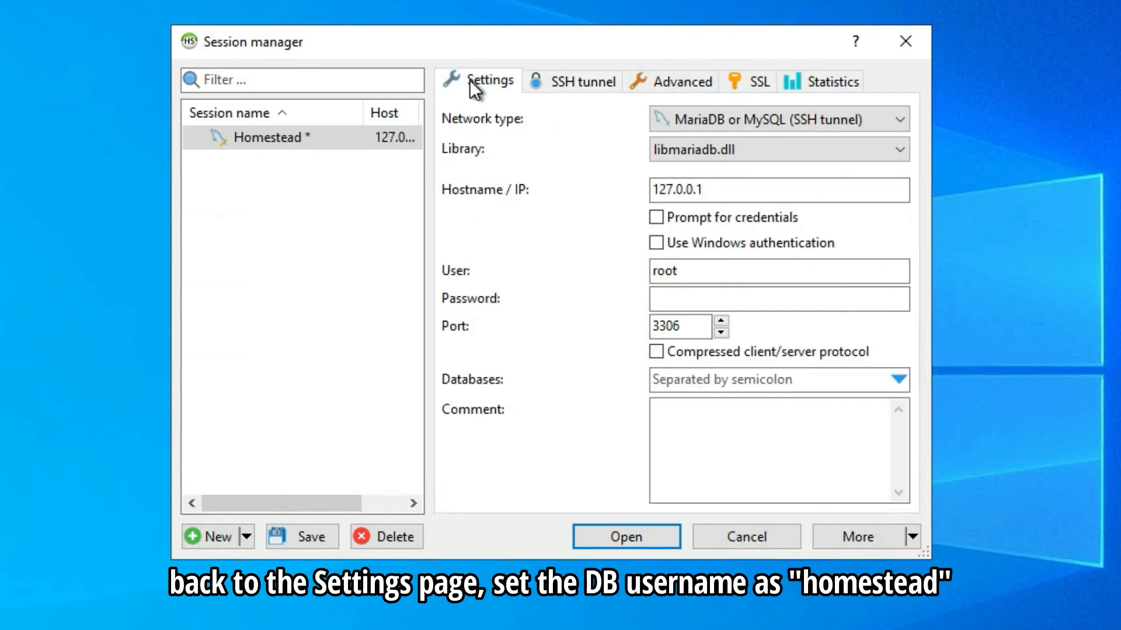
text(homestead)
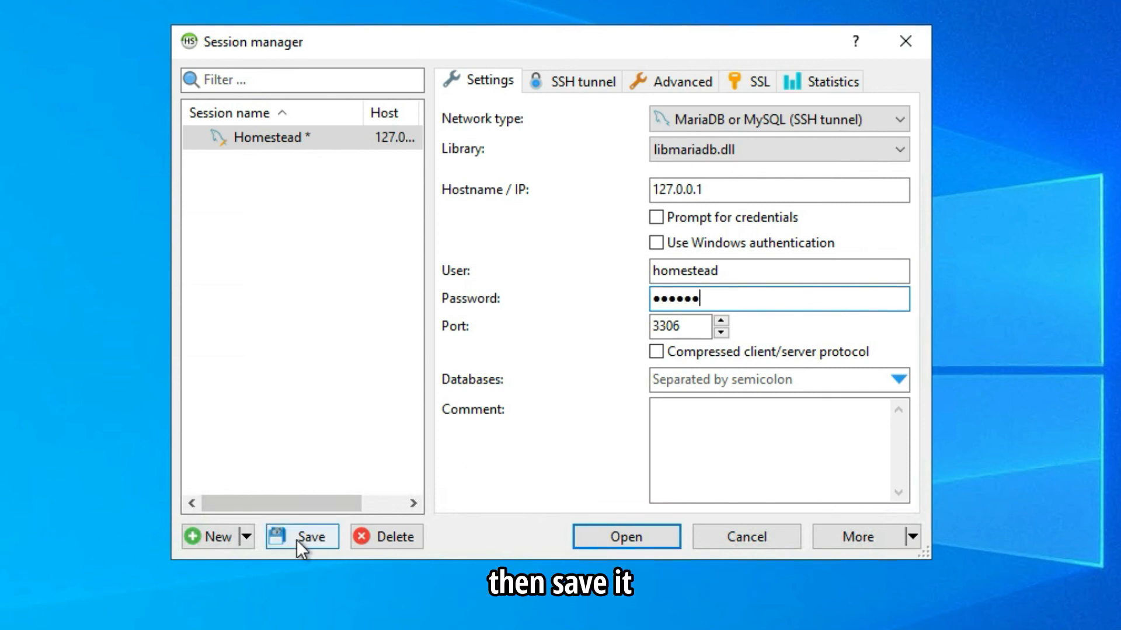
click(301, 537)
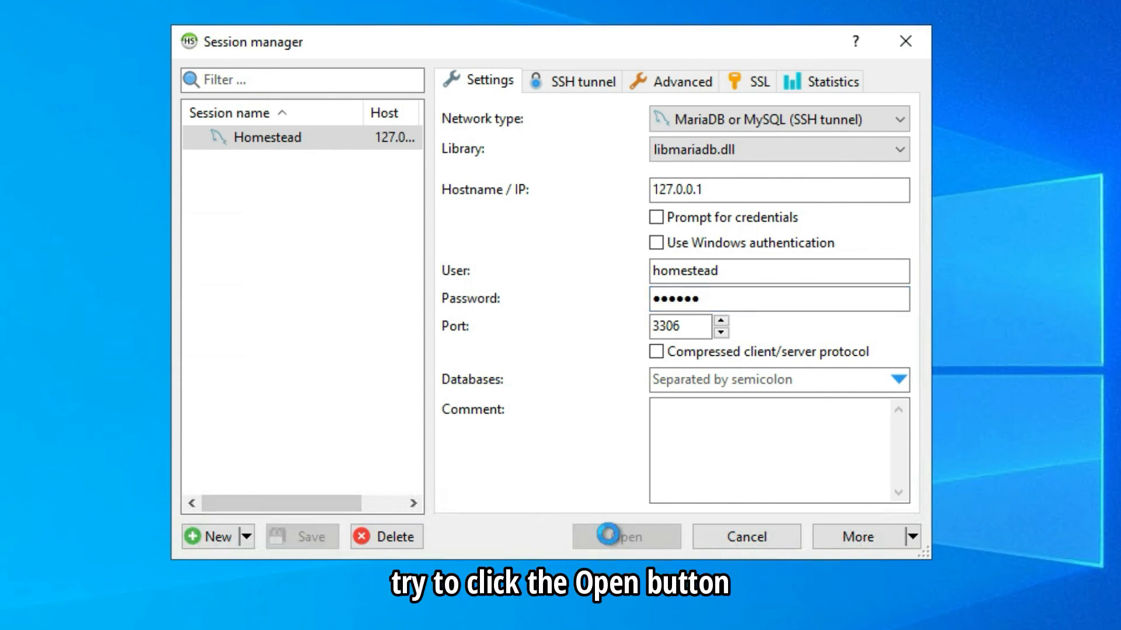
click(625, 537)
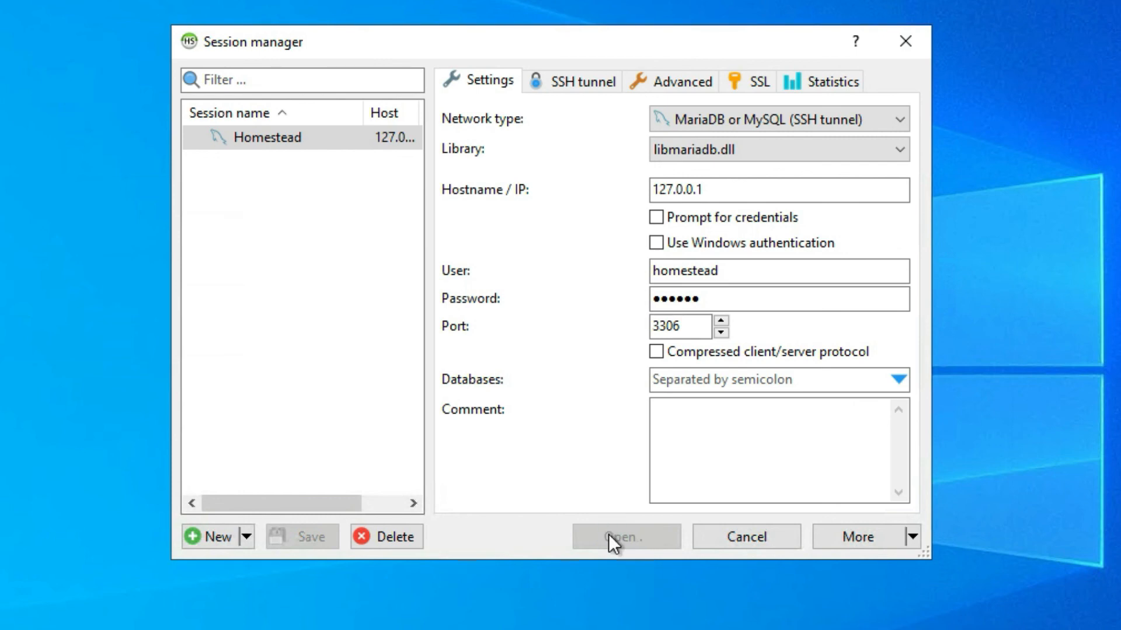
click(624, 537)
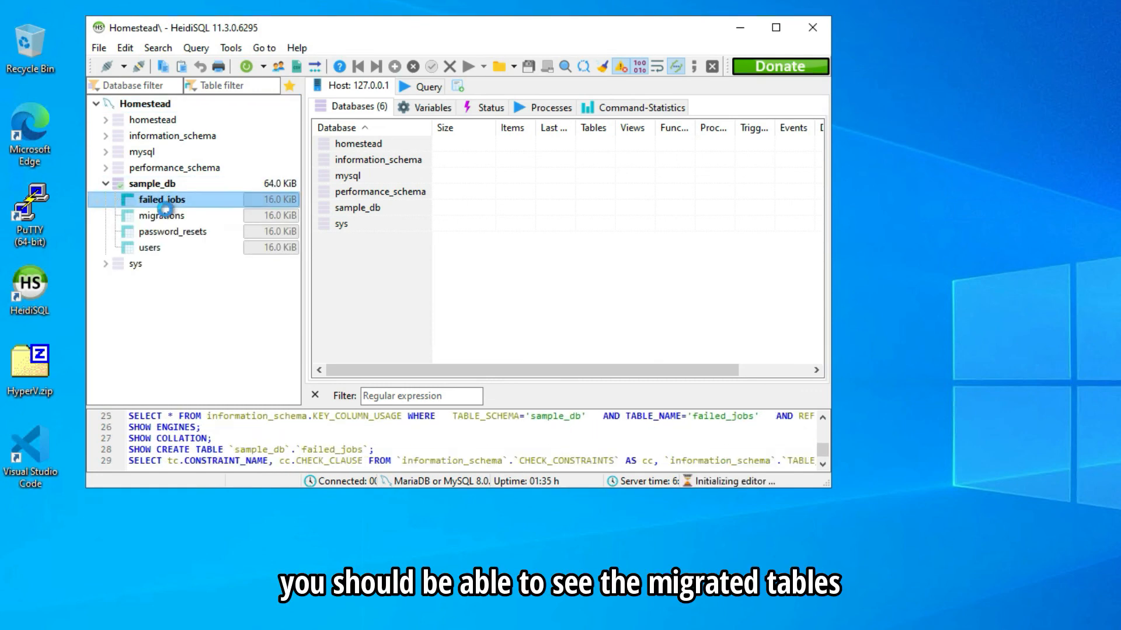
click(150, 248)
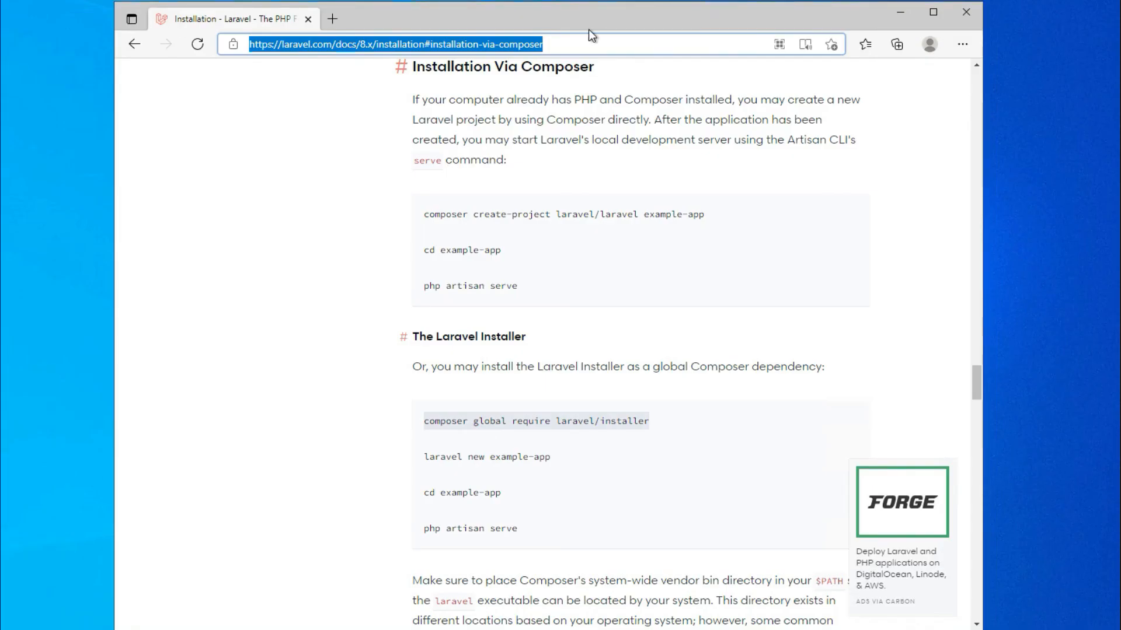
Begin entering the sample.test address in Edge's address bar
text(s)
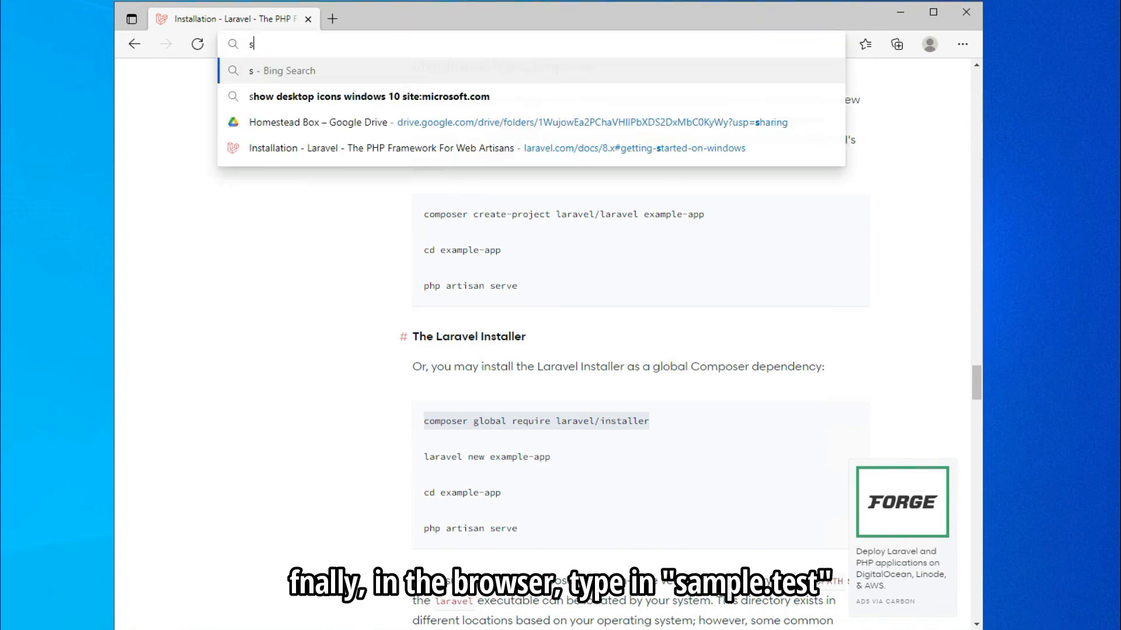